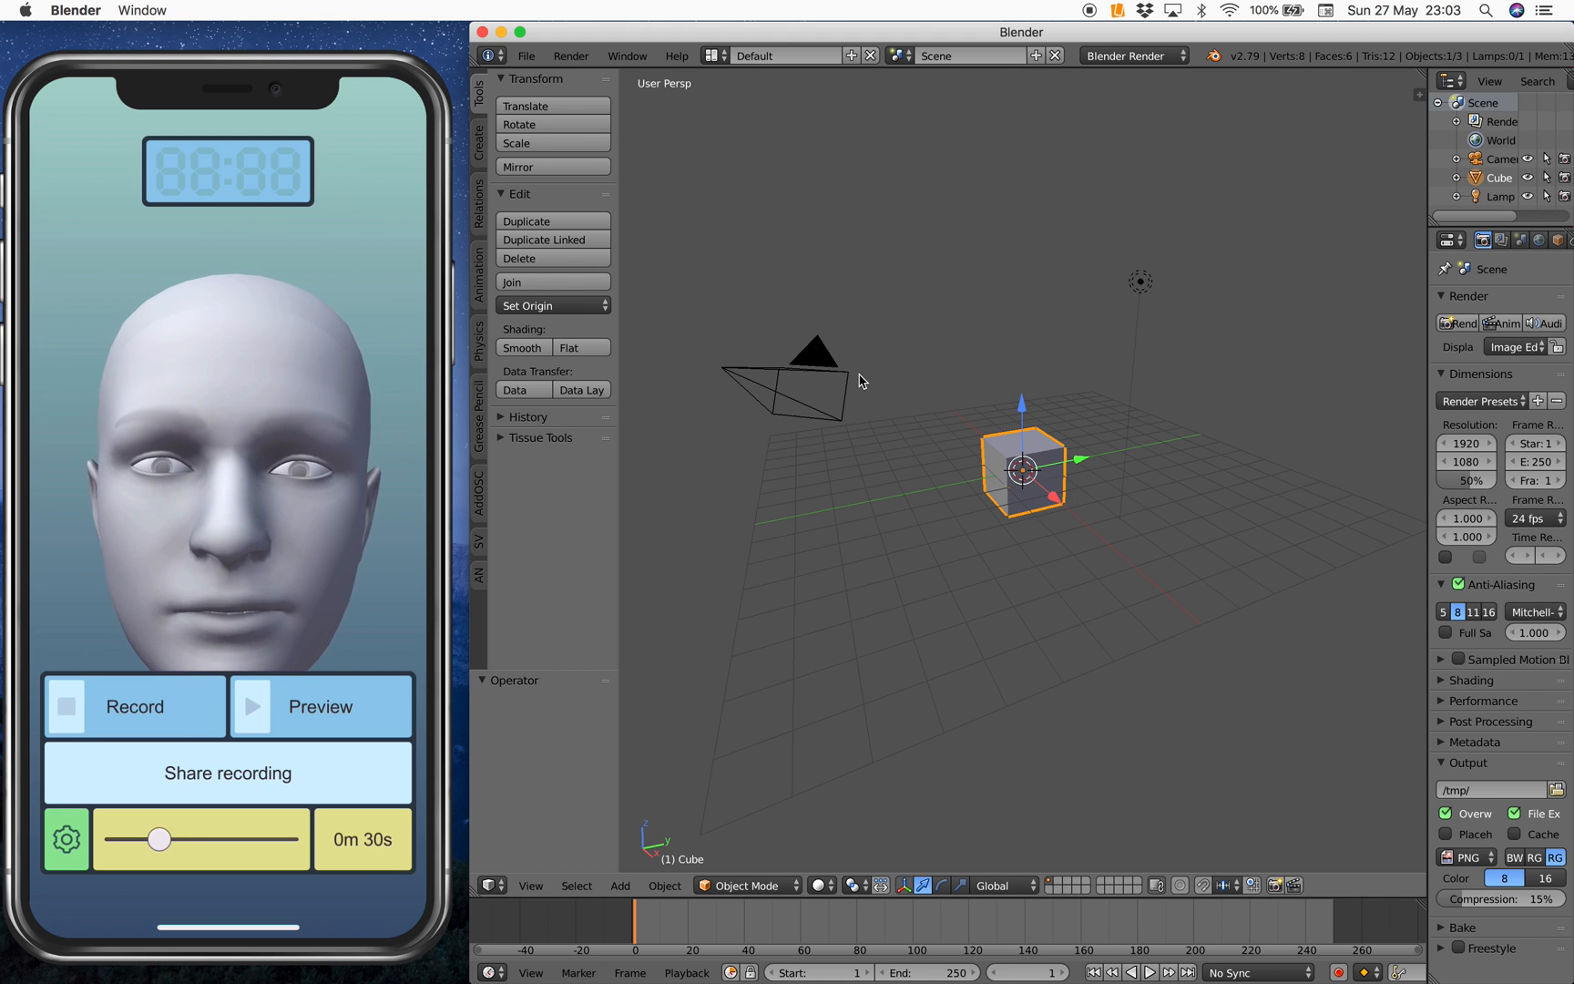
# Start recording the face performance from the iPhone camera
pyautogui.click(135, 707)
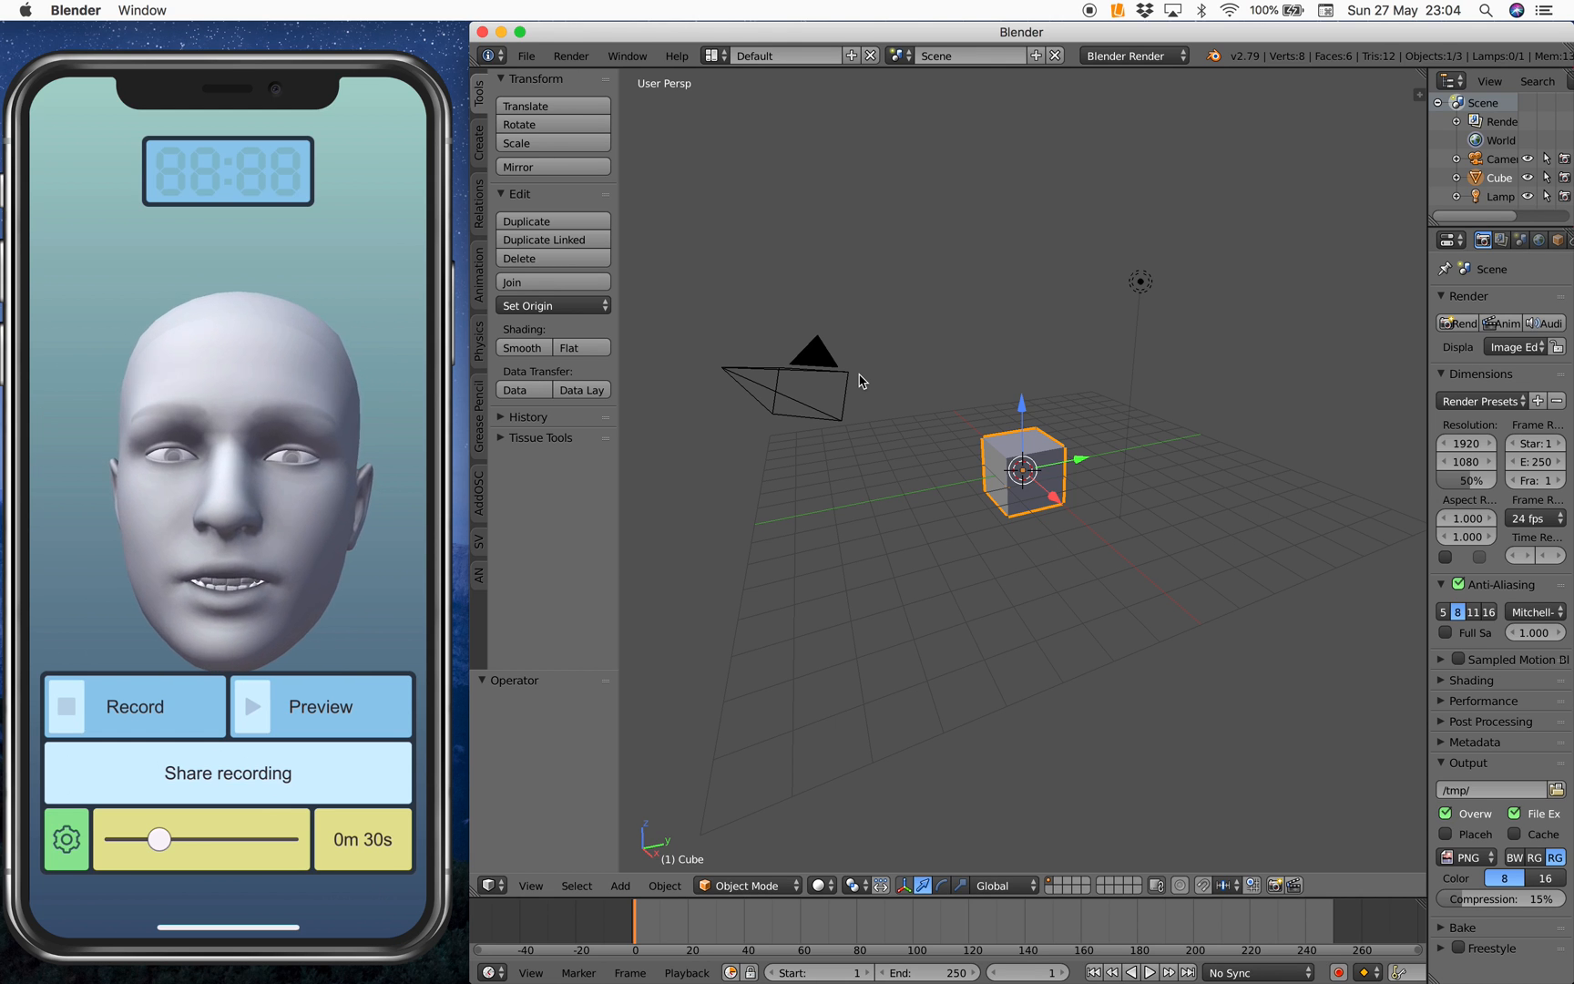
# Share the recording, try Add to Notes with text 'reco', then cancel it
pyautogui.click(228, 772)
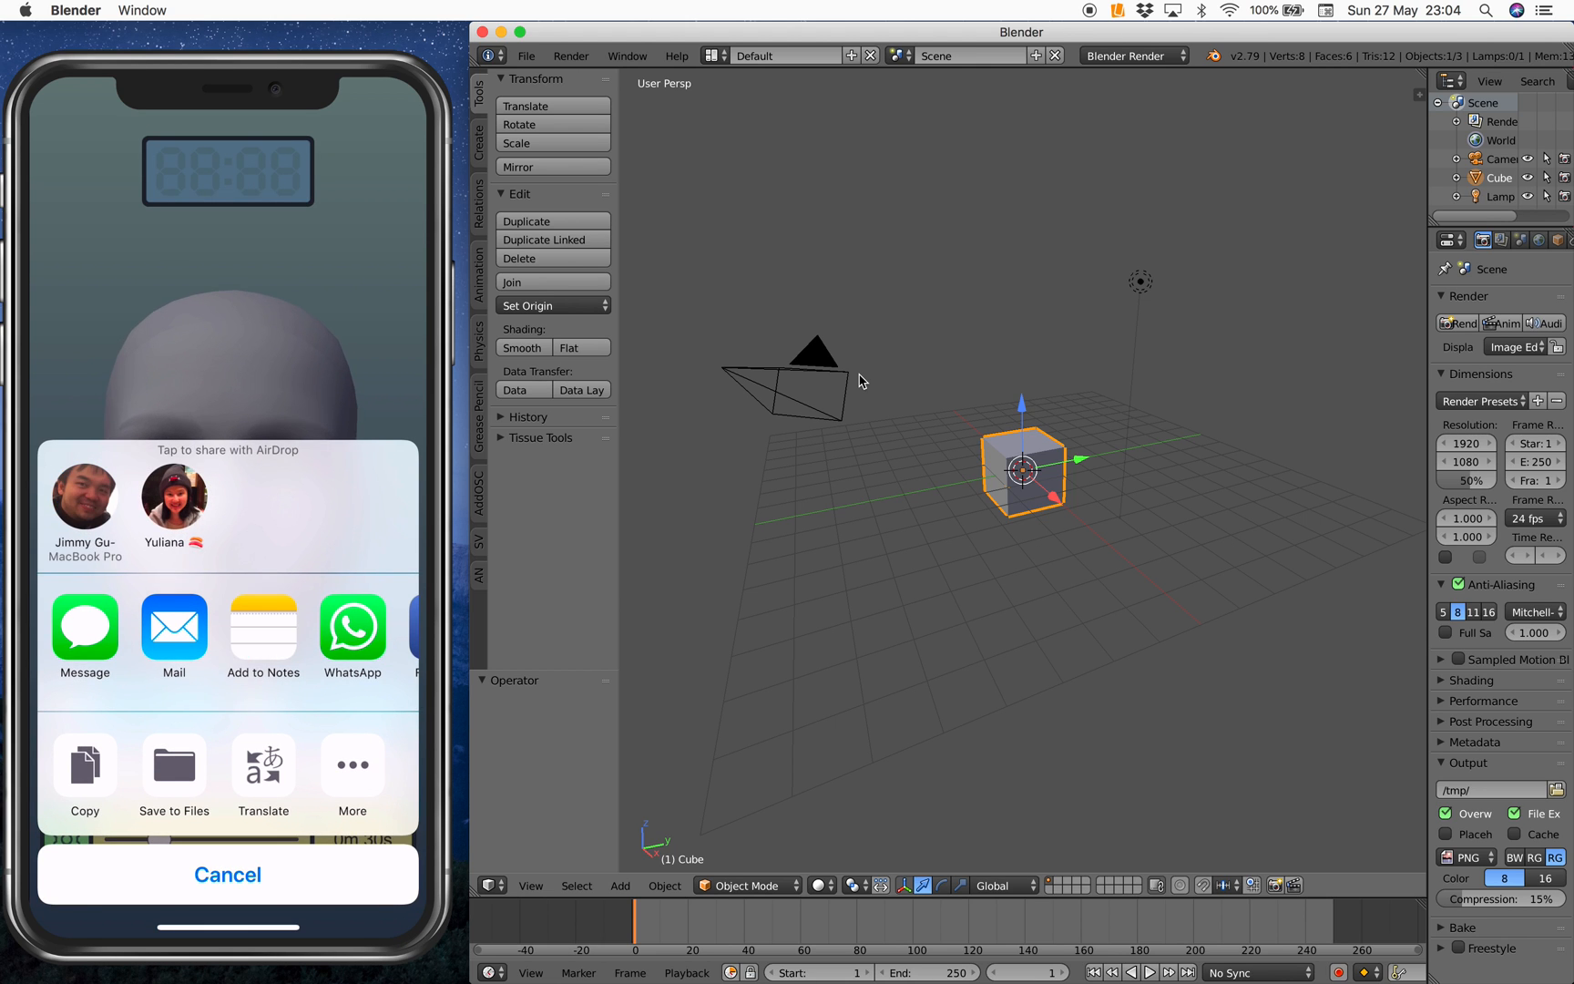
pyautogui.click(262, 632)
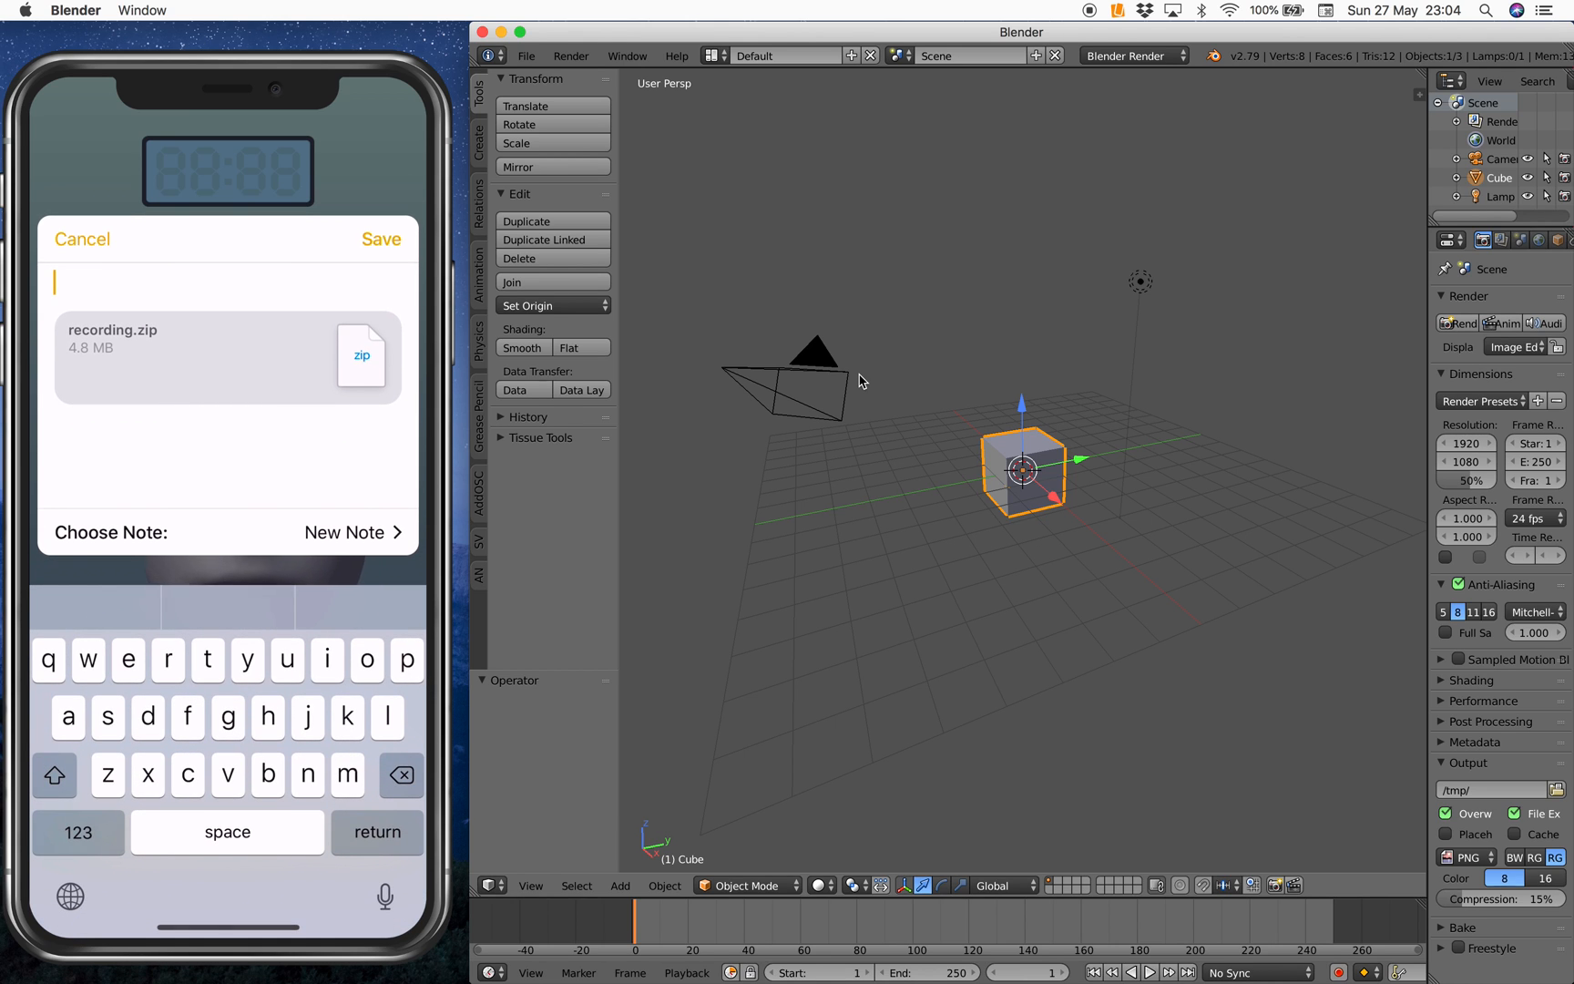
pyautogui.write('recording')
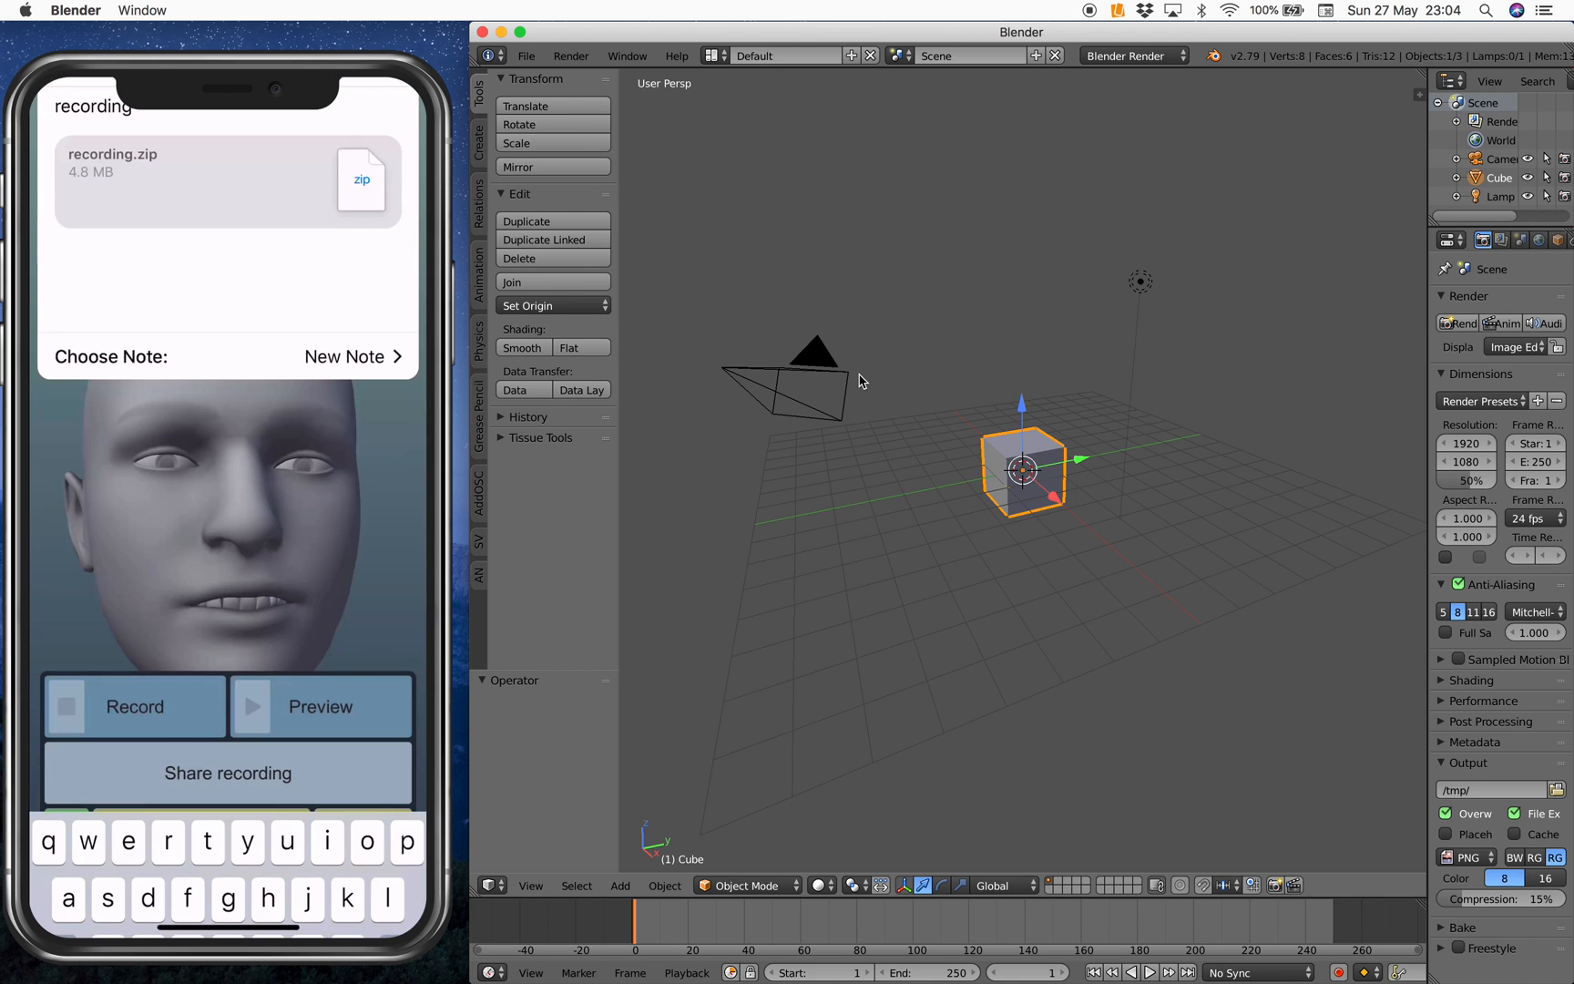
pyautogui.click(228, 773)
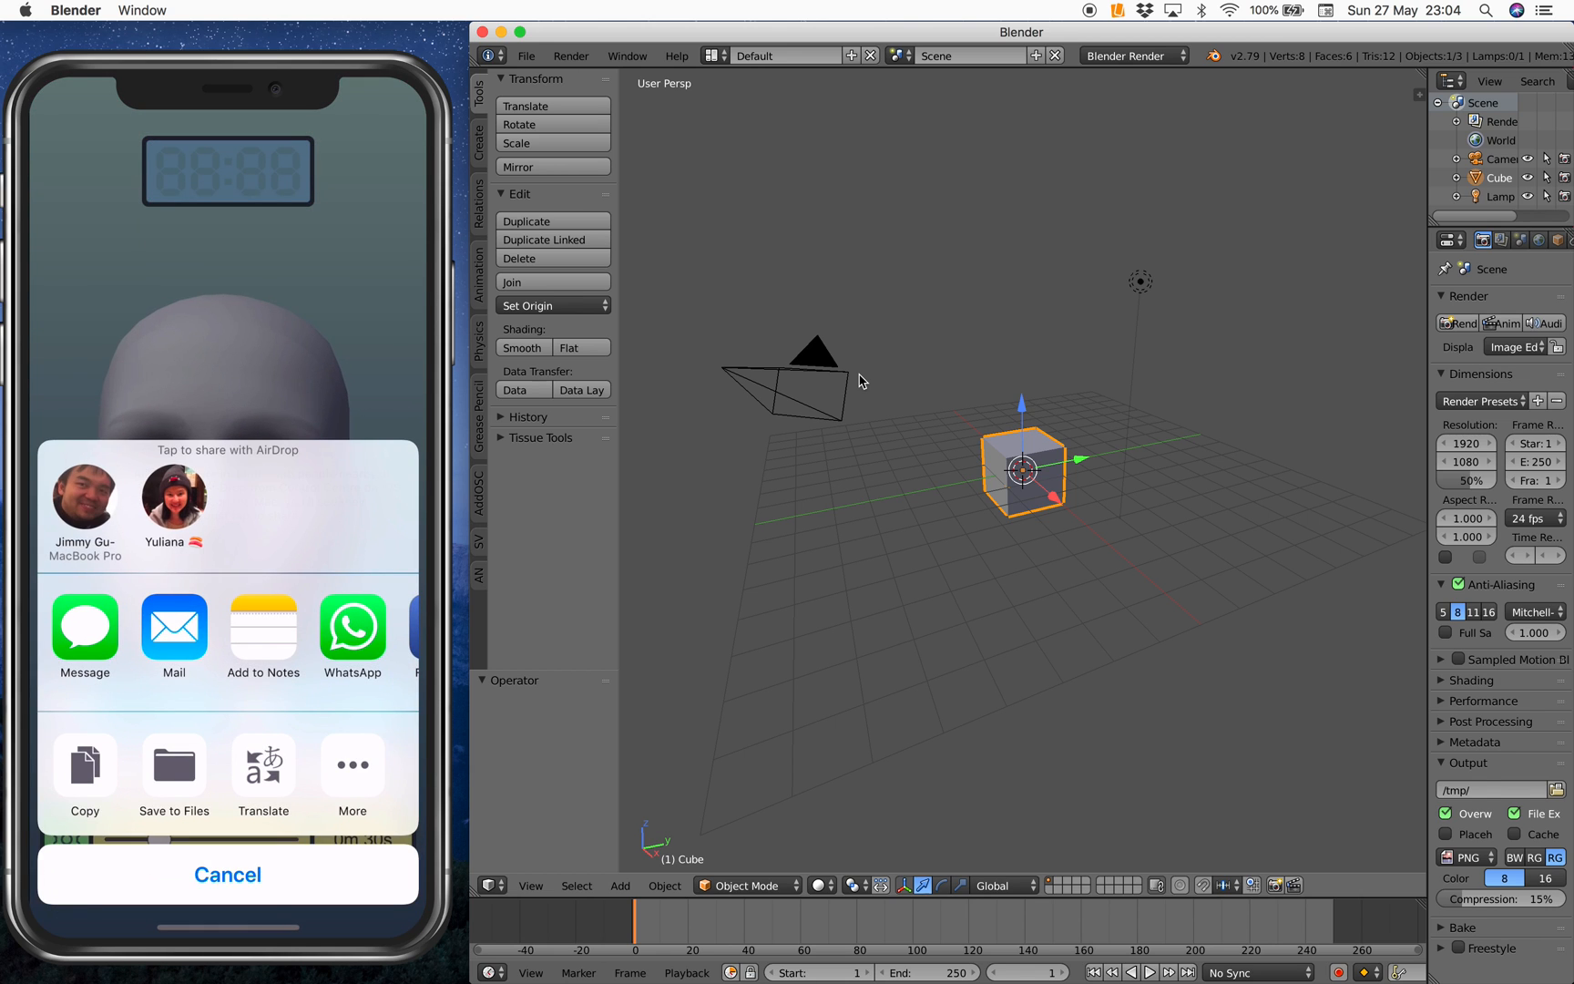
# AirDrop recording.zip to the MacBook and dismiss sharing with Done
pyautogui.click(84, 502)
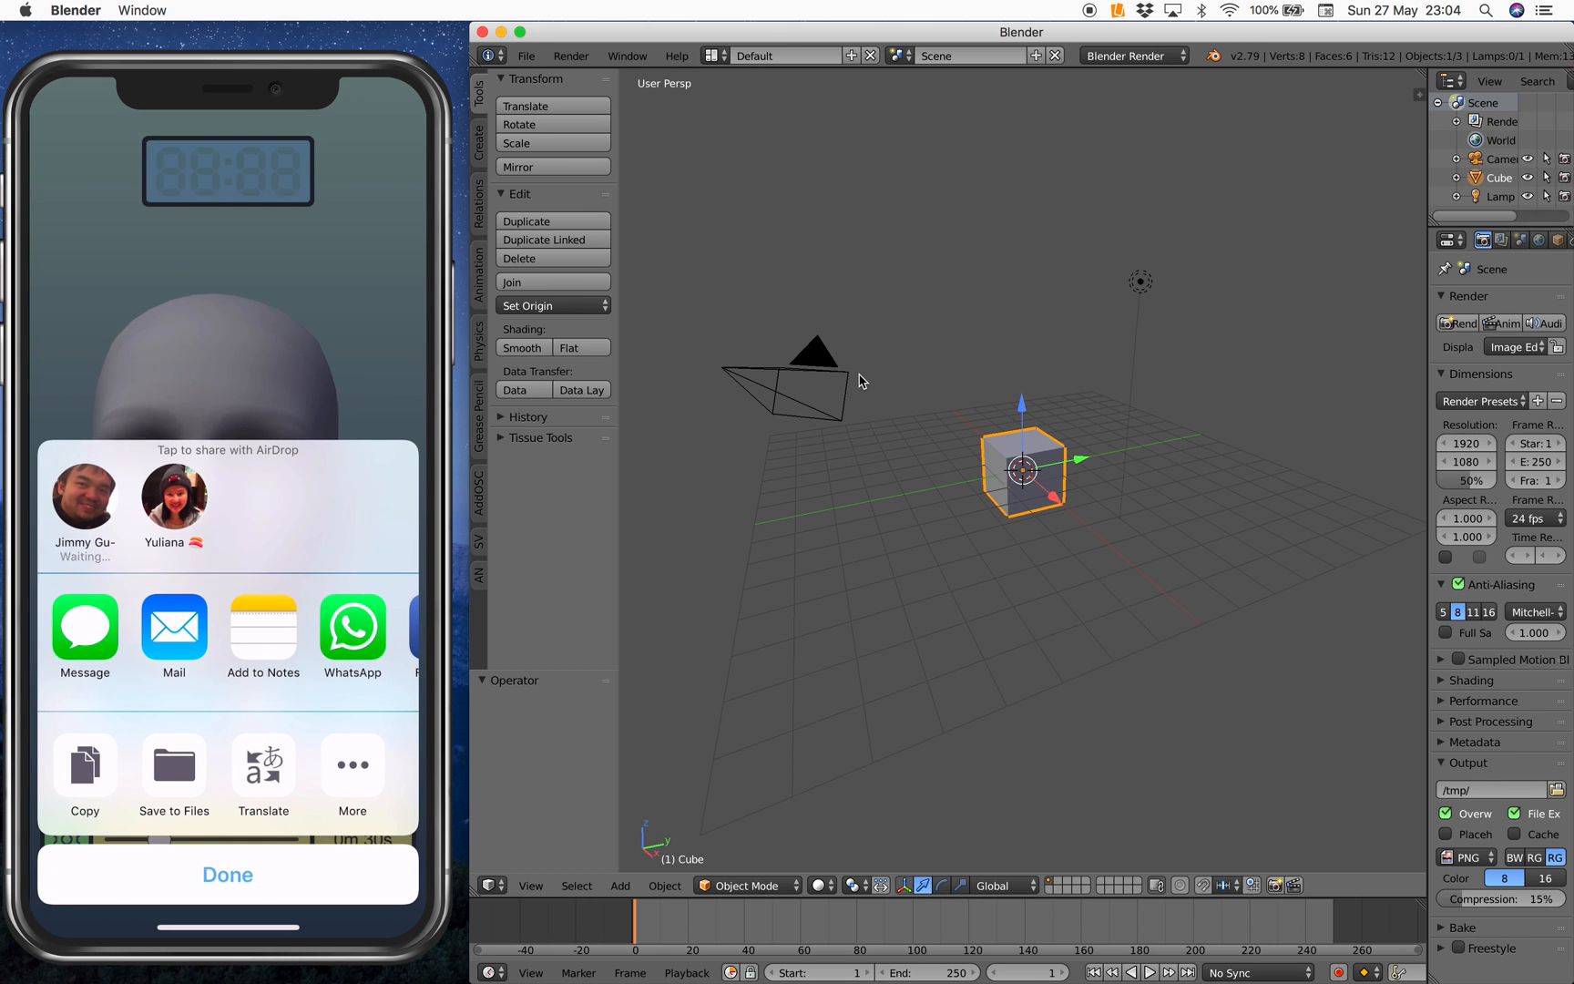
pyautogui.click(84, 490)
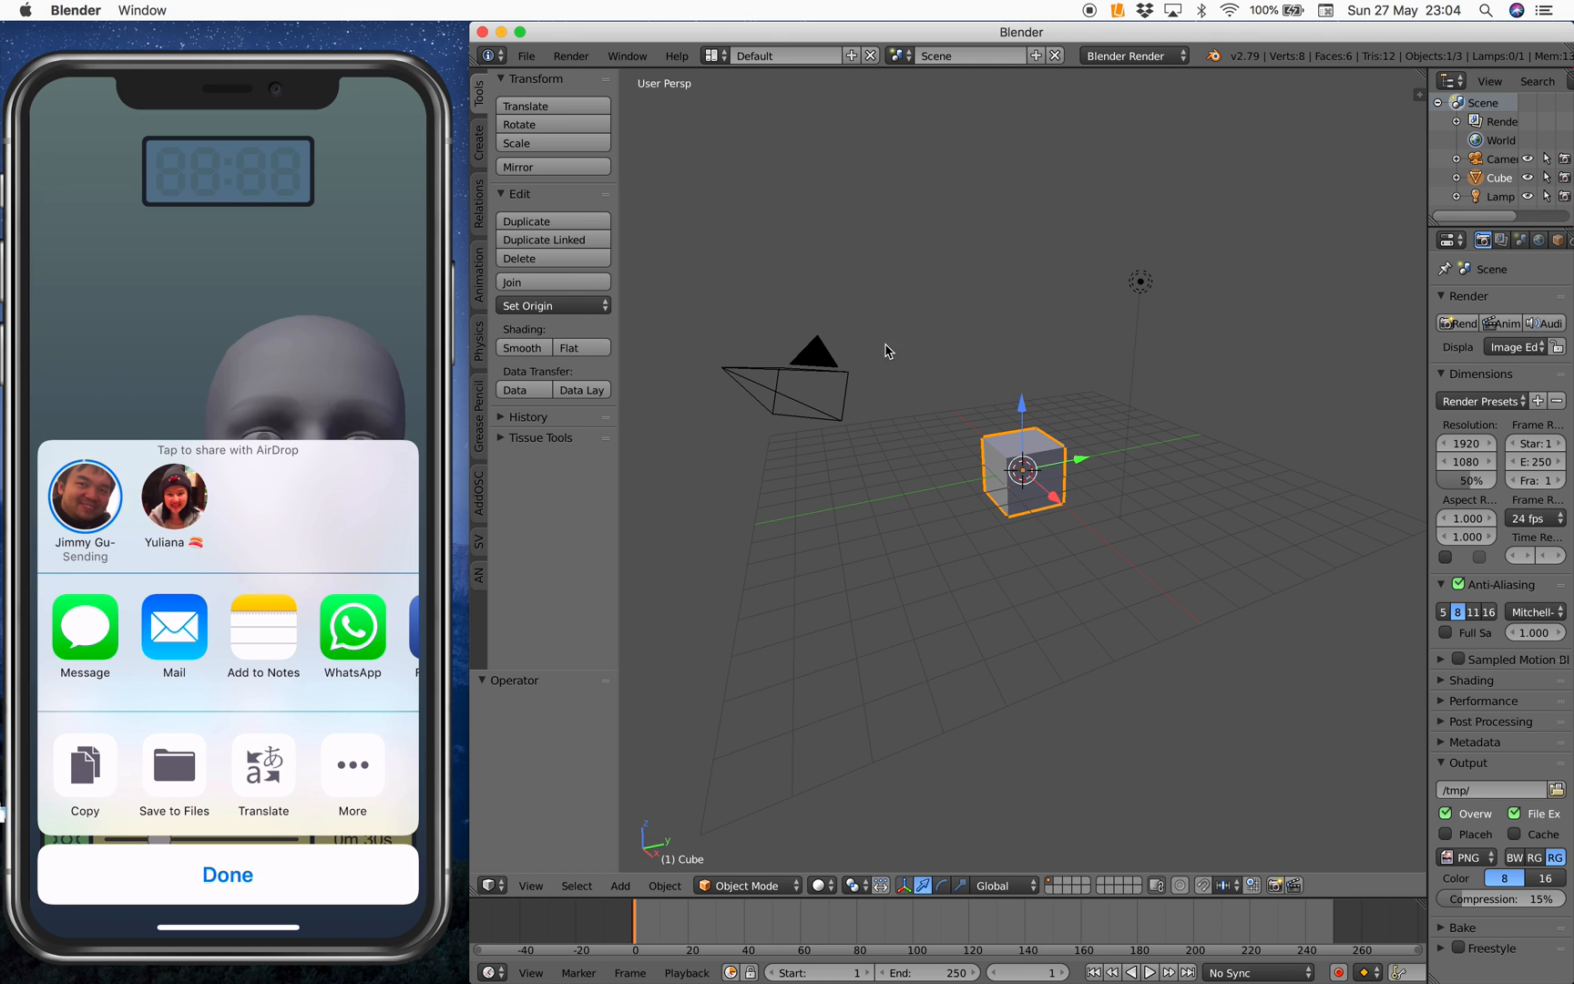
pyautogui.click(83, 498)
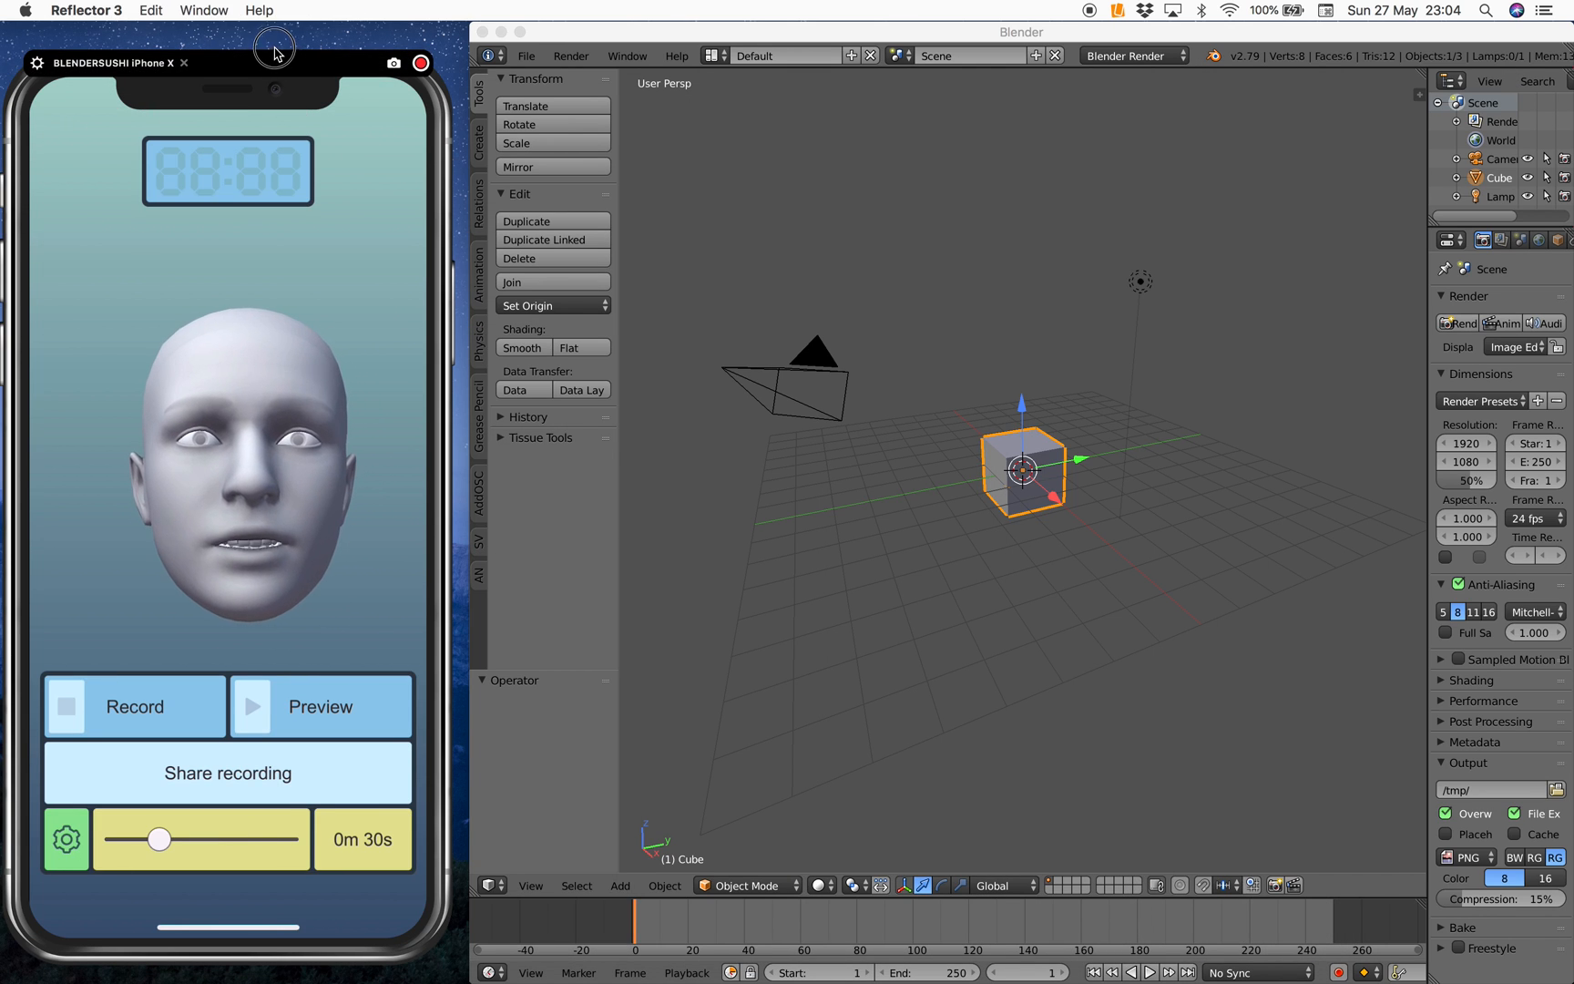
pyautogui.moveTo(499, 33)
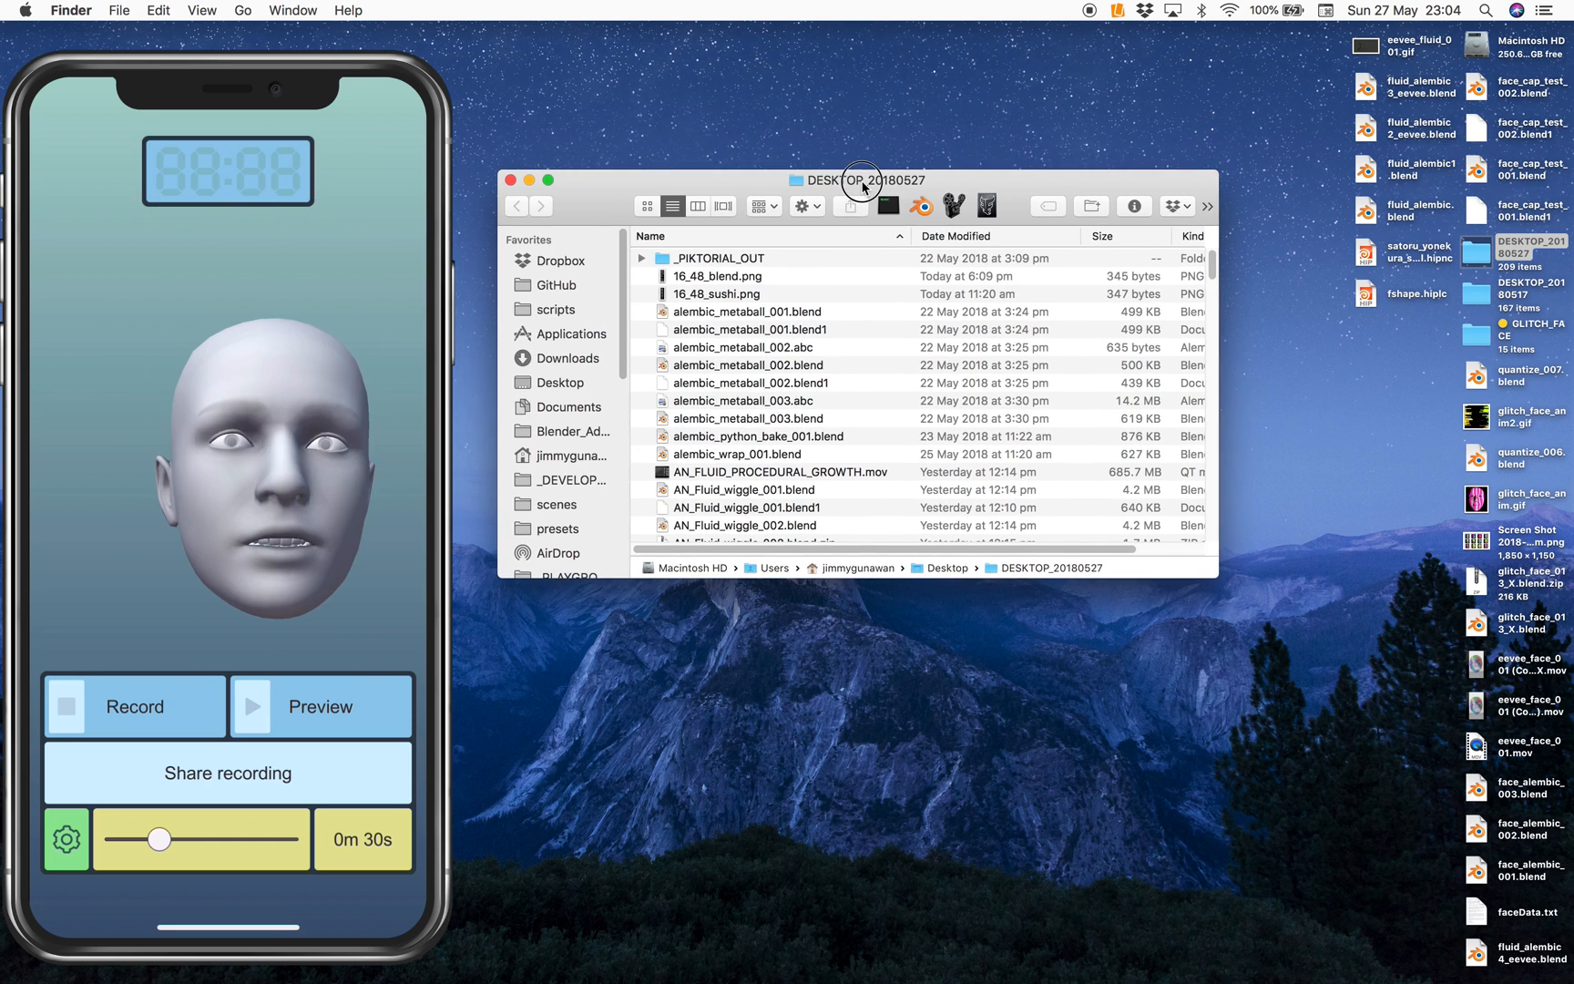
# Go to Downloads, expand the recording folder and select Recording.fbx
pyautogui.click(568, 359)
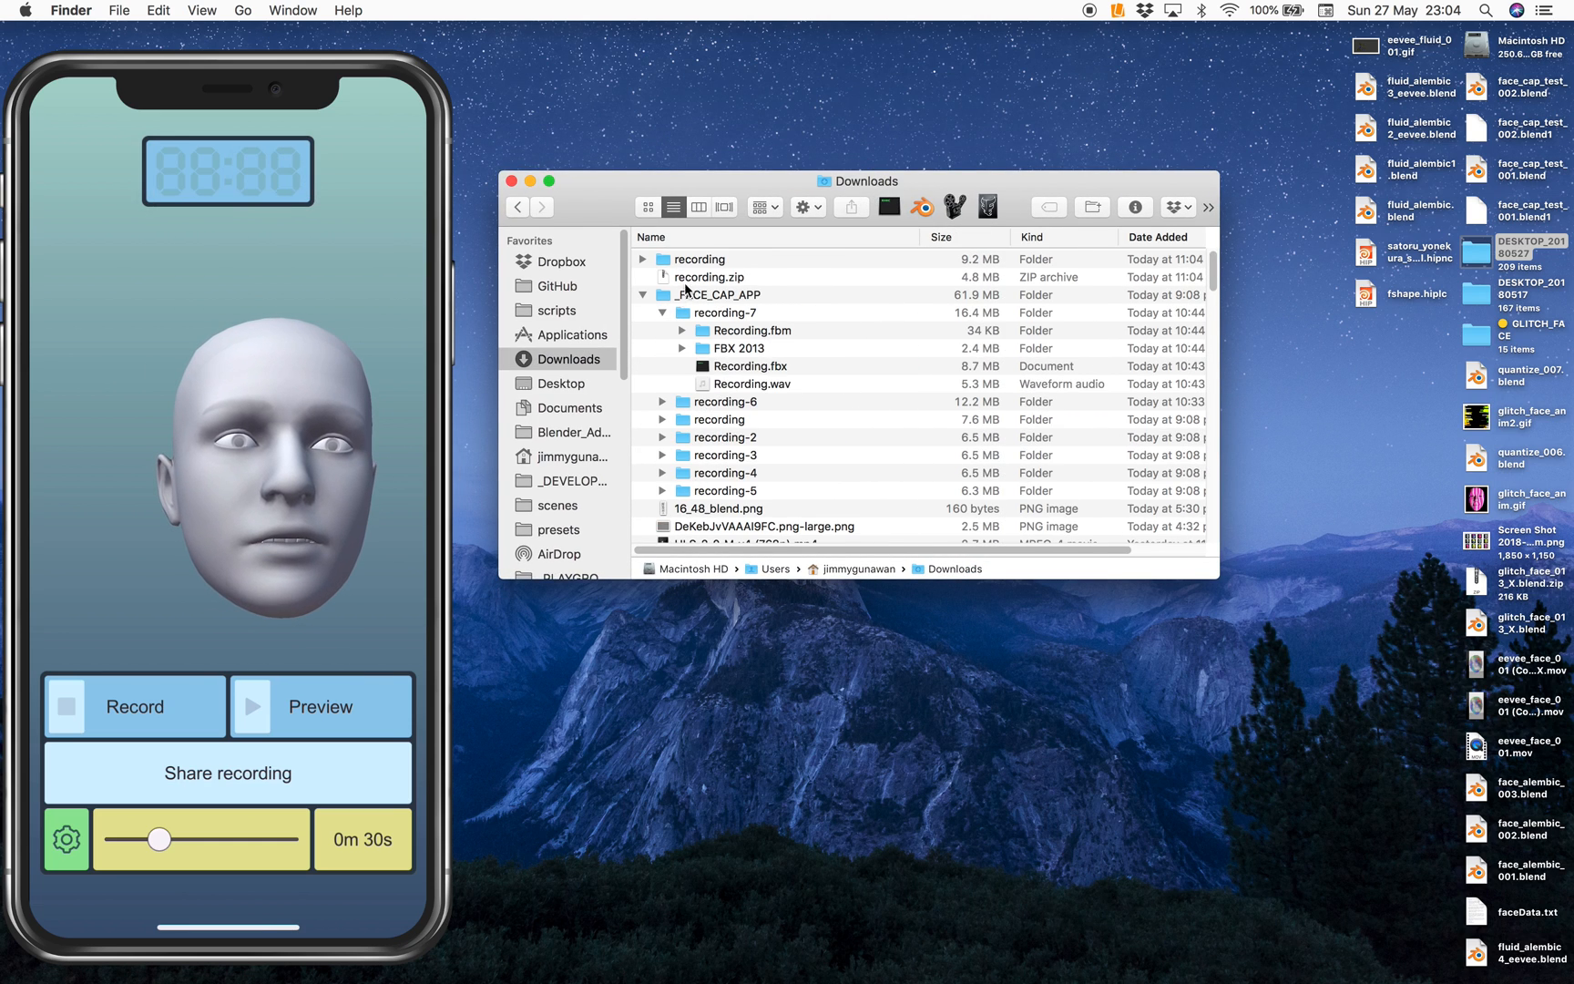
pyautogui.click(663, 258)
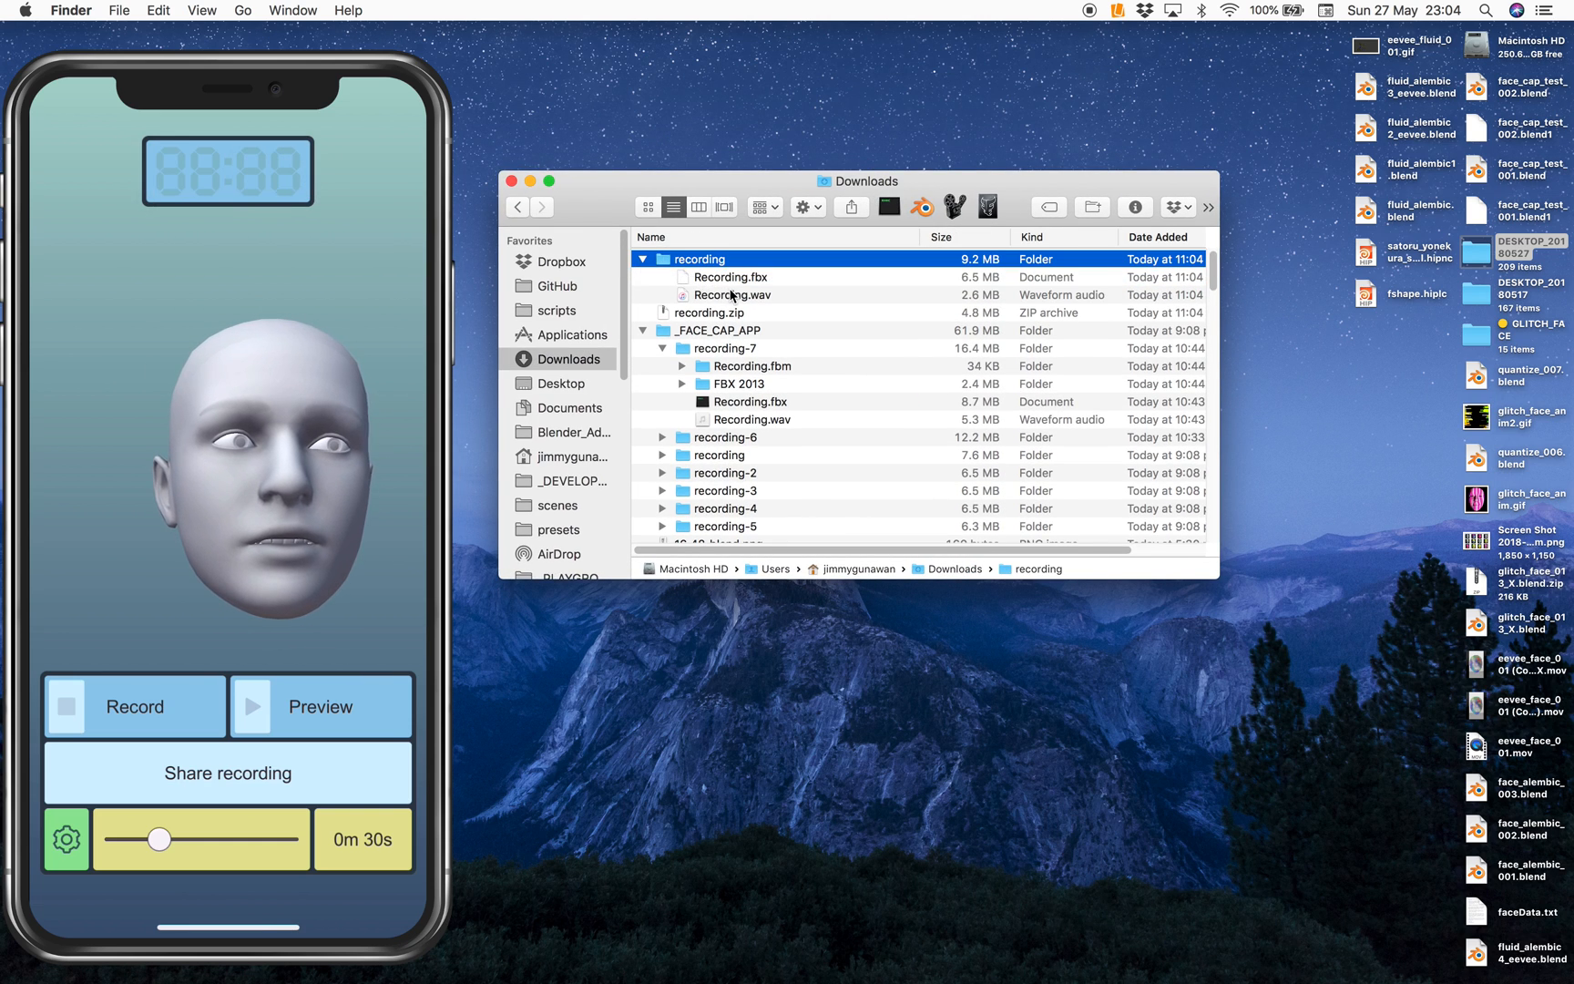
pyautogui.click(733, 293)
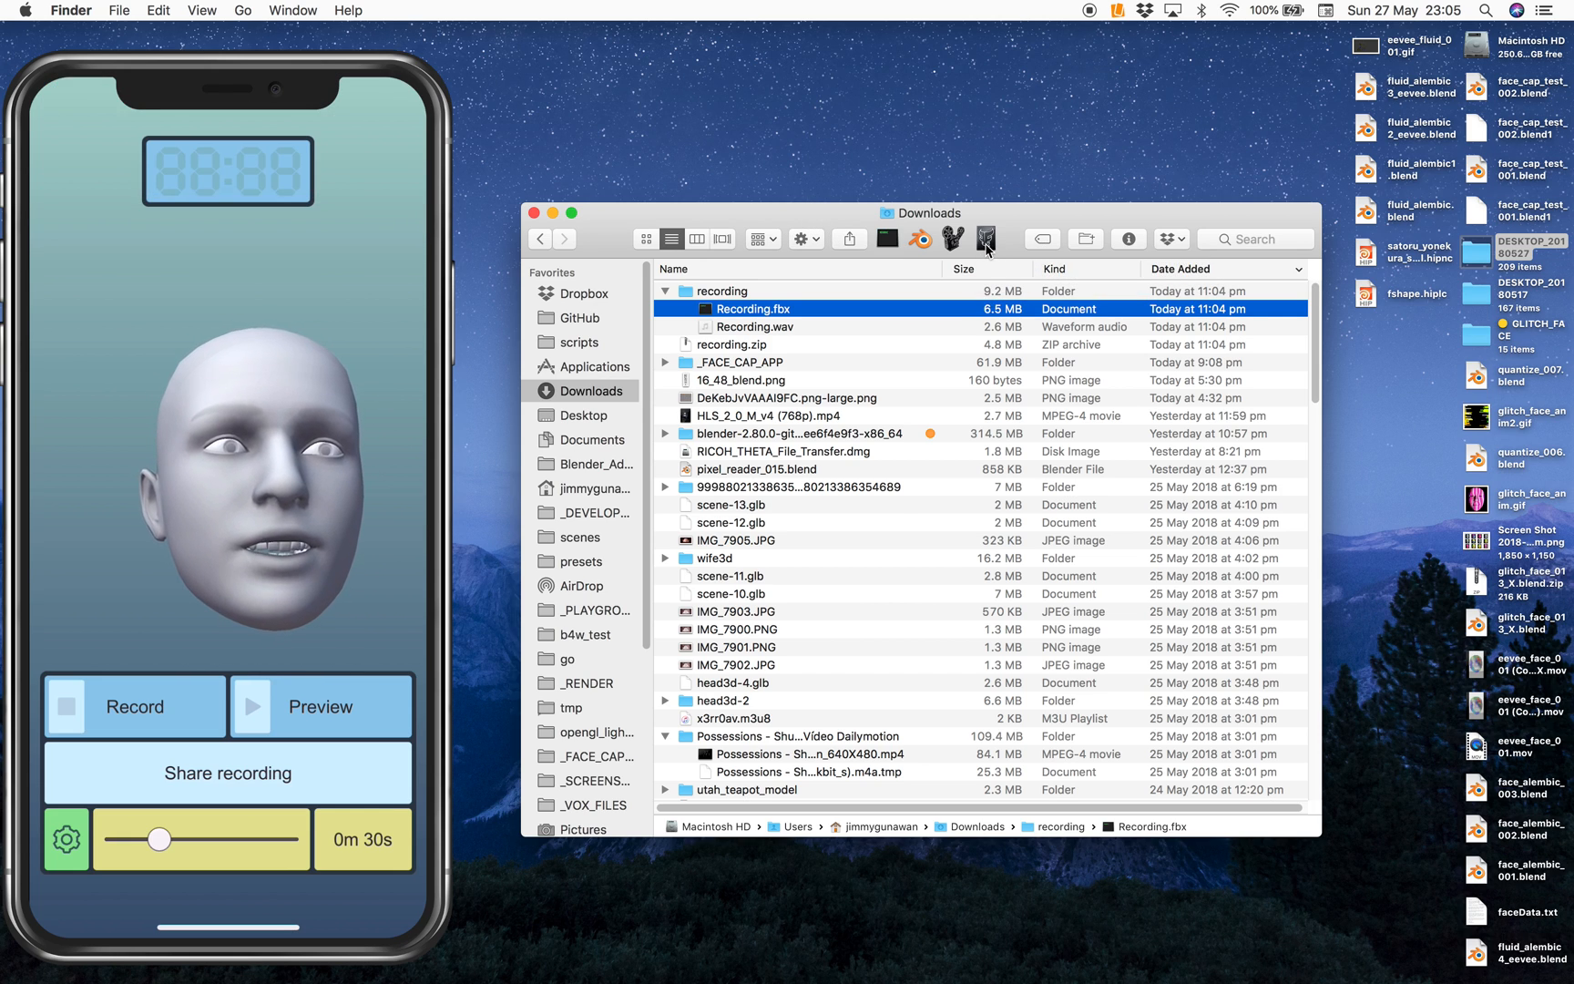
pyautogui.moveTo(986, 238)
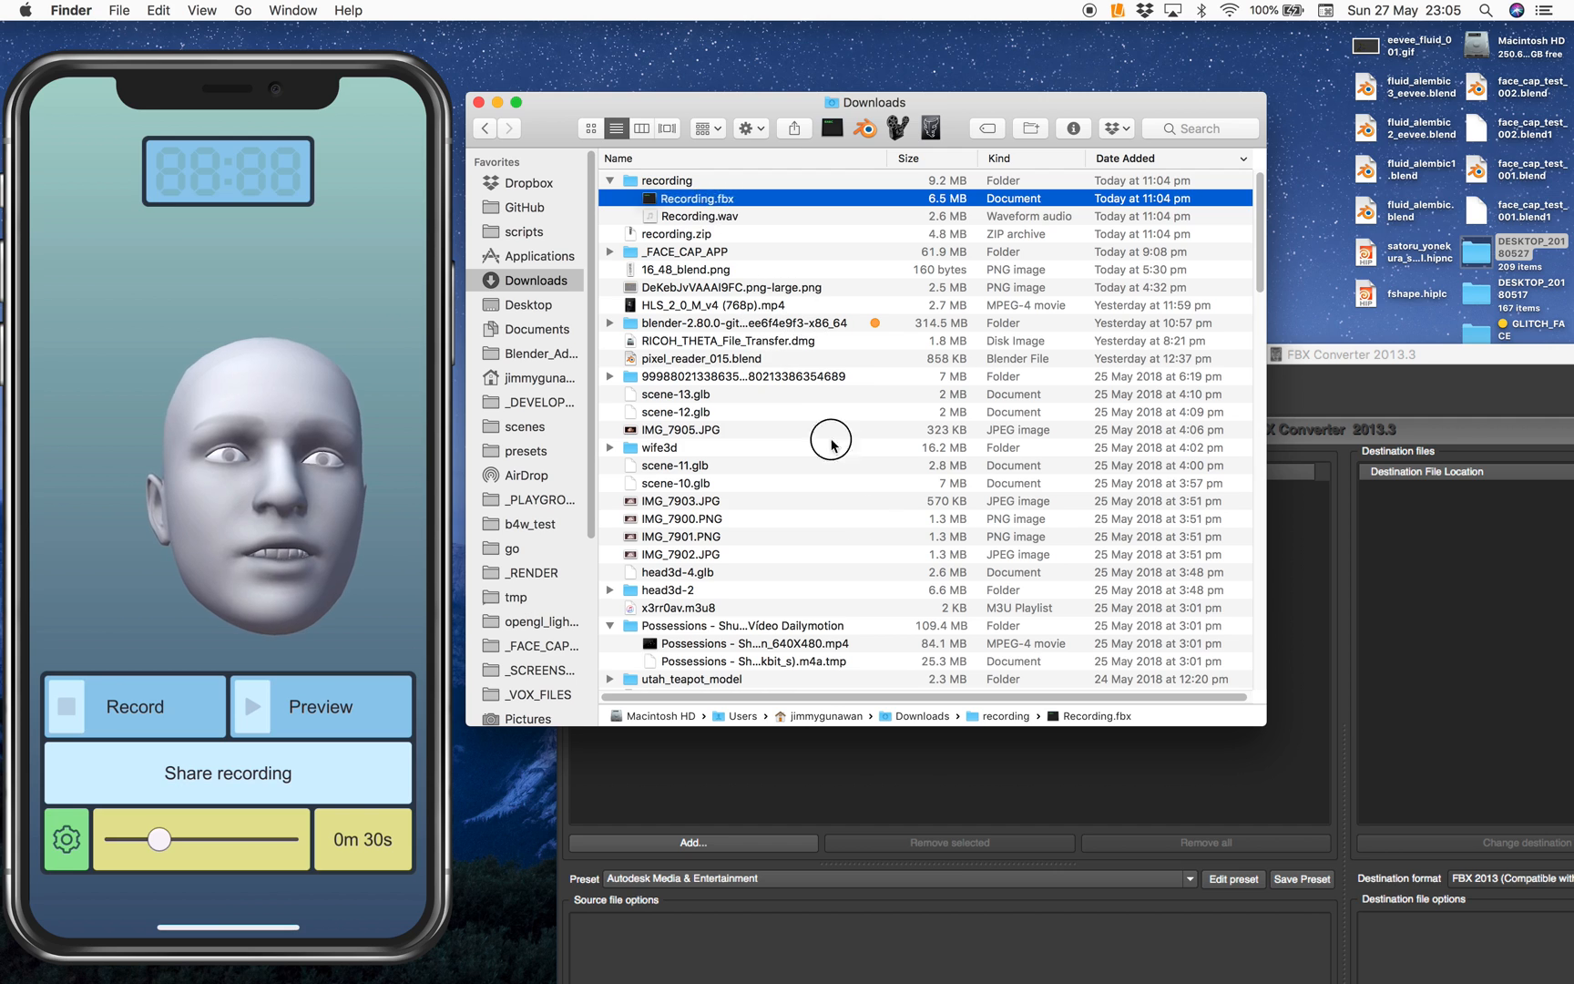
# Rename the output to RecordingX and convert to binary FBX 2013
pyautogui.click(1339, 354)
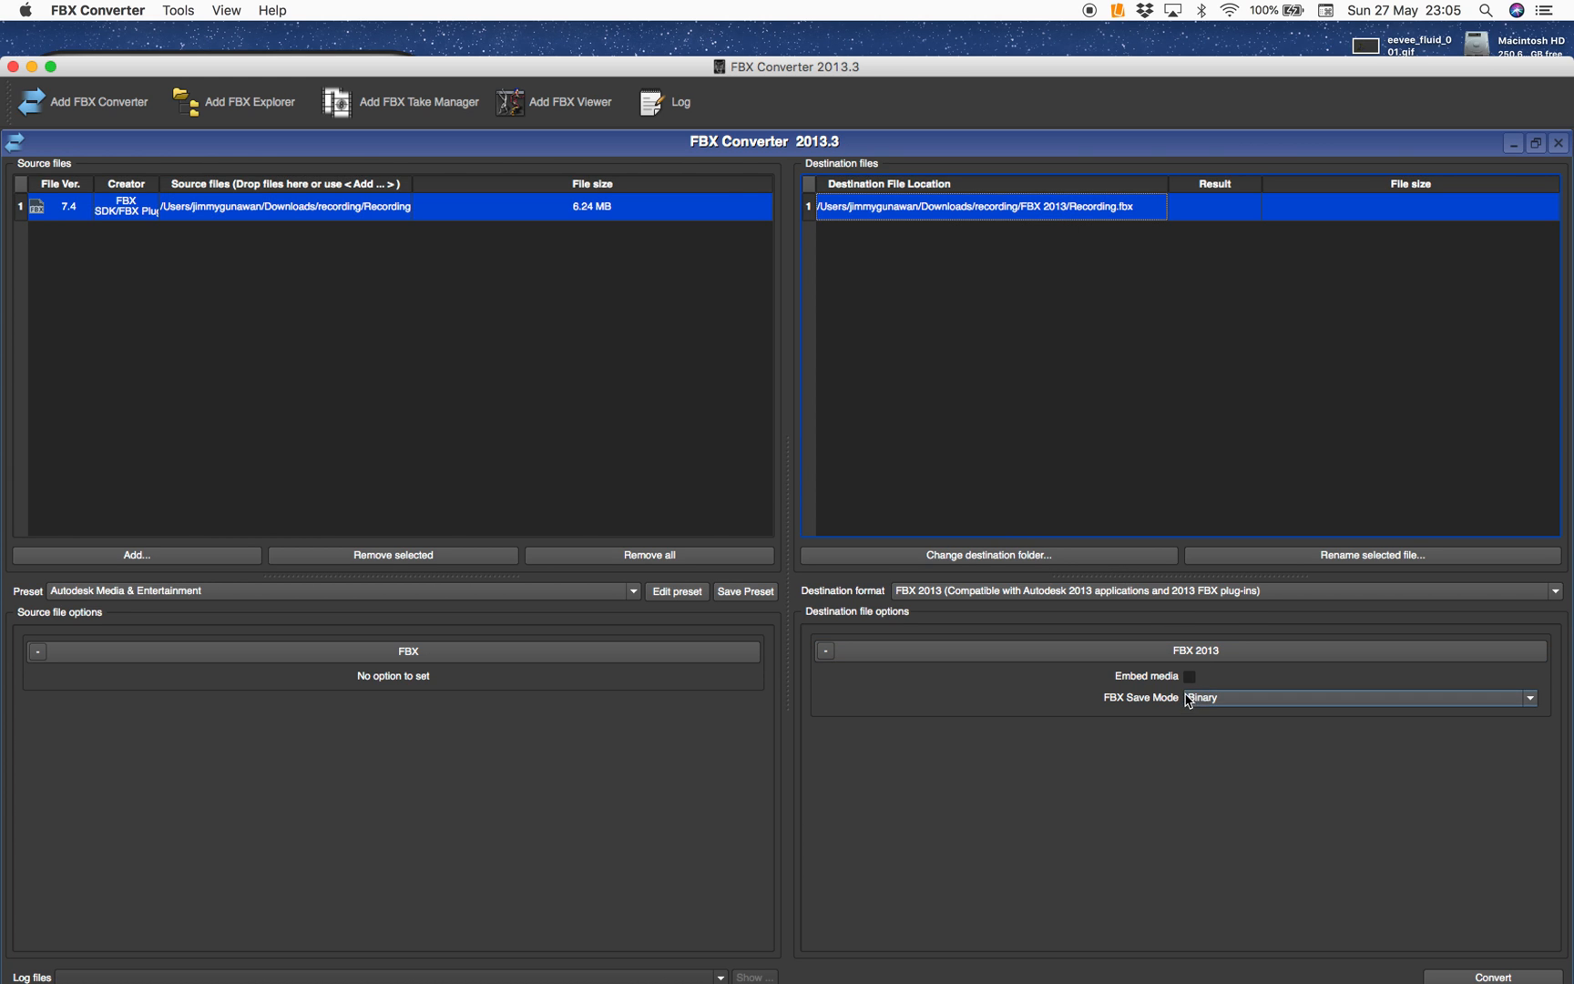
pyautogui.click(1372, 554)
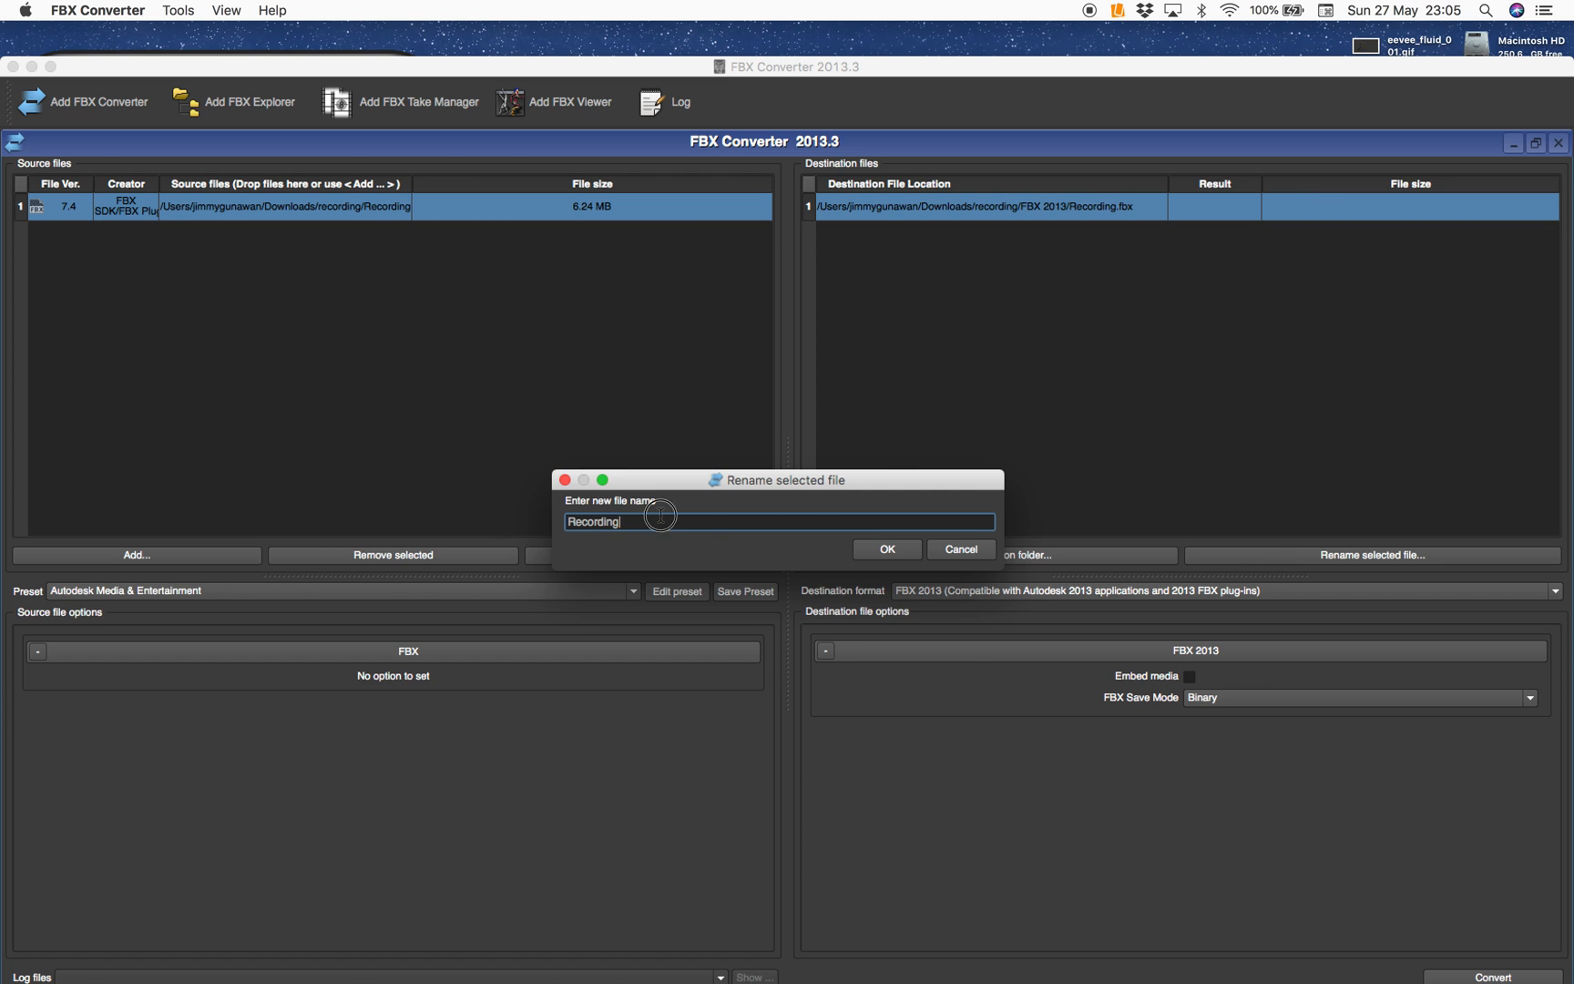
pyautogui.click(886, 548)
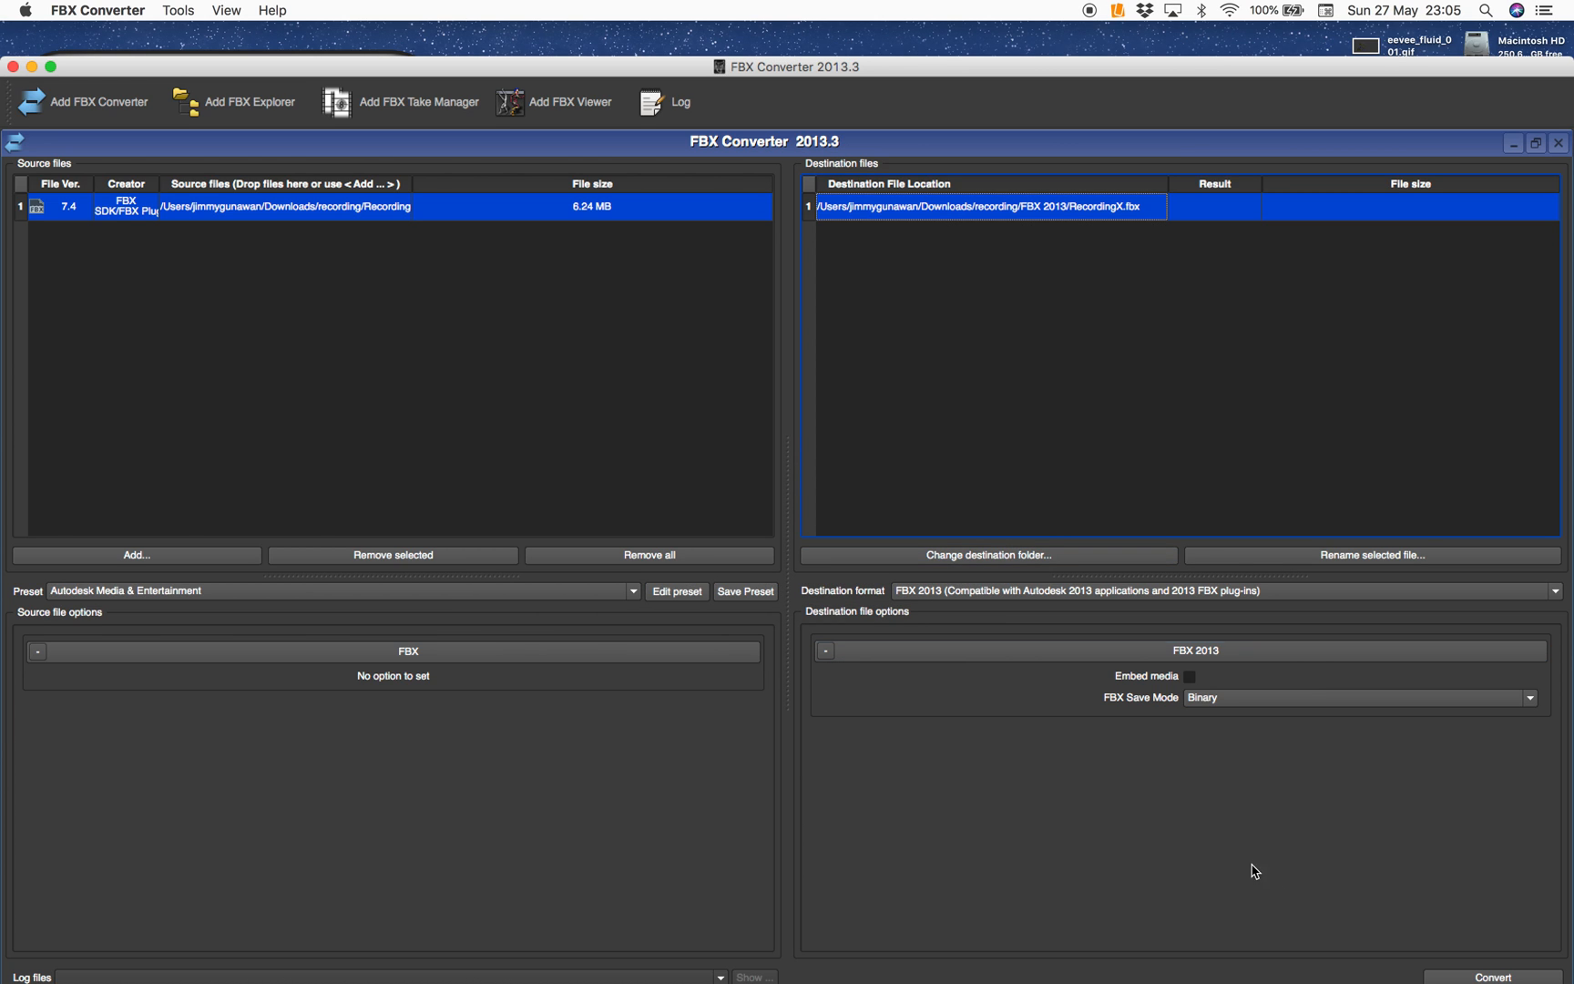
pyautogui.moveTo(760, 280)
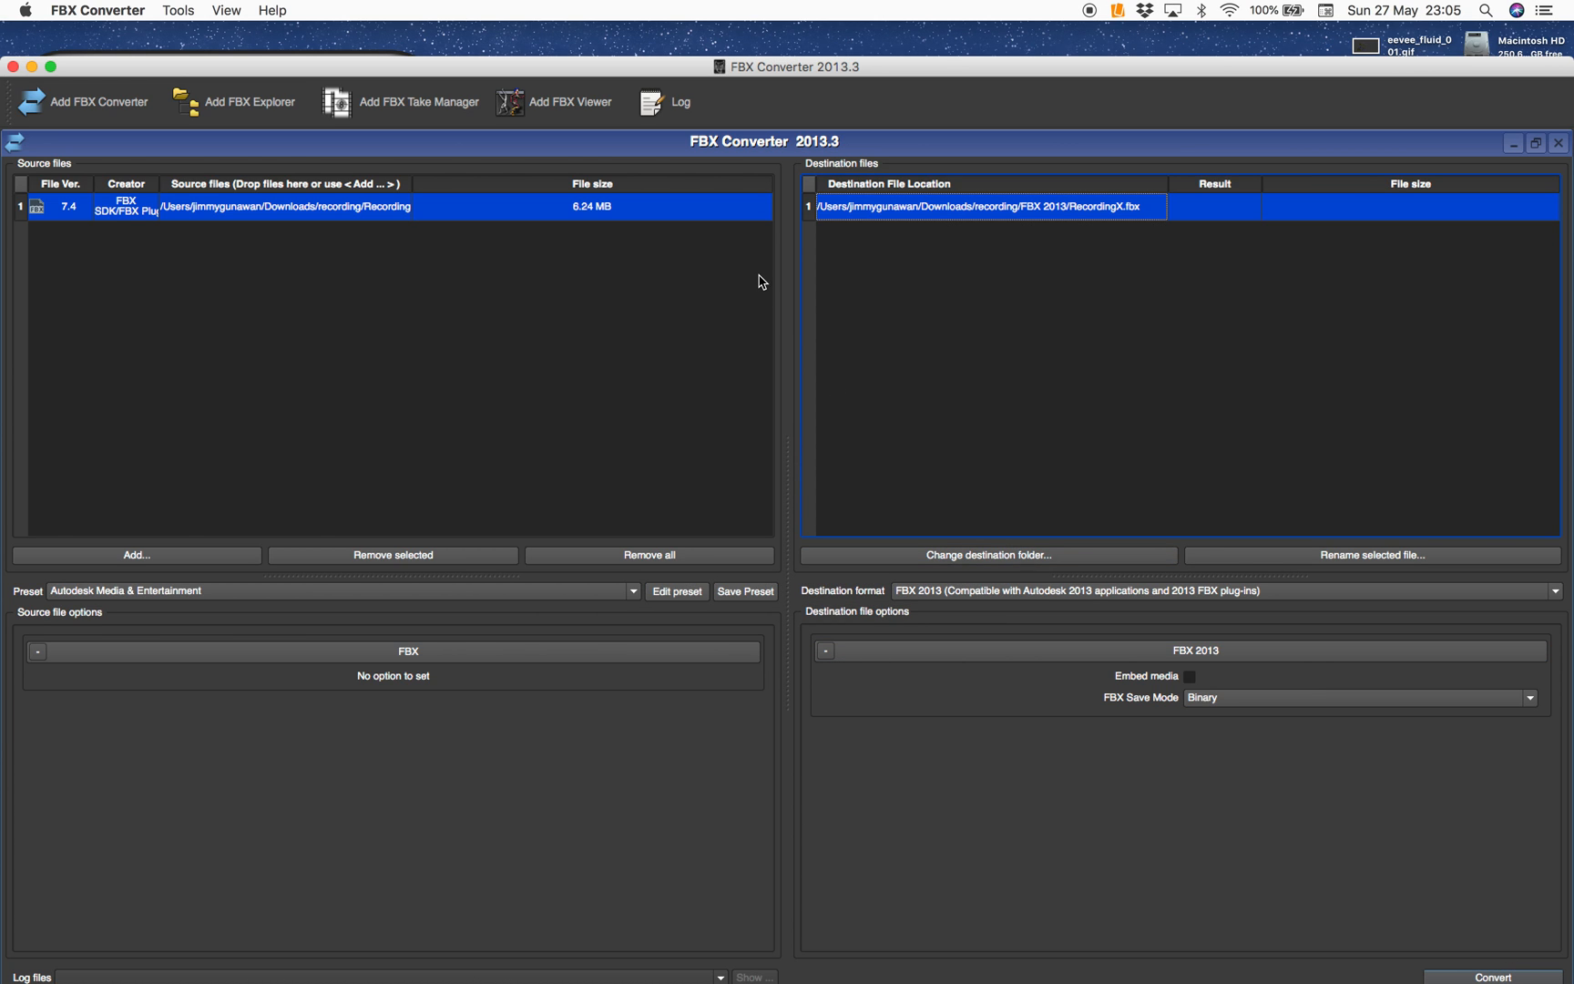
pyautogui.moveTo(587, 120)
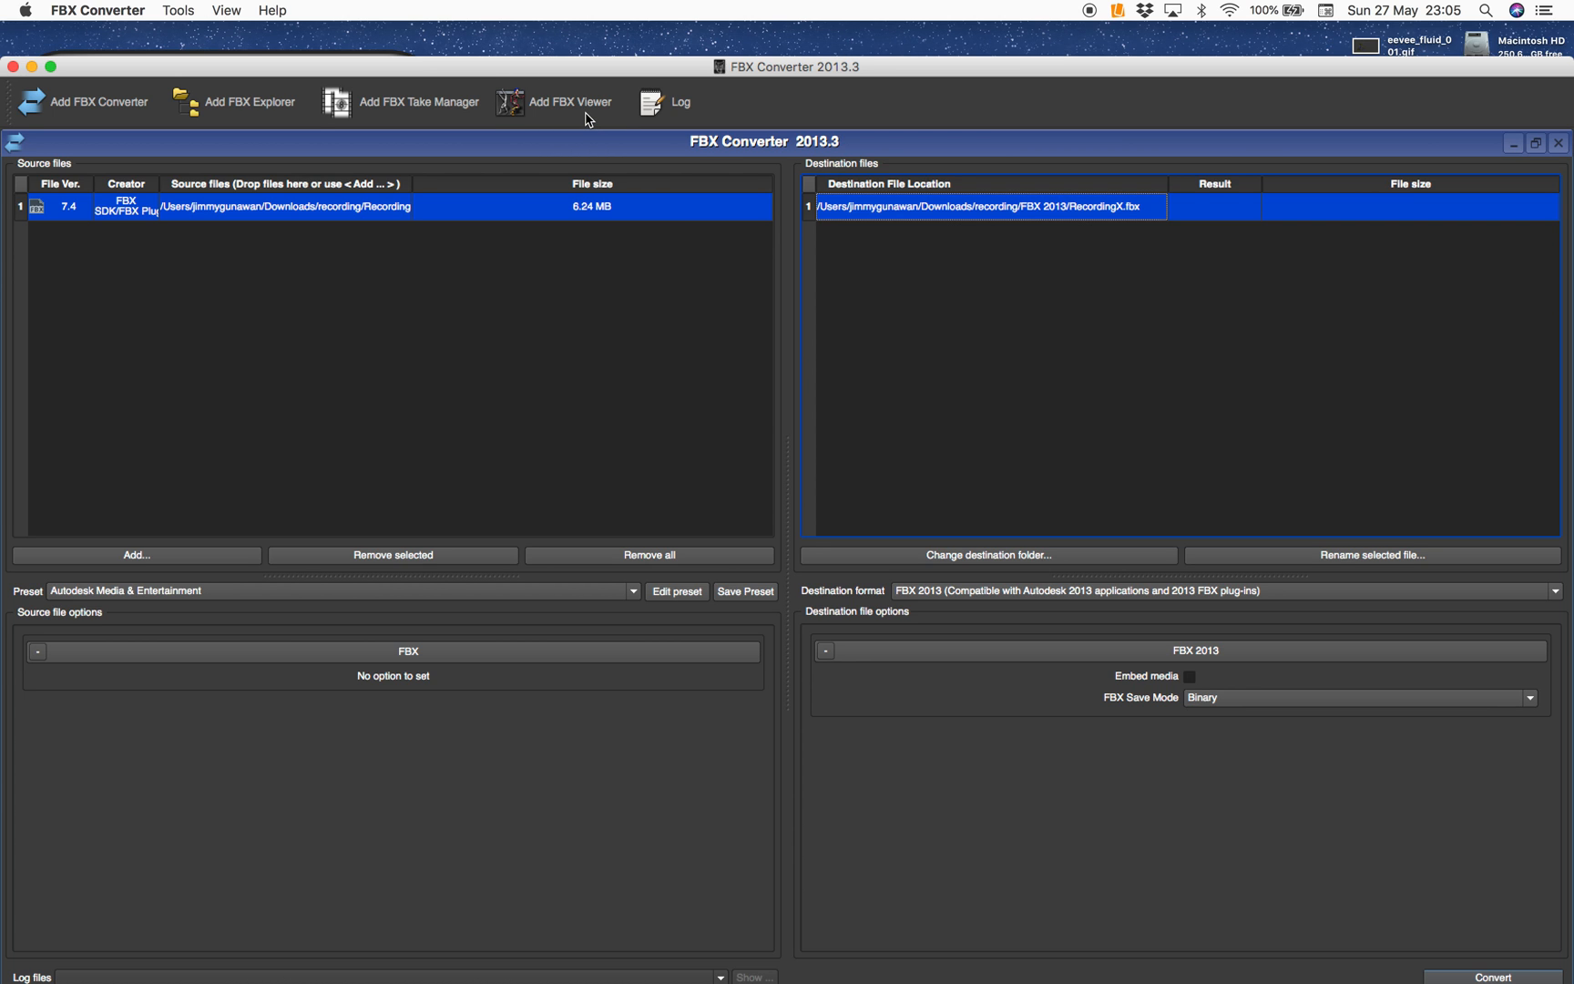
pyautogui.click(1492, 977)
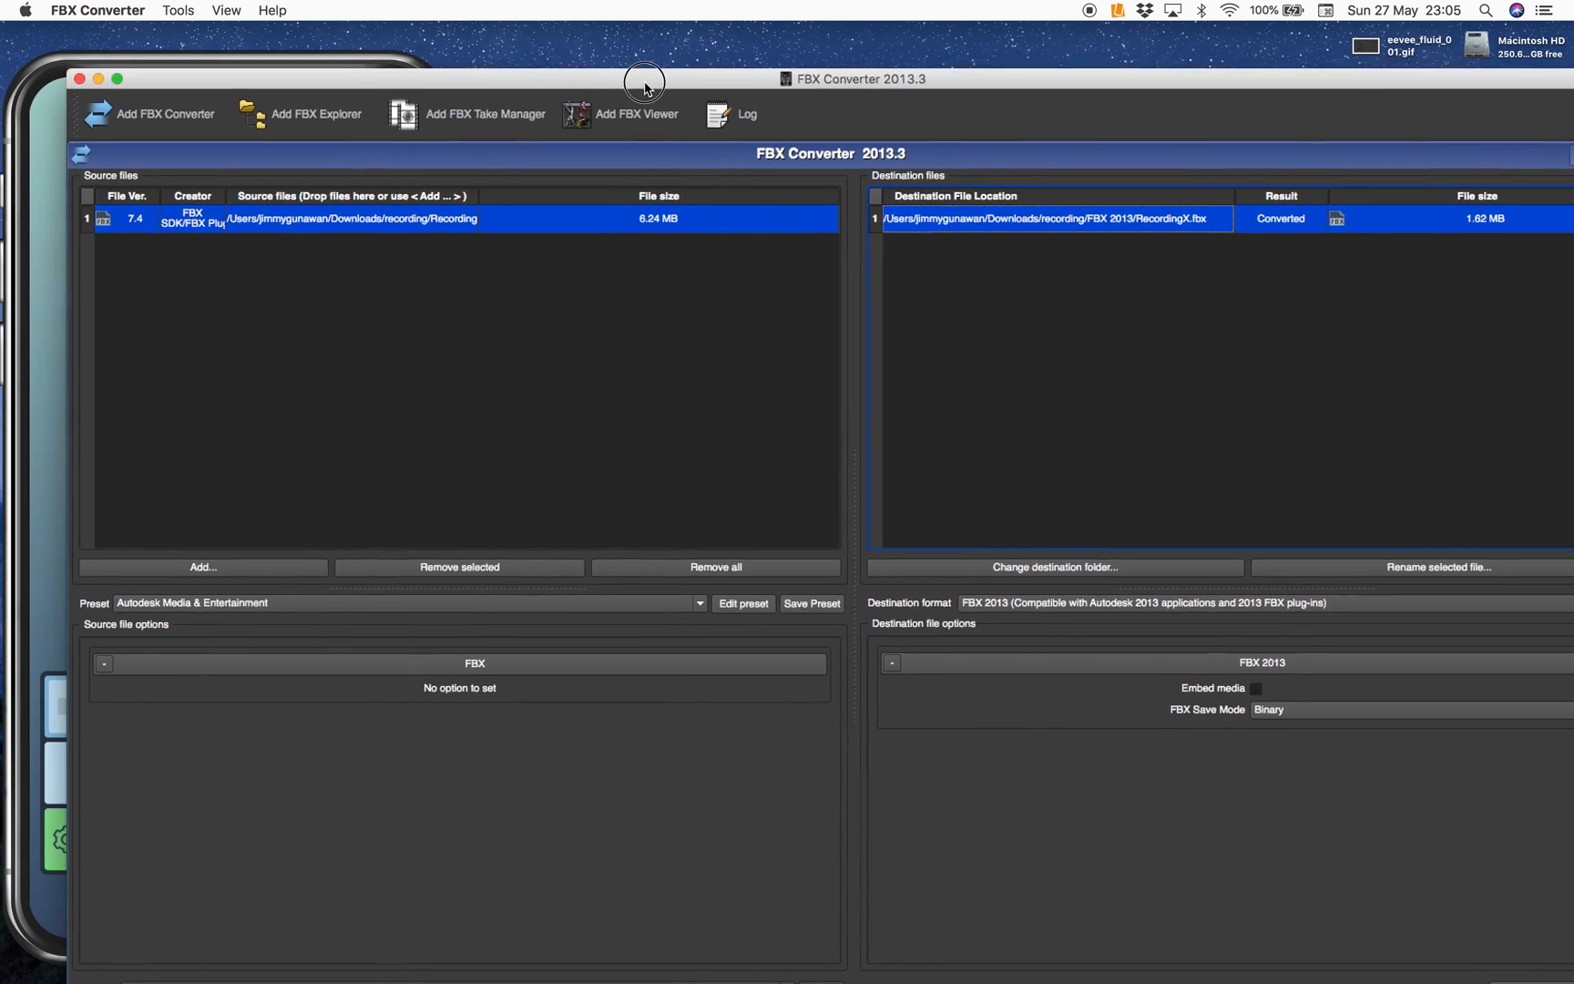
# Quit FBX Converter from its application menu
pyautogui.click(96, 10)
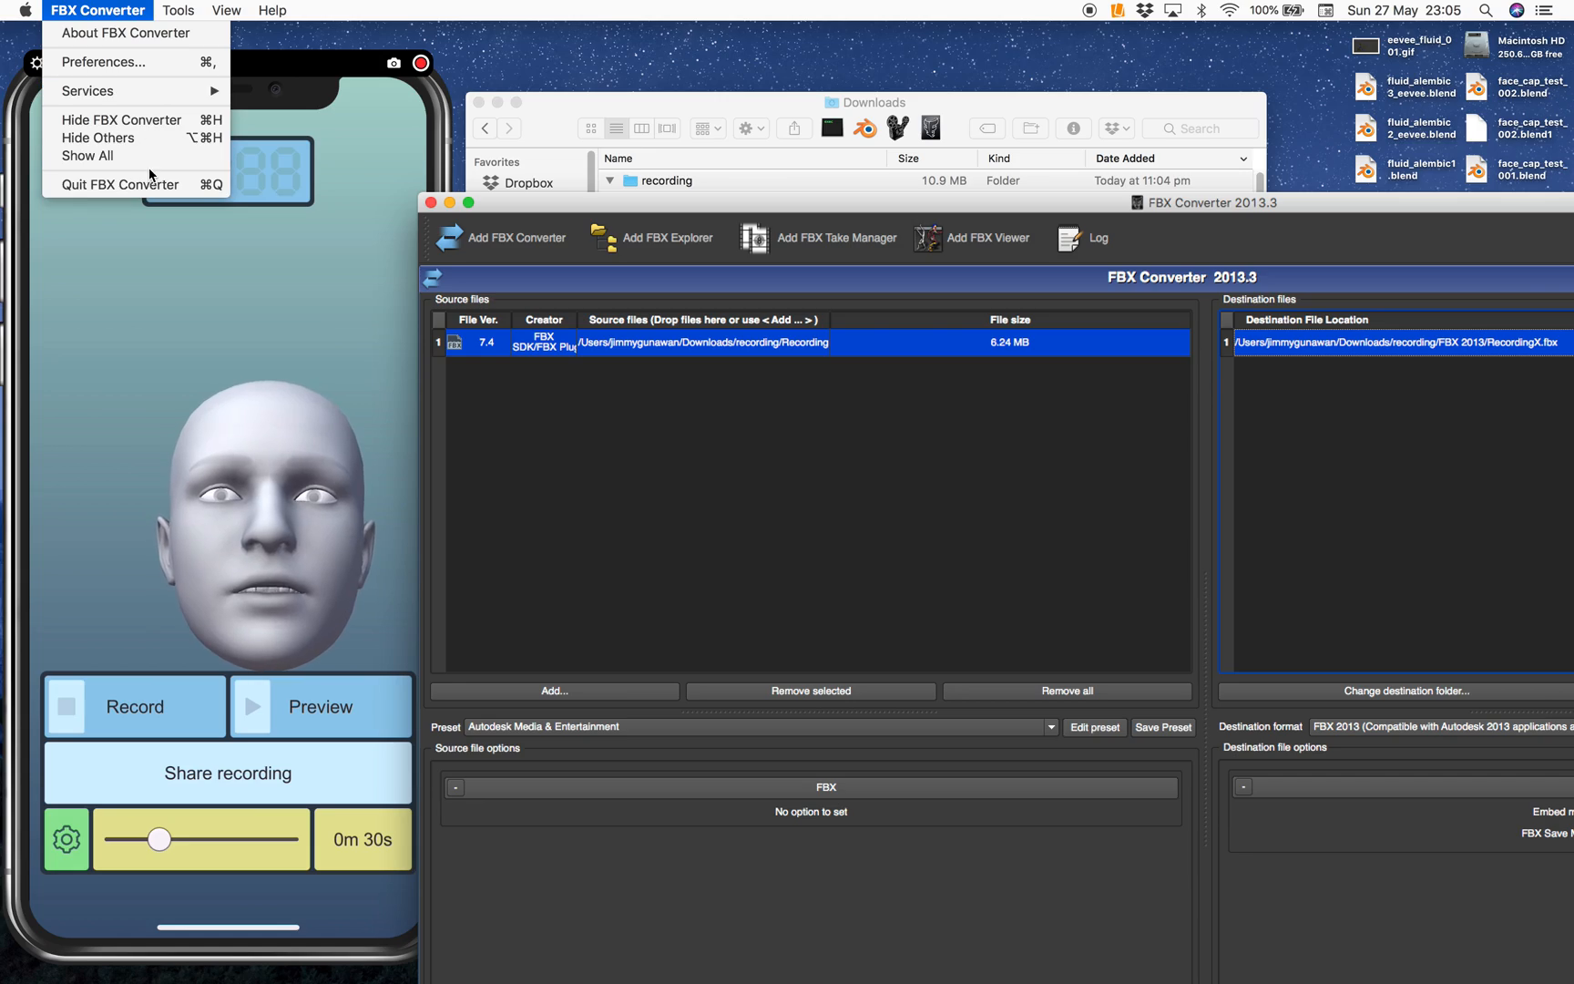
pyautogui.moveTo(119, 184)
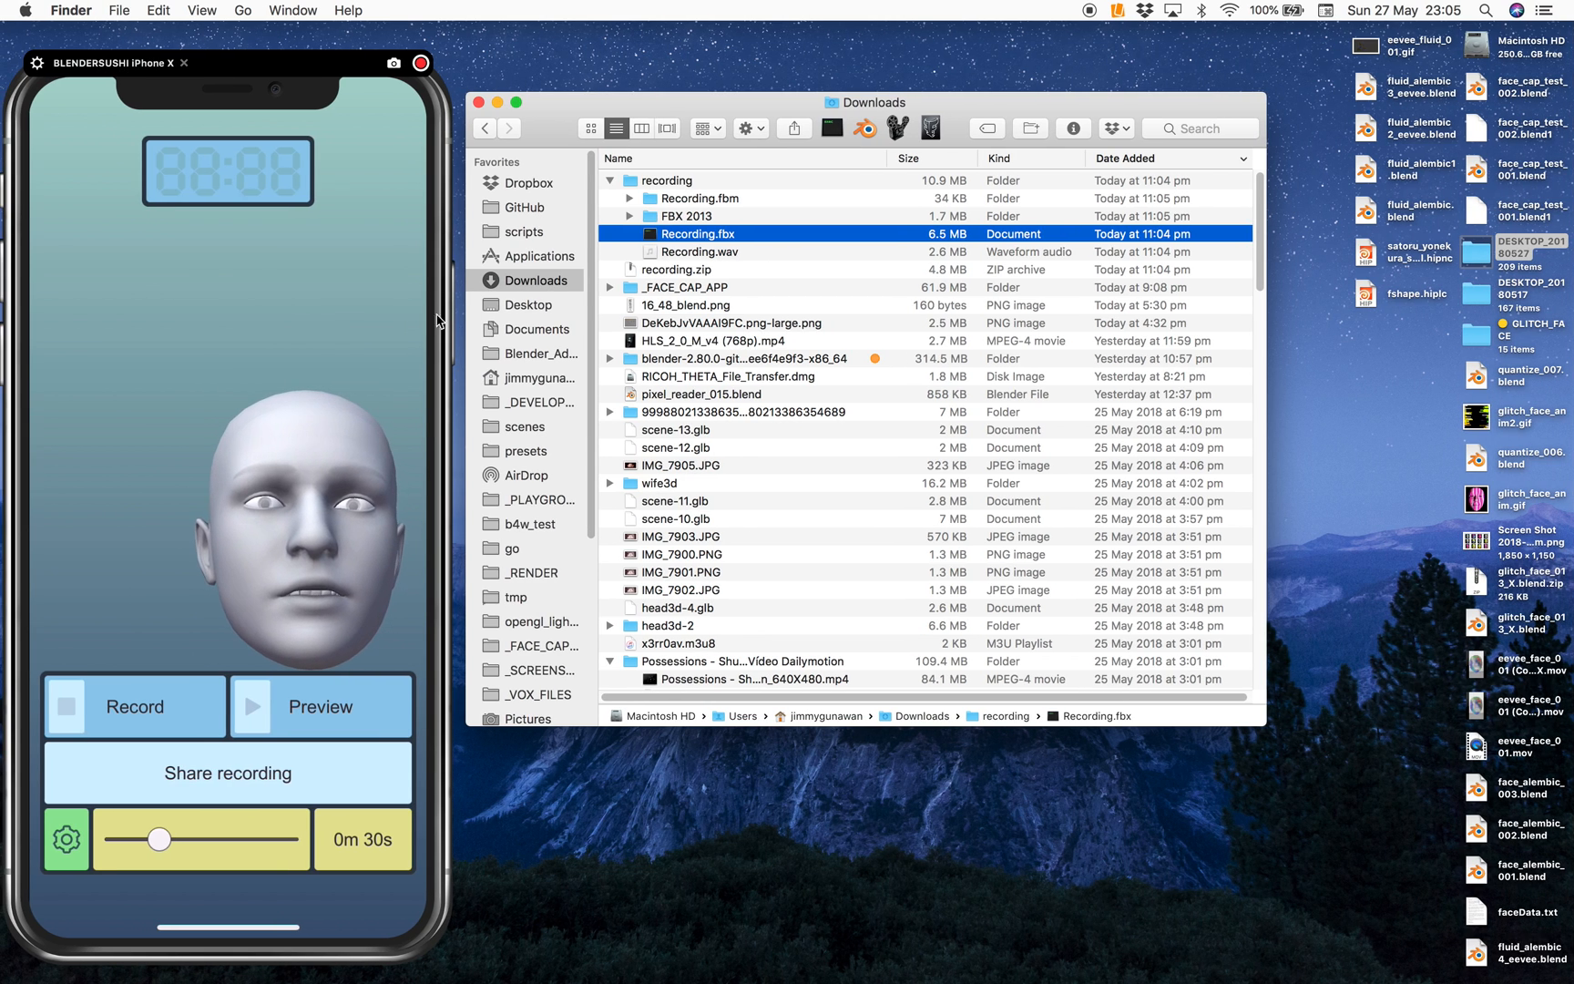
pyautogui.moveTo(34, 594)
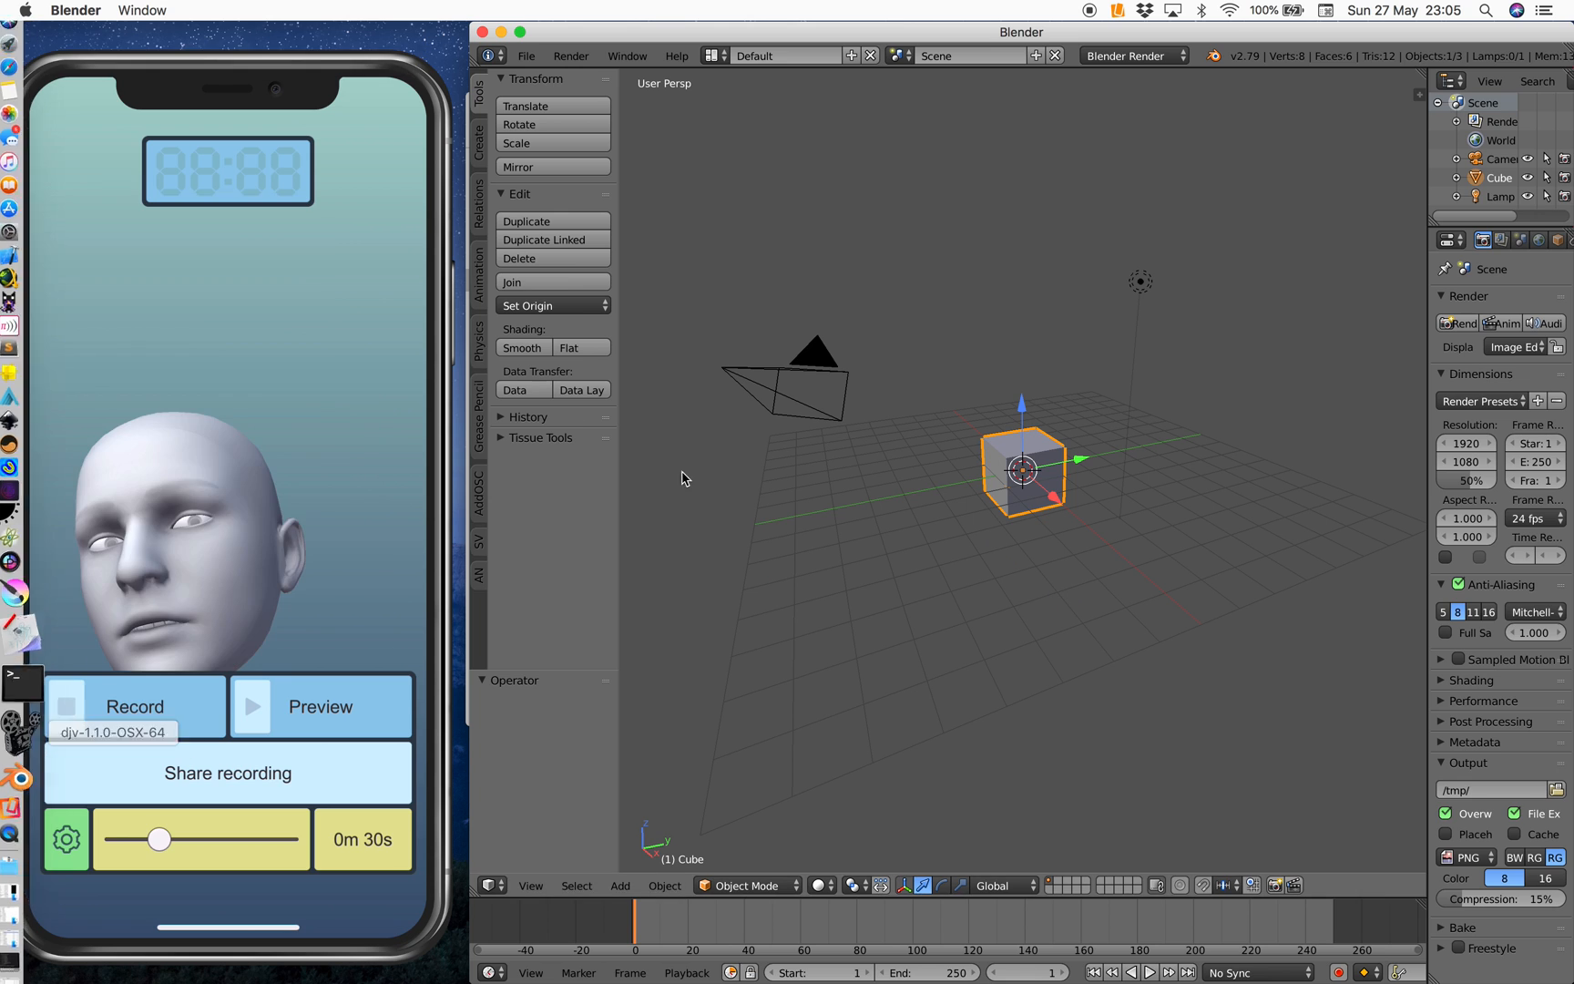
# Activate the 3D view and go to the File menu for importing
pyautogui.click(520, 259)
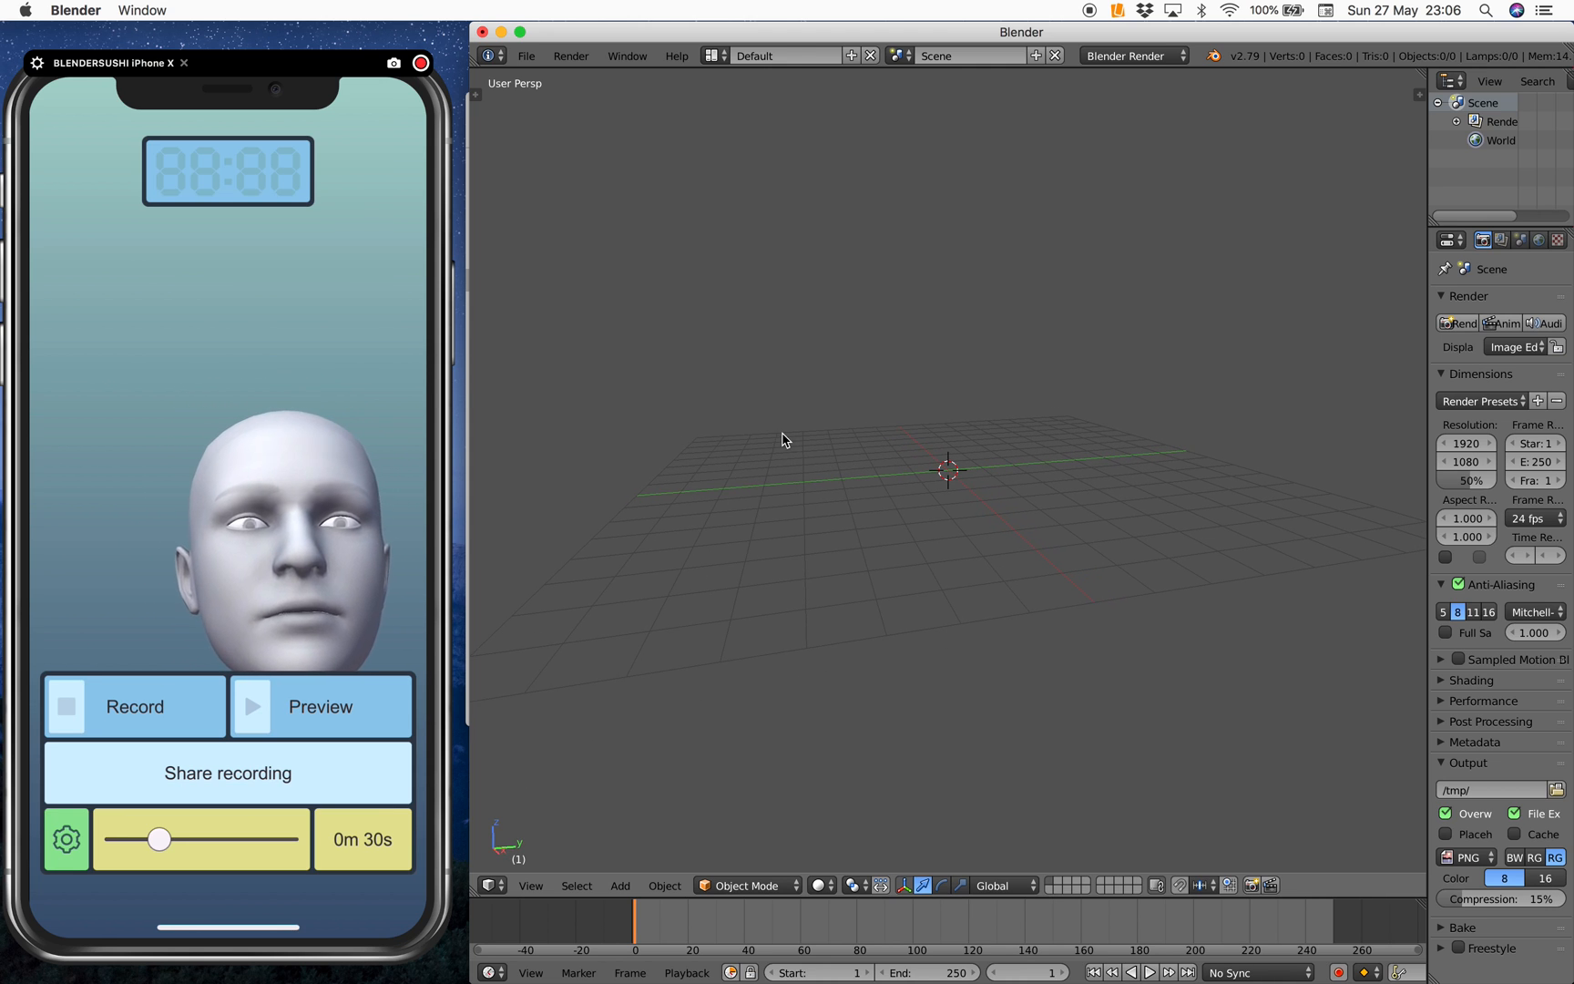
pyautogui.click(525, 55)
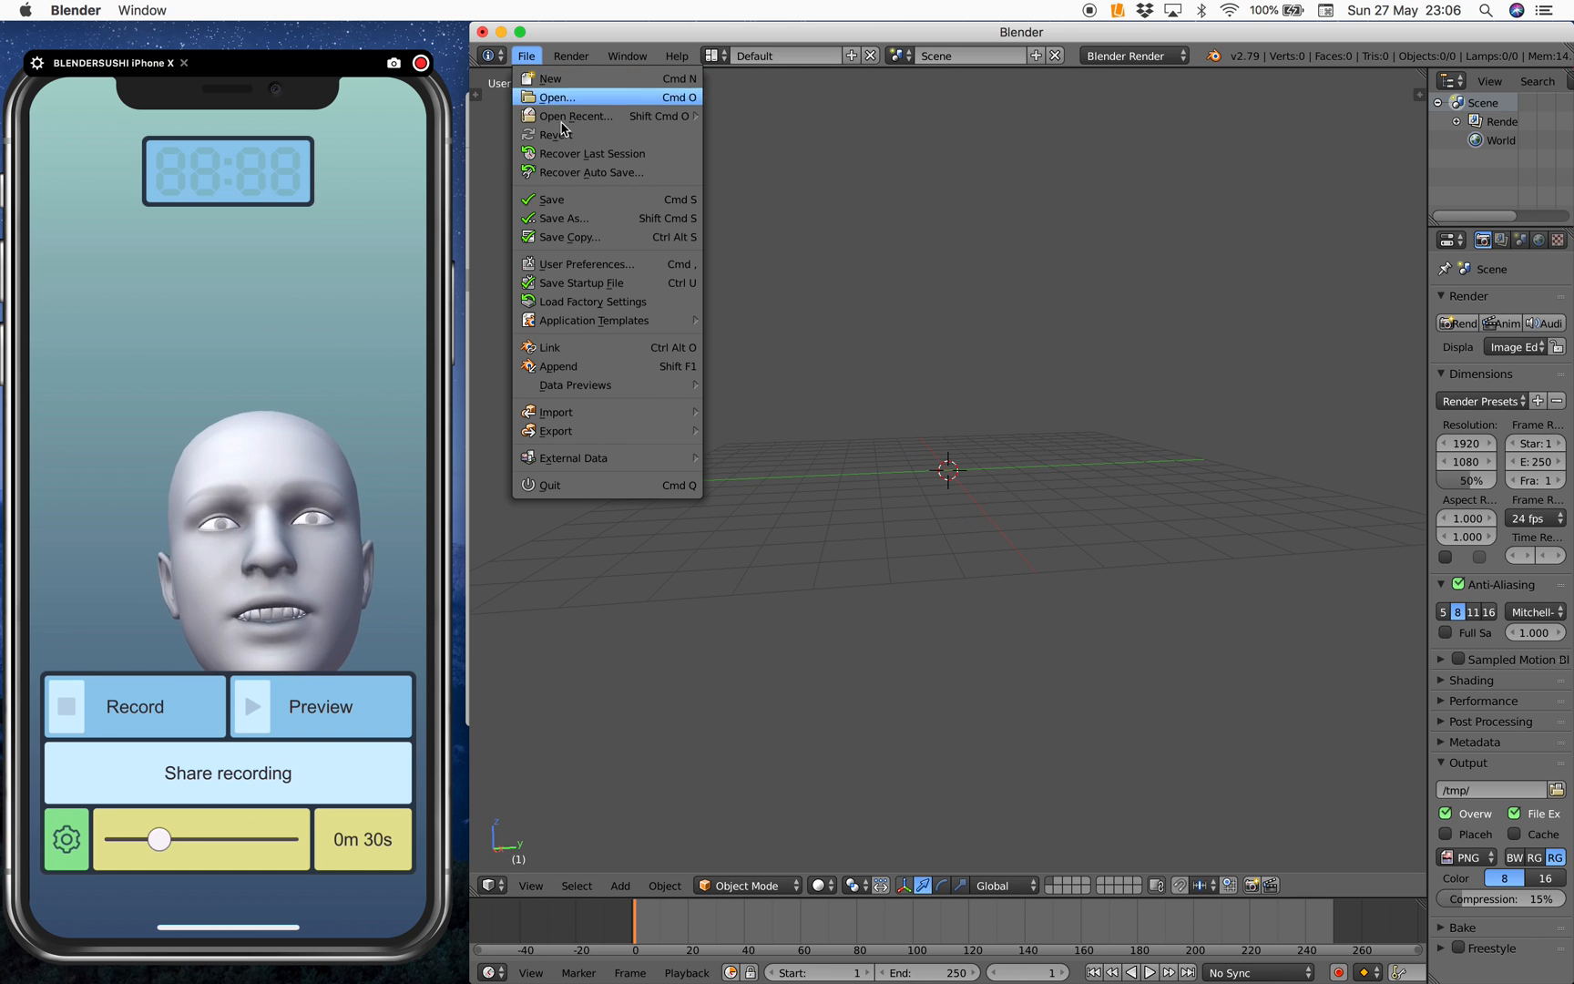
pyautogui.moveTo(556, 412)
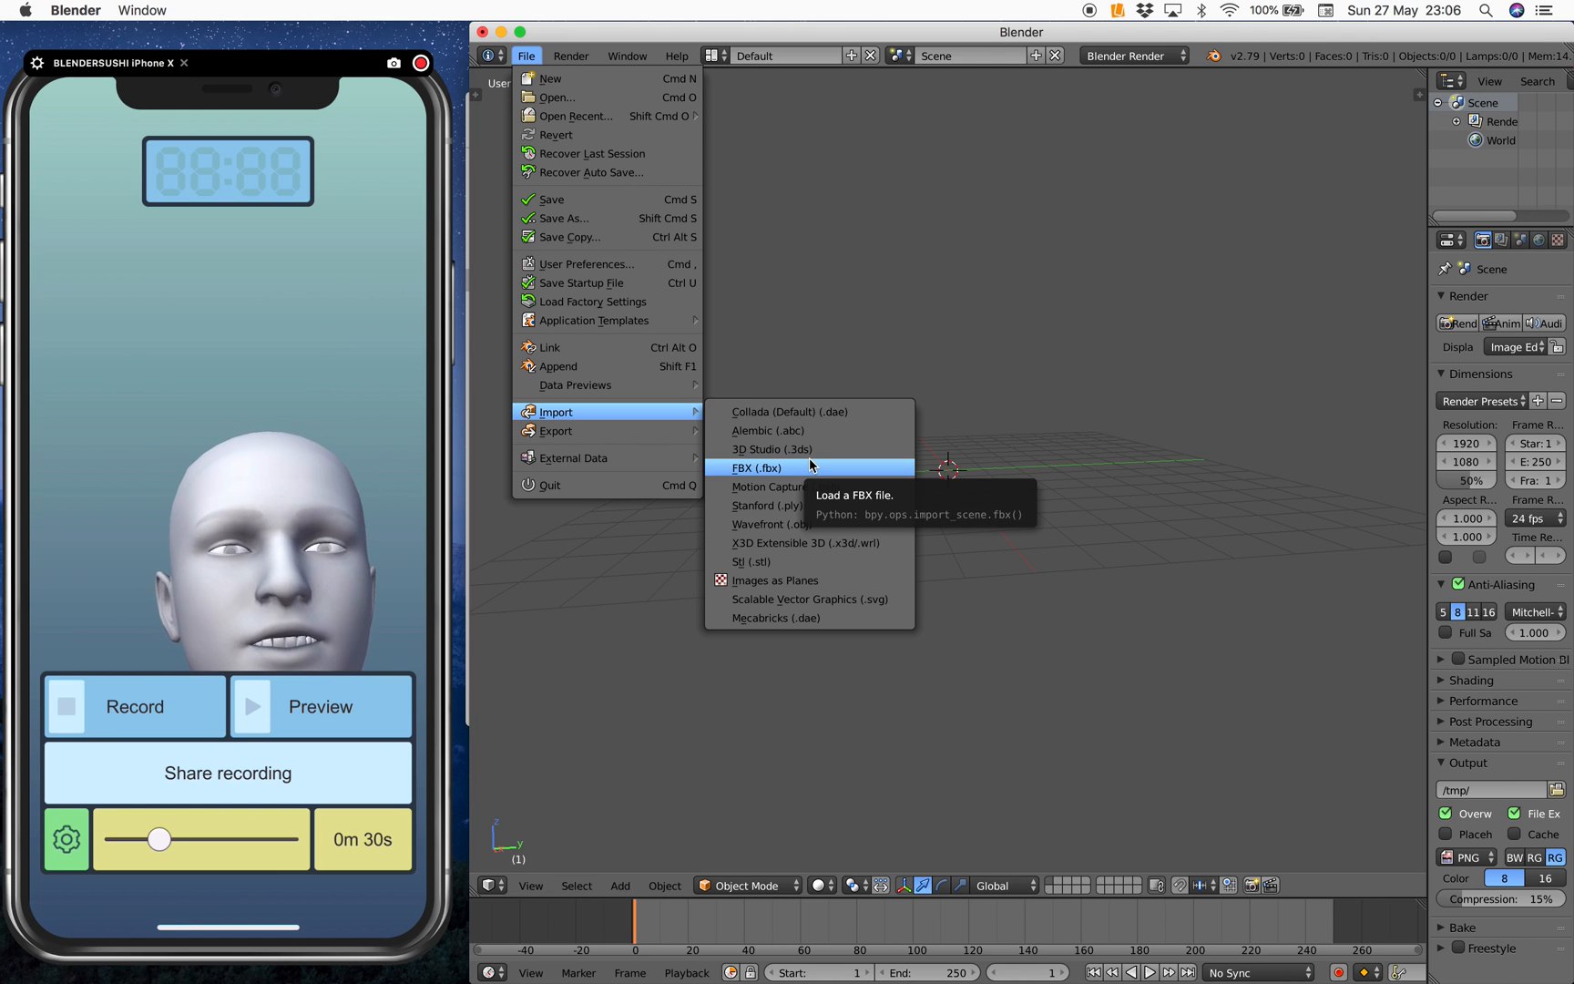
pyautogui.moveTo(785, 486)
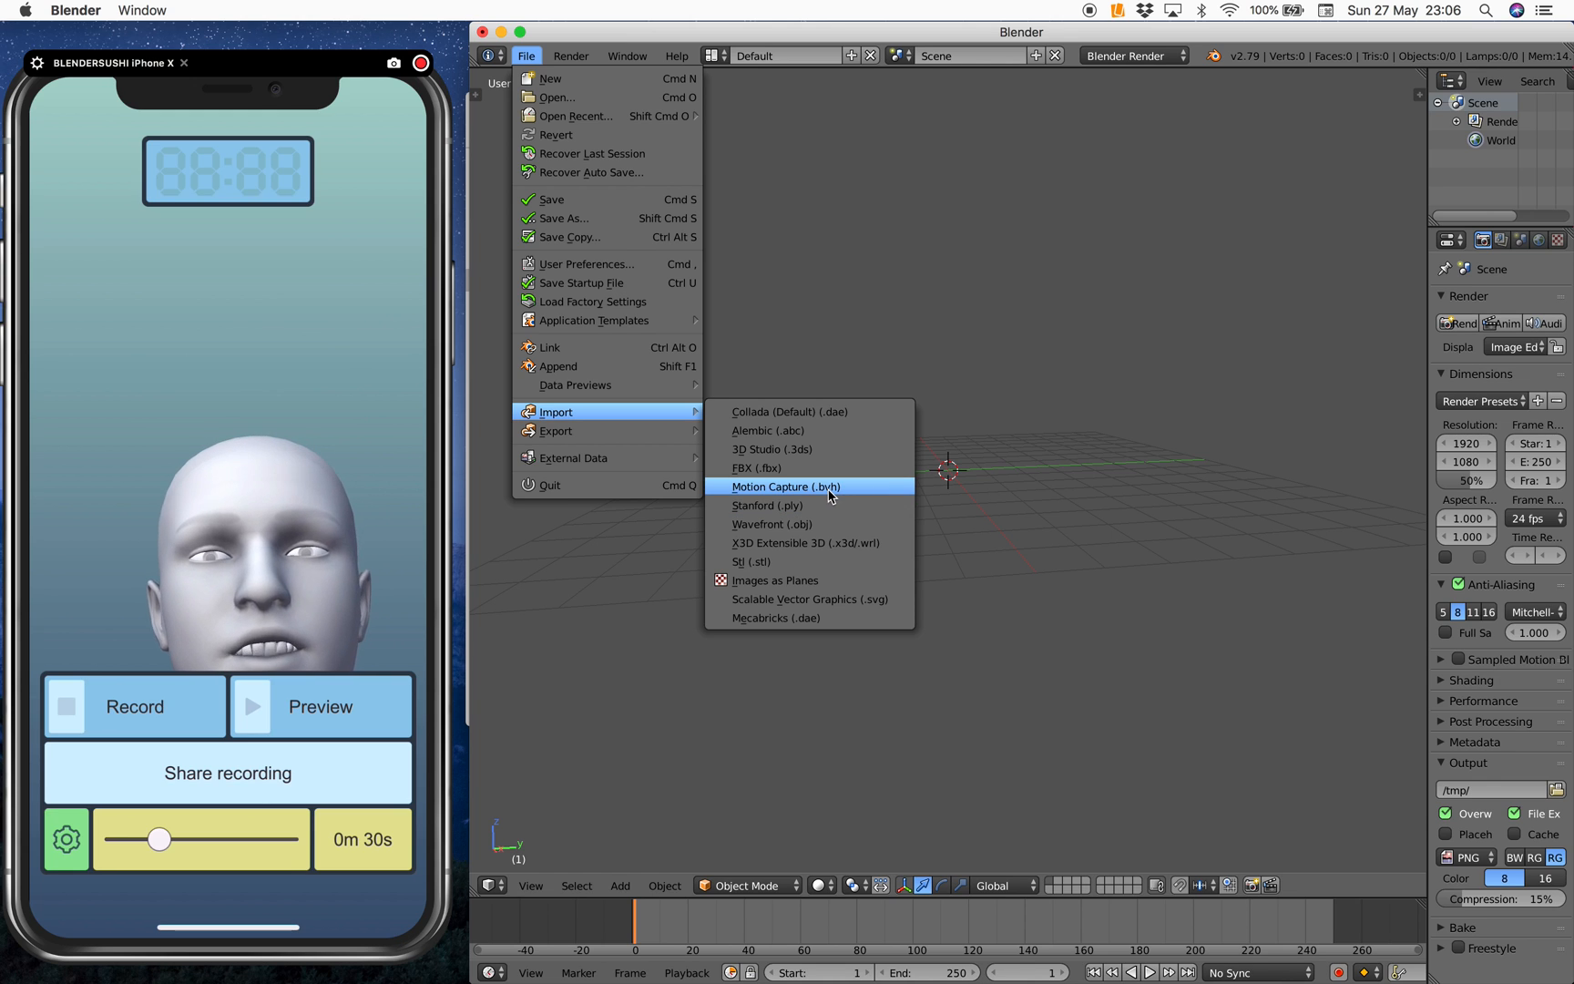
pyautogui.moveTo(805, 542)
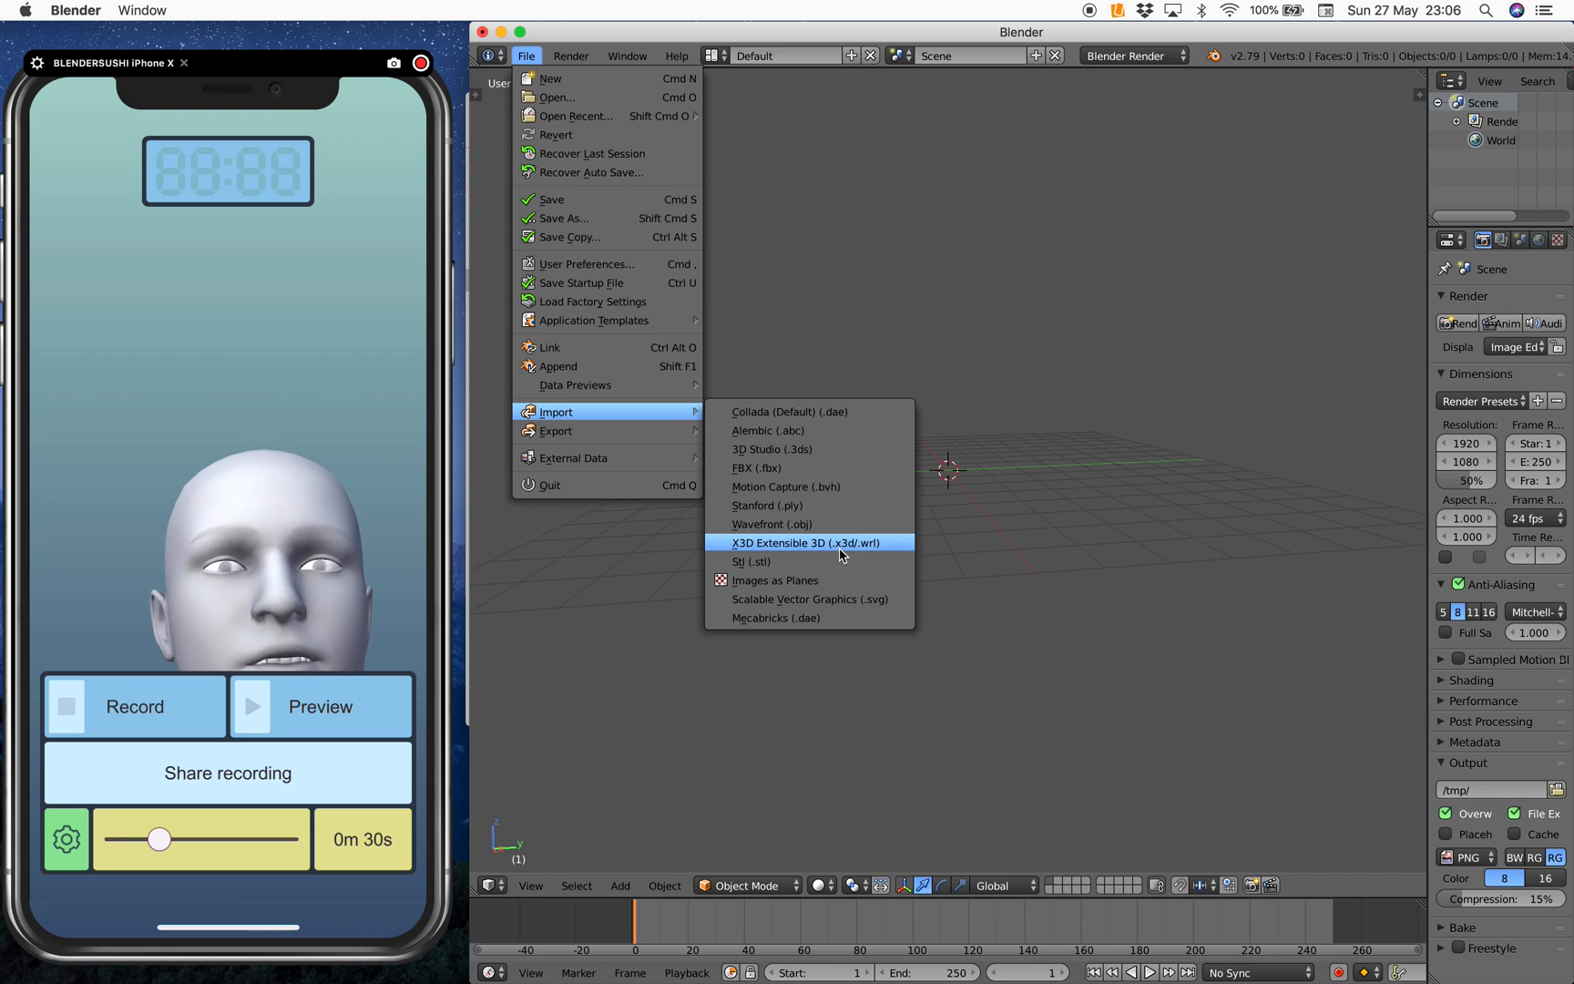
pyautogui.moveTo(803, 543)
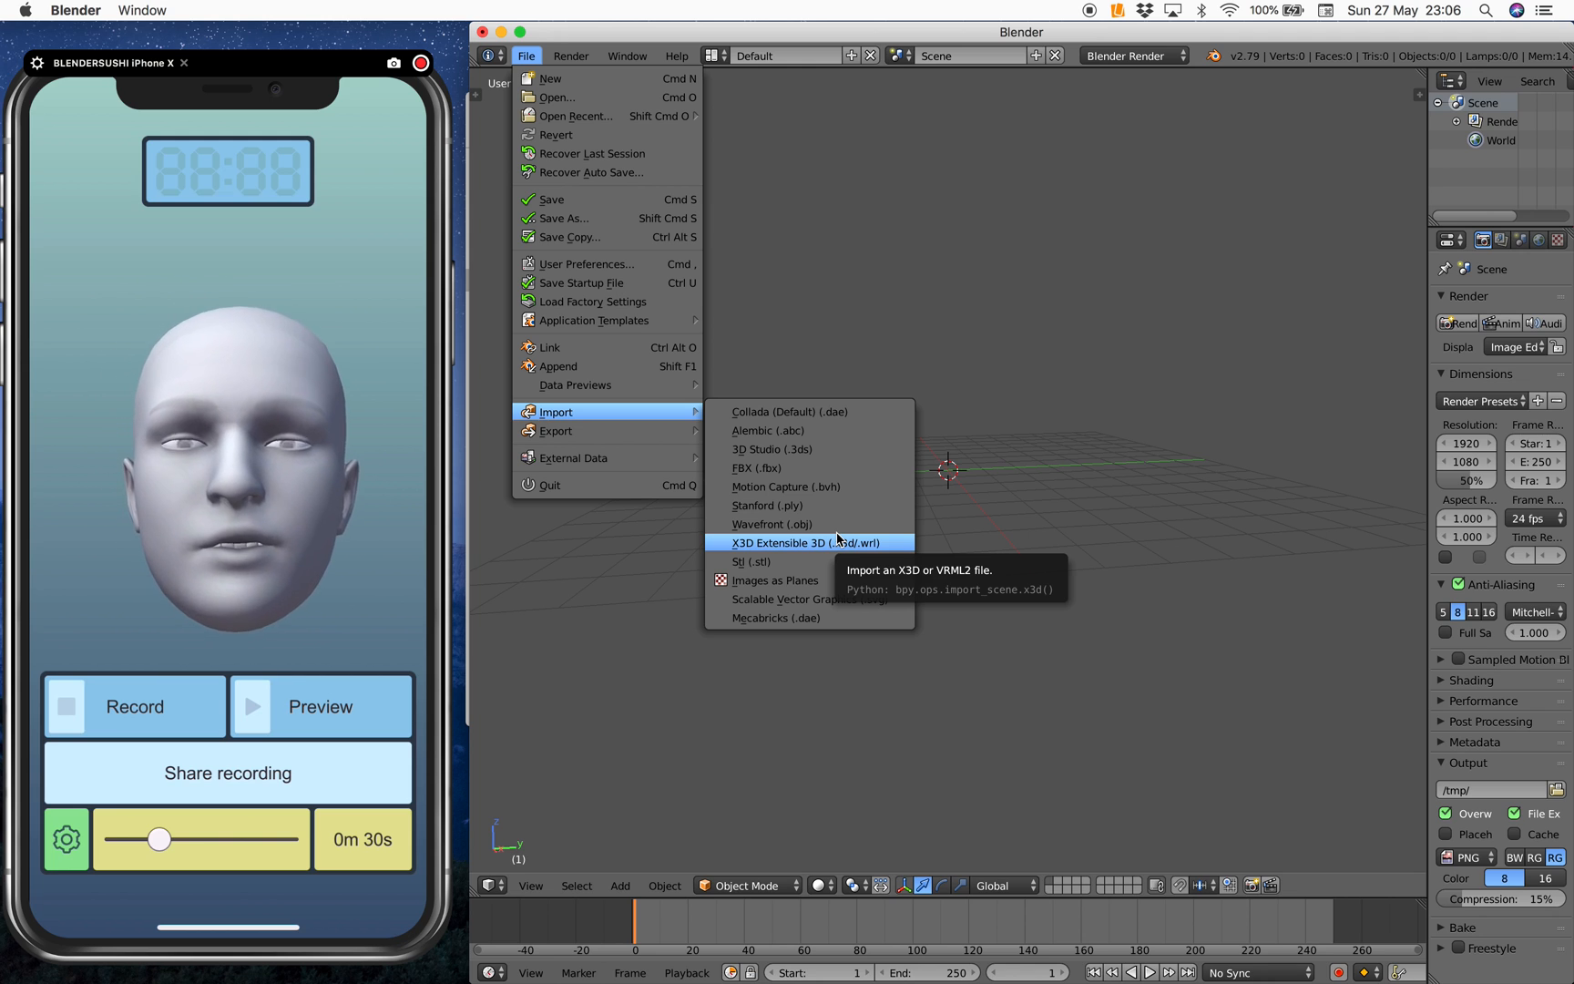
pyautogui.moveTo(767, 430)
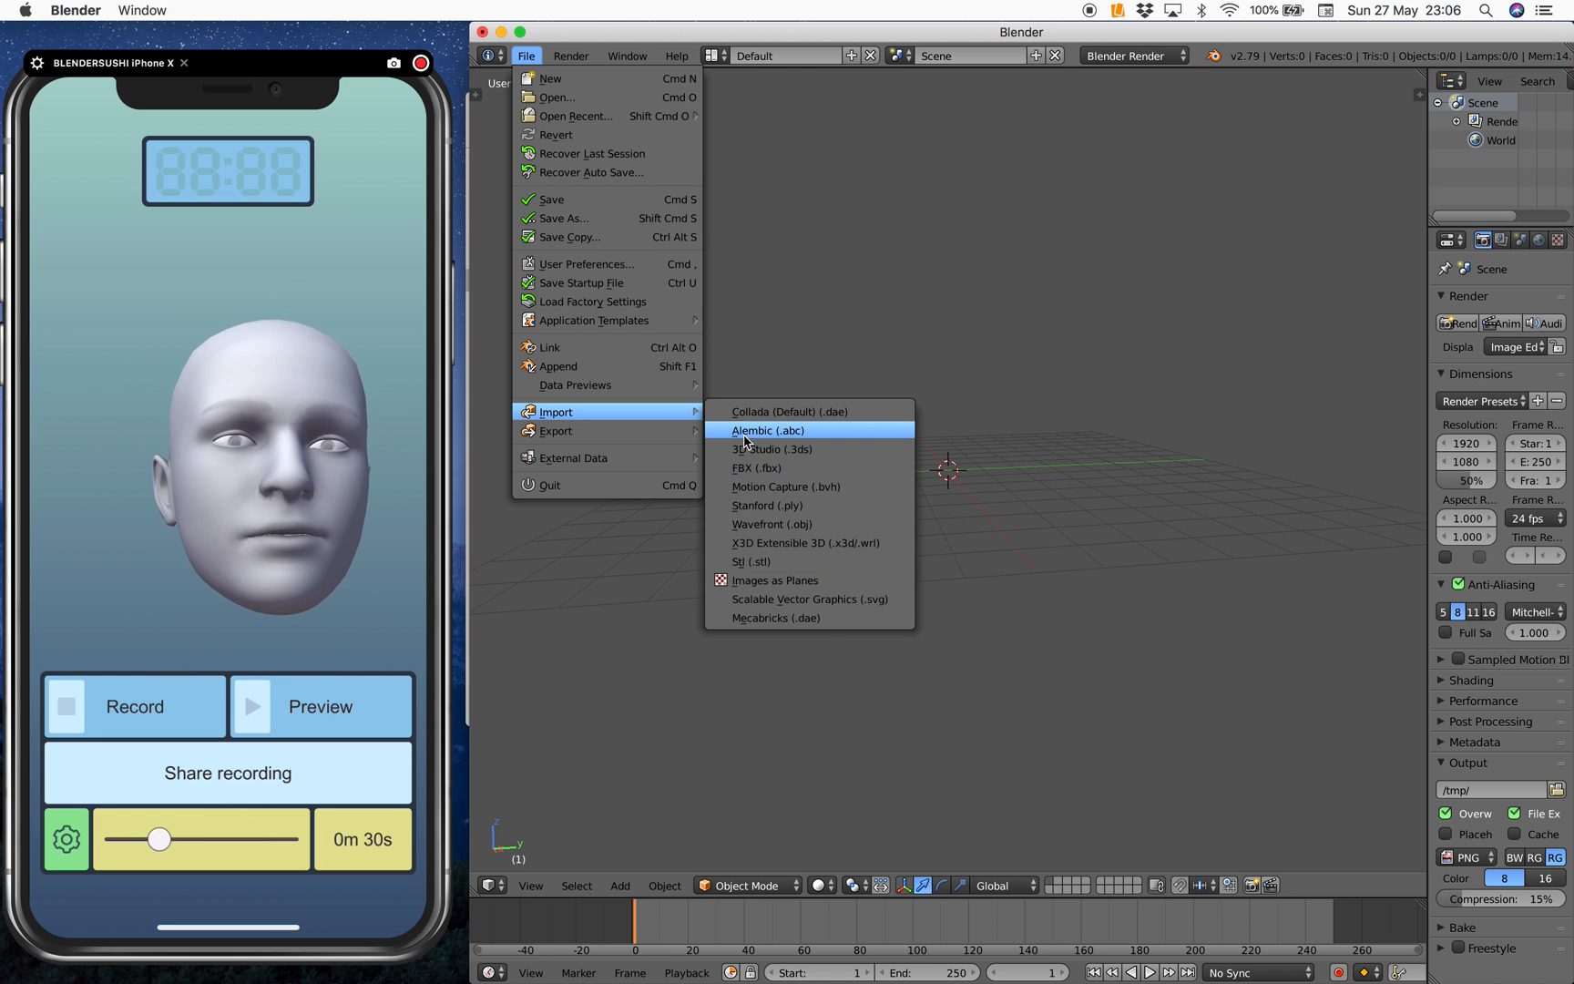
pyautogui.moveTo(801, 469)
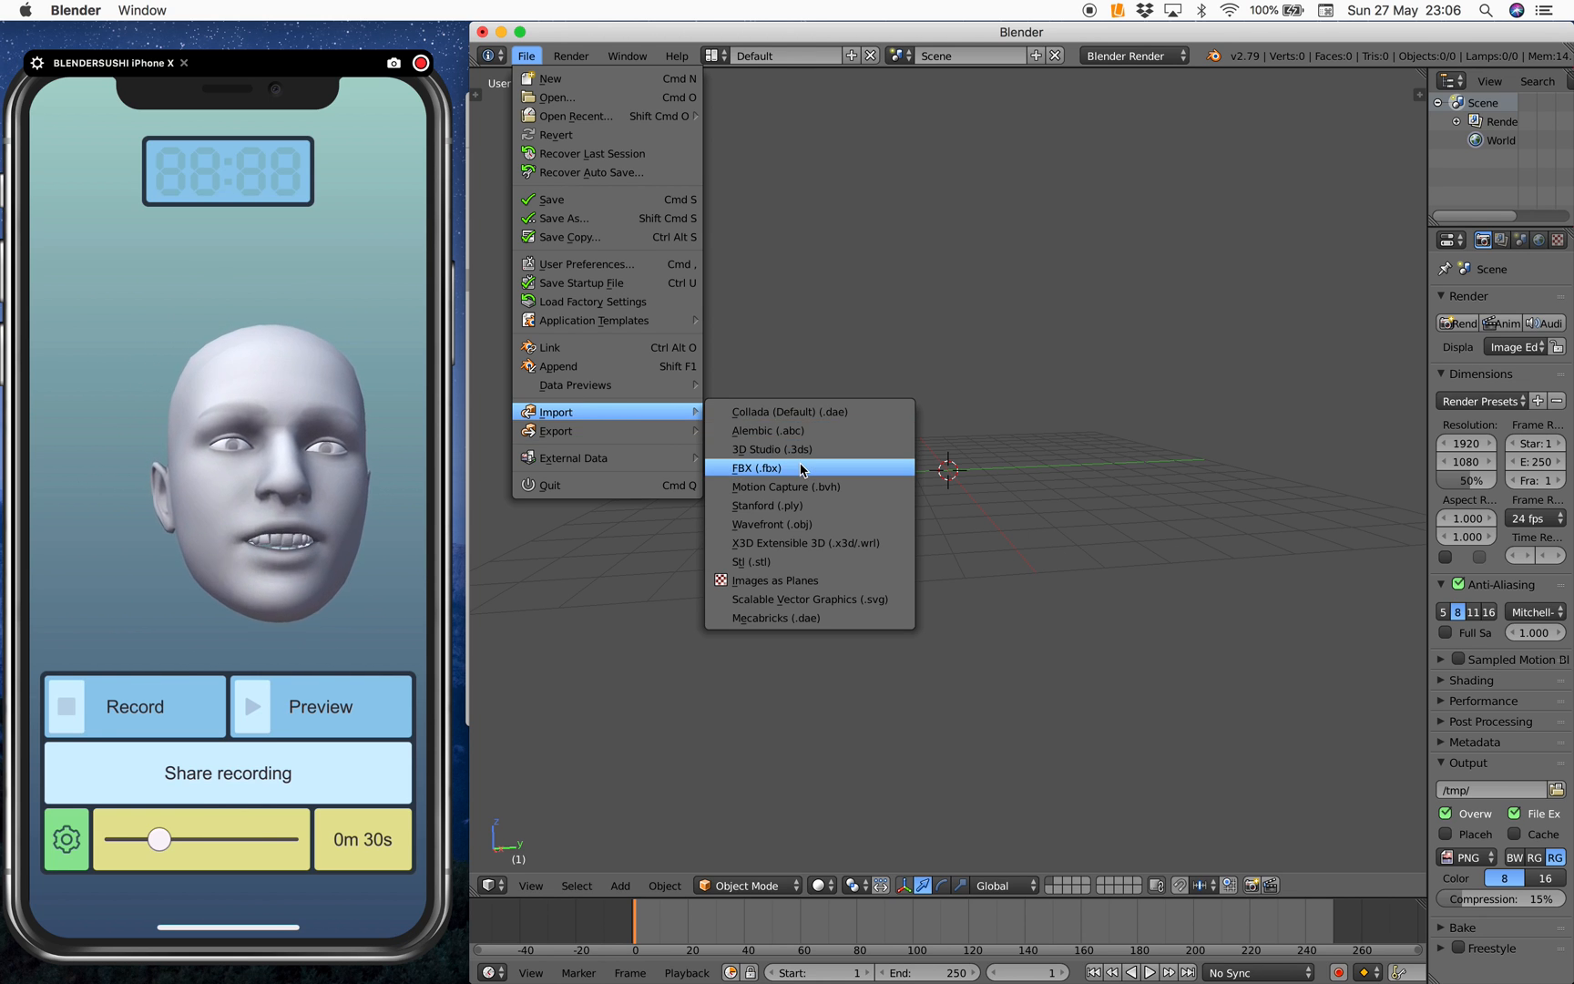
# Import RecordingX.fbx from recording/FBX 2013 with Import Normals off and offset 0
pyautogui.click(756, 468)
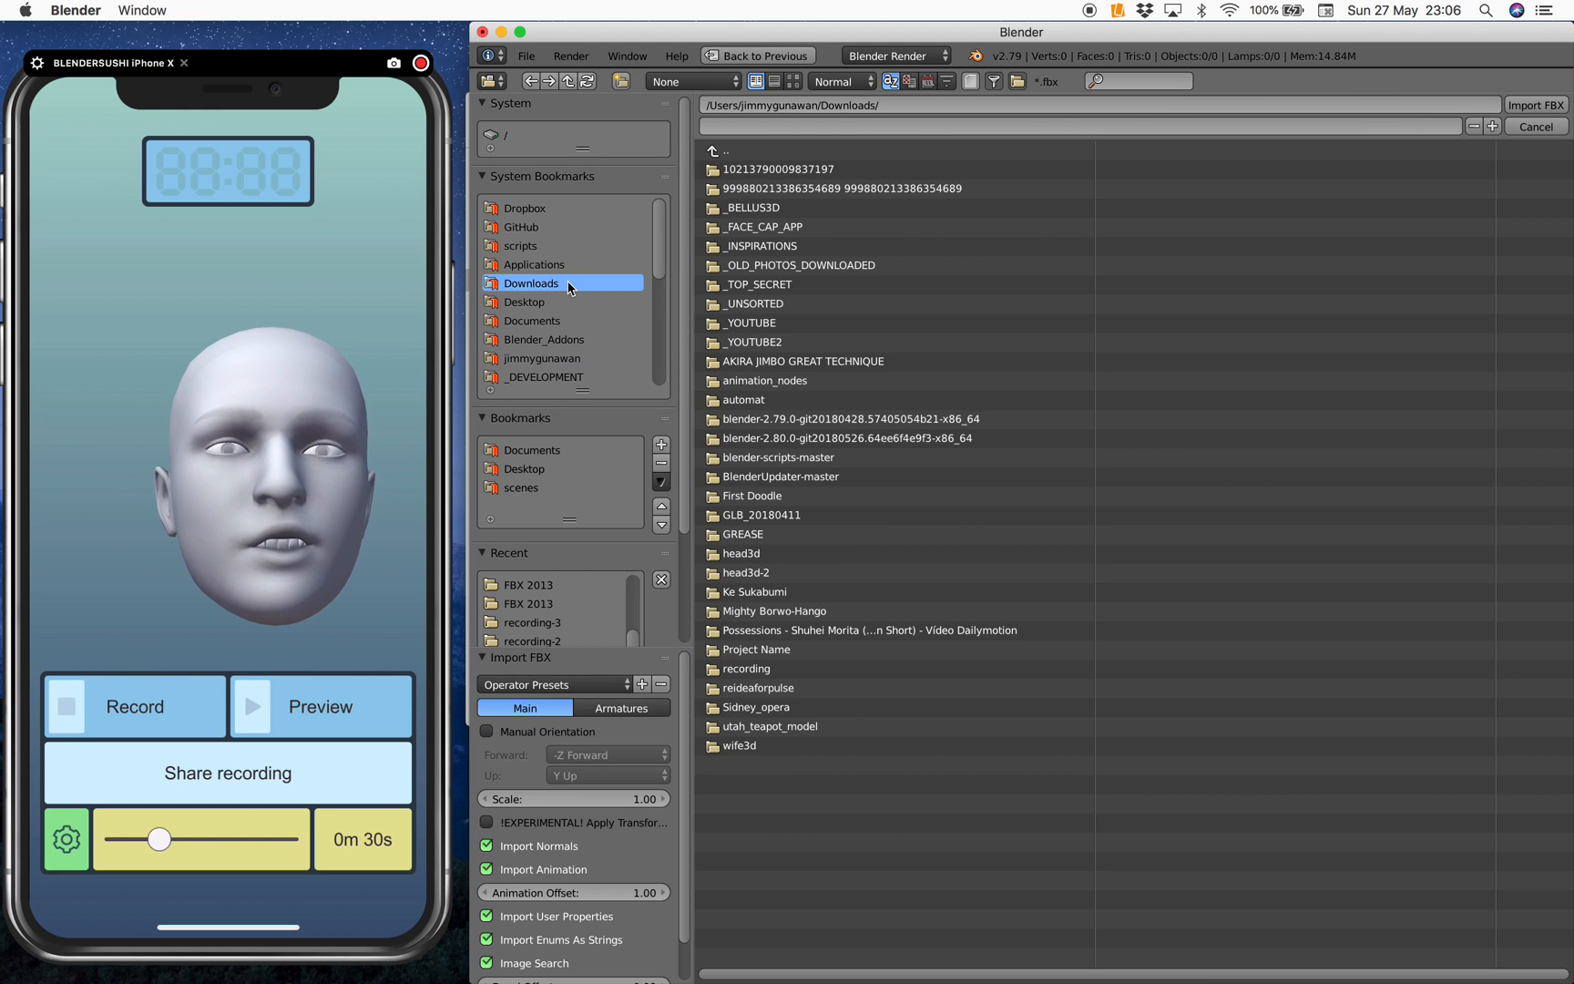
pyautogui.moveTo(789, 271)
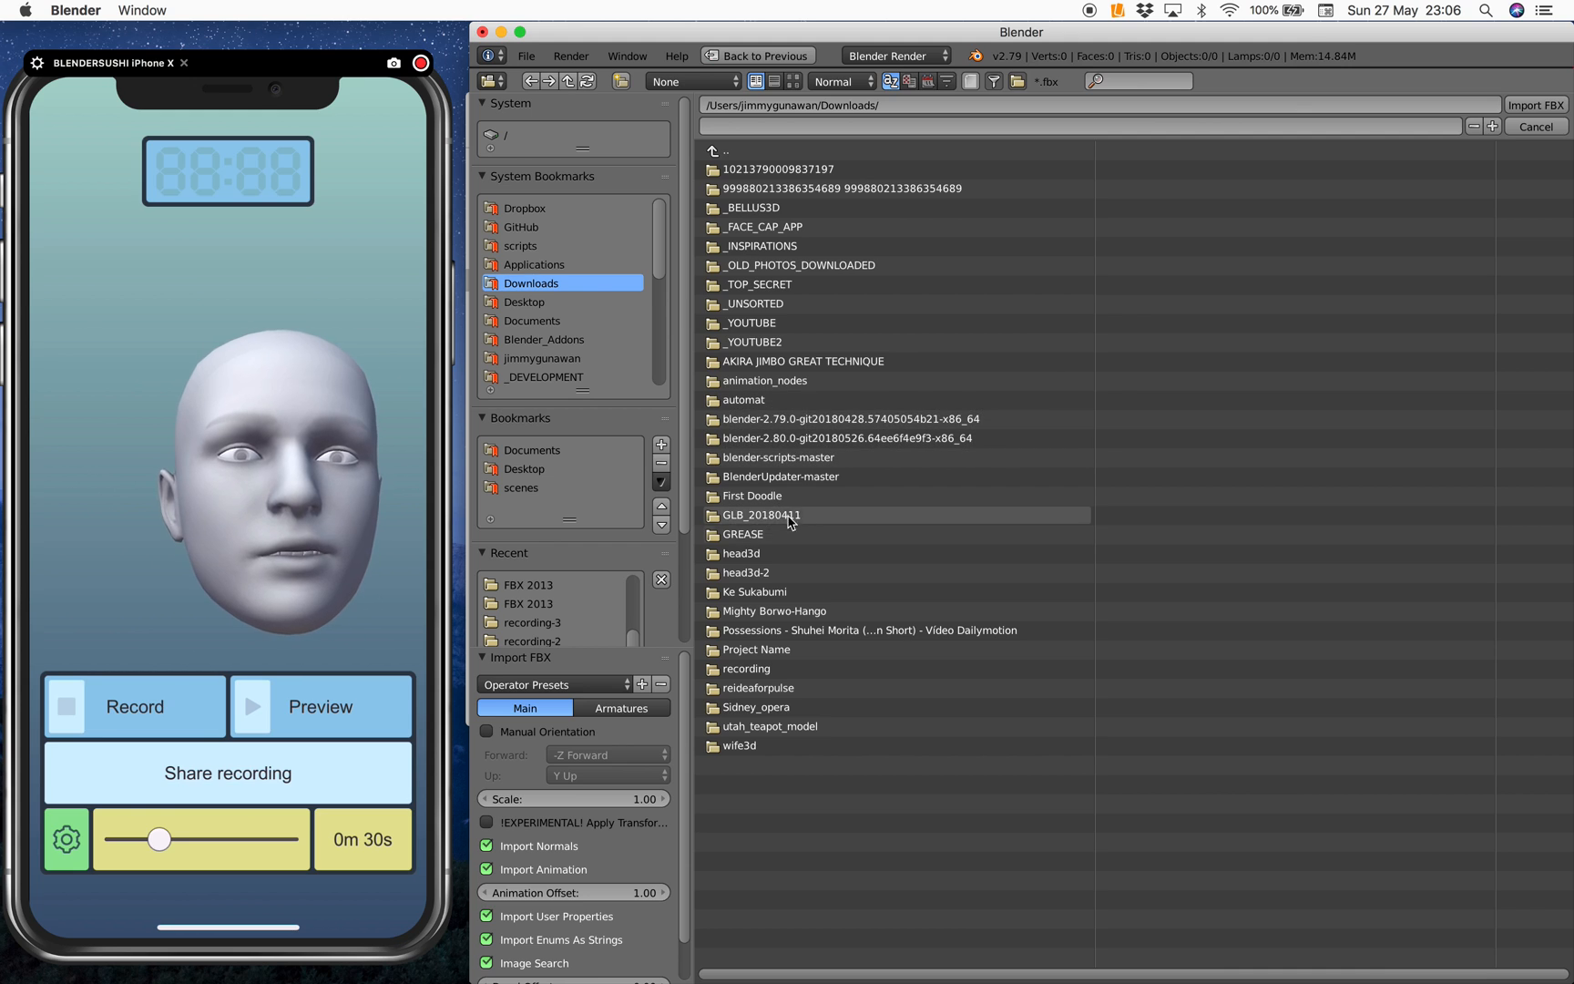
pyautogui.doubleClick(747, 669)
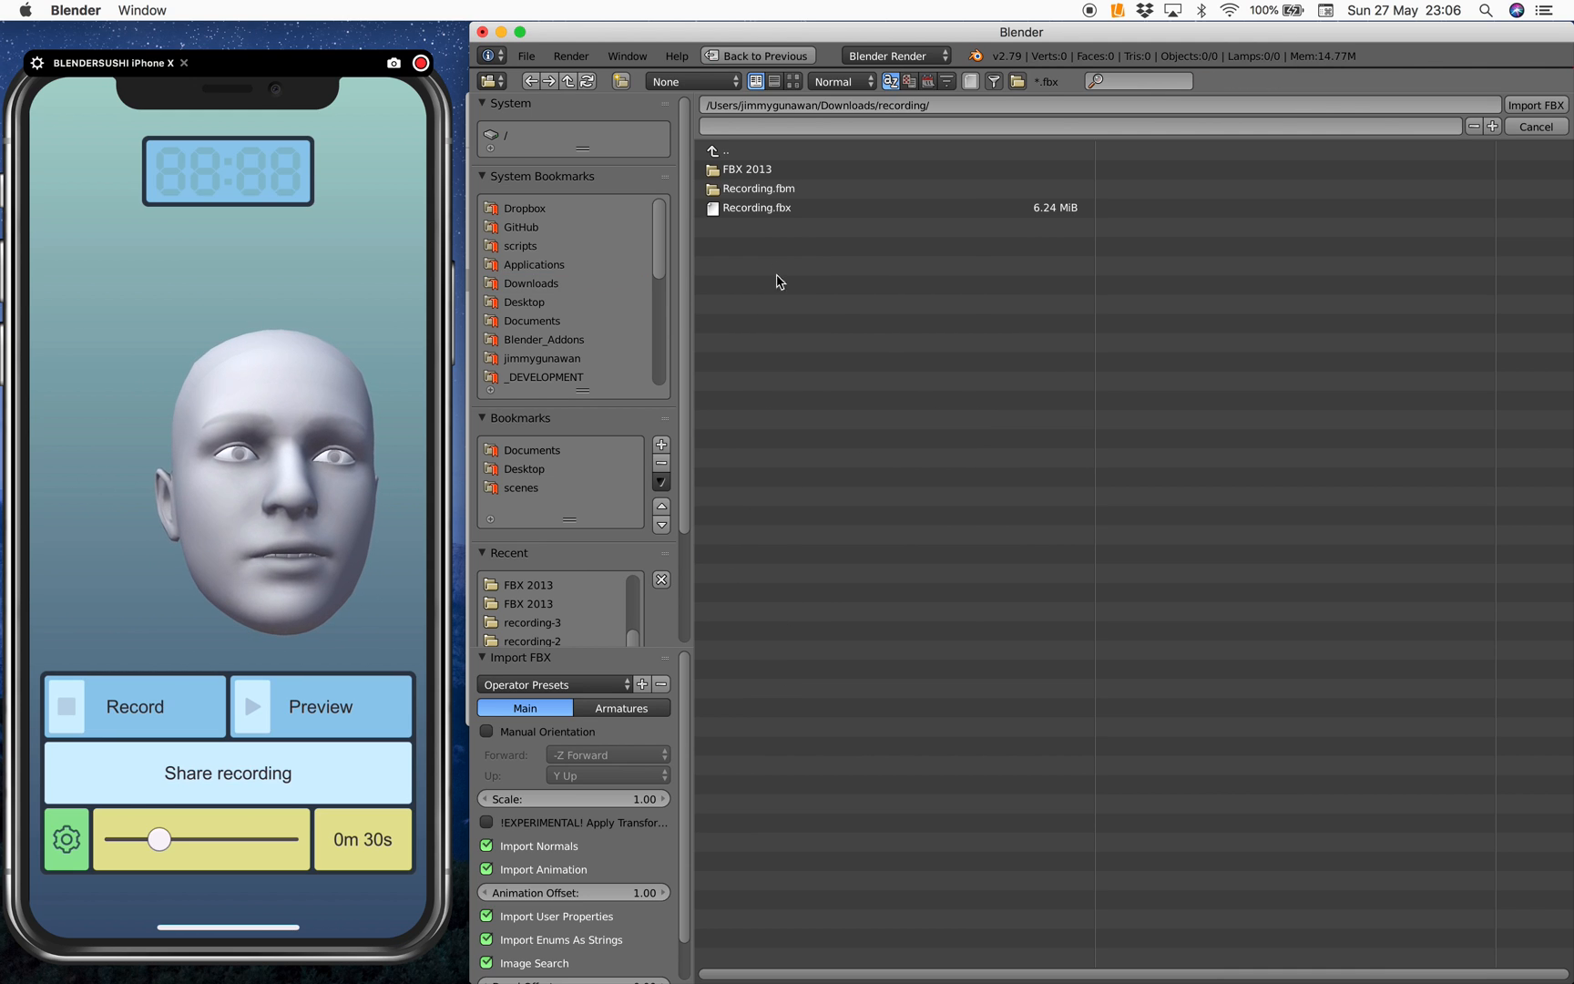
pyautogui.doubleClick(747, 169)
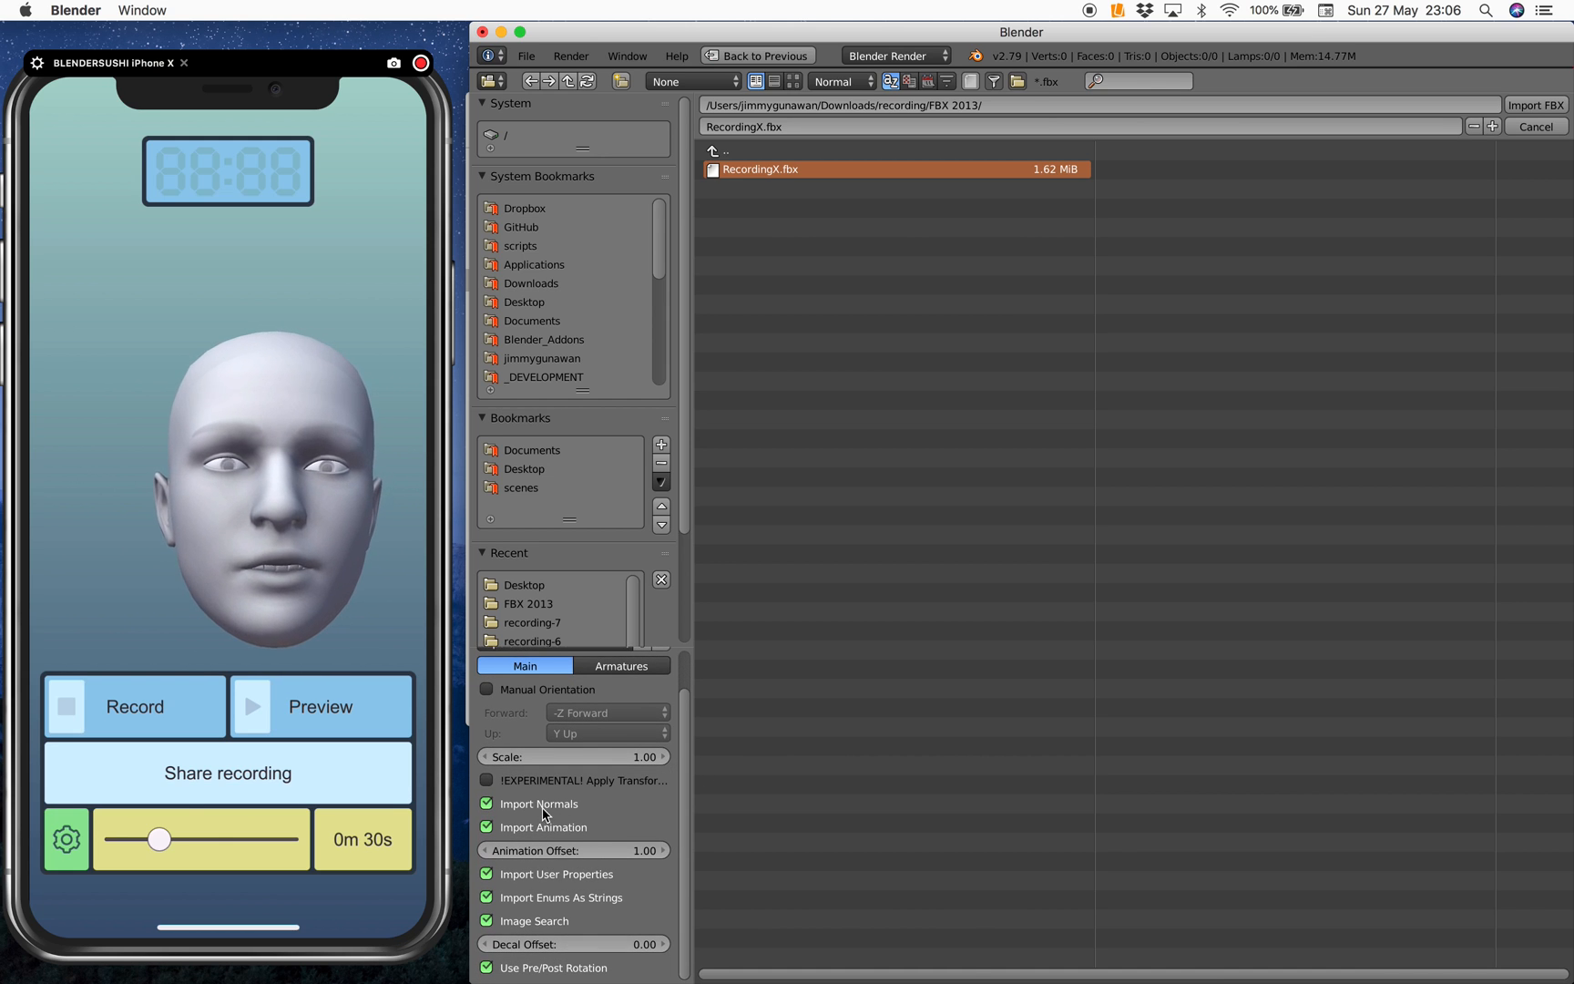
pyautogui.click(487, 803)
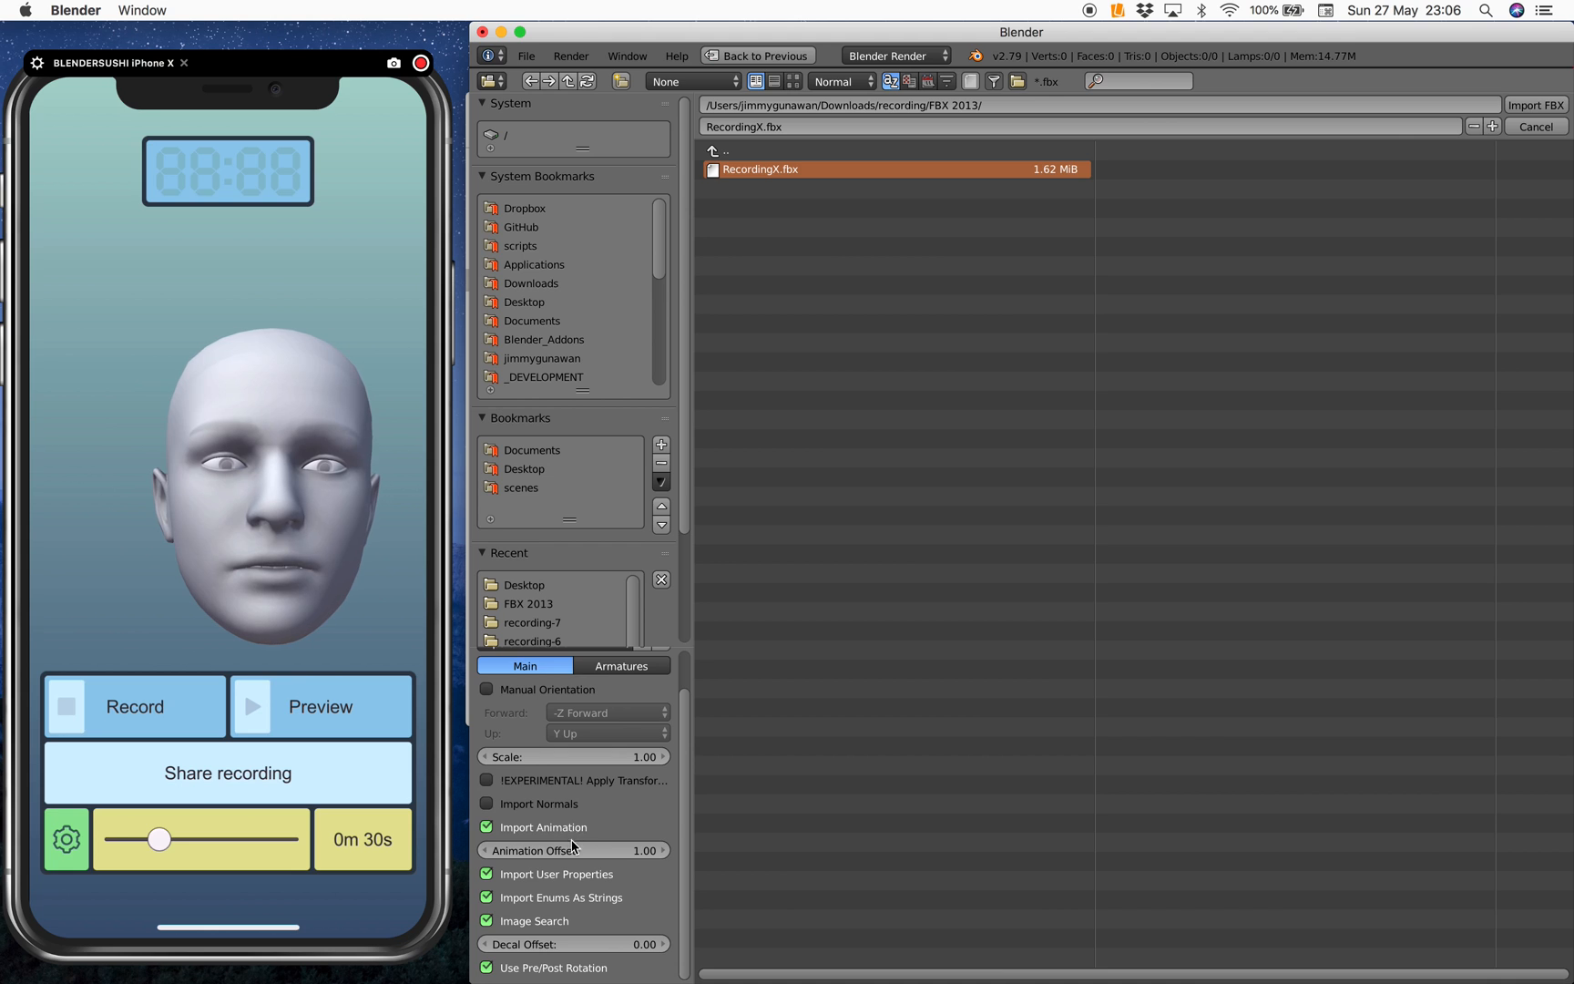
pyautogui.click(662, 851)
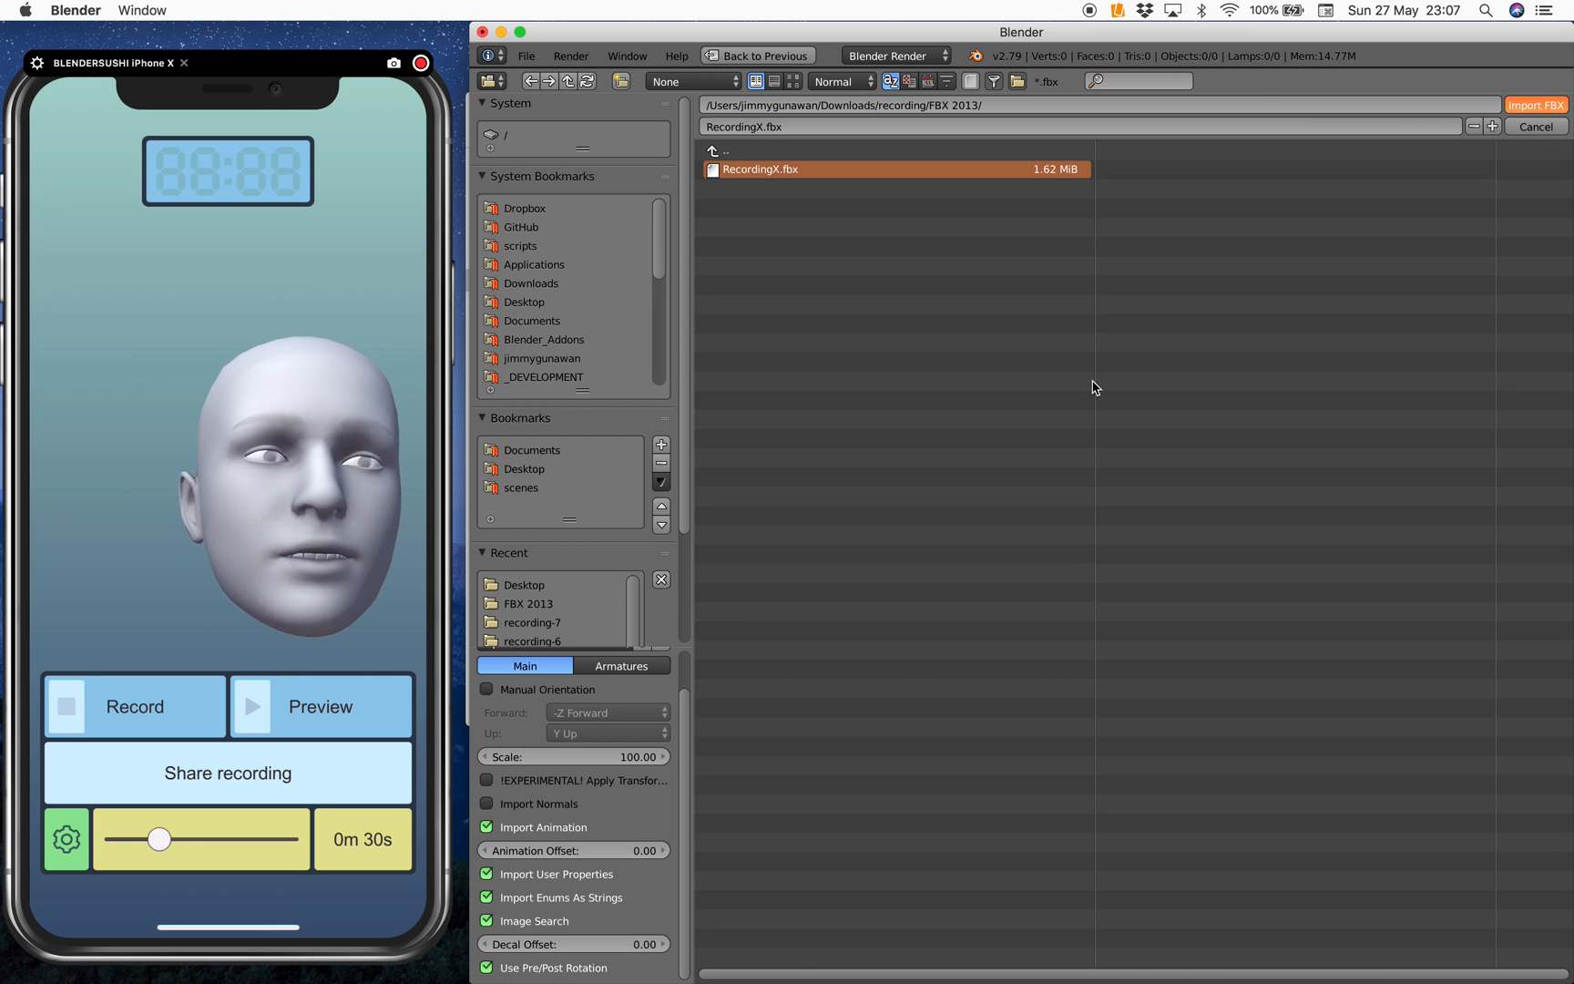
pyautogui.click(1534, 104)
pyautogui.write('facecap_demo_001.blend')
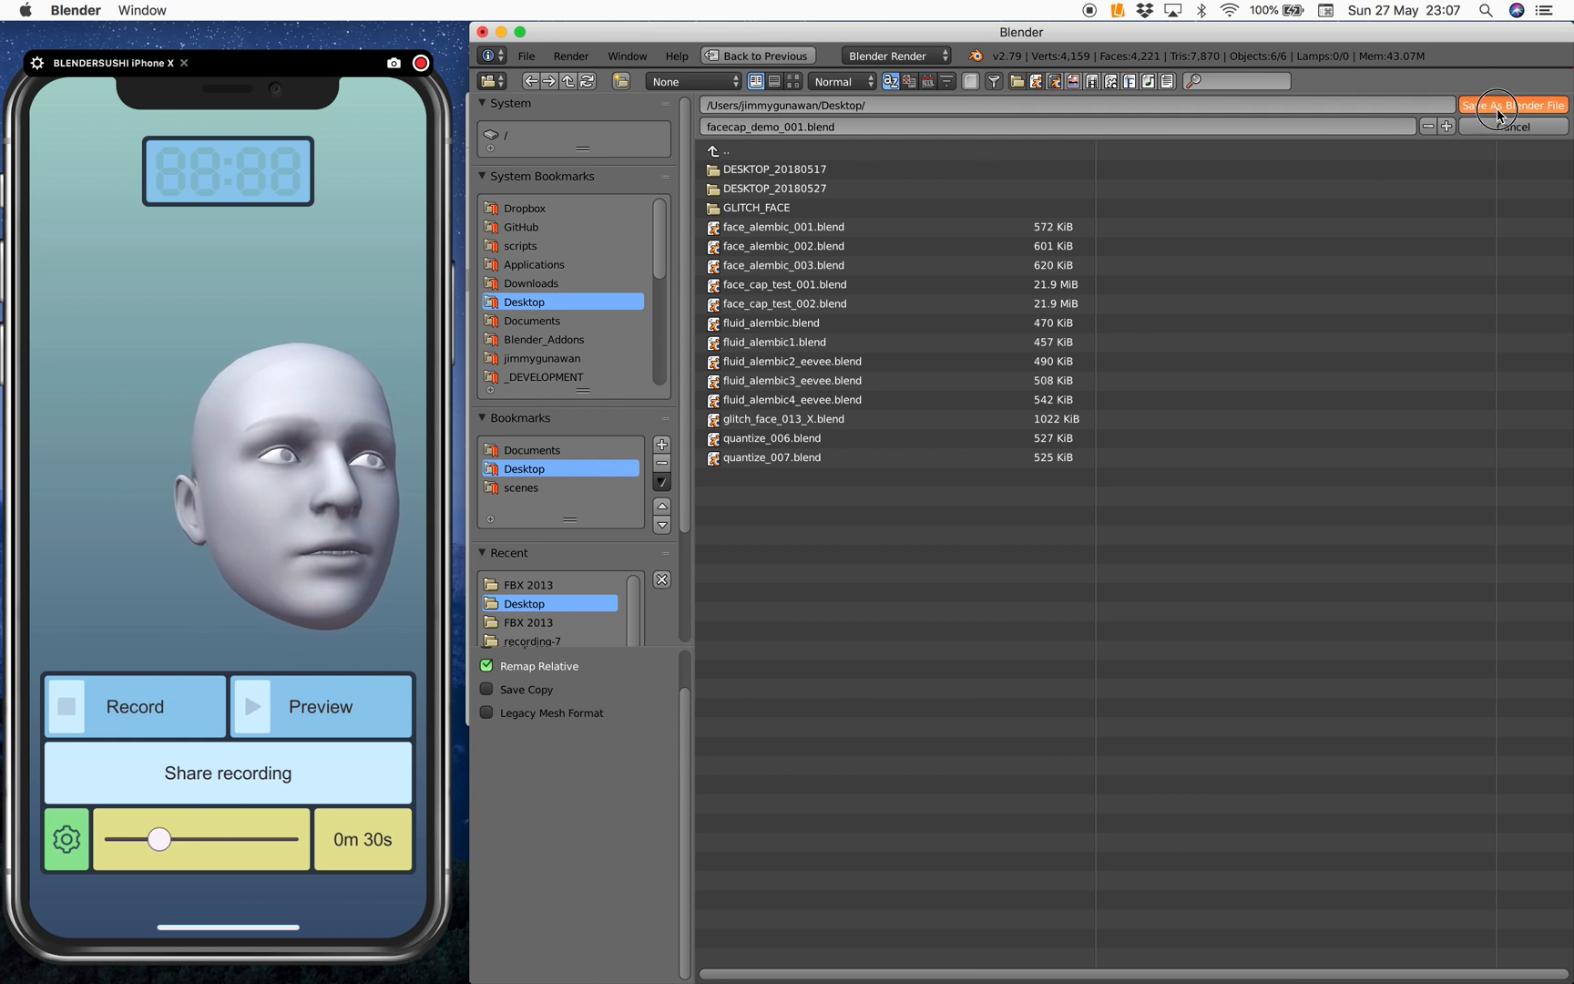
# Save the scene as facecap_demo_001.blend
pyautogui.click(1514, 104)
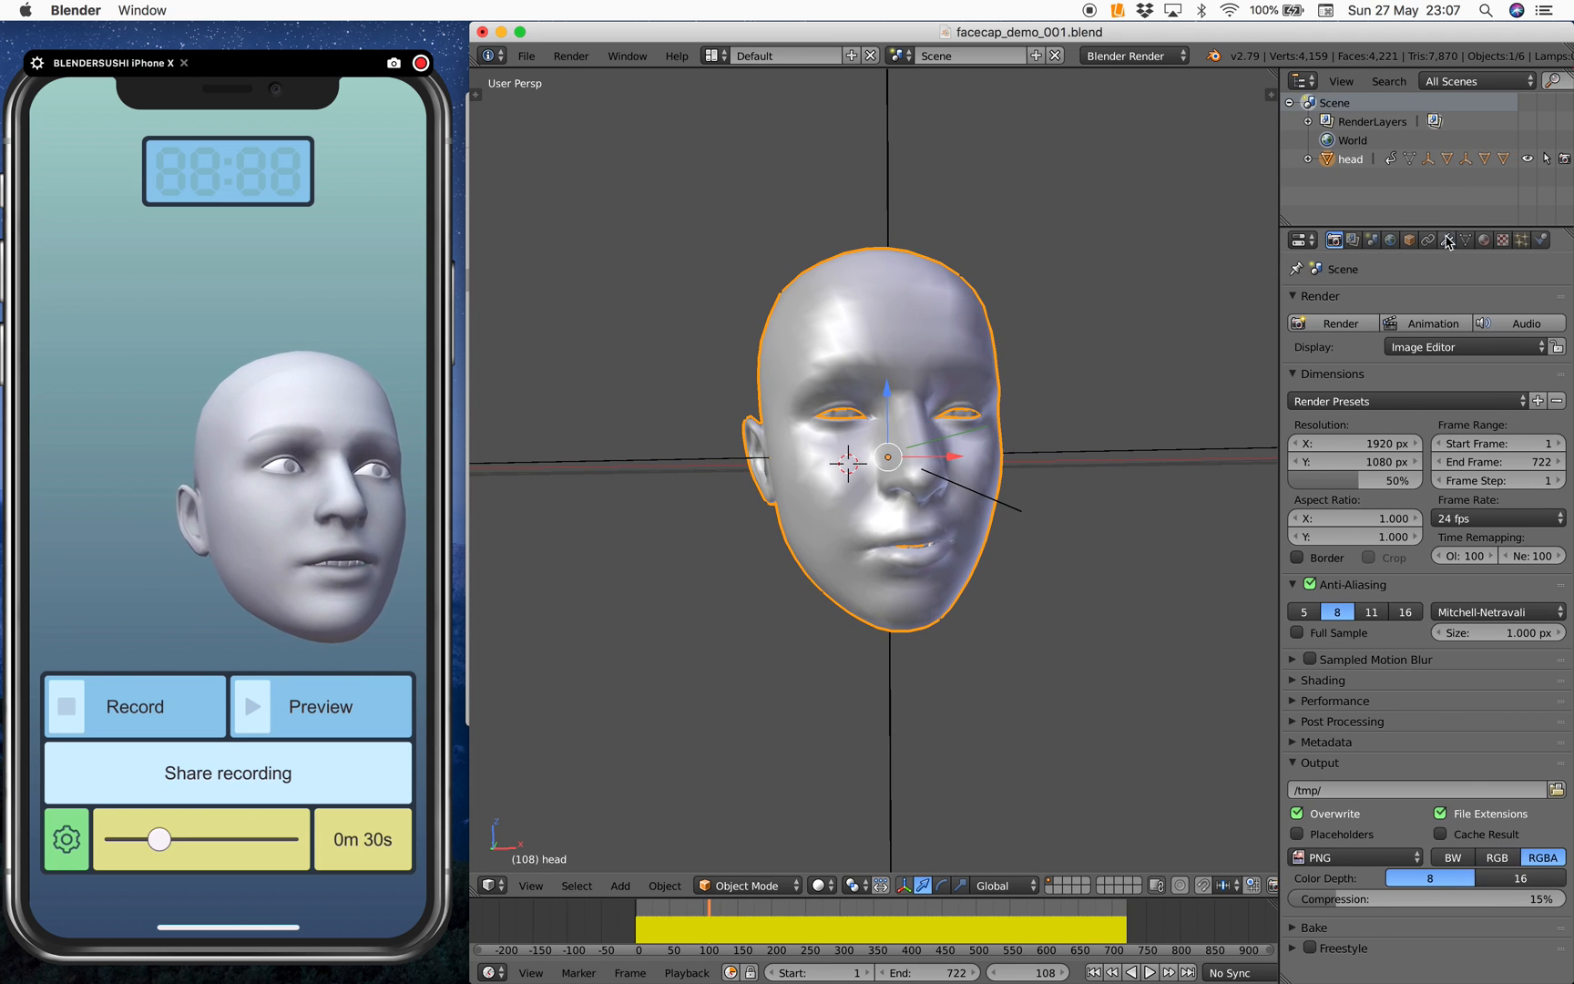
# Show the head's Object Data and scroll its Shape Keys list (jawOpen, browDownLeft)
pyautogui.click(1465, 240)
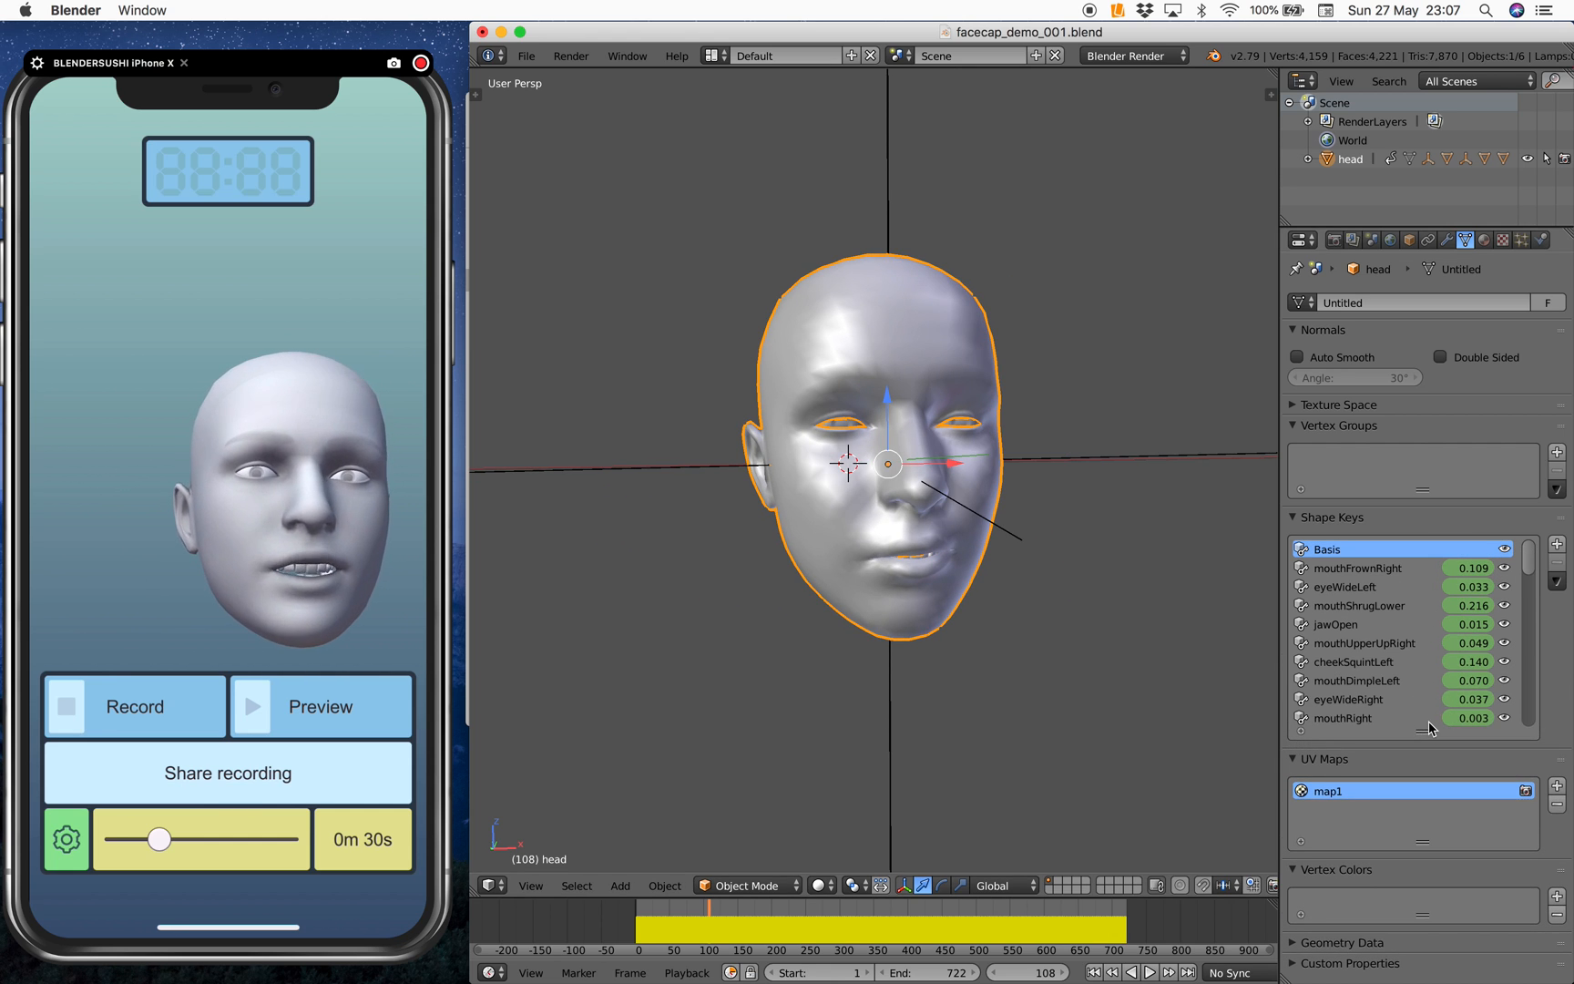
pyautogui.scroll(-3)
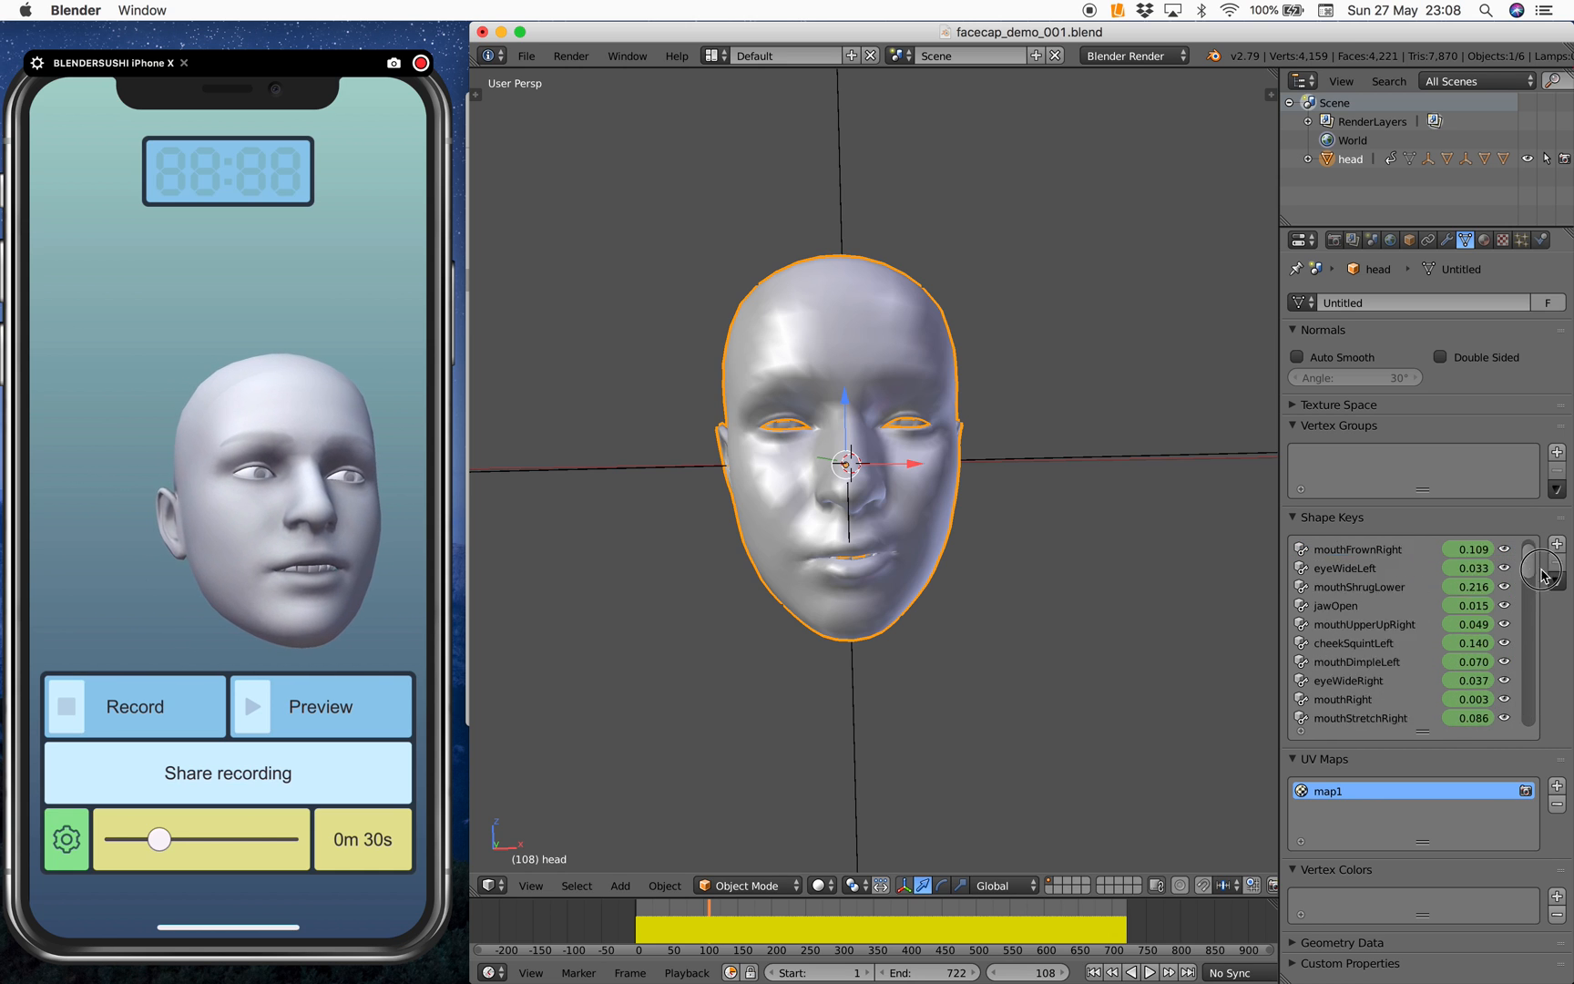
pyautogui.scroll(-3)
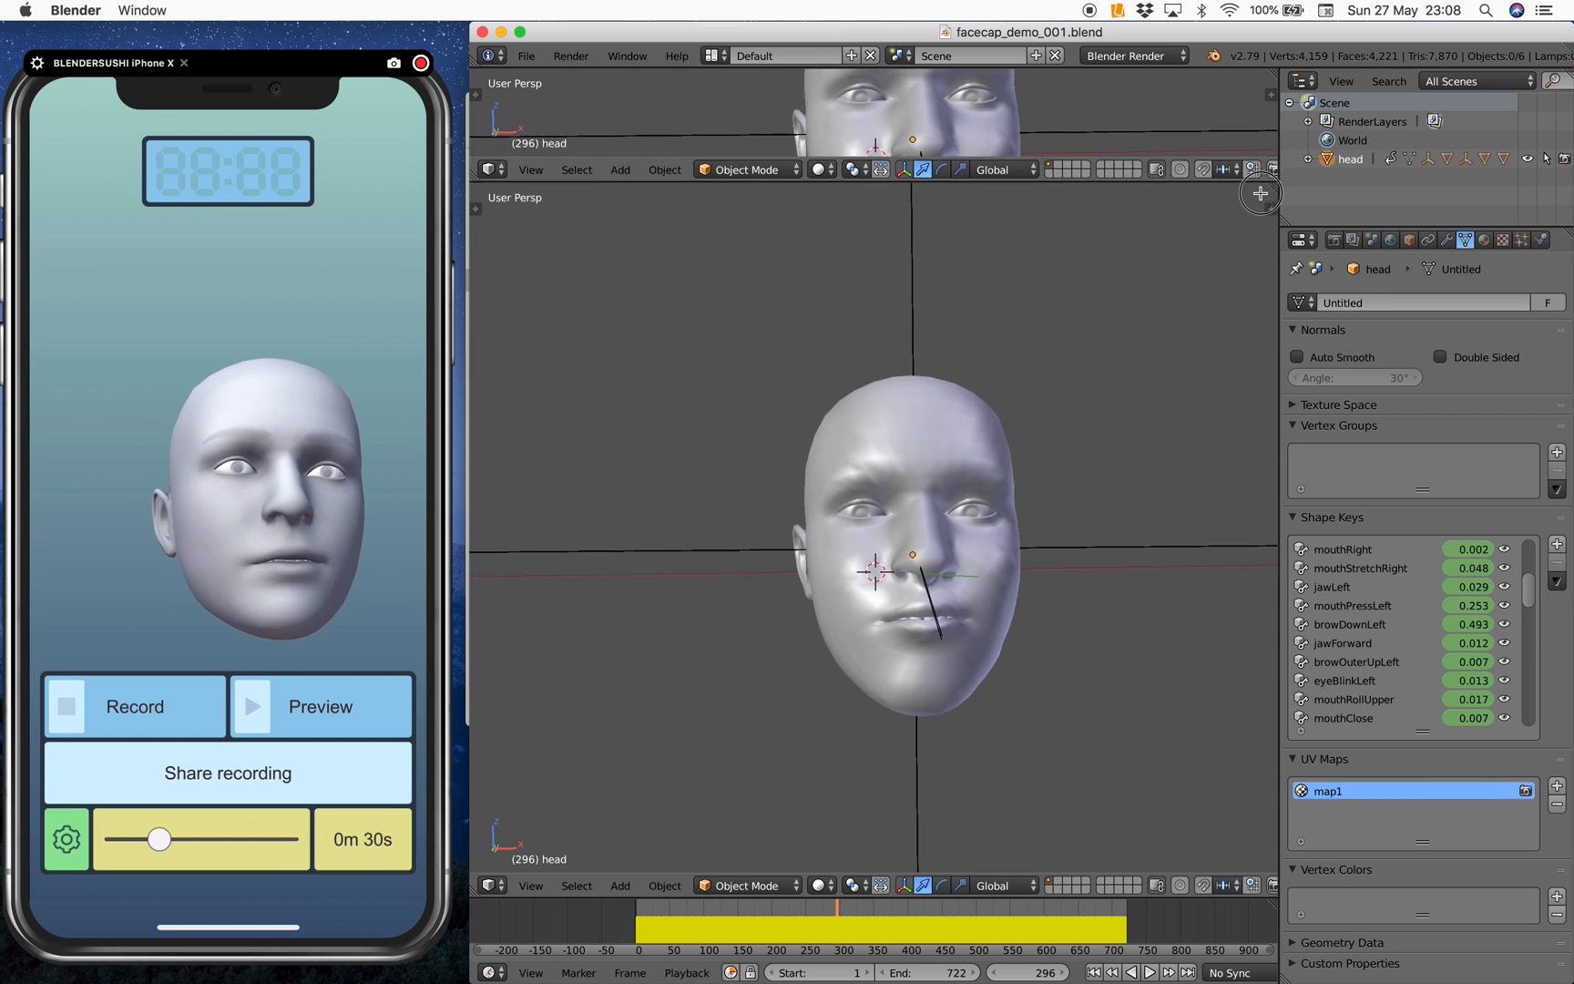
# Make the upper area a Video Sequence Editor and add Recording.wav as a sound strip
pyautogui.click(490, 310)
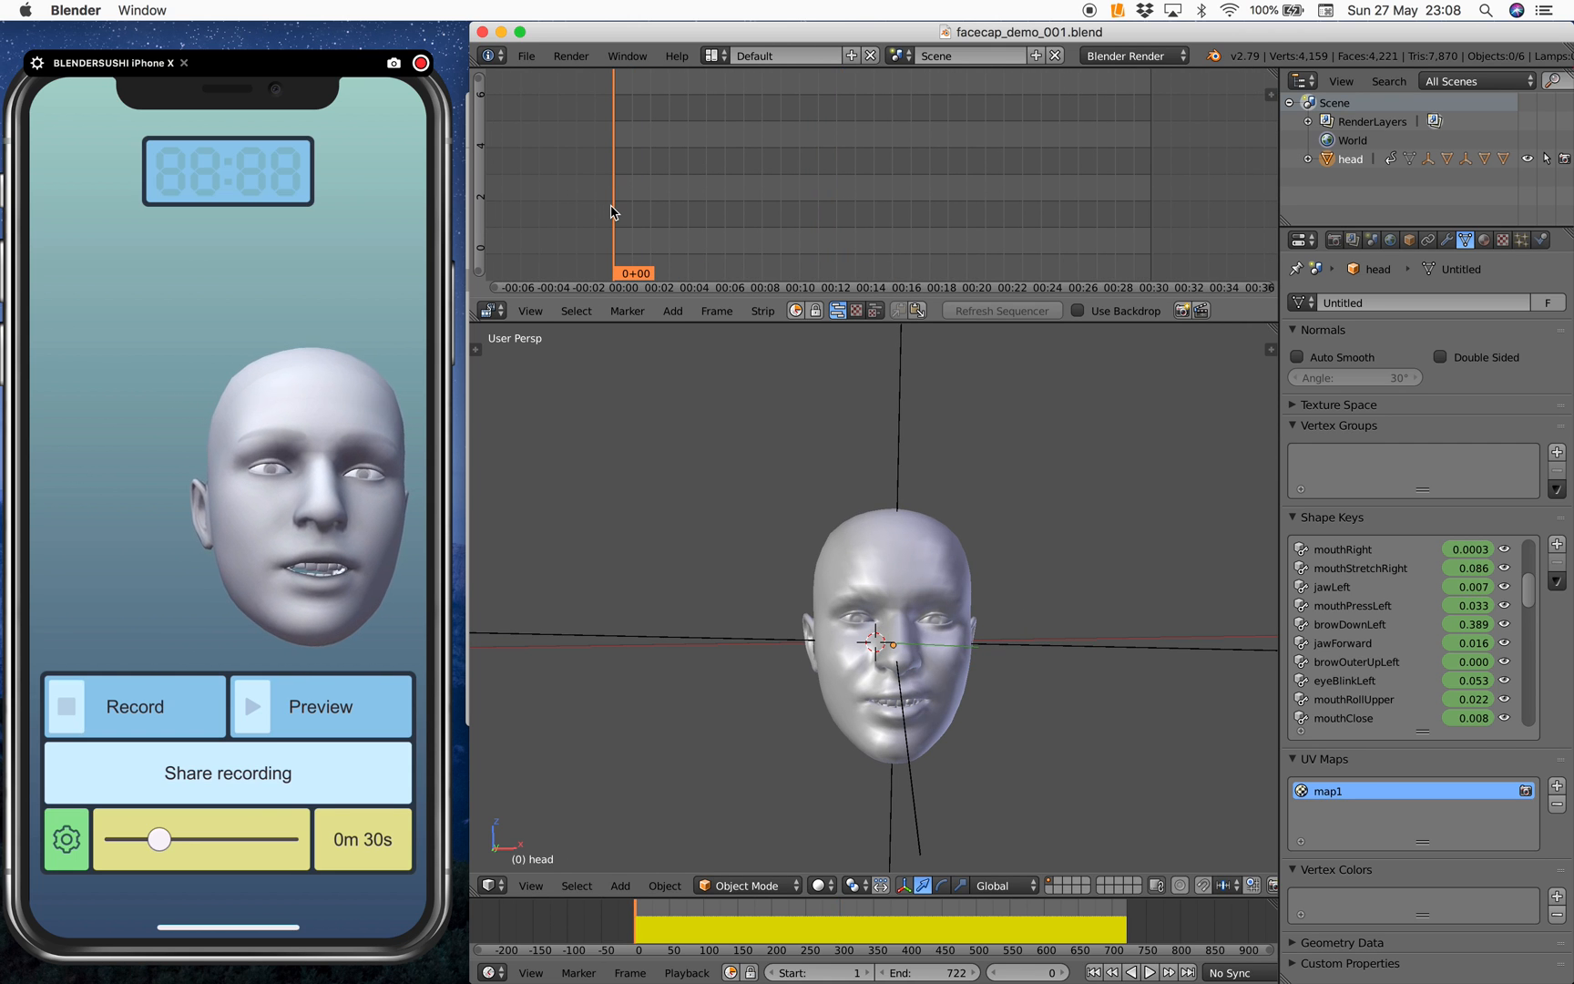
pyautogui.click(672, 309)
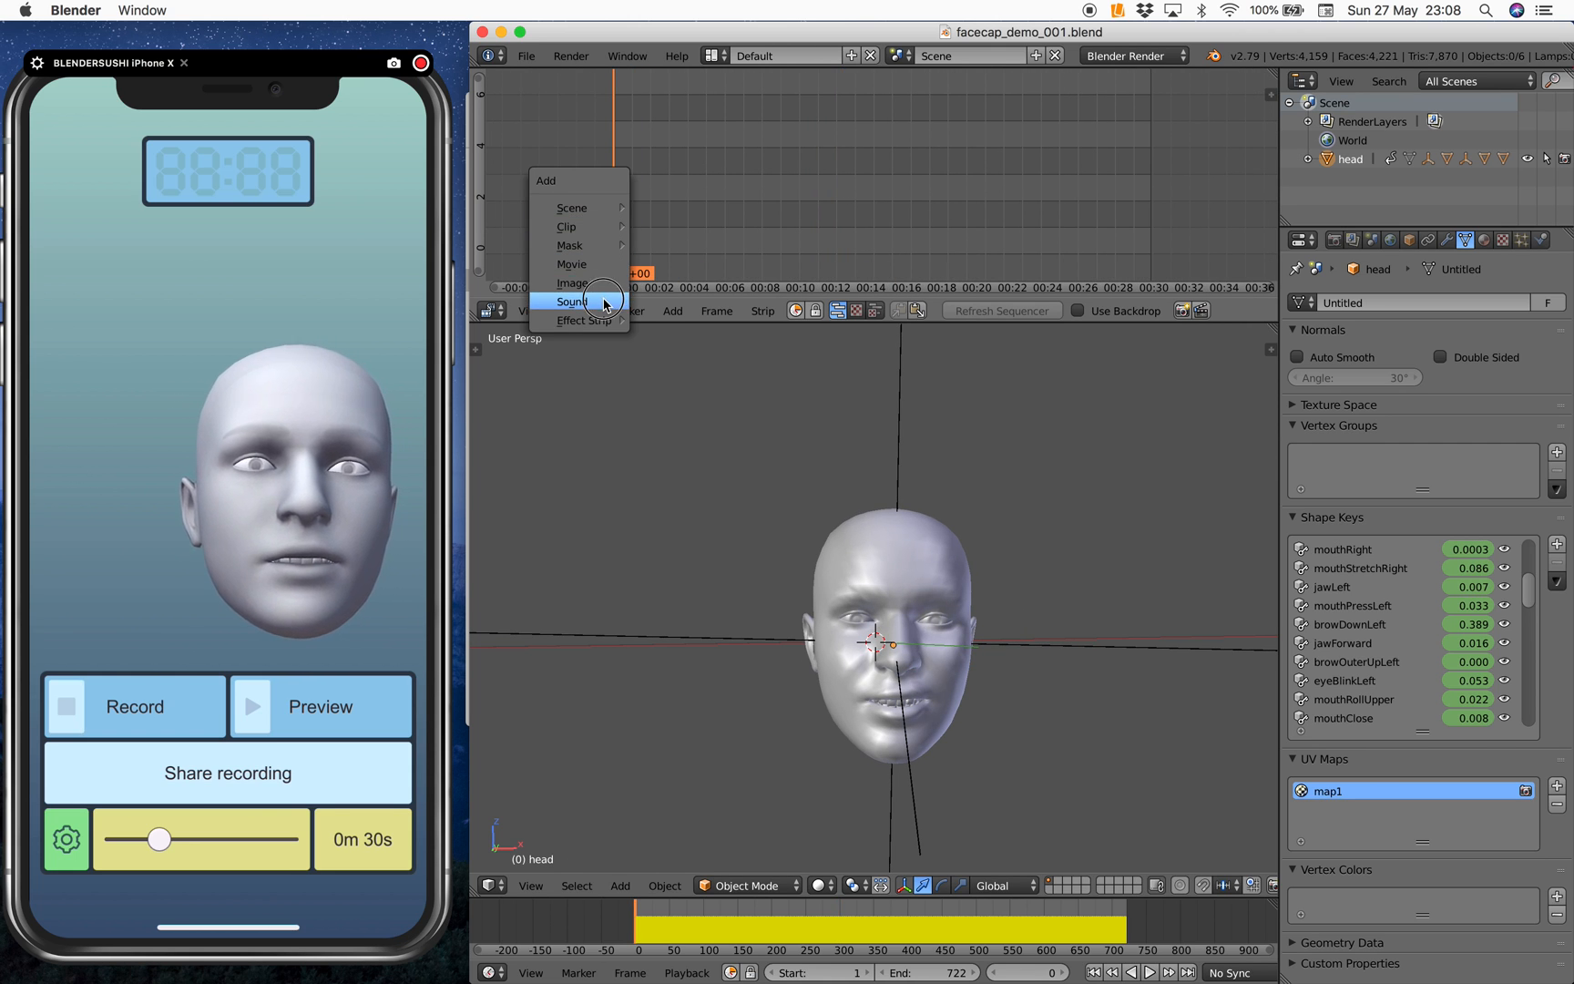
pyautogui.click(572, 300)
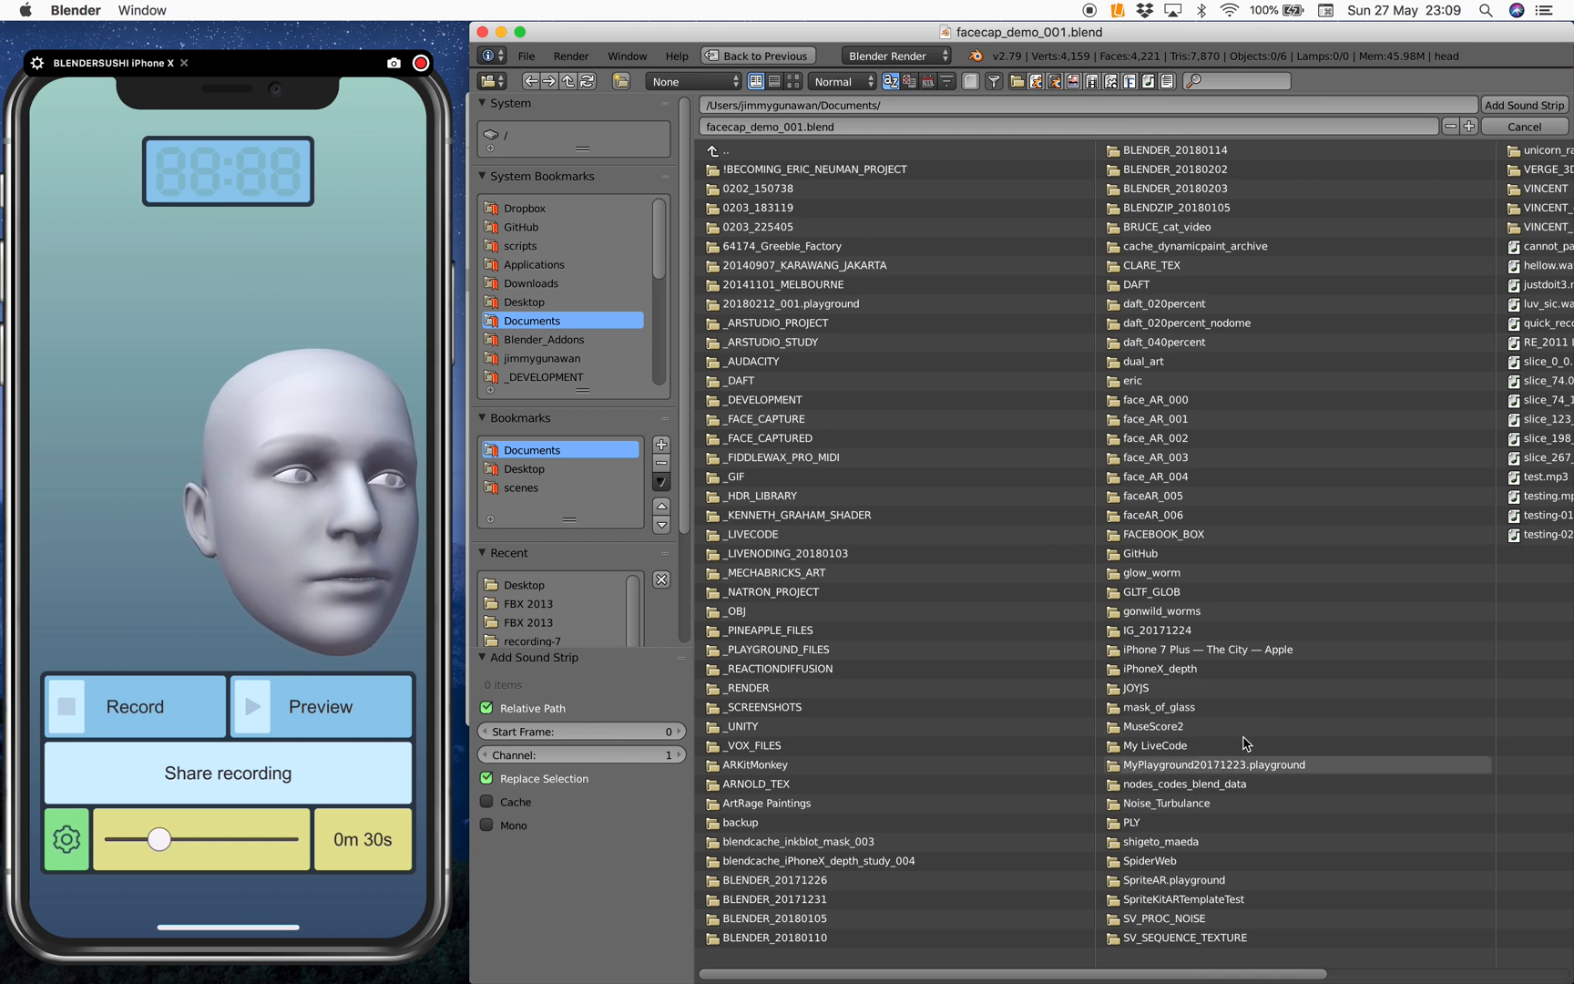
pyautogui.moveTo(1179, 820)
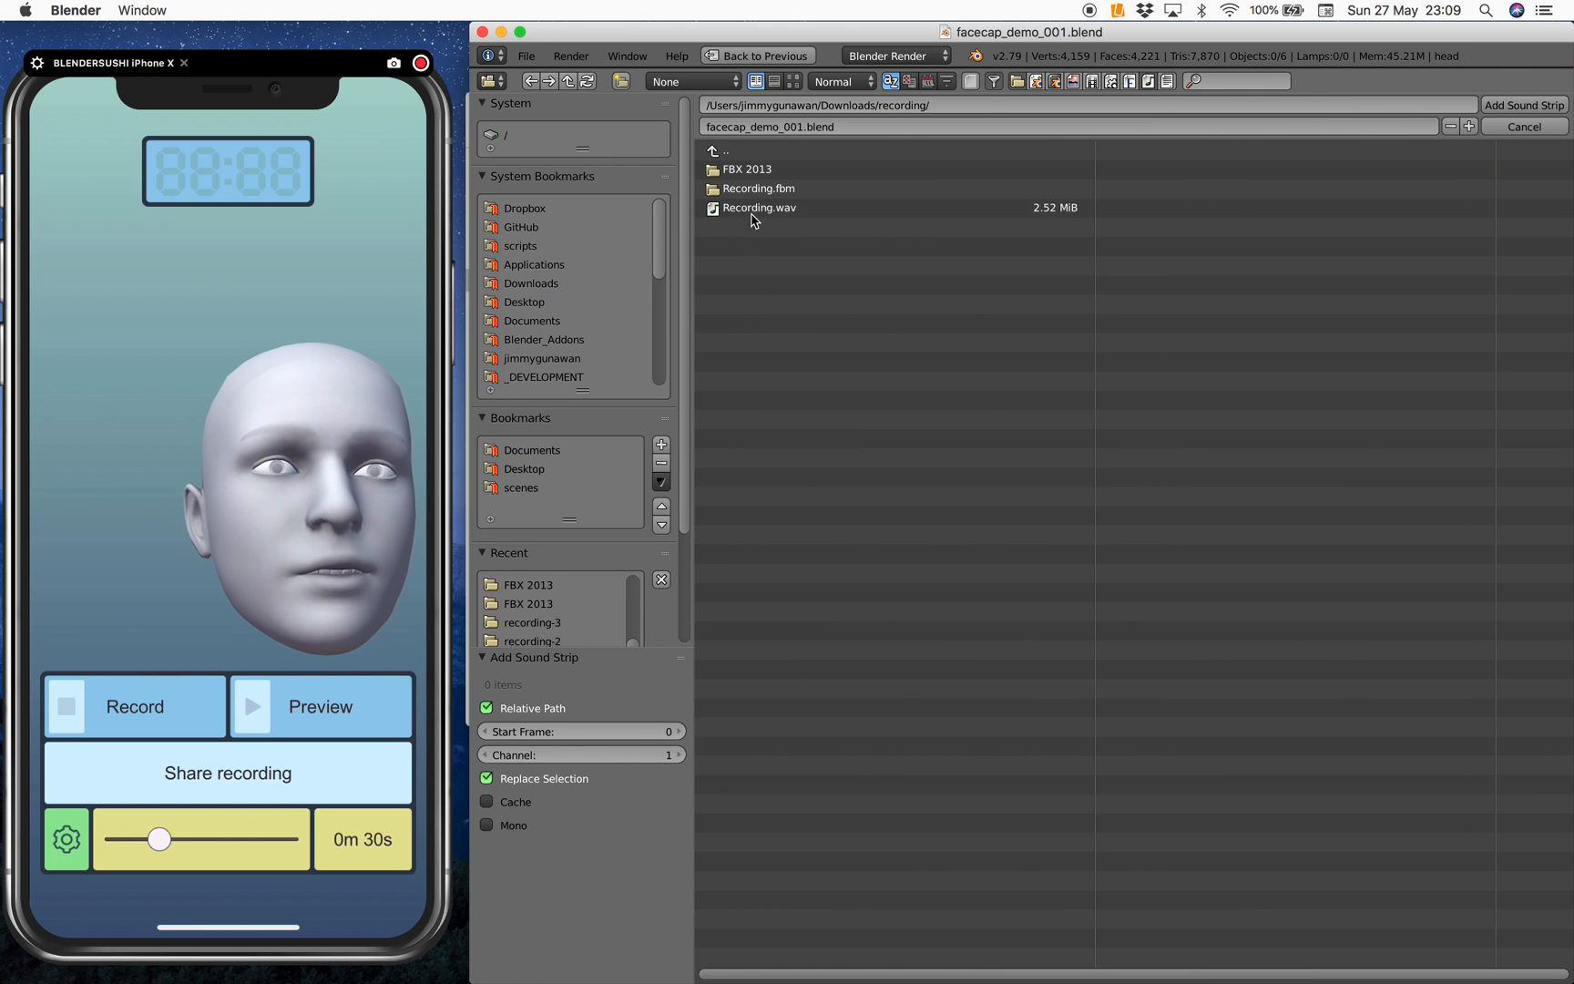
pyautogui.click(1522, 104)
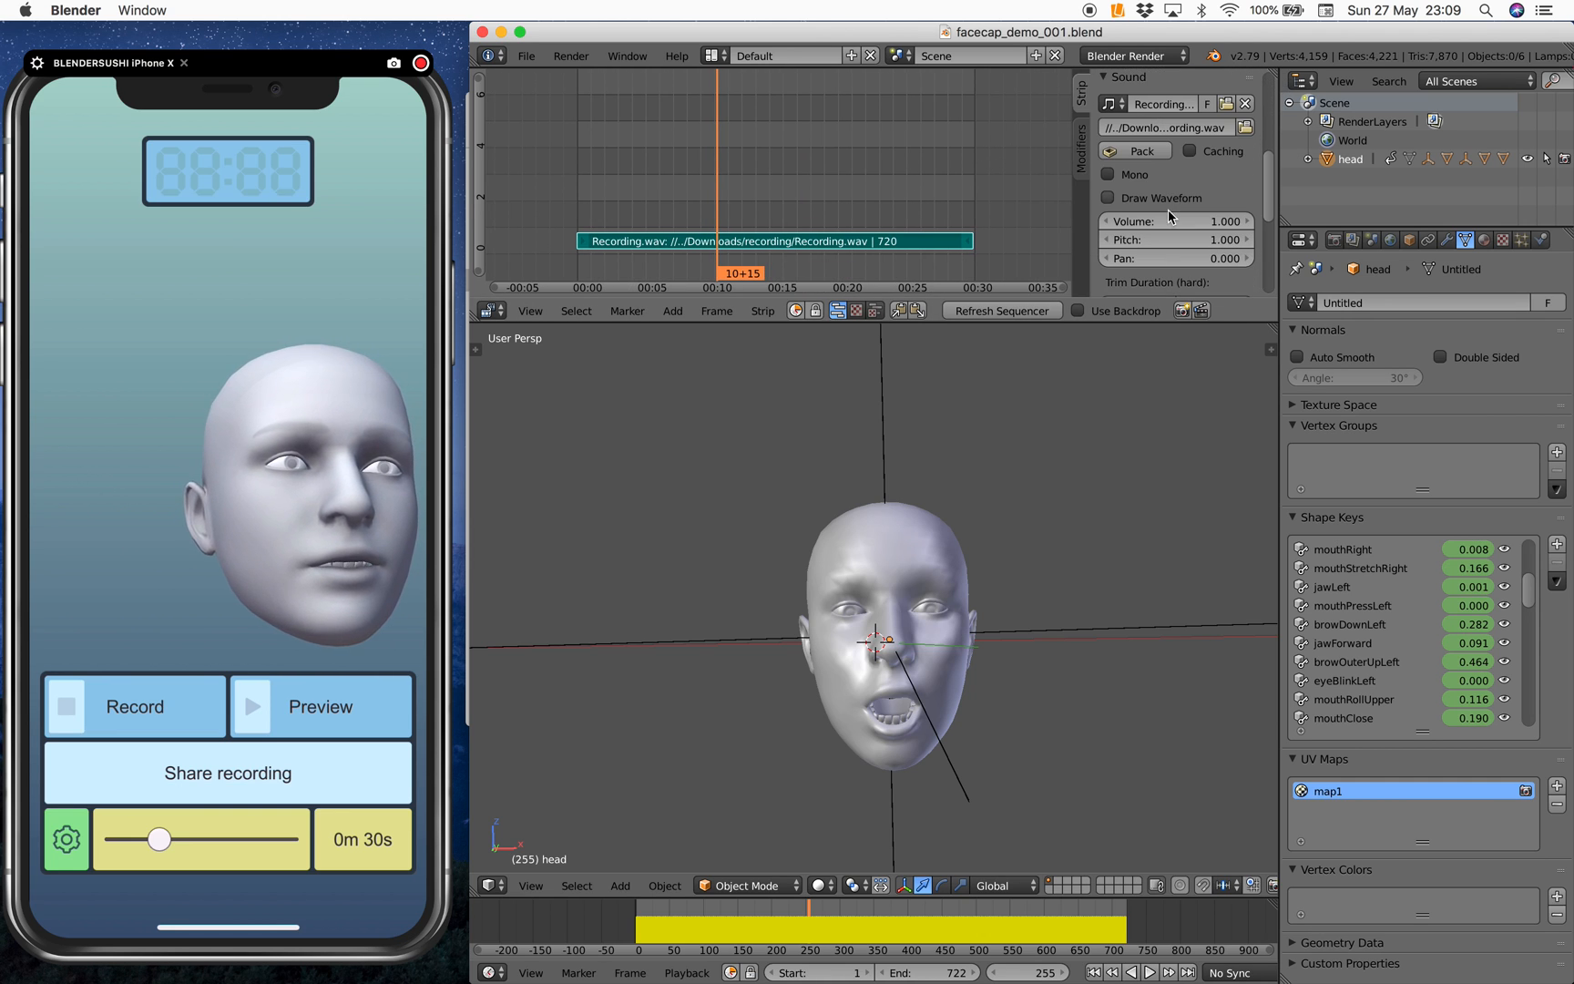
# Enable Draw Waveform, save over the blend file, set Playback to AV-sync and play
pyautogui.click(1108, 198)
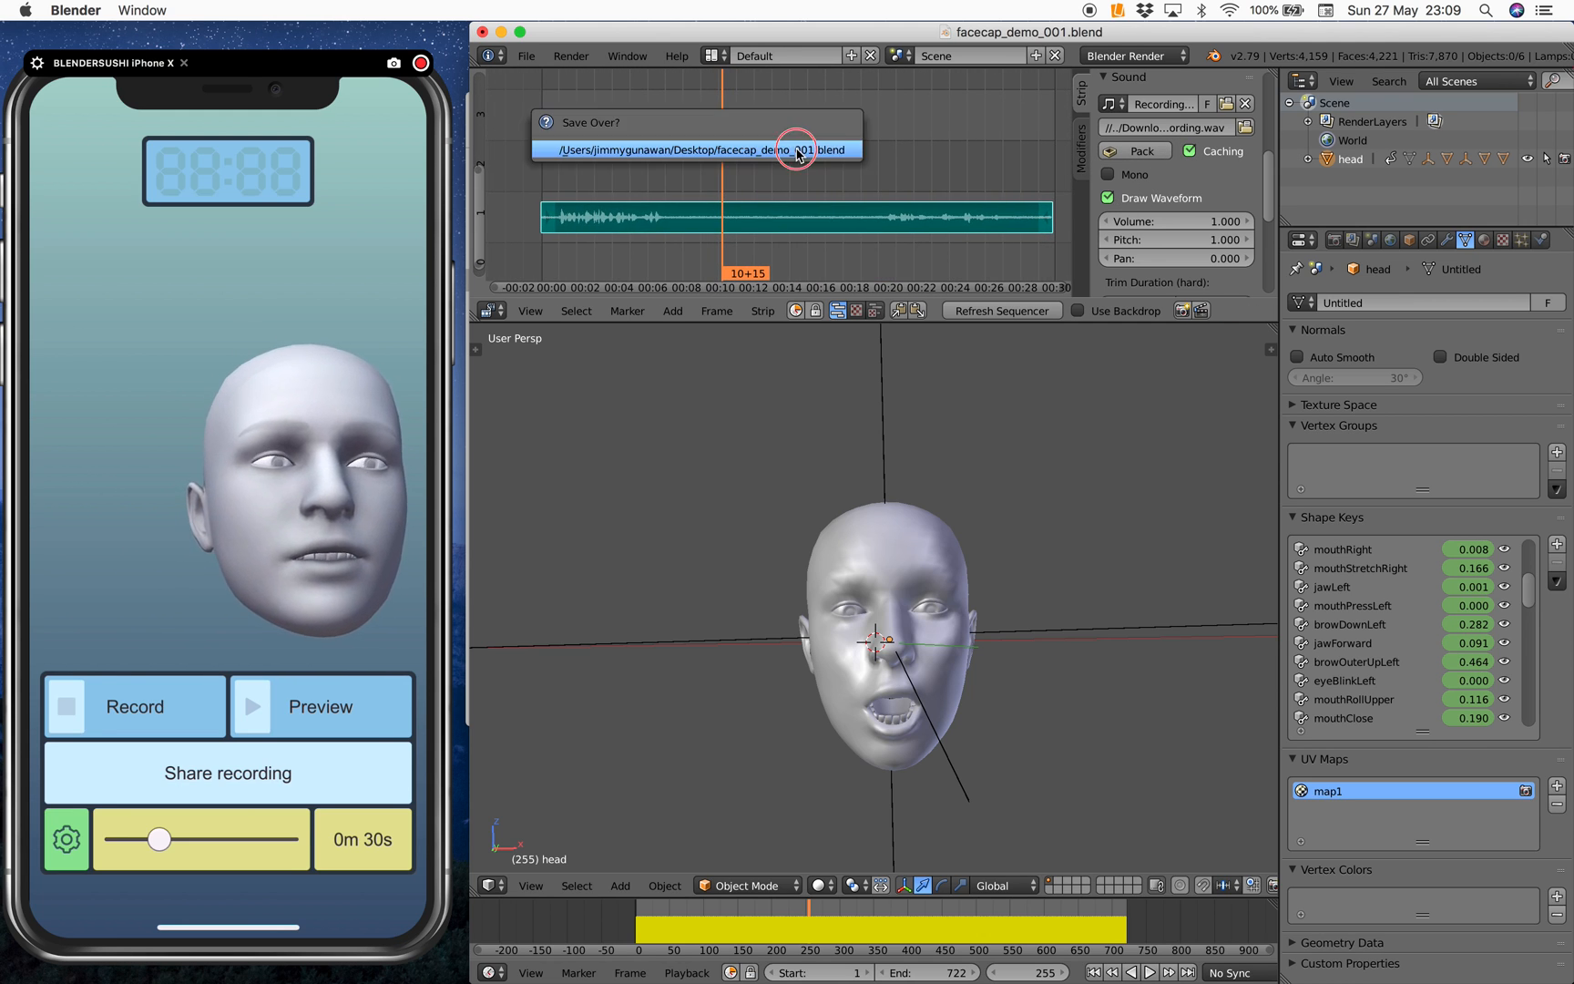
pyautogui.click(687, 972)
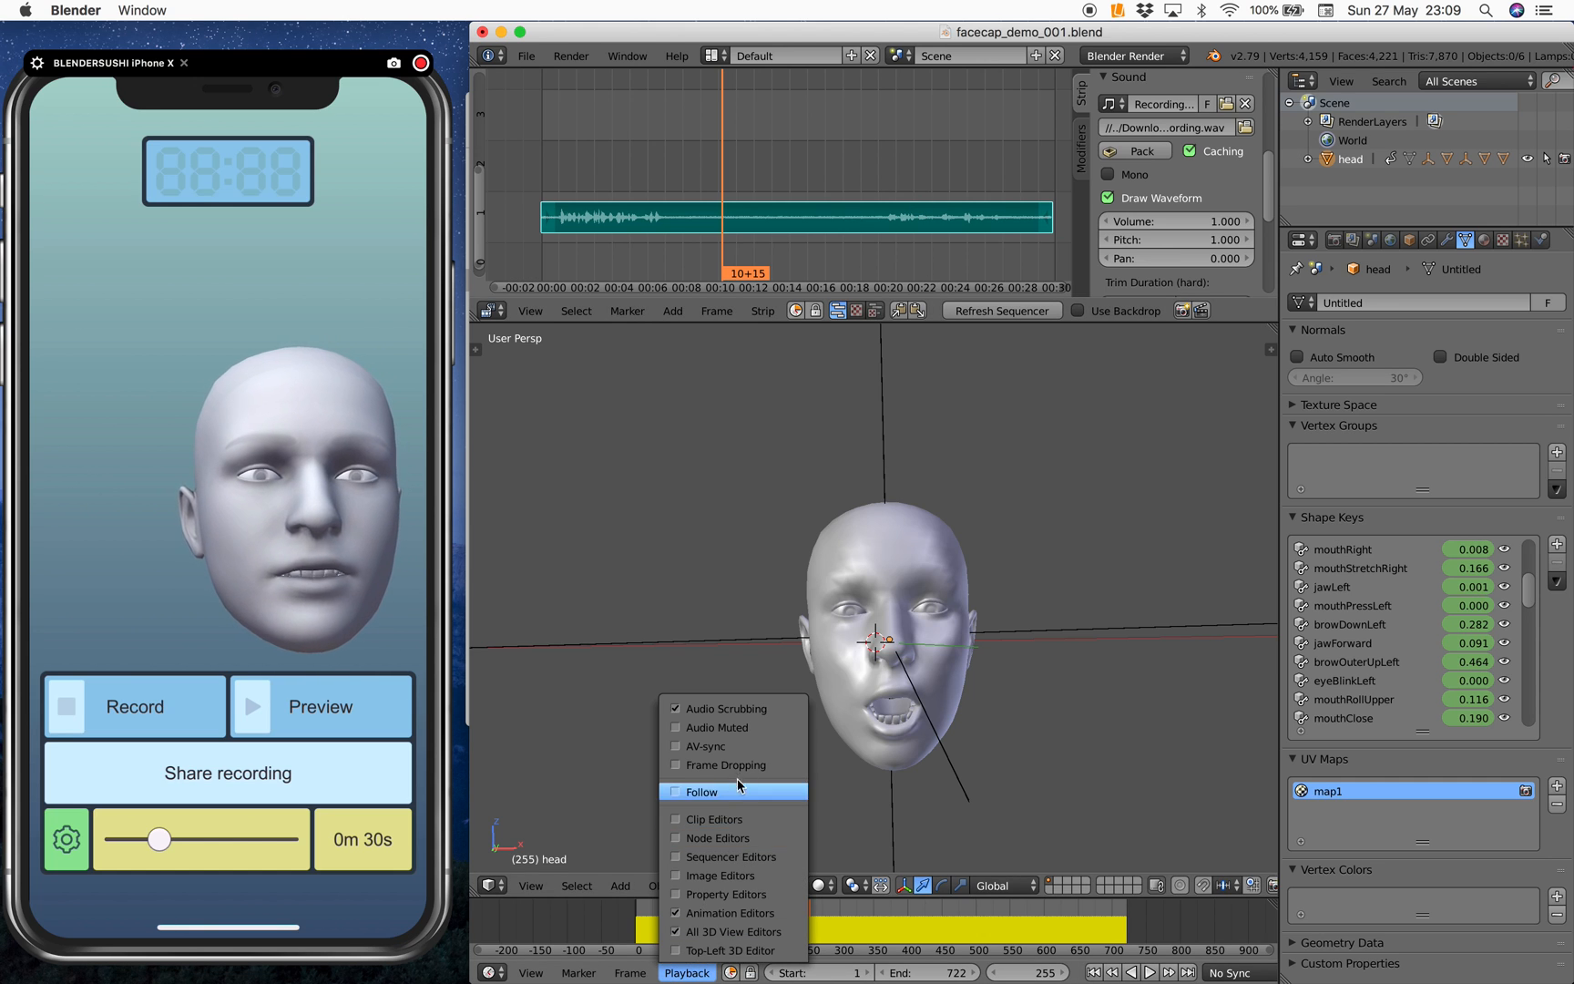
pyautogui.moveTo(719, 747)
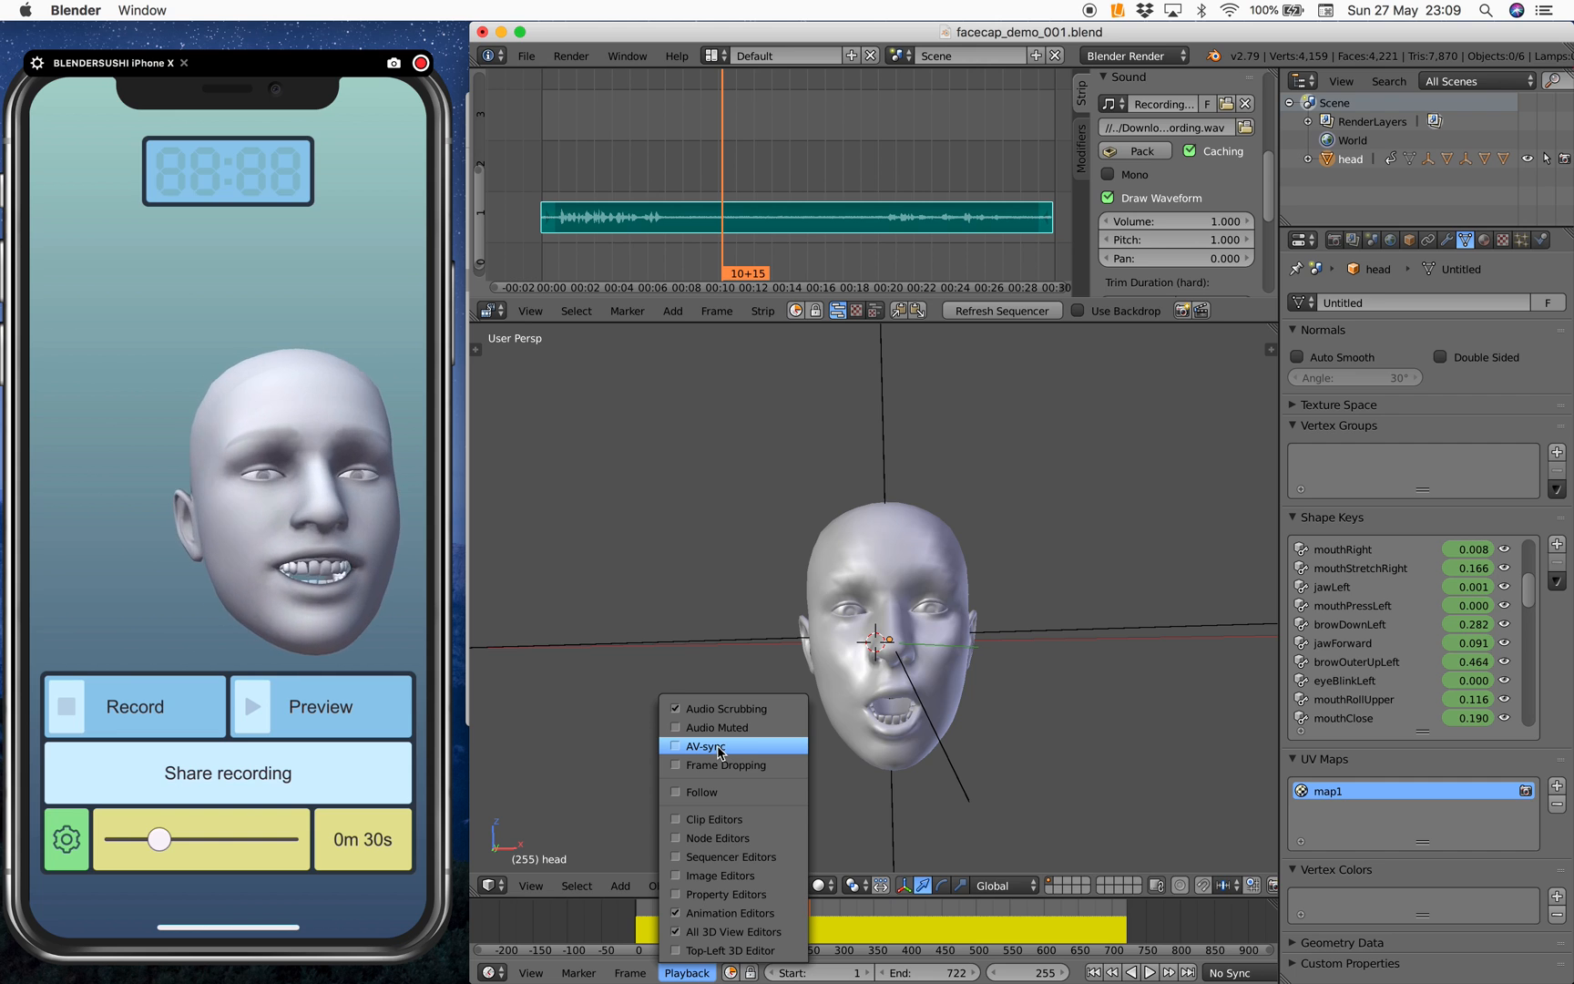
pyautogui.click(703, 745)
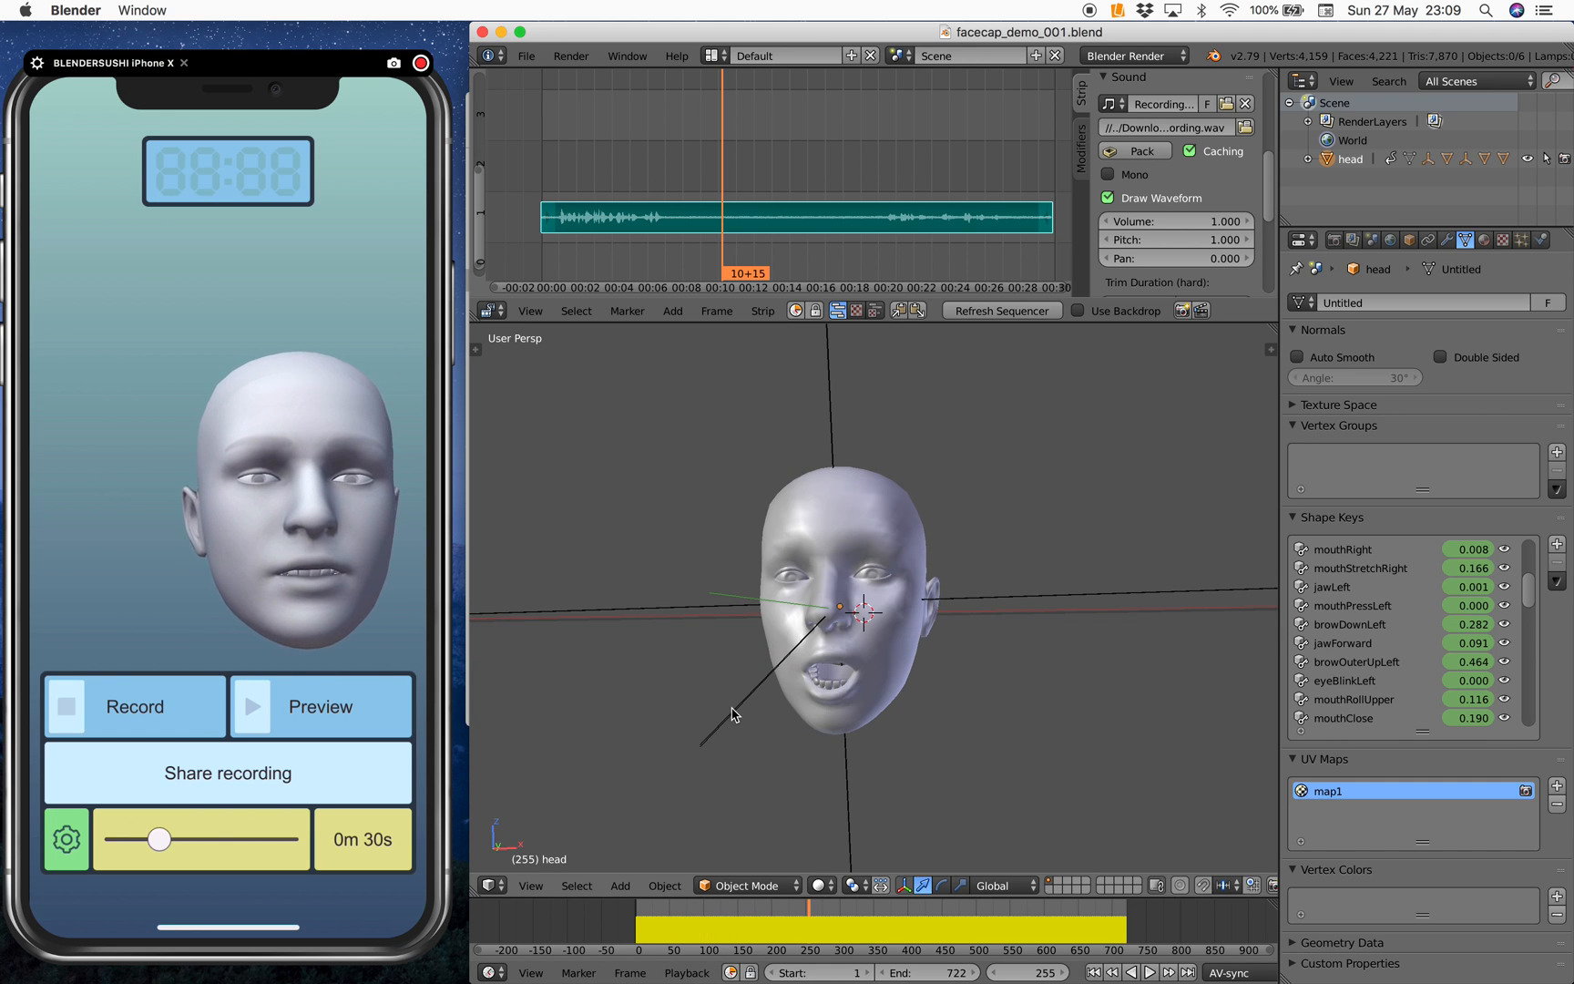
pyautogui.click(1148, 971)
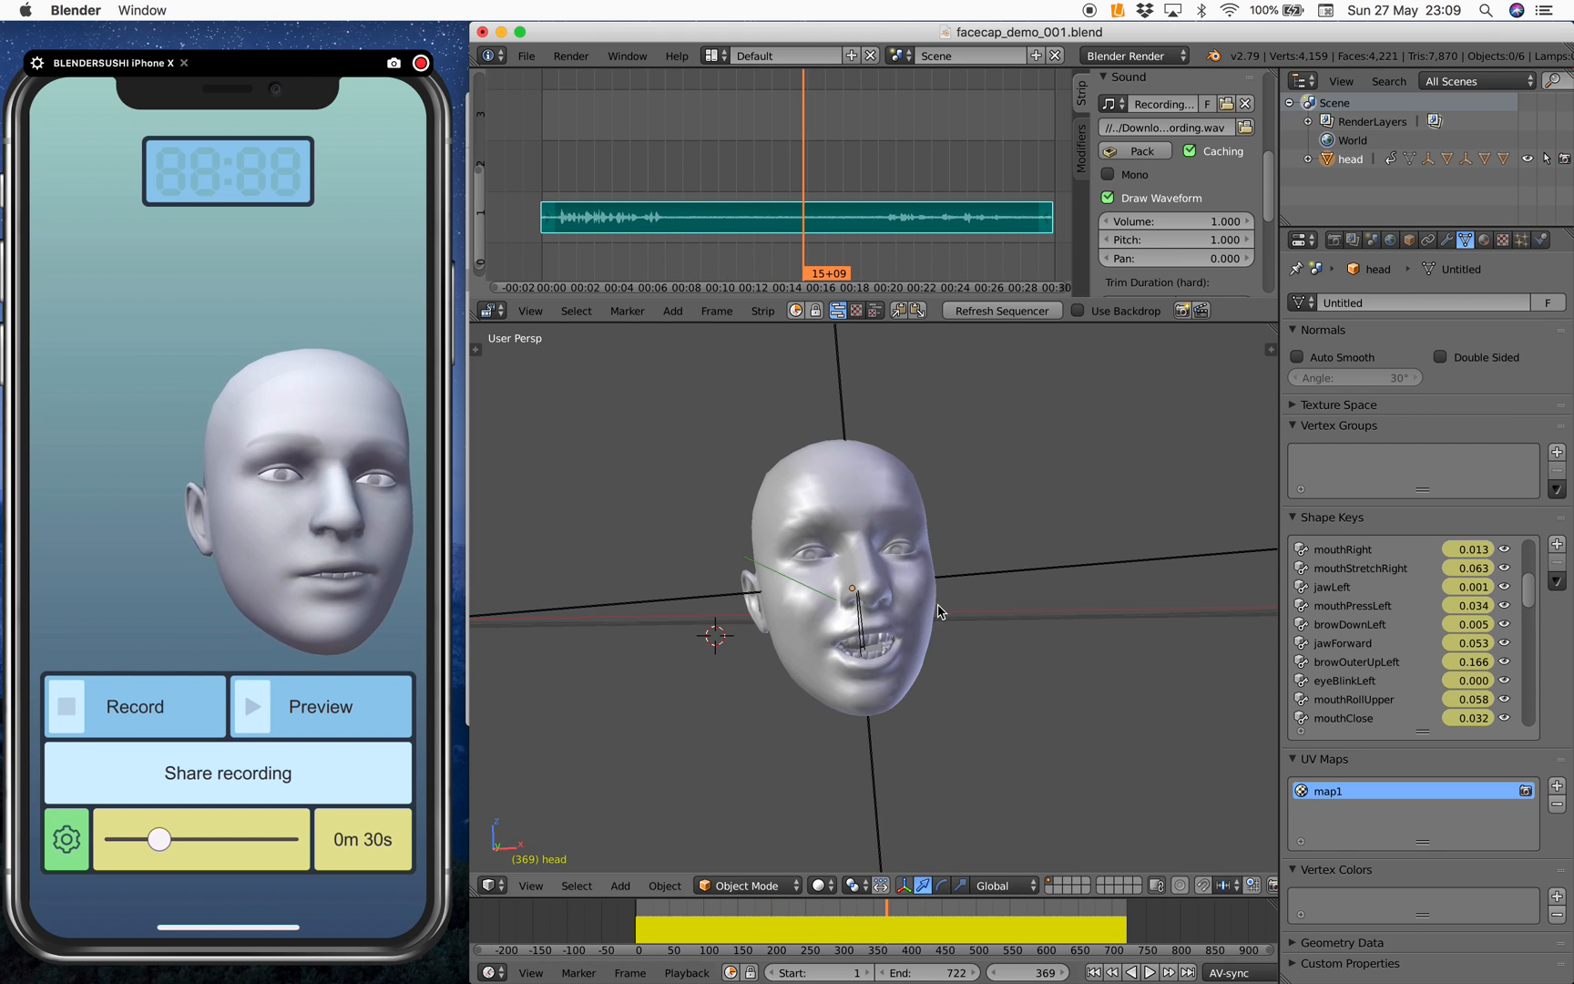
pyautogui.click(852, 583)
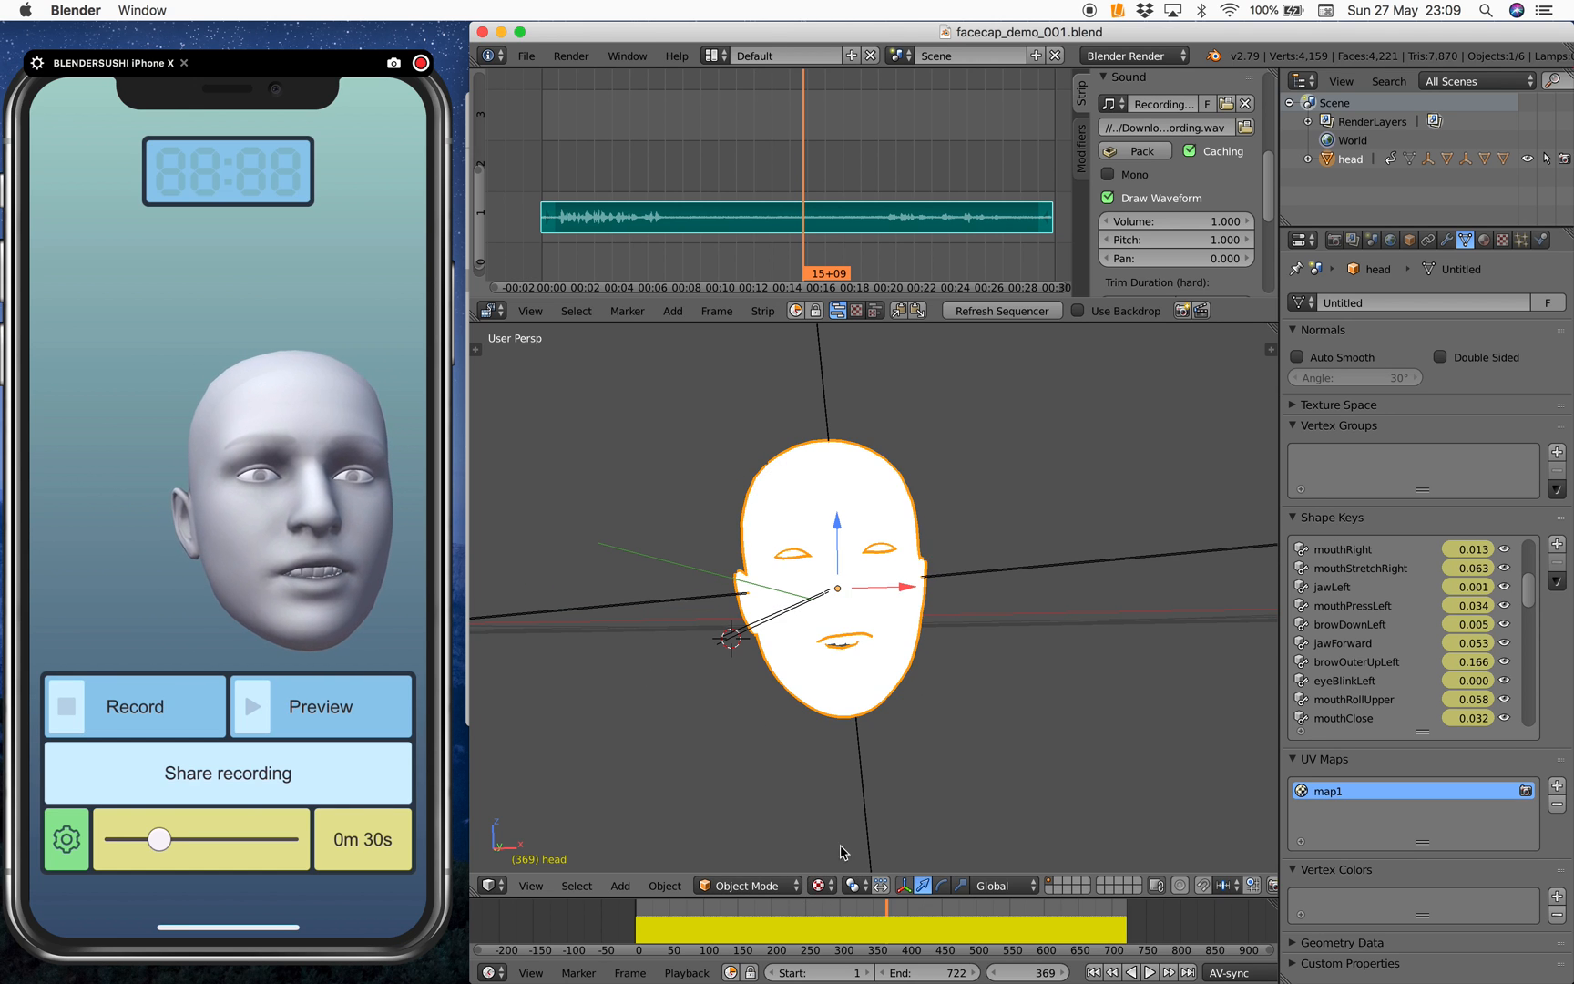
pyautogui.click(621, 886)
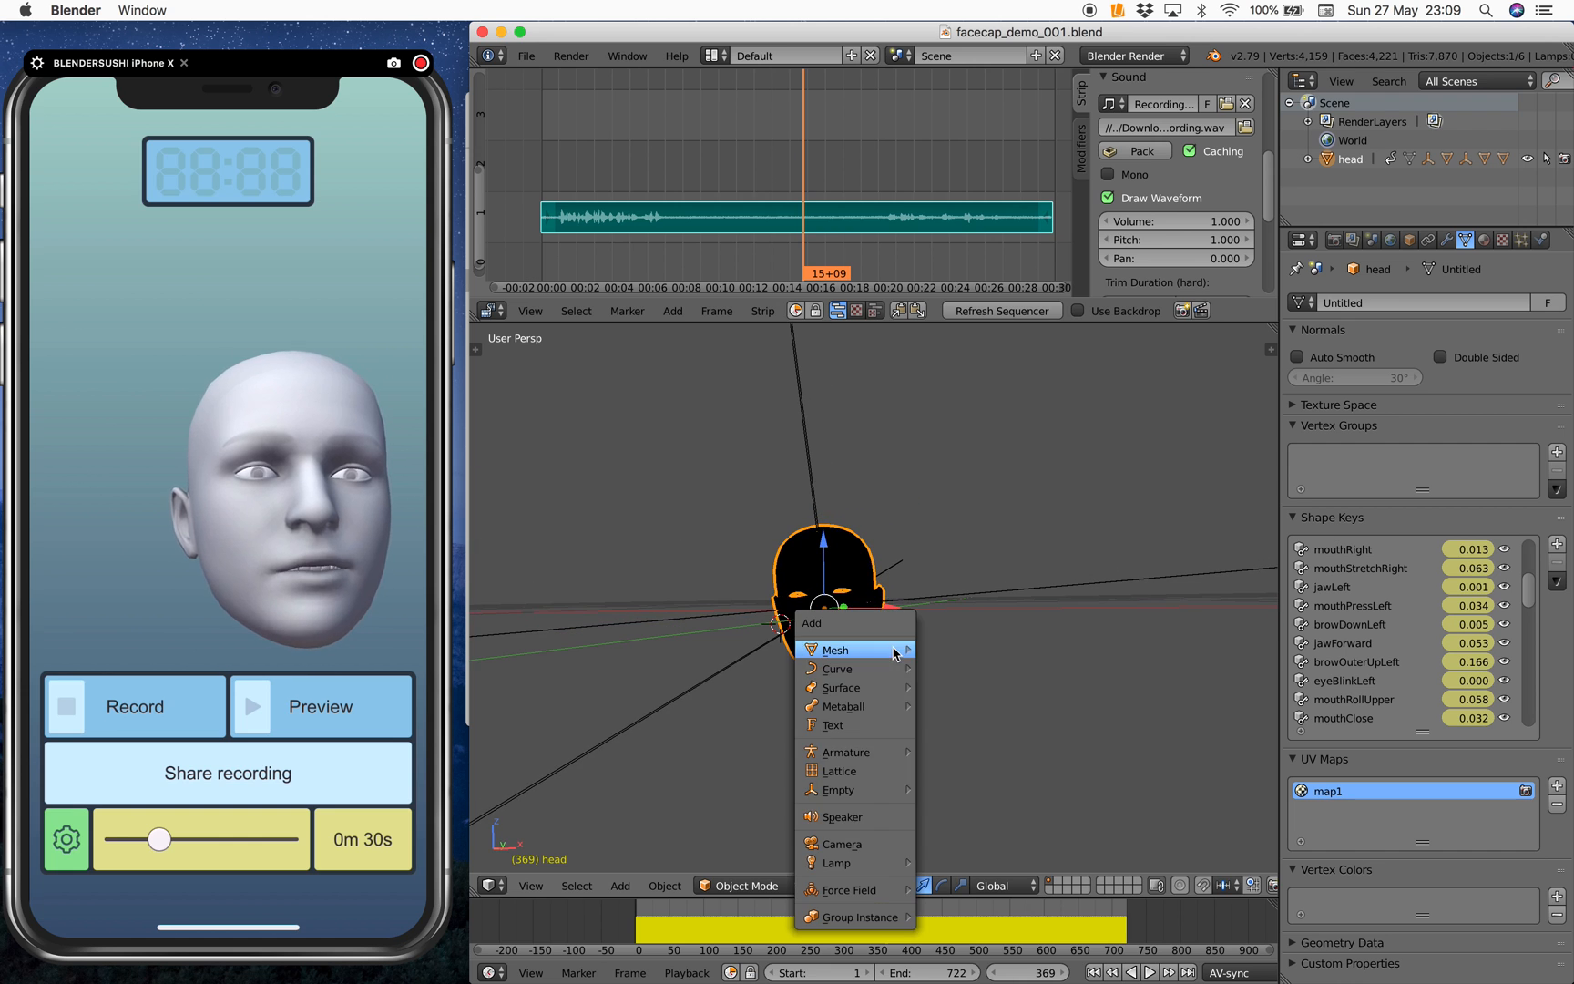
pyautogui.click(833, 862)
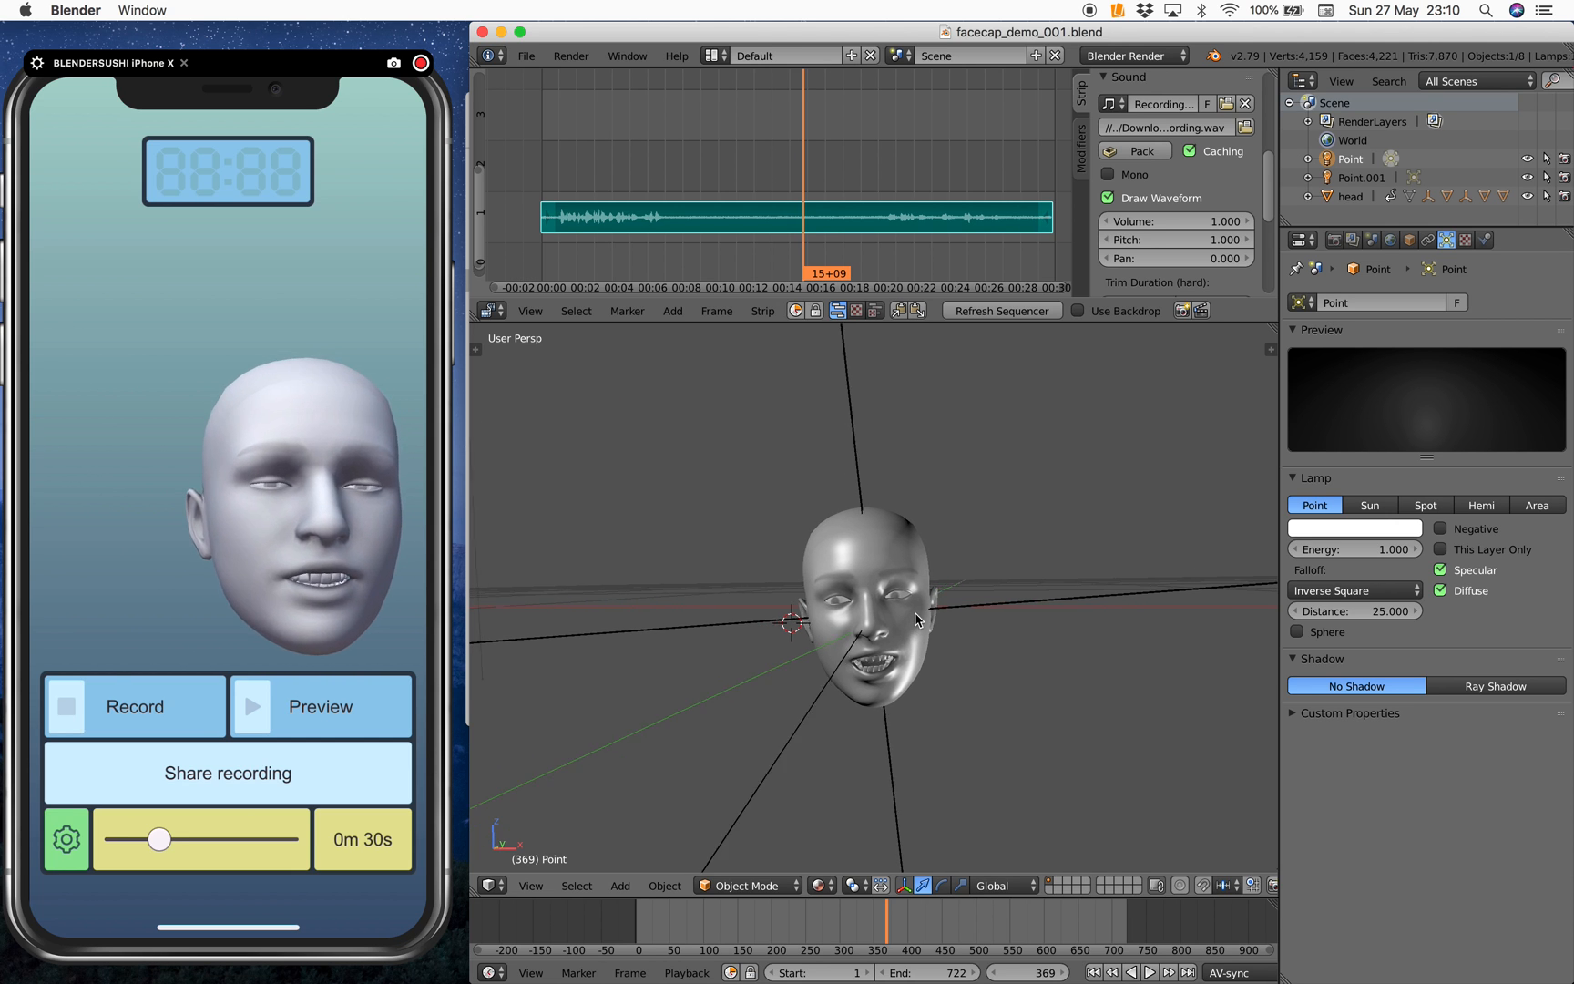
pyautogui.click(864, 592)
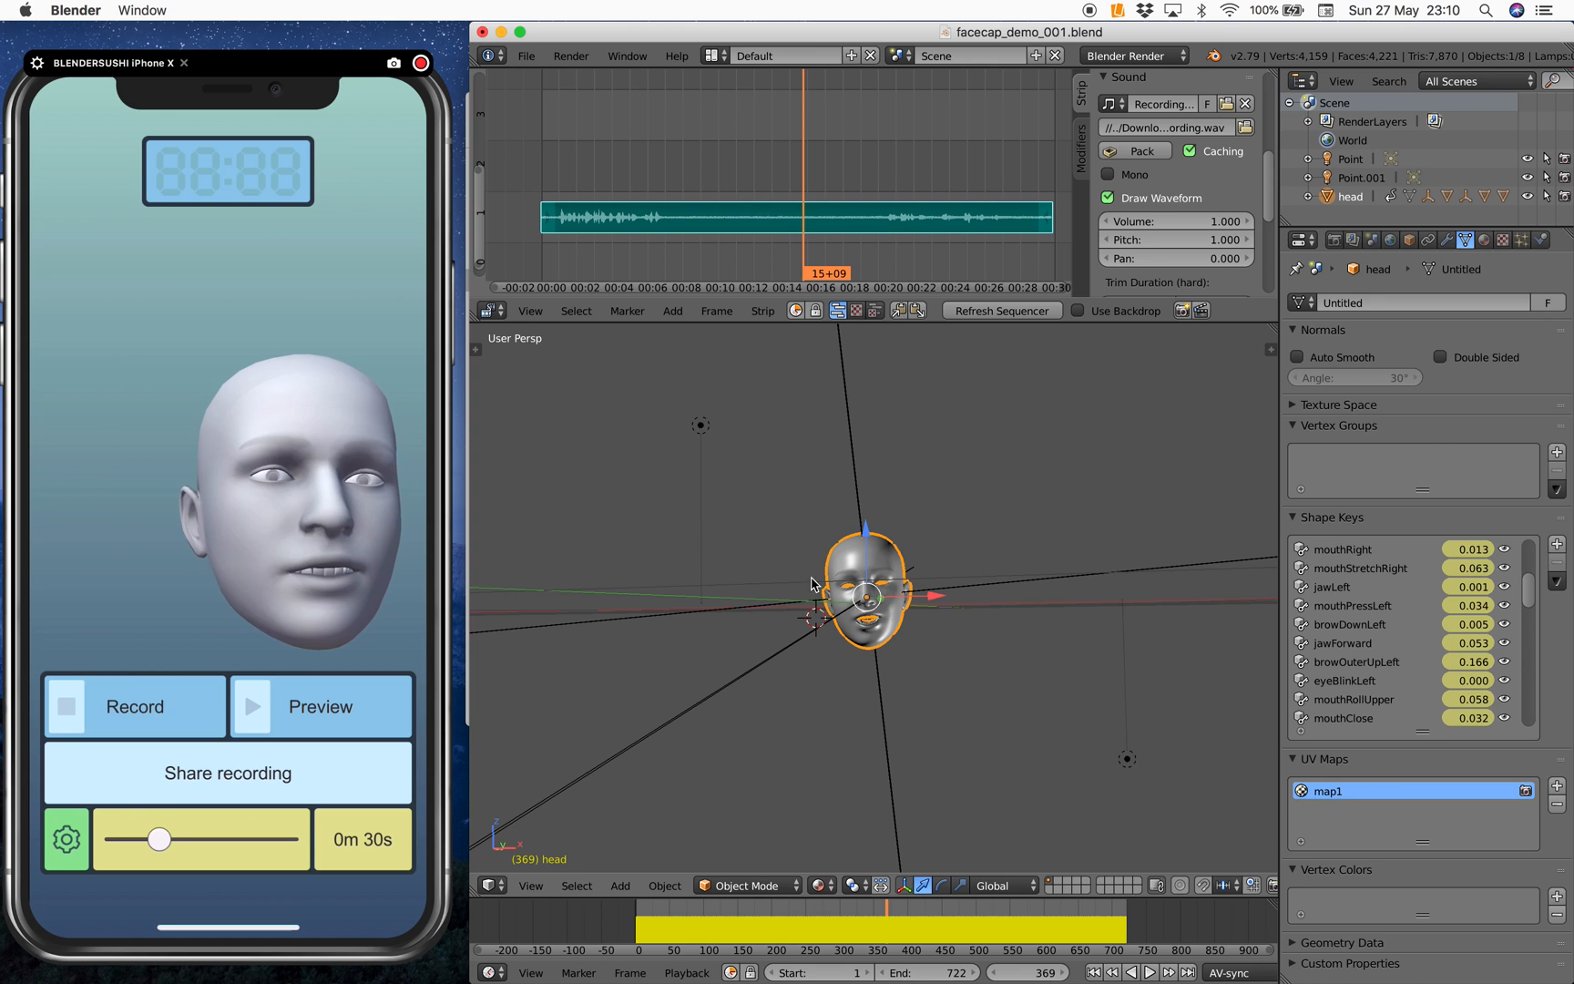
pyautogui.click(1350, 158)
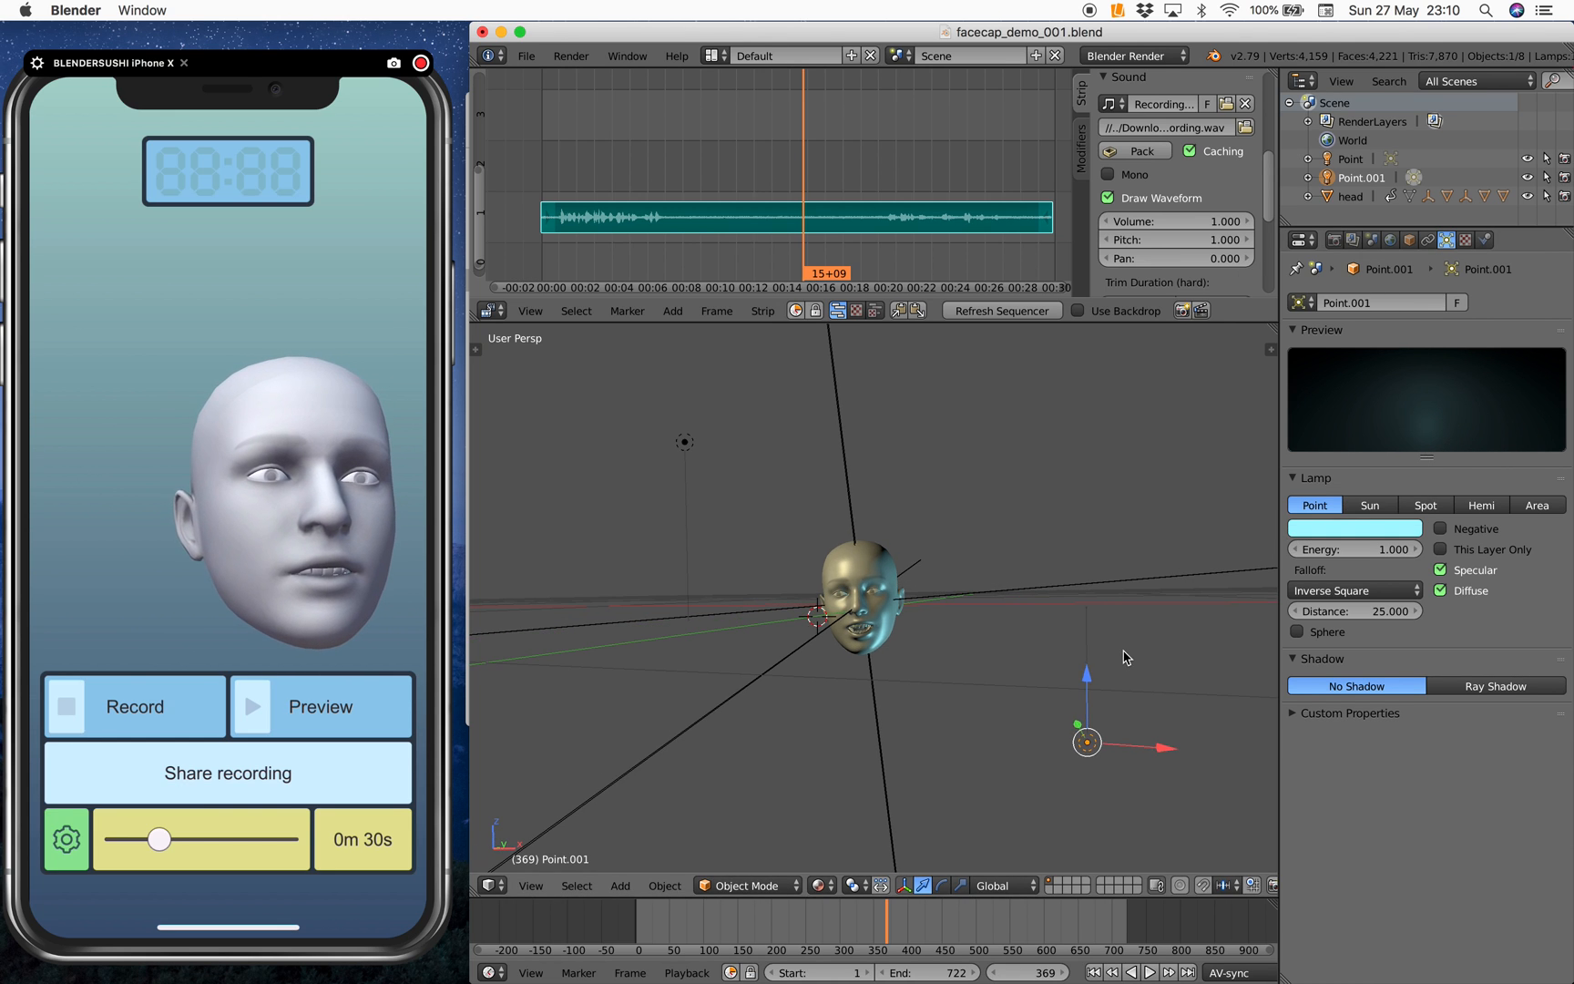
pyautogui.click(1354, 526)
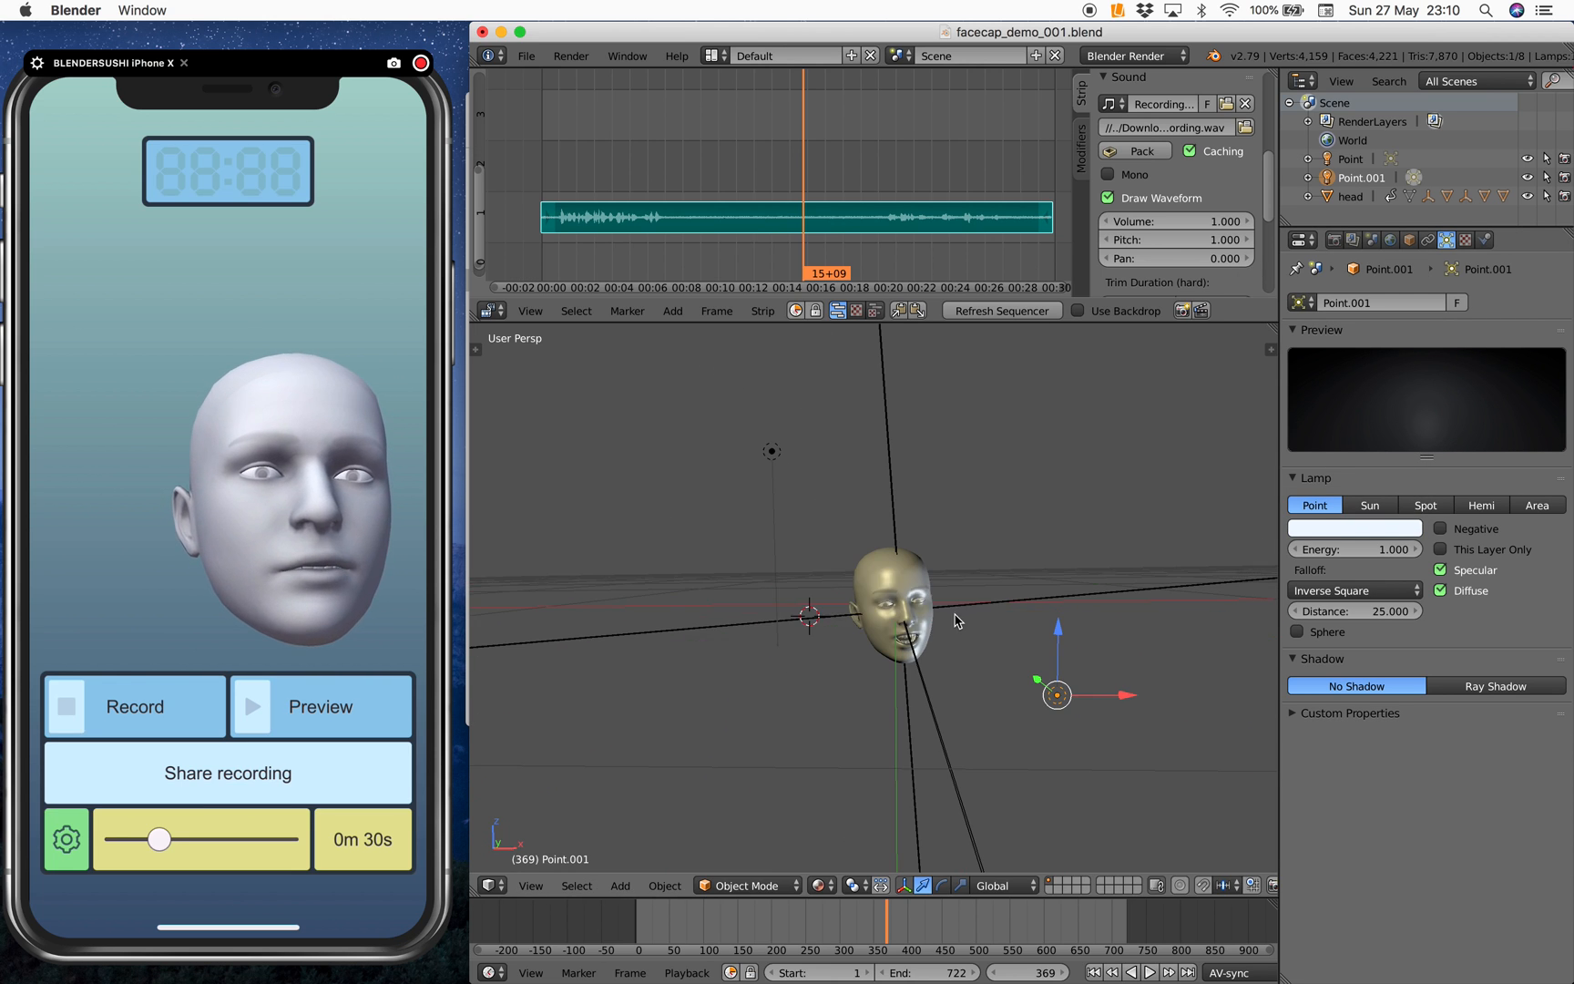
# Preview the lit gold head, rewind to frame 0 and quit Blender 2.79 via the File menu
pyautogui.click(1354, 527)
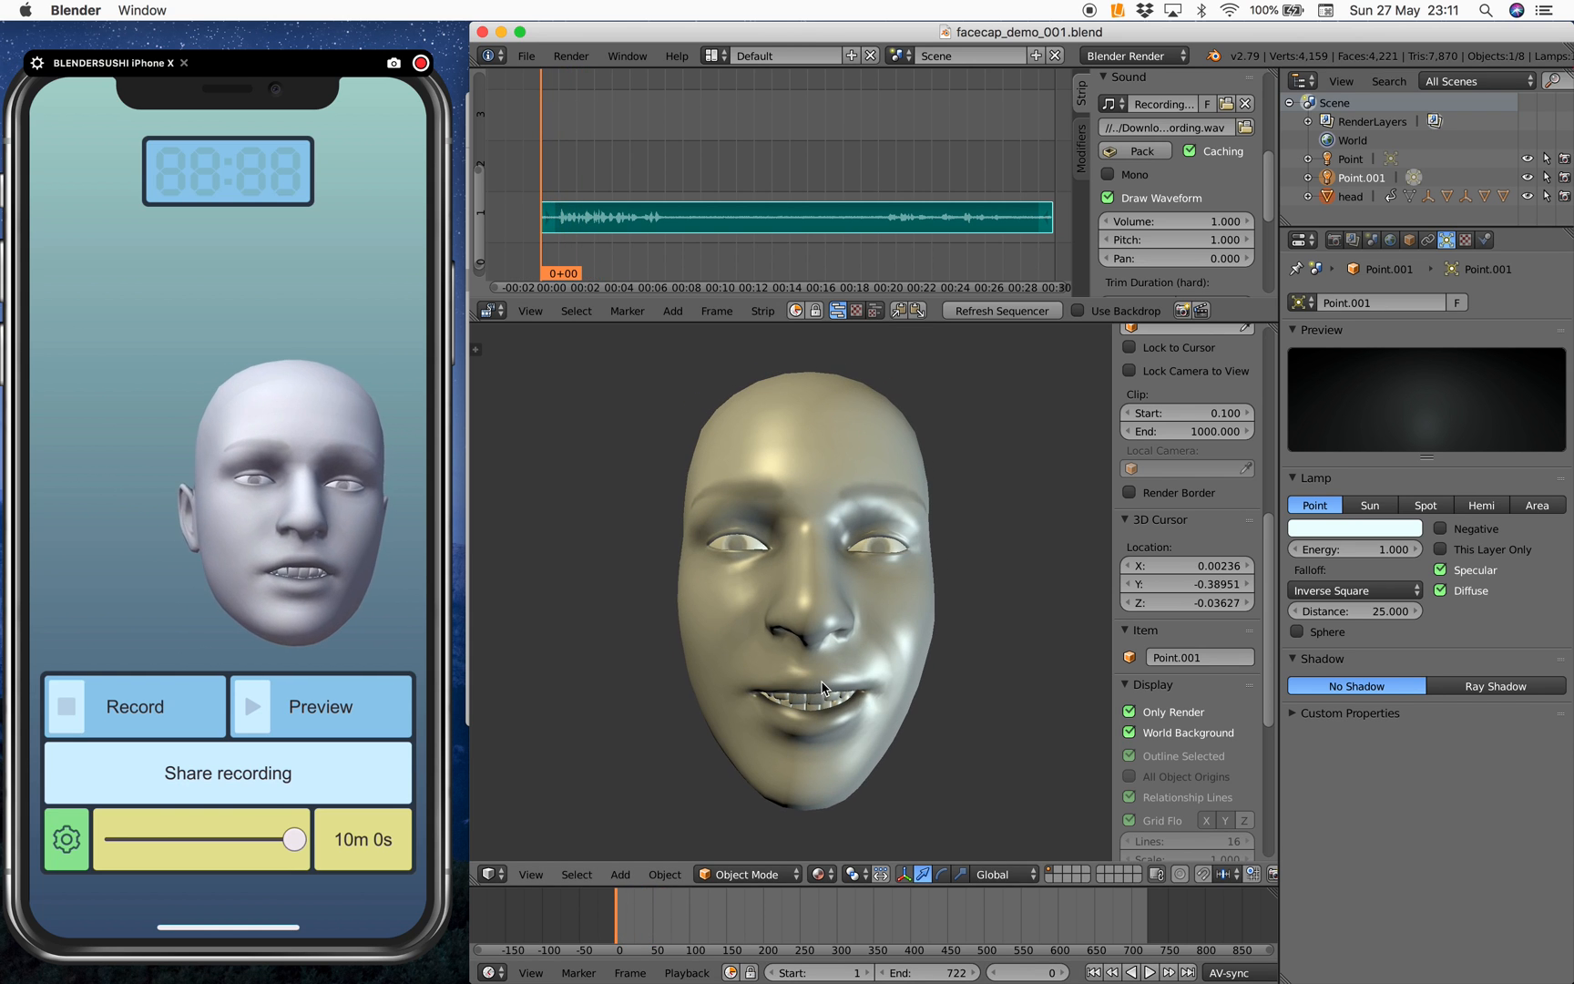
pyautogui.click(1148, 971)
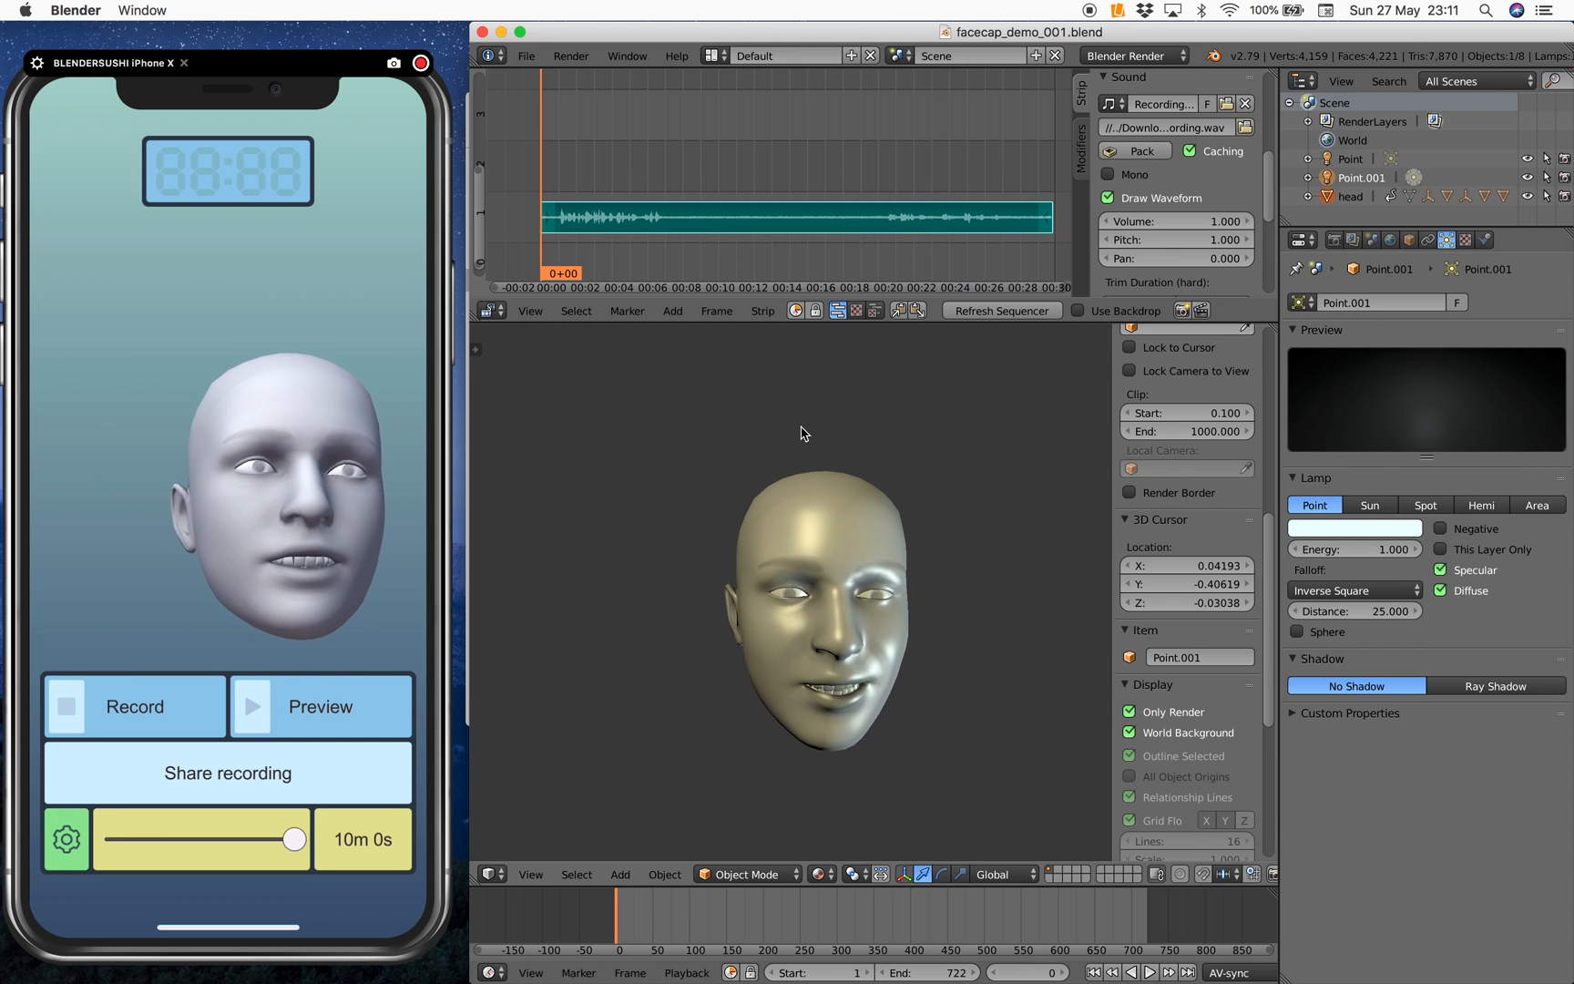
pyautogui.click(527, 54)
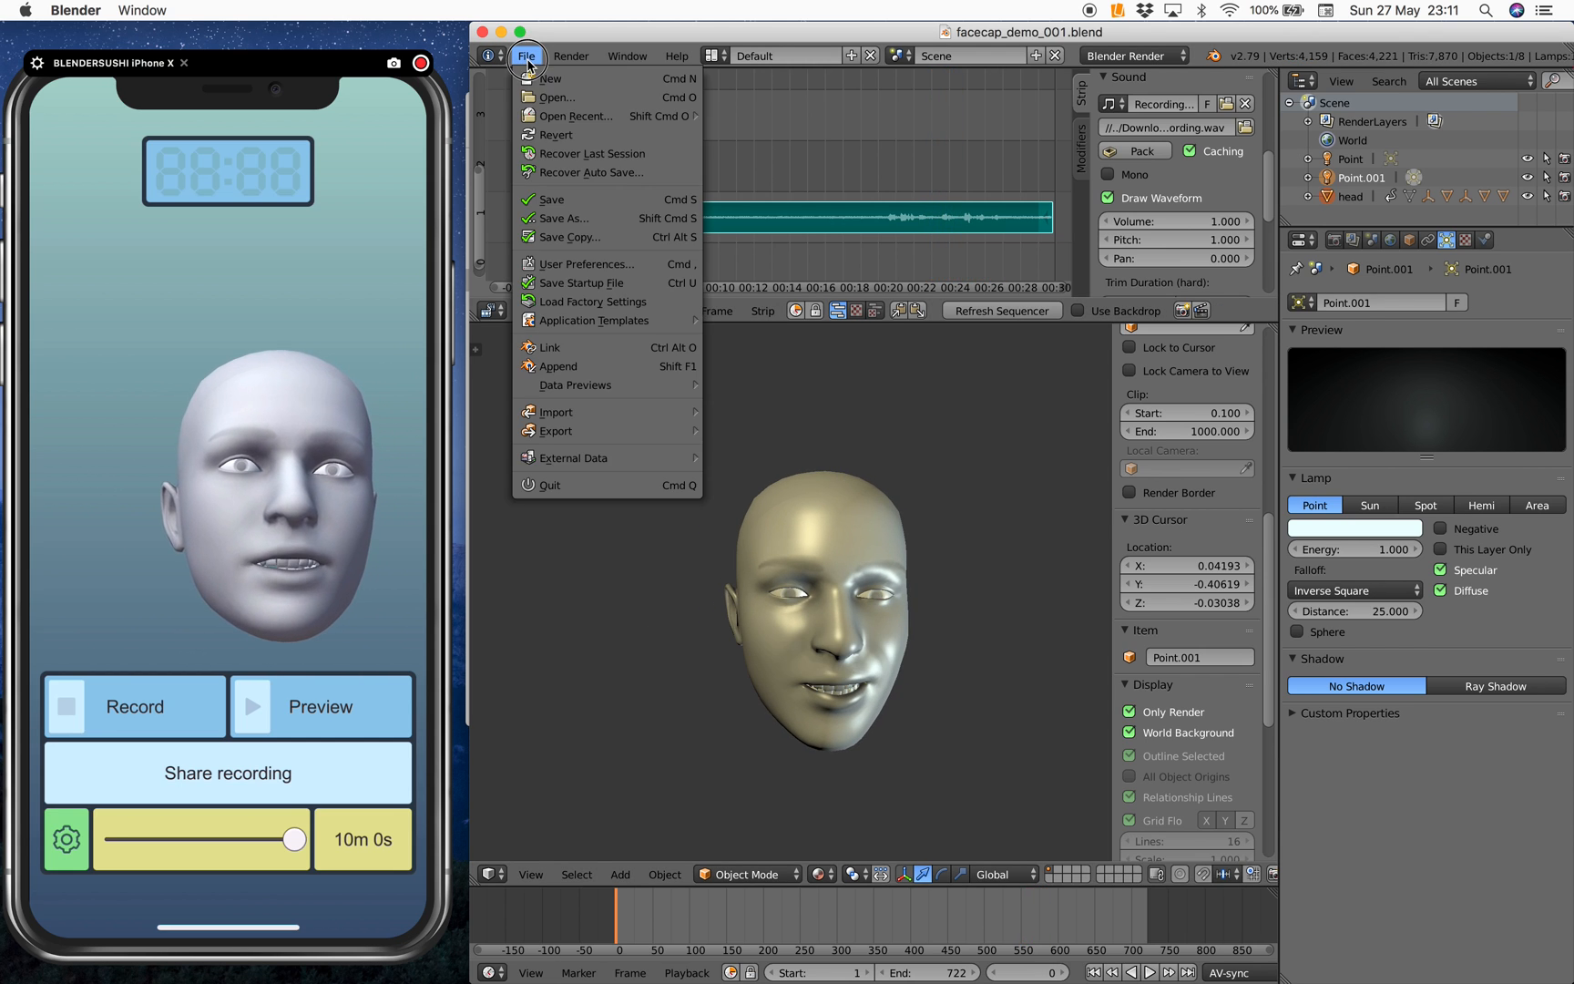
pyautogui.moveTo(548, 485)
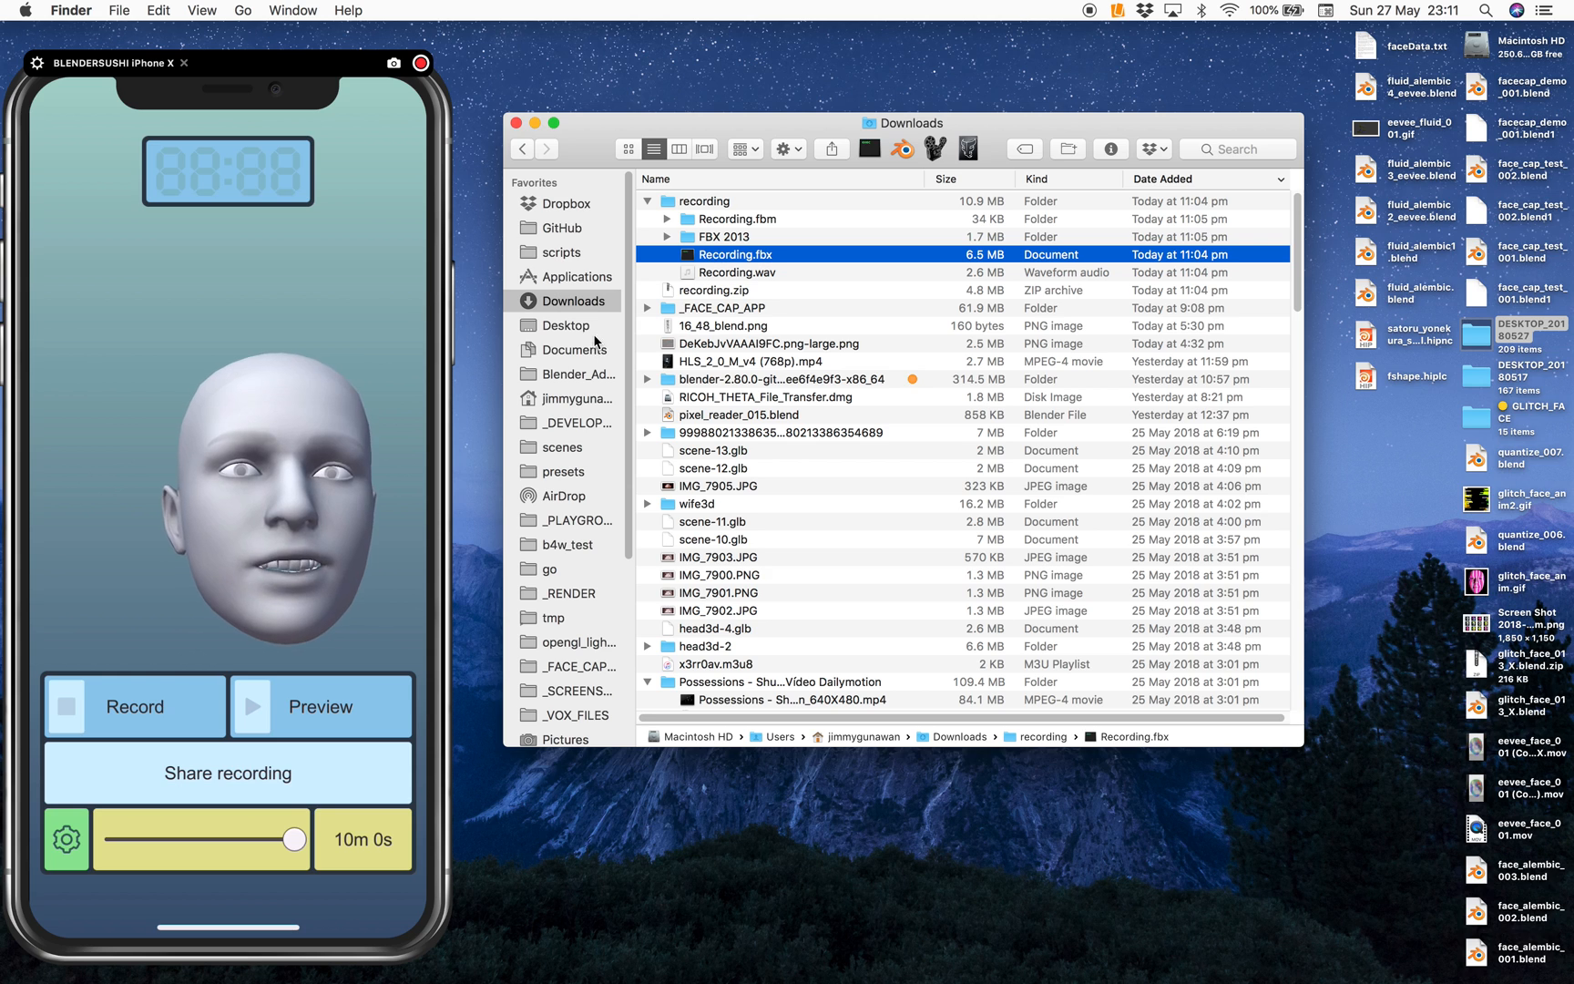
# Expand the downloaded blender-2.80 folder in Downloads and launch blender.app from it
pyautogui.click(648, 201)
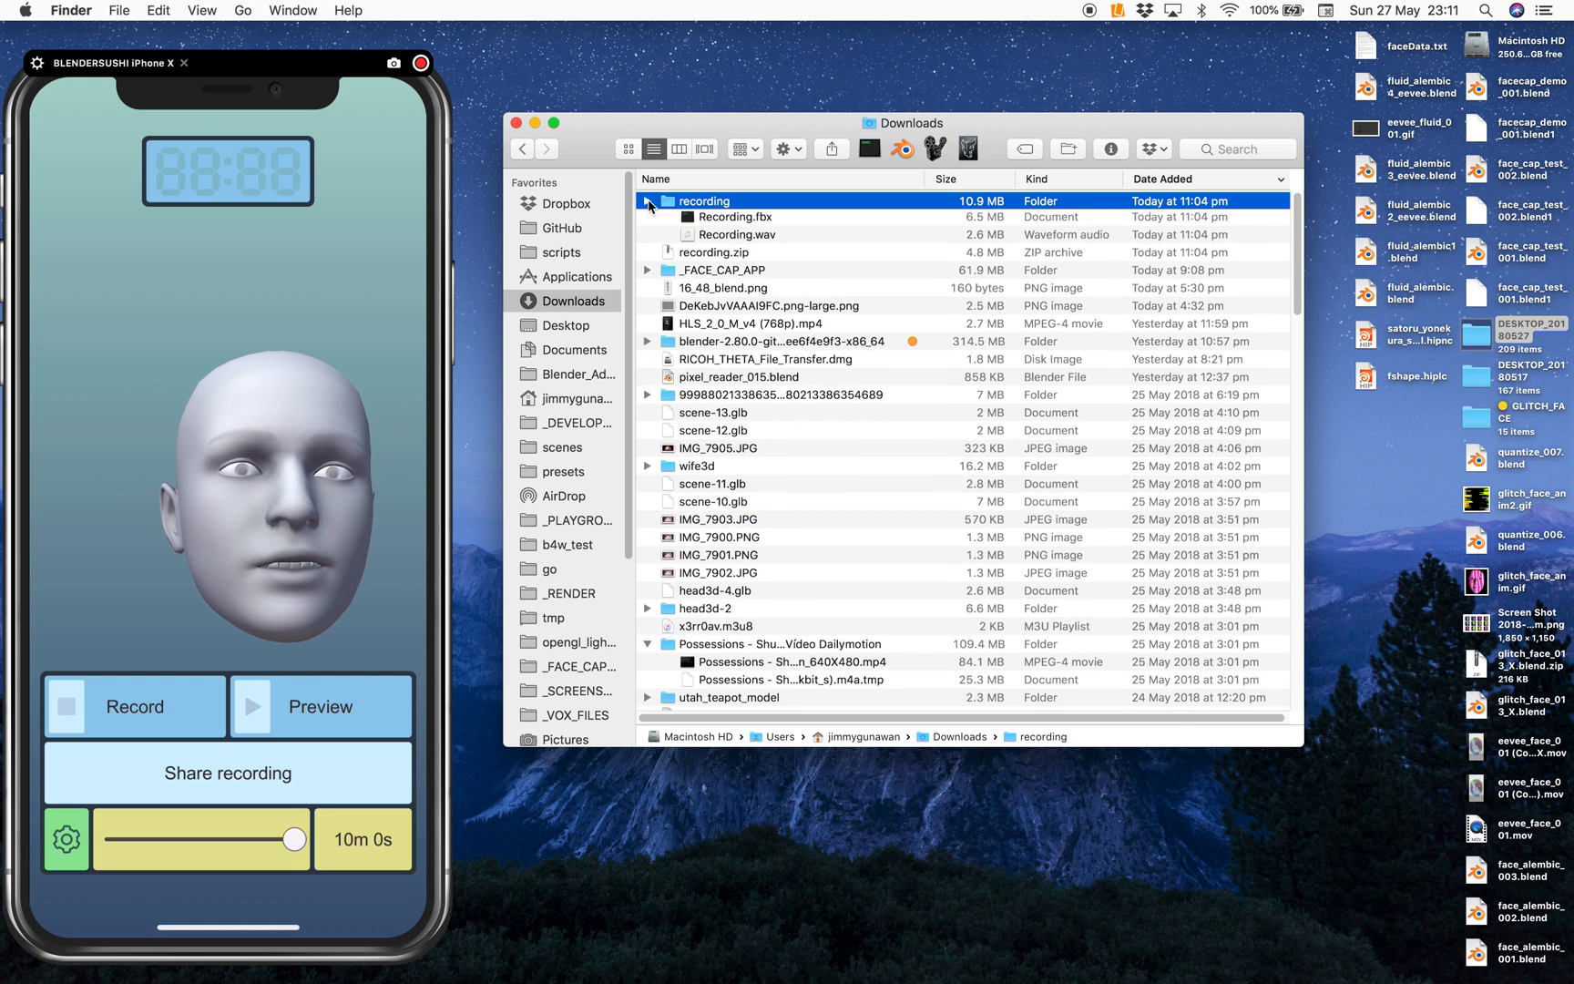
pyautogui.click(649, 341)
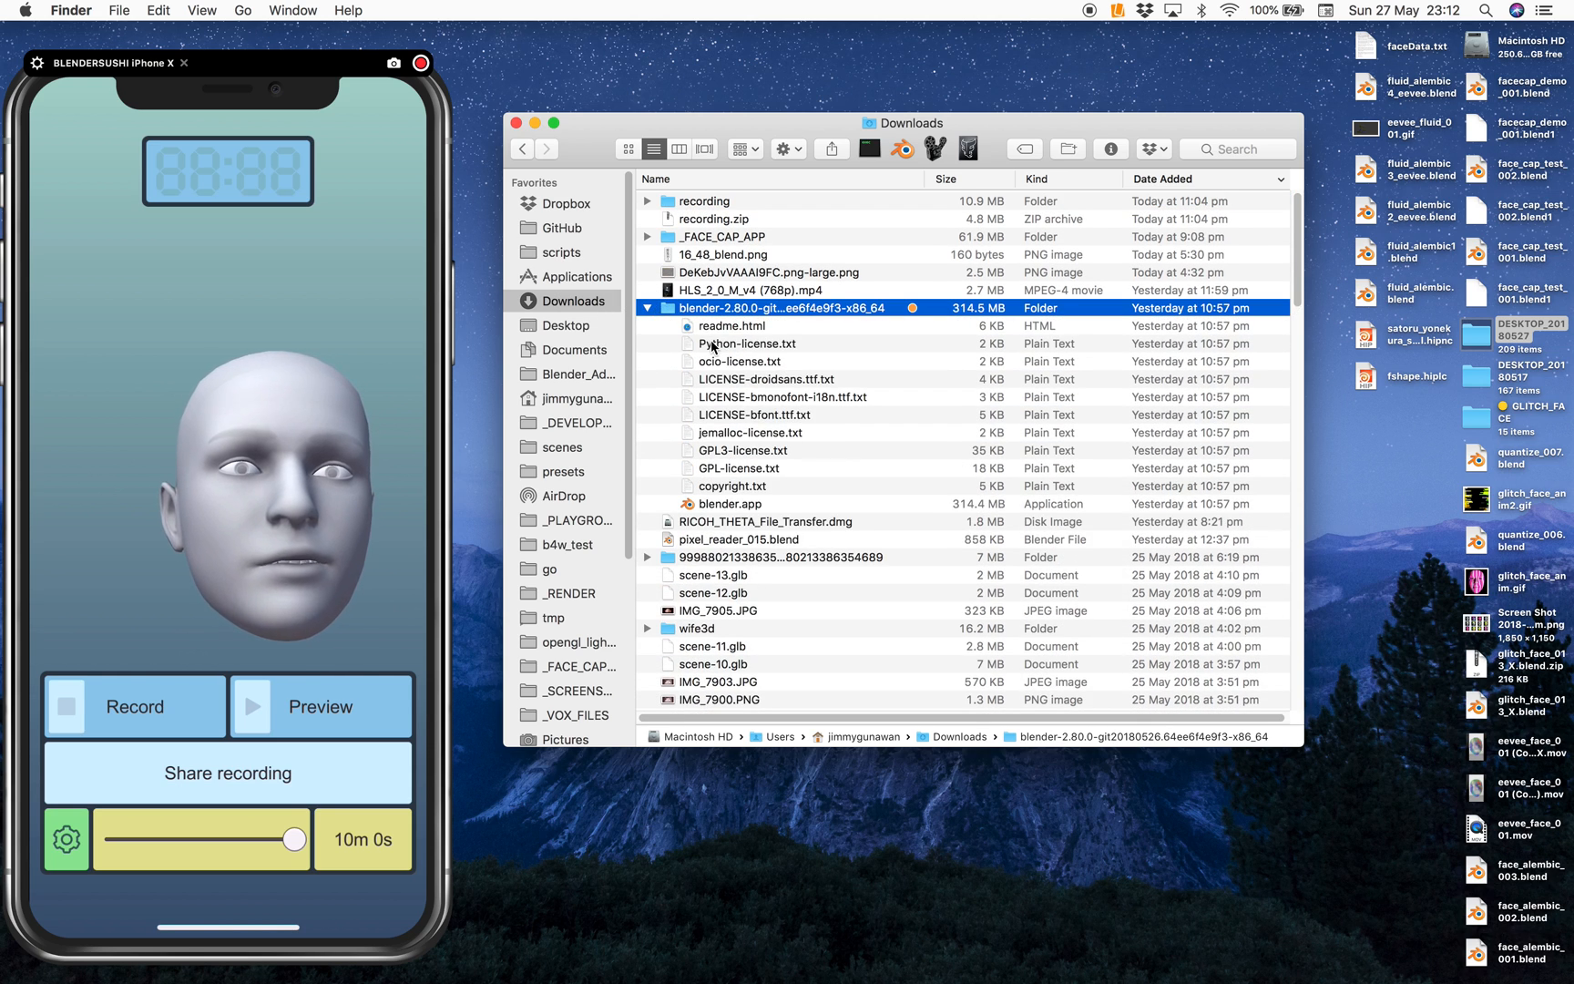
pyautogui.rightClick(727, 503)
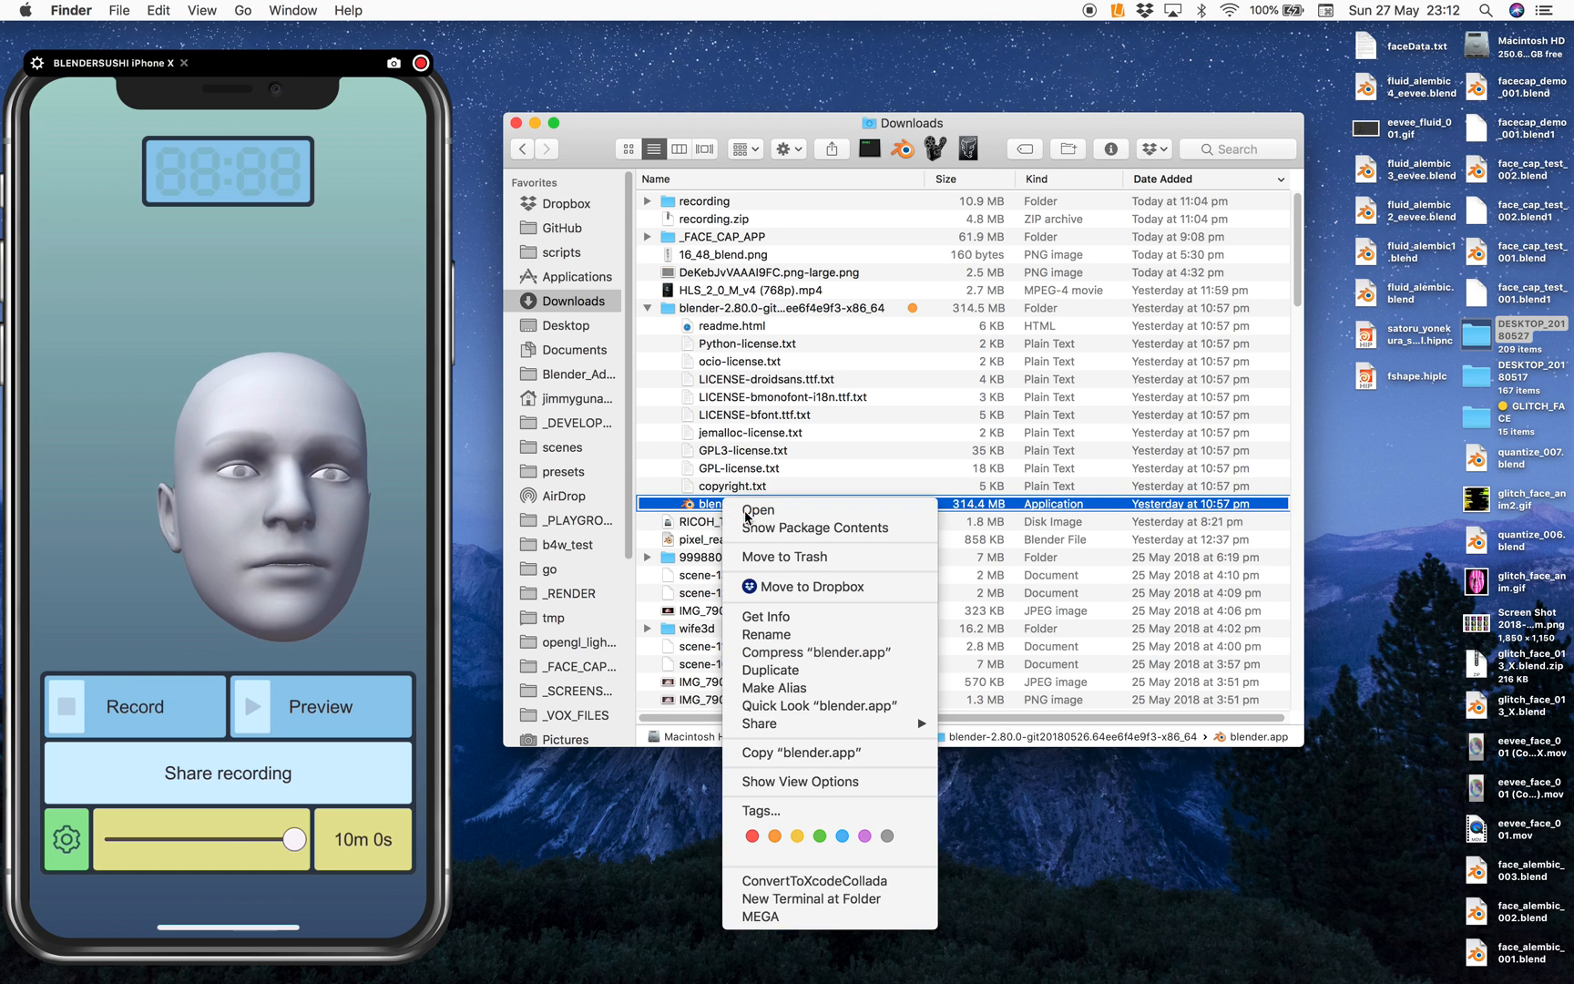
pyautogui.click(758, 511)
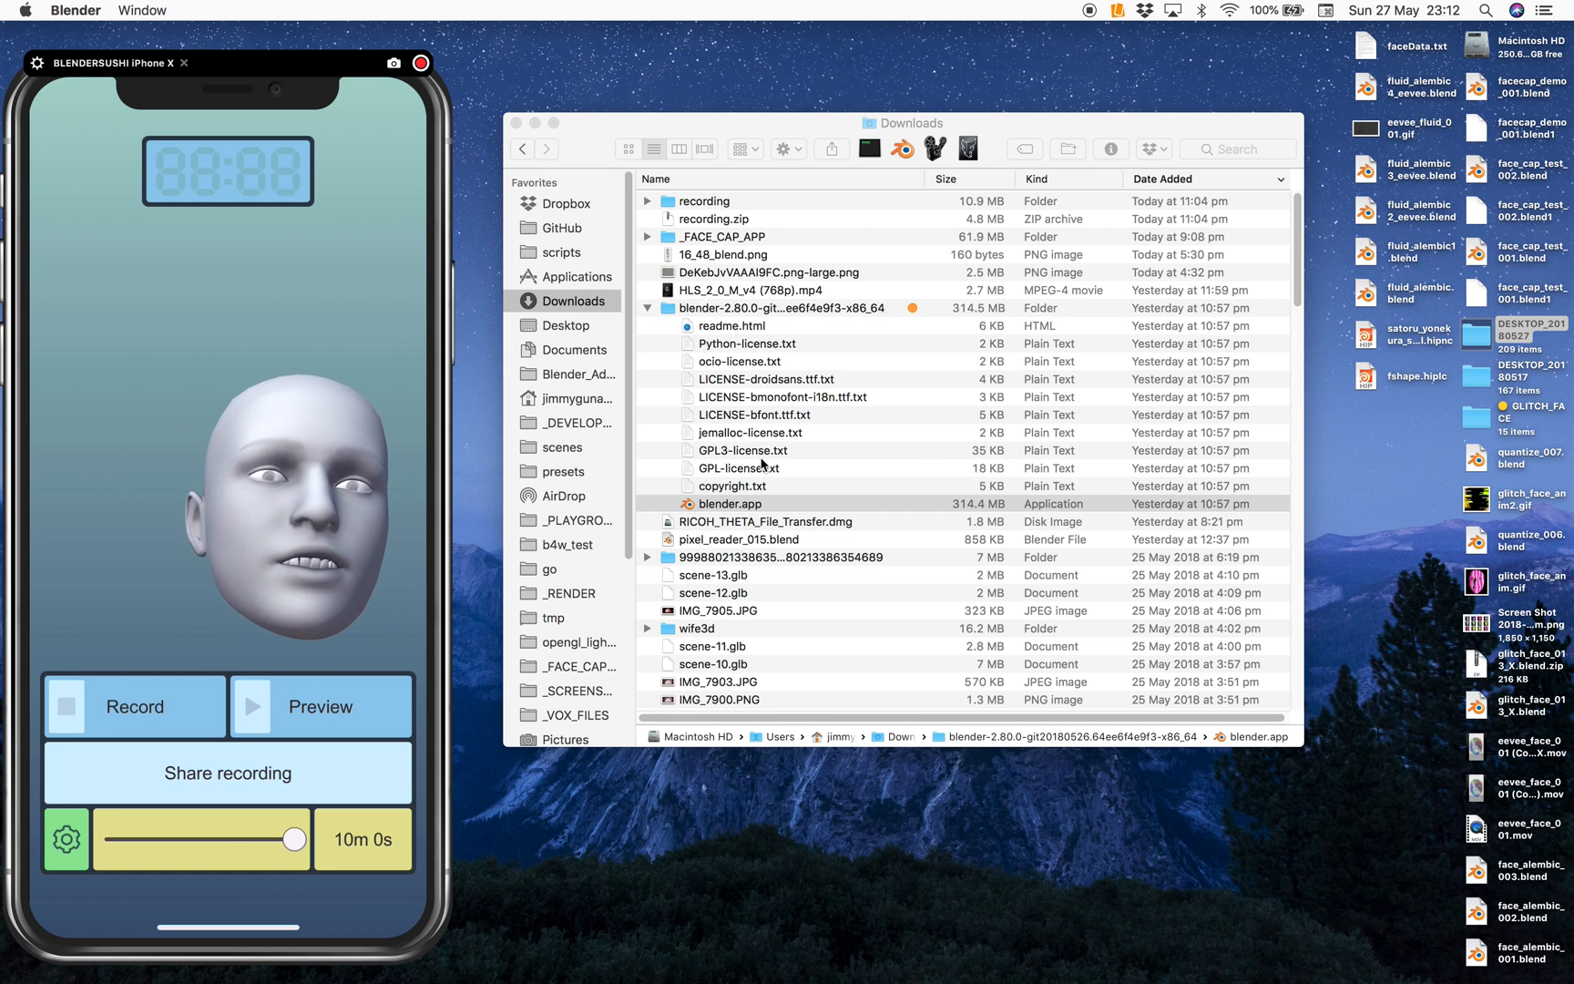
pyautogui.doubleClick(727, 503)
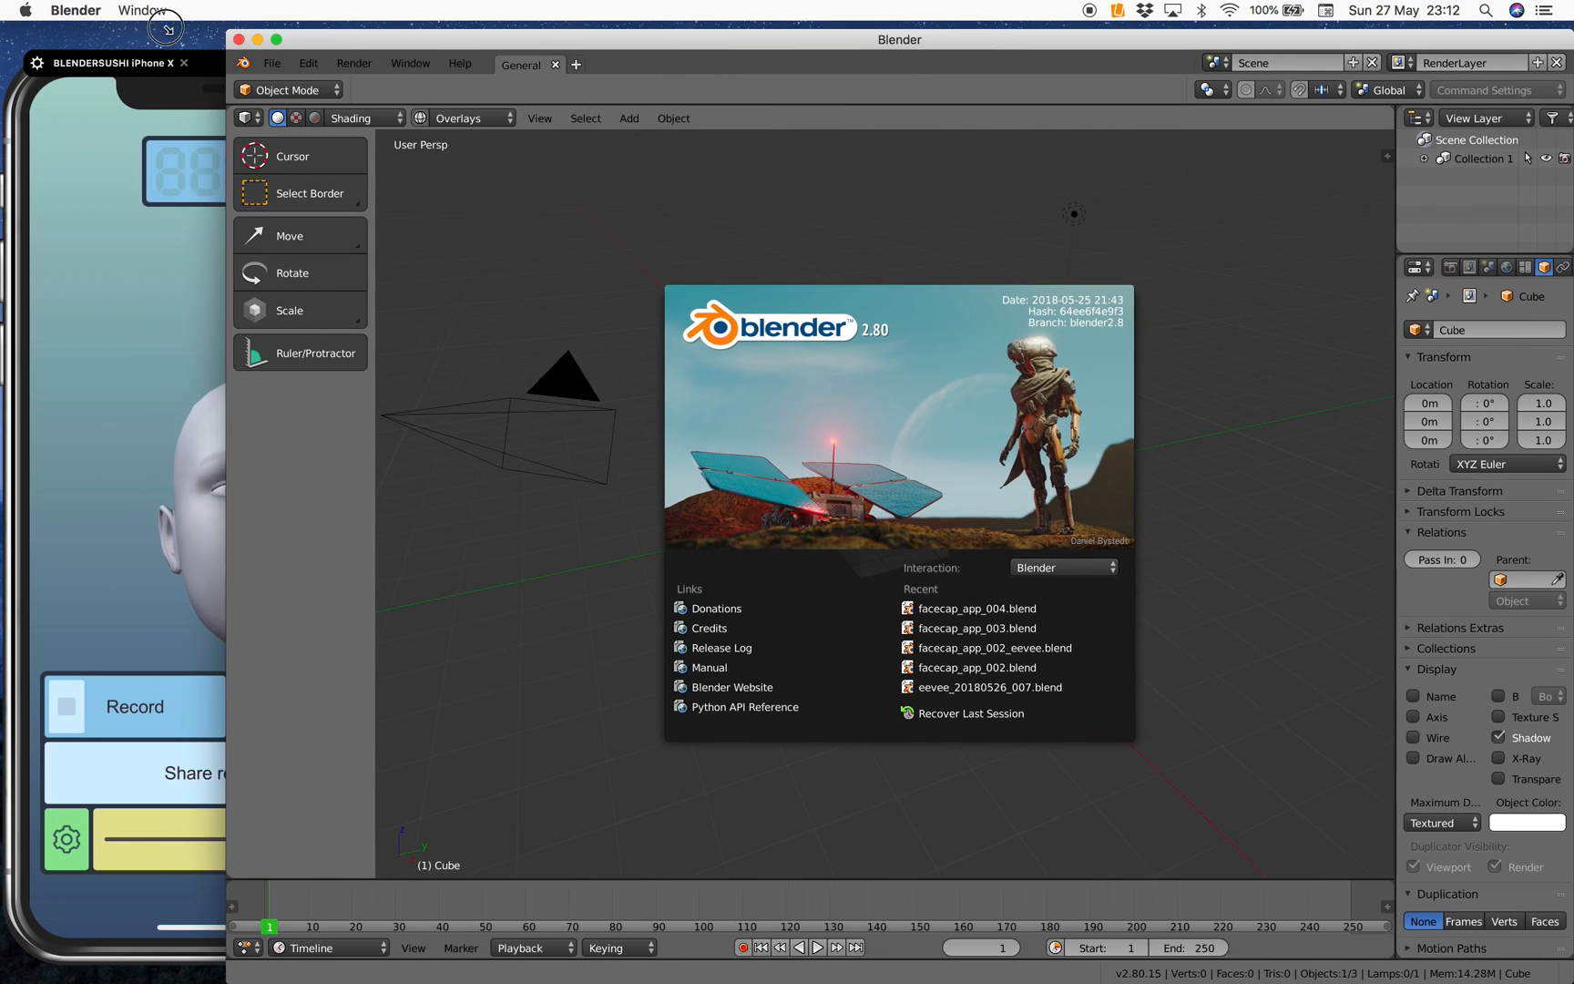
# Dismiss the splash and load facecap_demo_001.blend into Blender 2.80
pyautogui.click(46, 57)
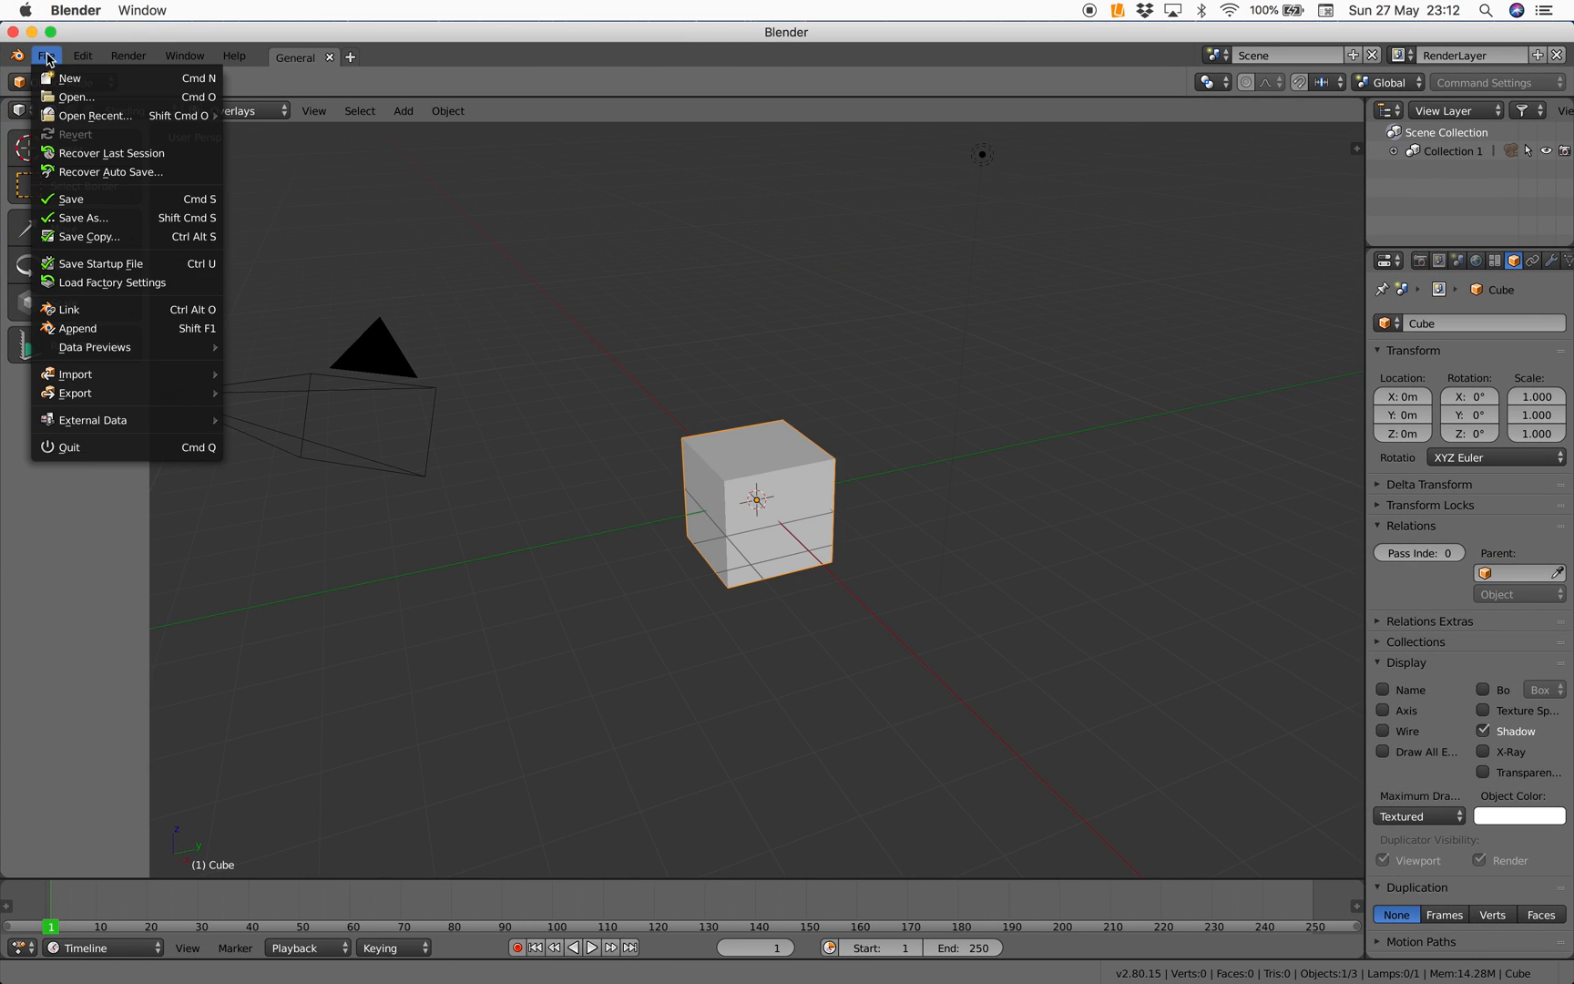
pyautogui.click(74, 97)
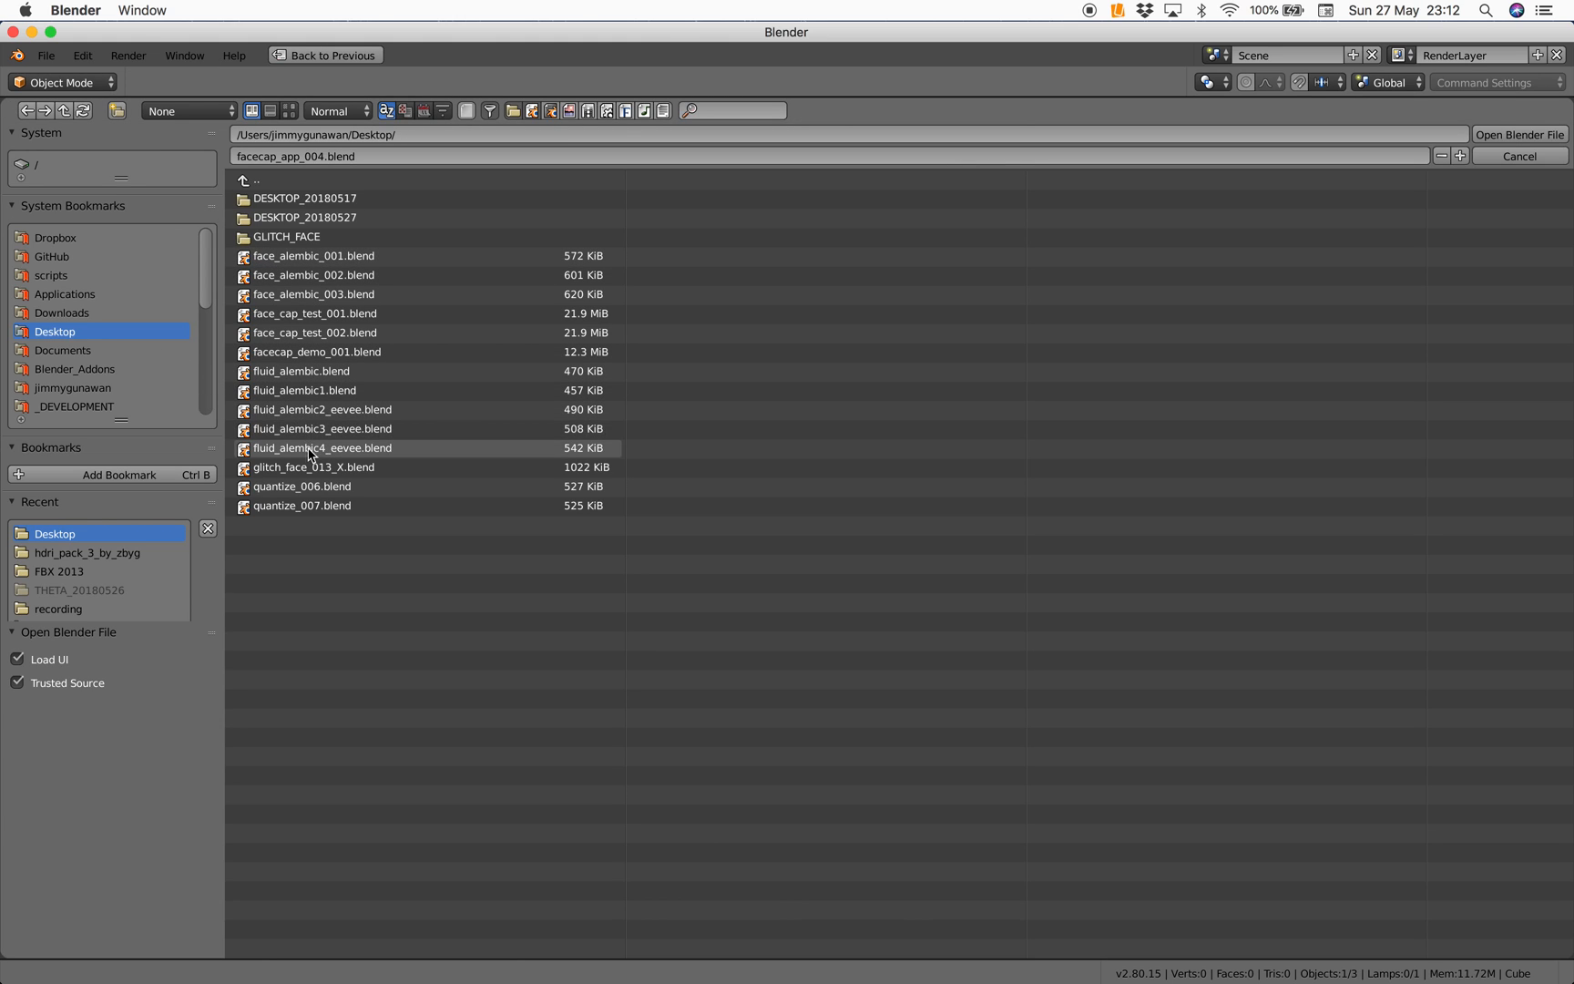
pyautogui.moveTo(311, 357)
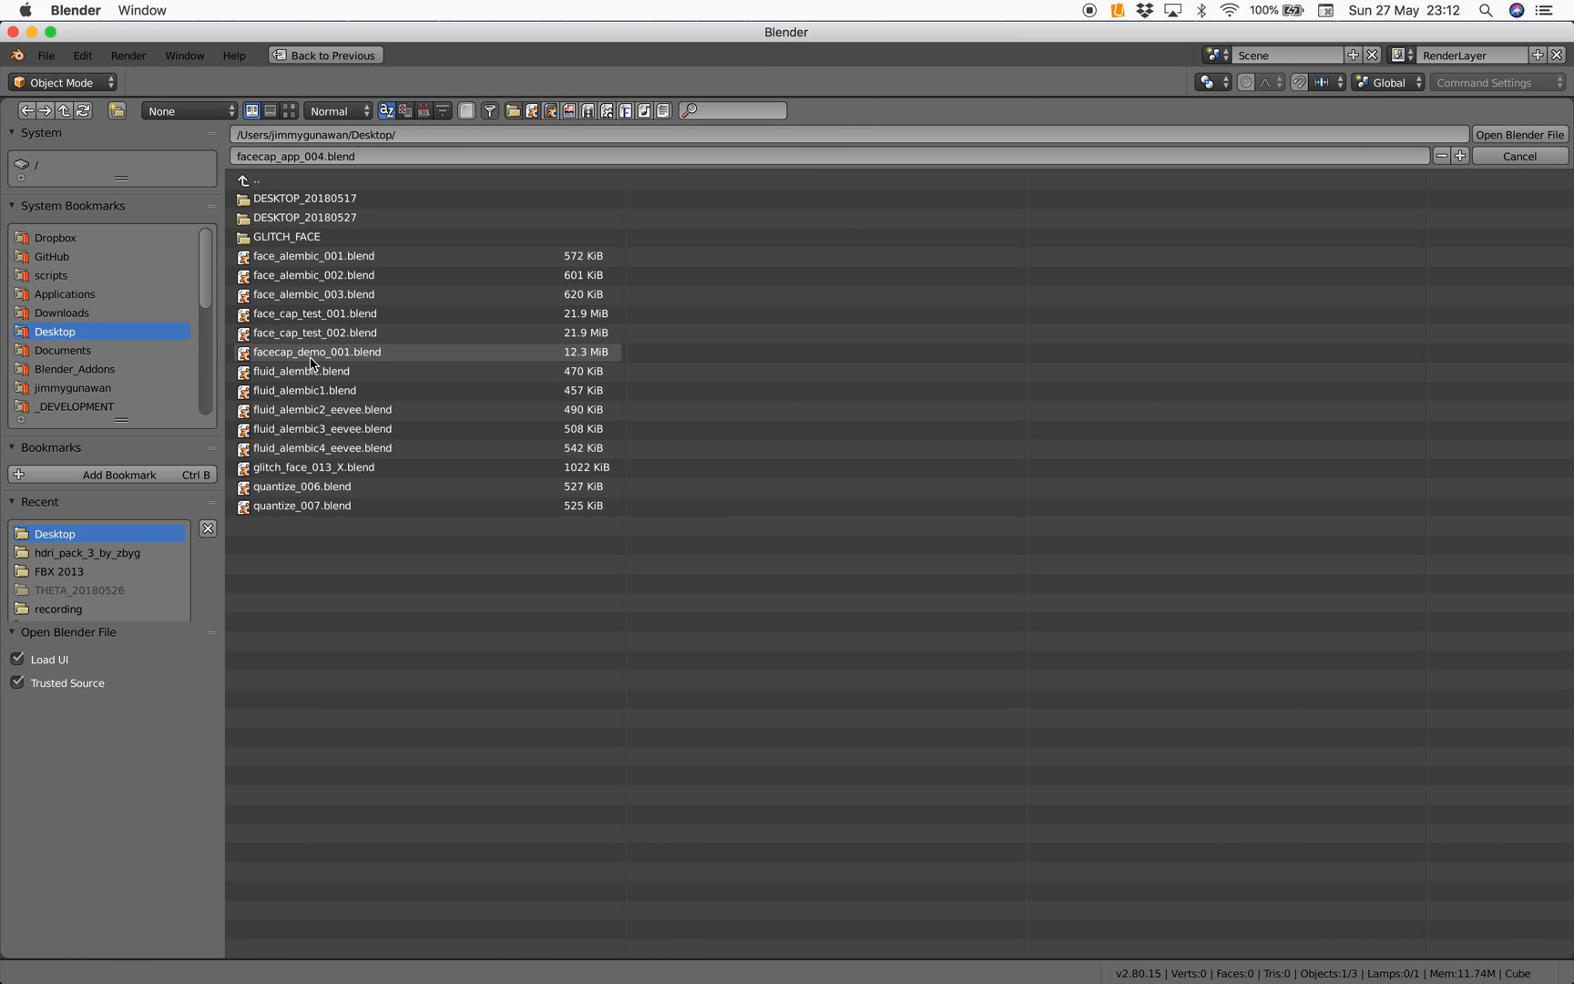
pyautogui.click(317, 351)
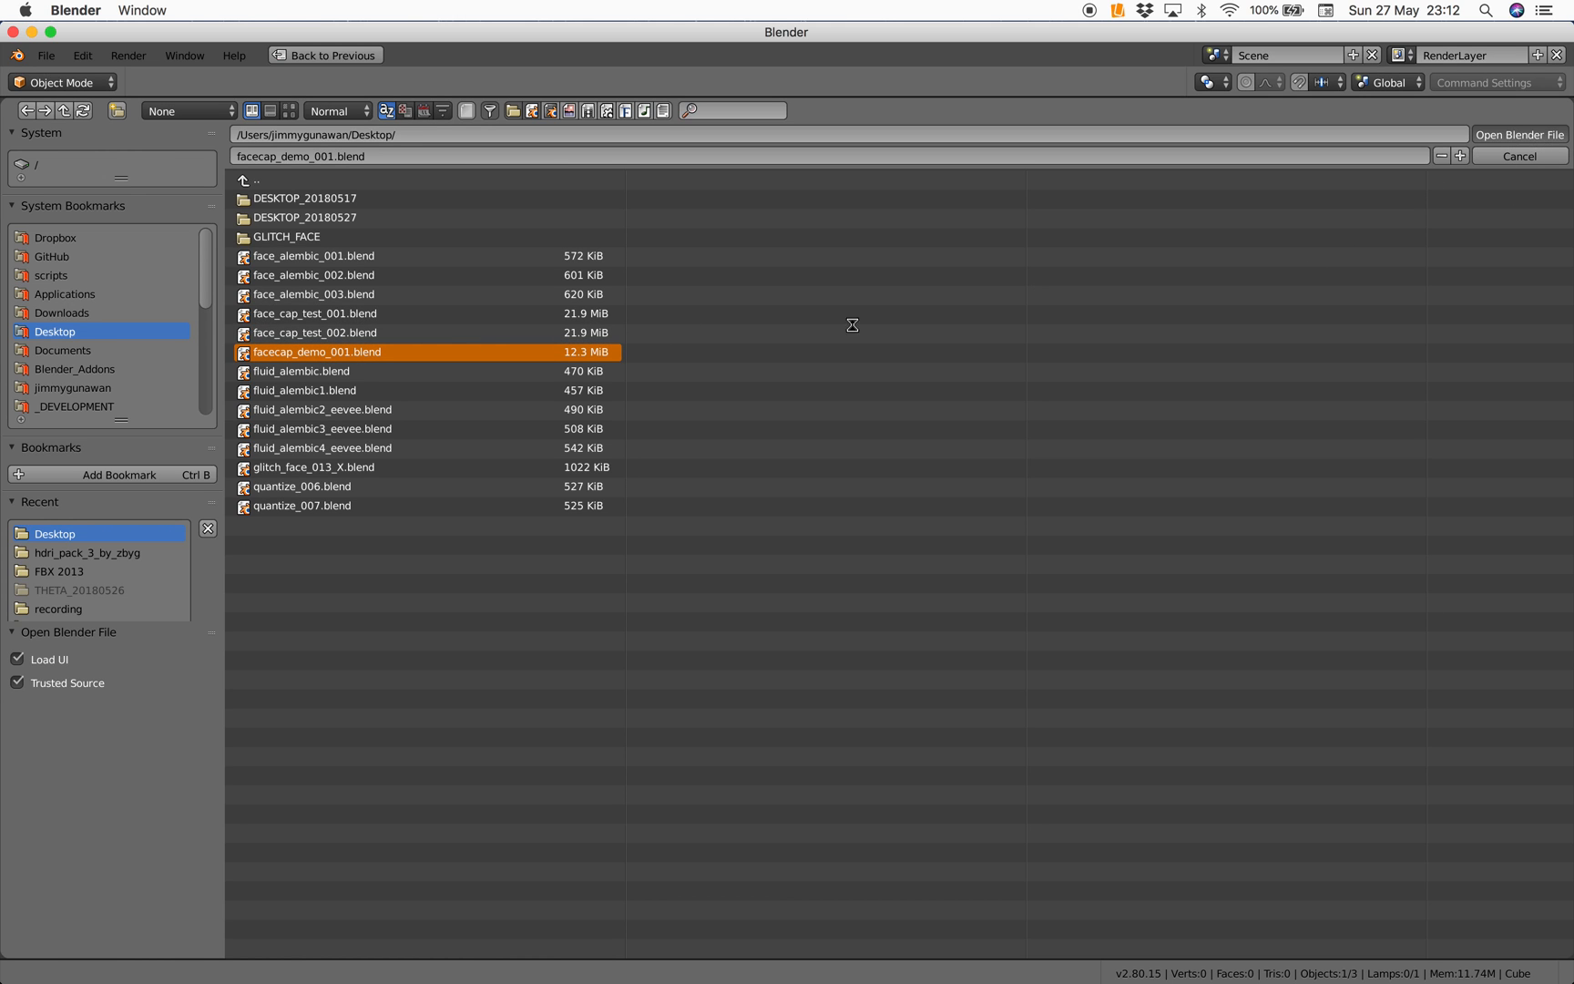
pyautogui.moveTo(467, 357)
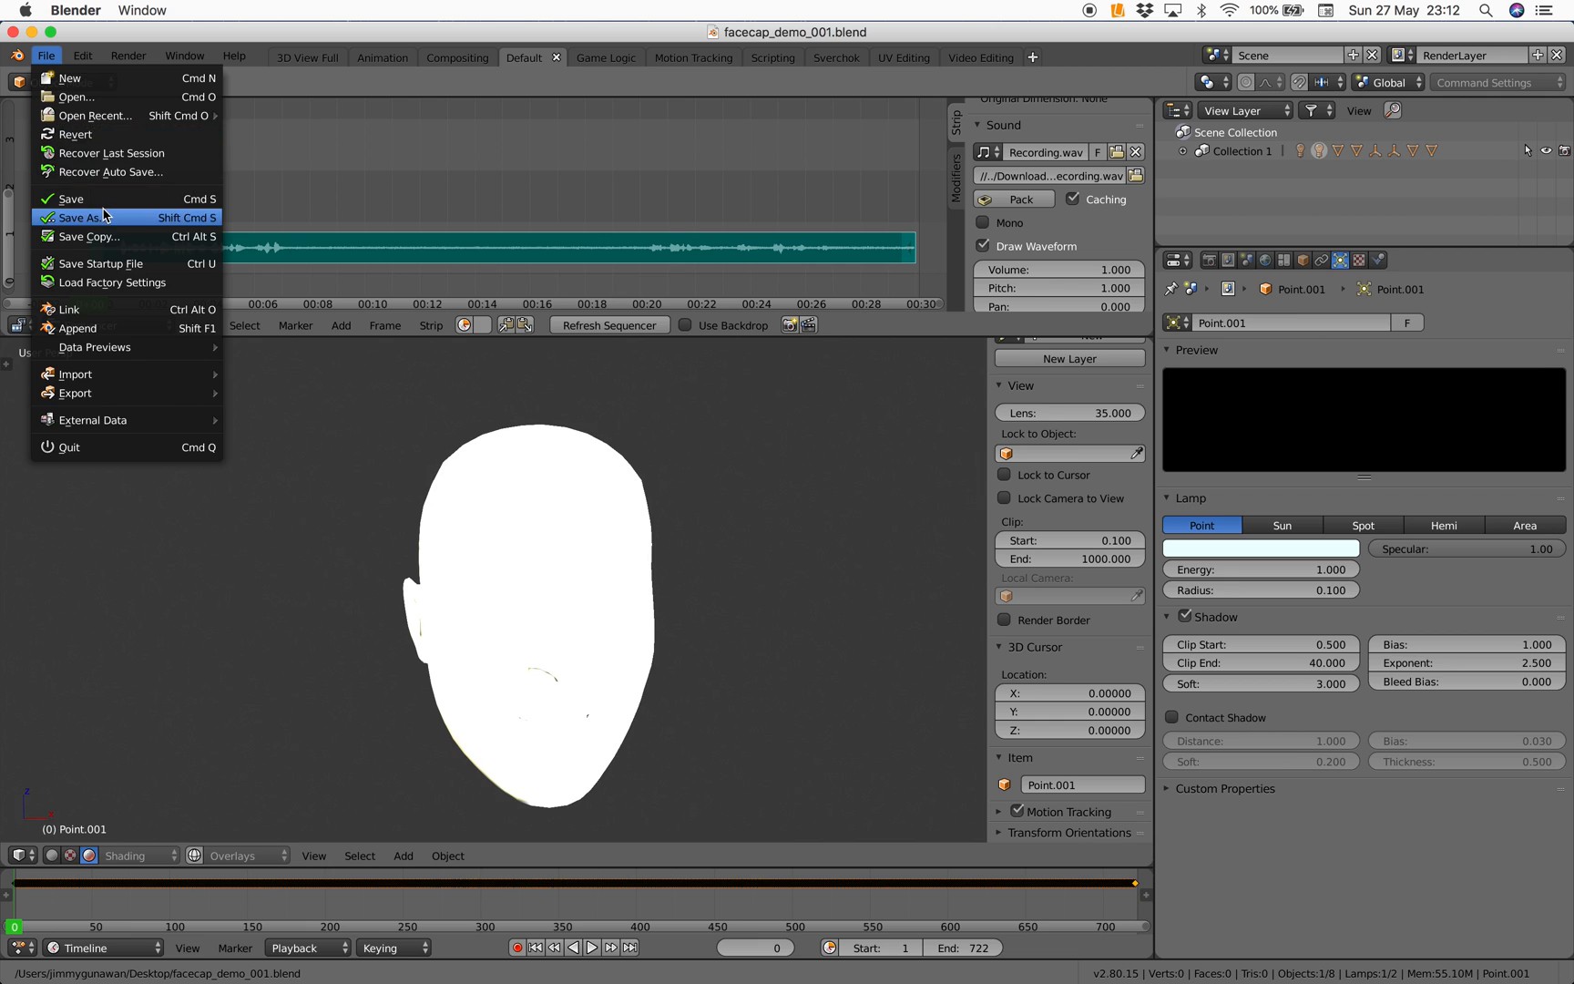
# Save the scene as facecap_demo_002_eevee.blend and give the head a fresh Principled BSDF material
pyautogui.click(74, 217)
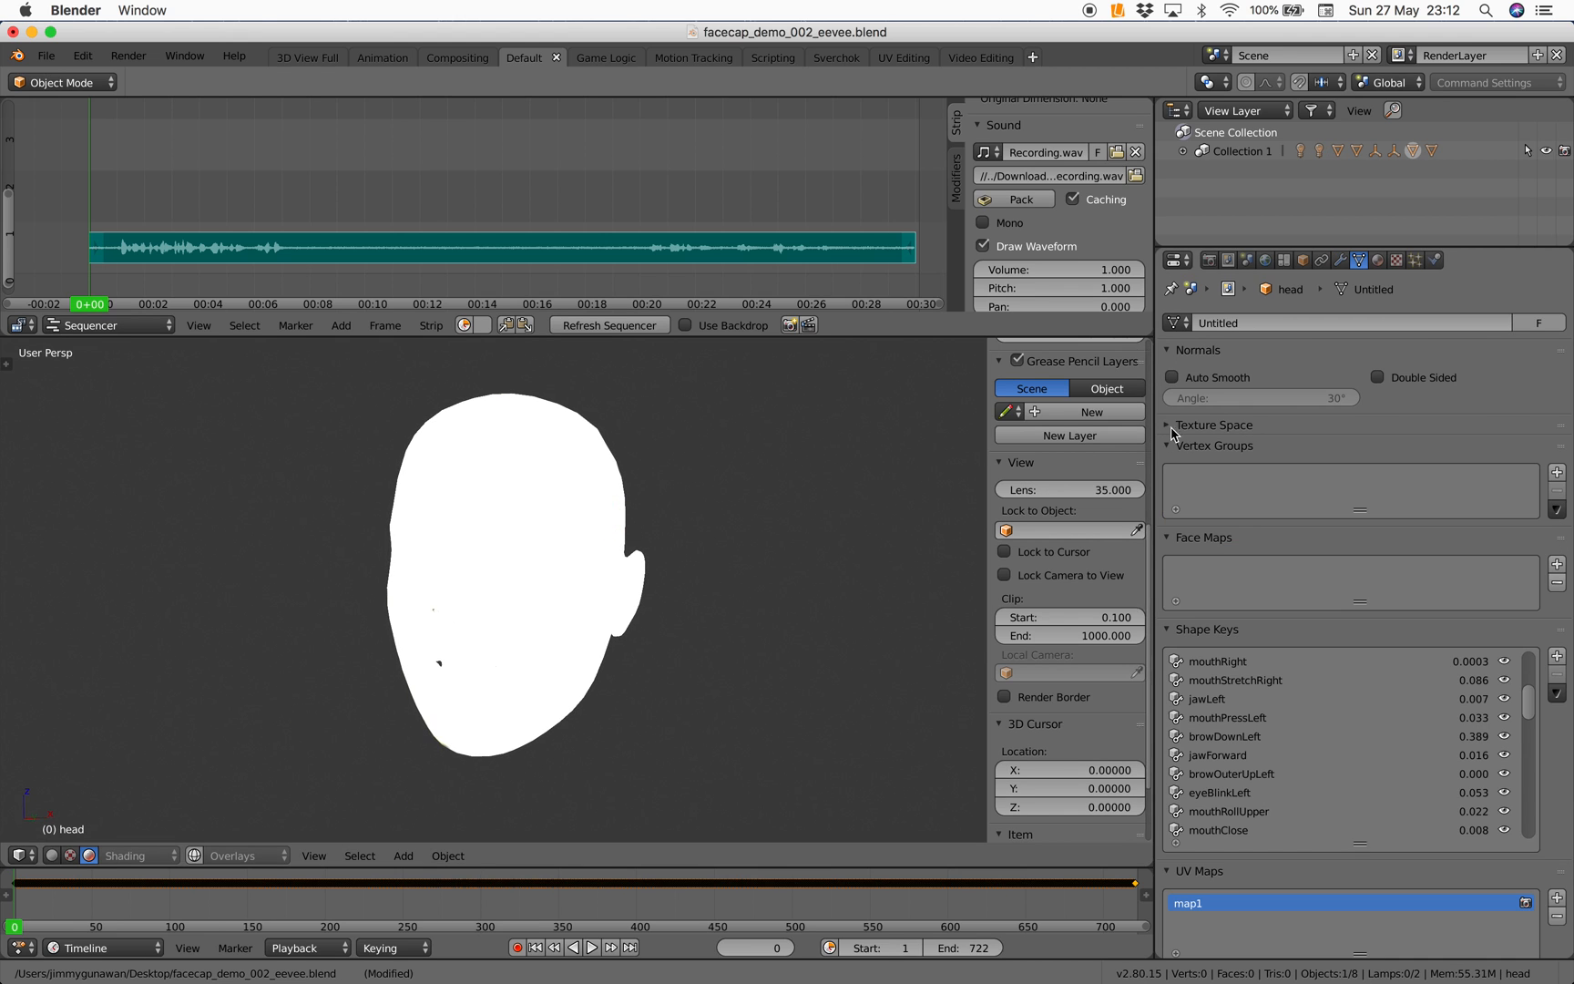
pyautogui.click(1377, 260)
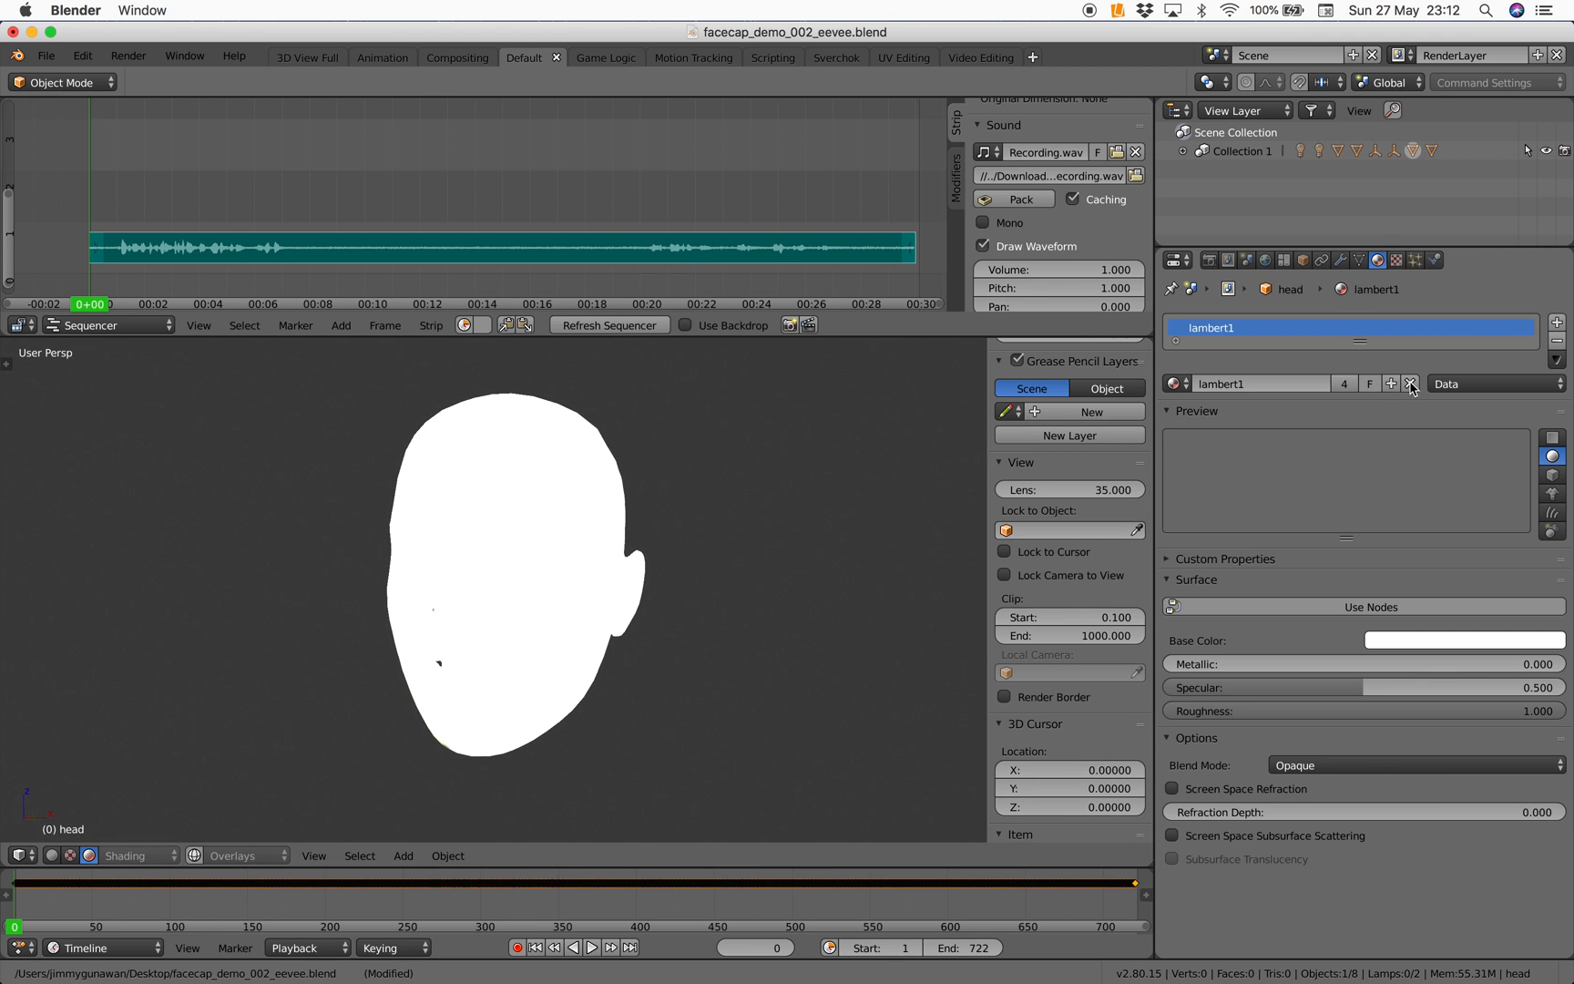
pyautogui.click(1410, 383)
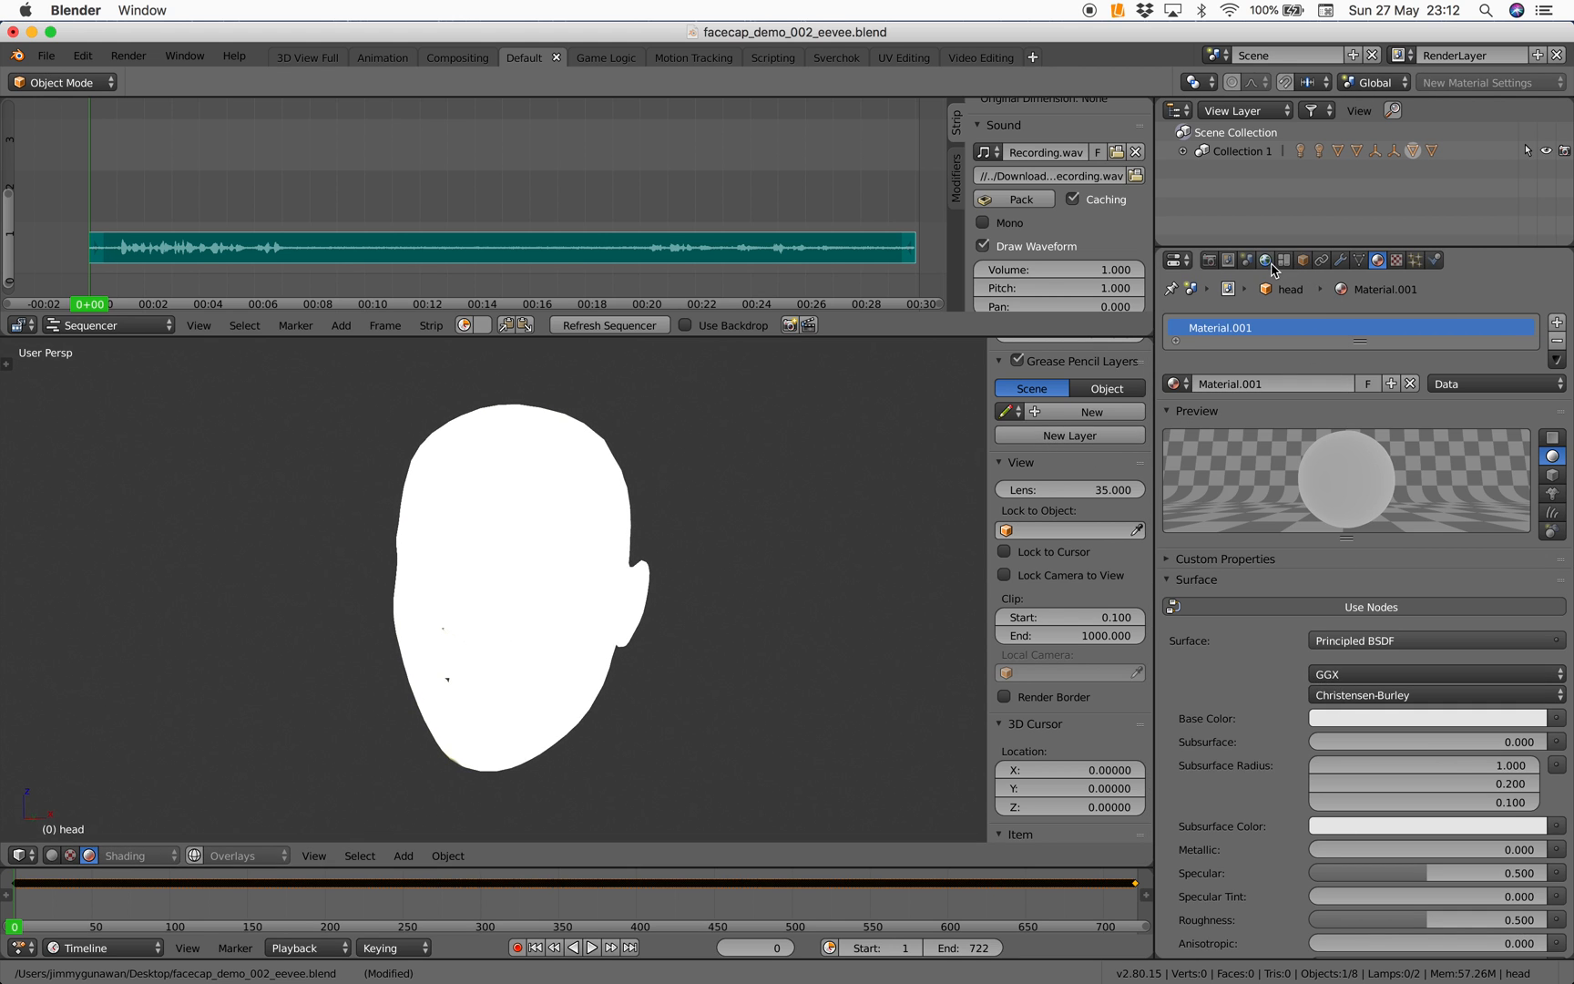
# Set the world to an Environment Texture using R0010202.JPG from the THETA_20180526 folder
pyautogui.click(1266, 260)
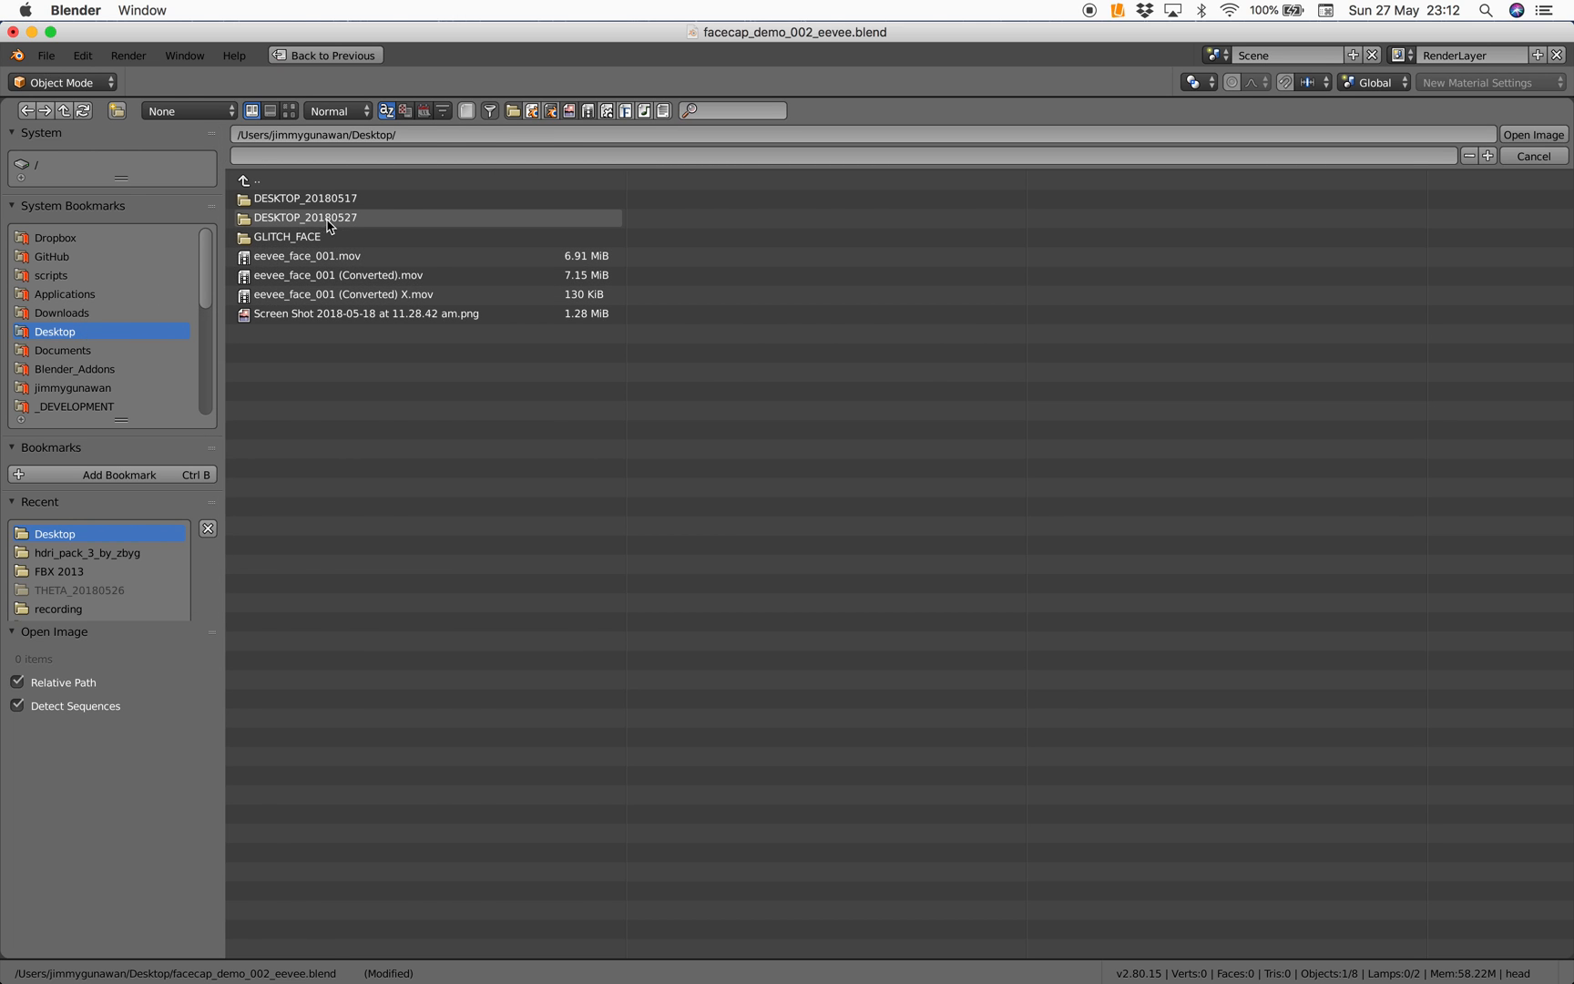
pyautogui.doubleClick(306, 217)
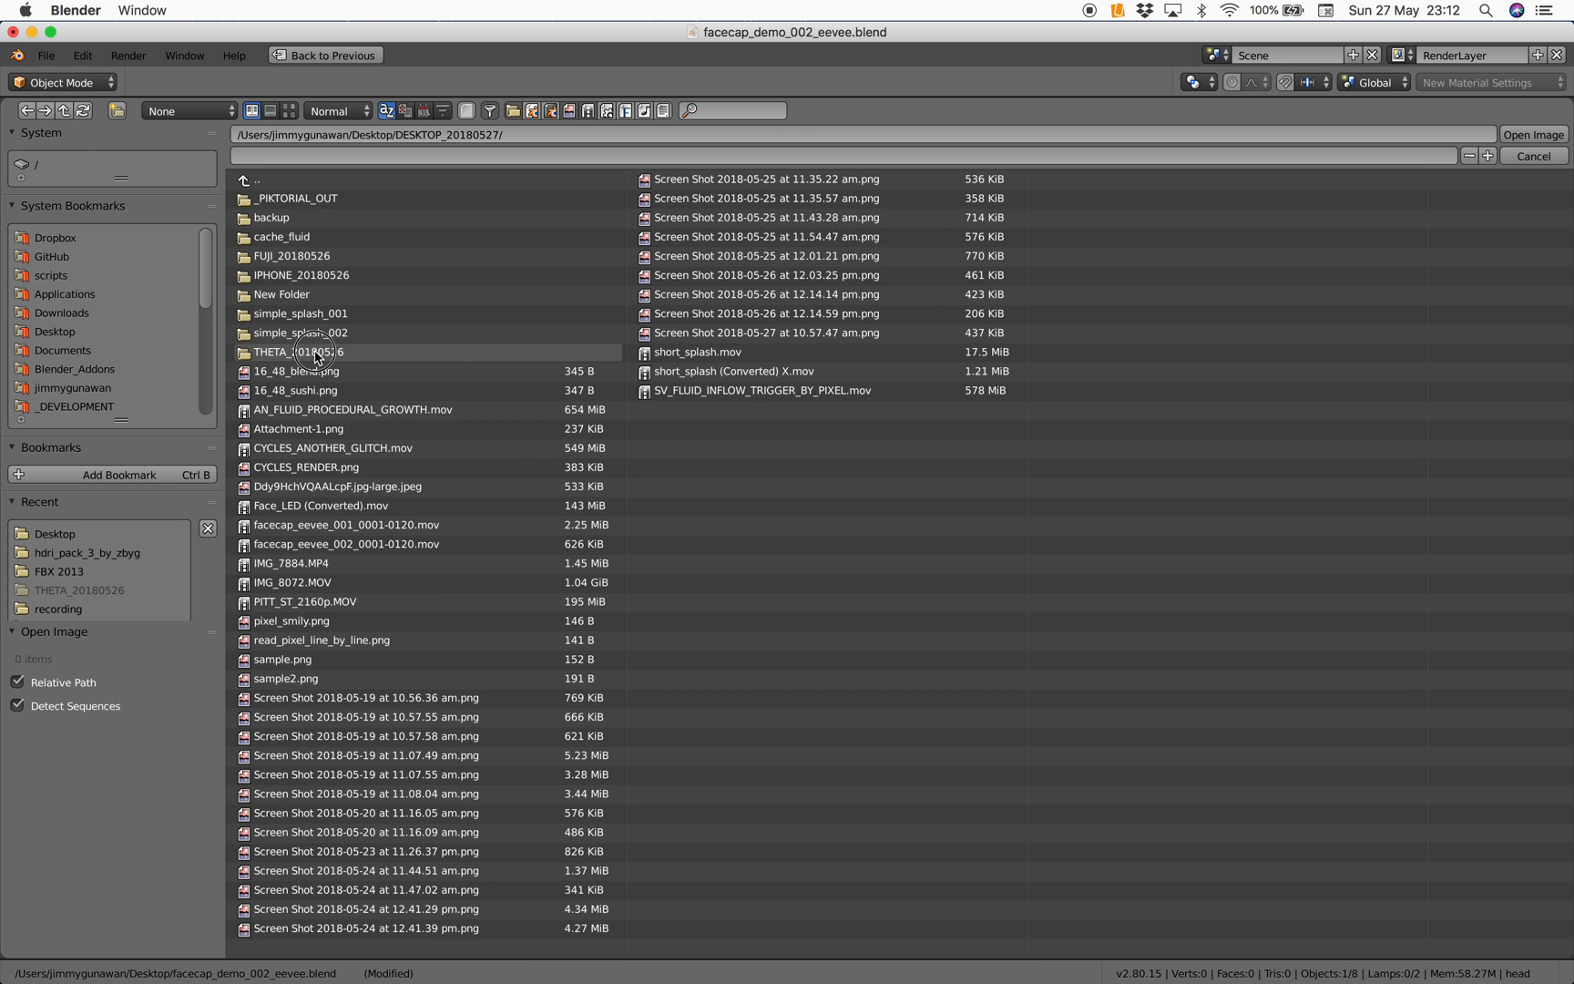
pyautogui.doubleClick(297, 352)
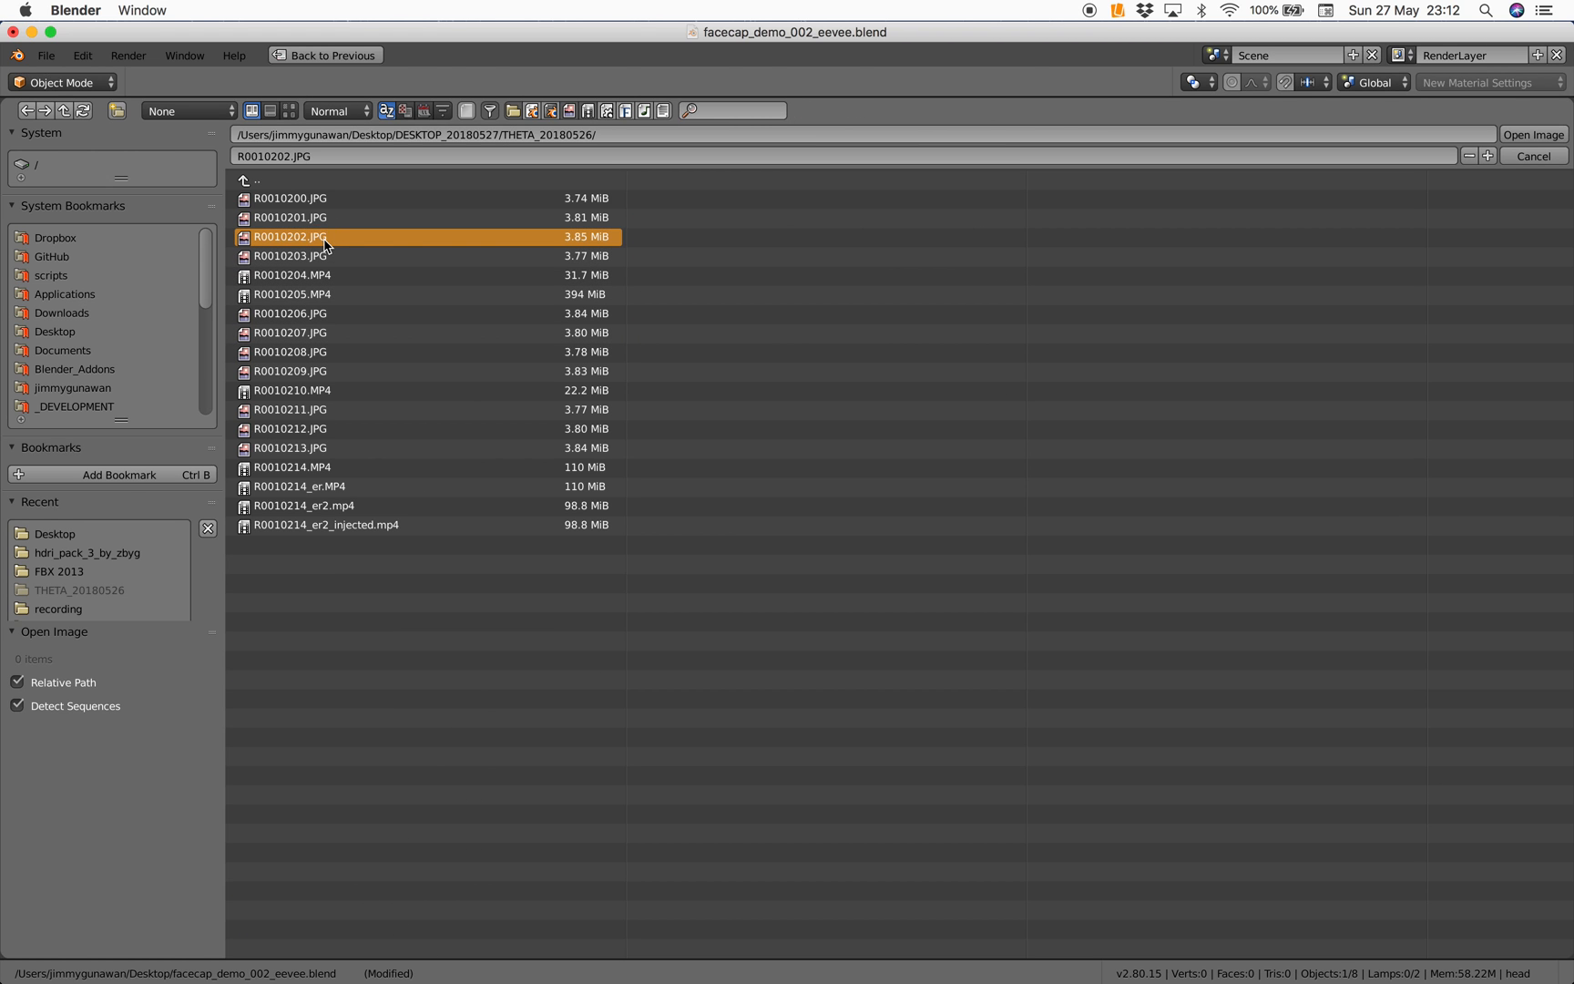
pyautogui.click(1533, 135)
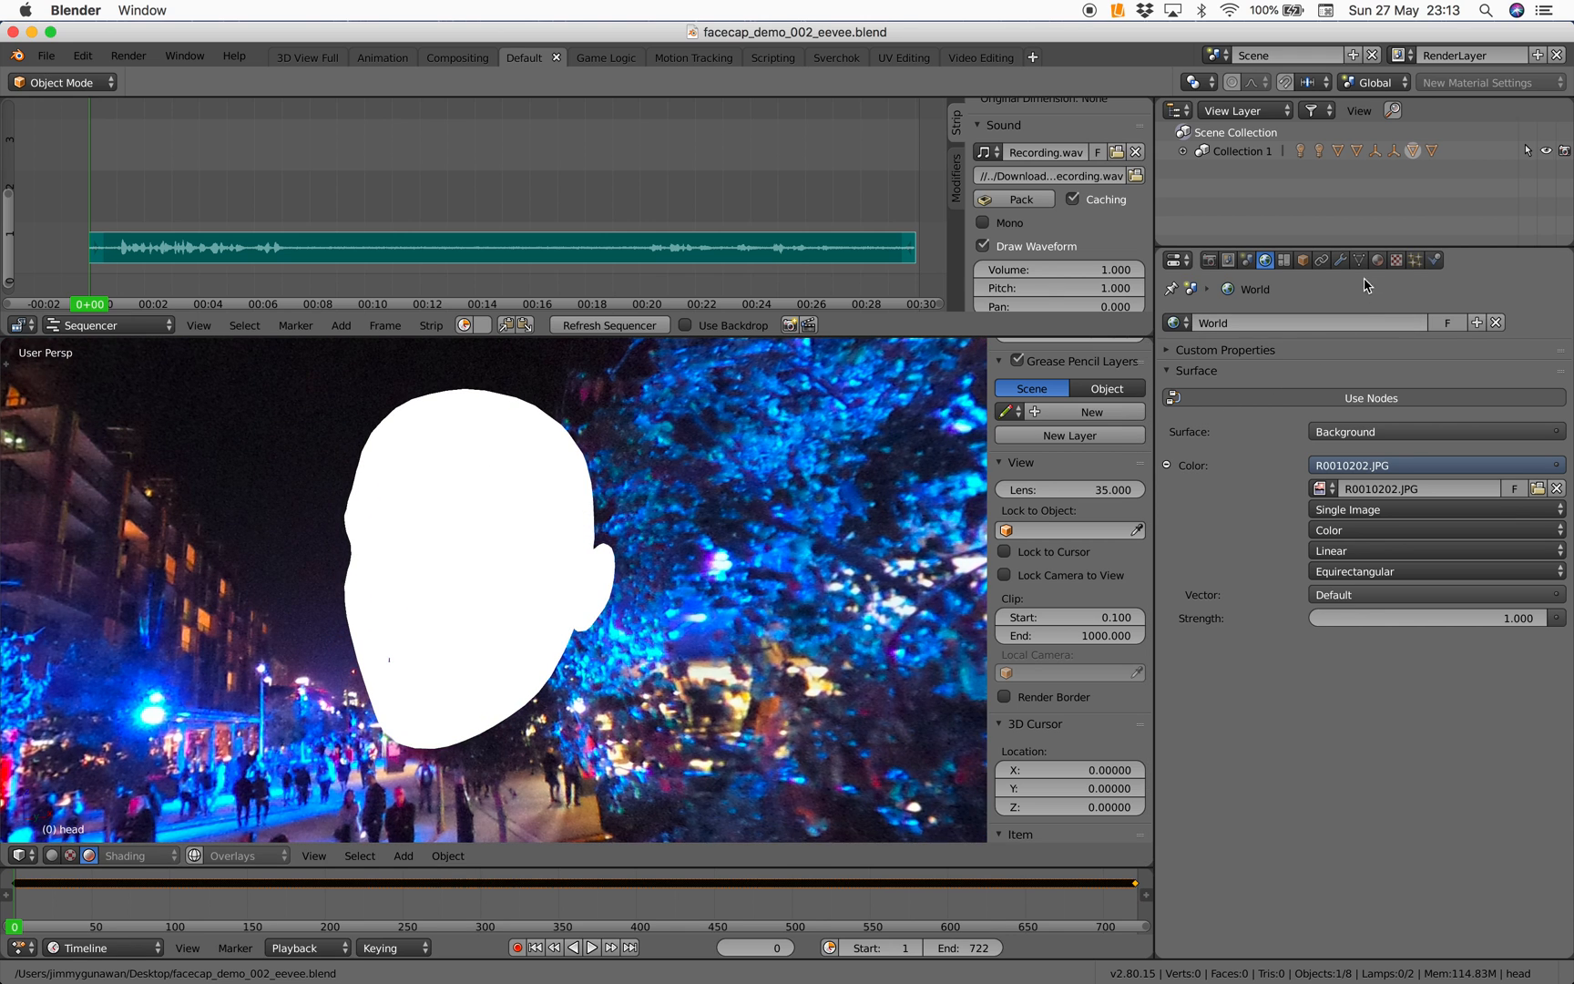
# Delete the scene's point lamps, save over the file and scrub ahead in the face animation
pyautogui.click(1390, 260)
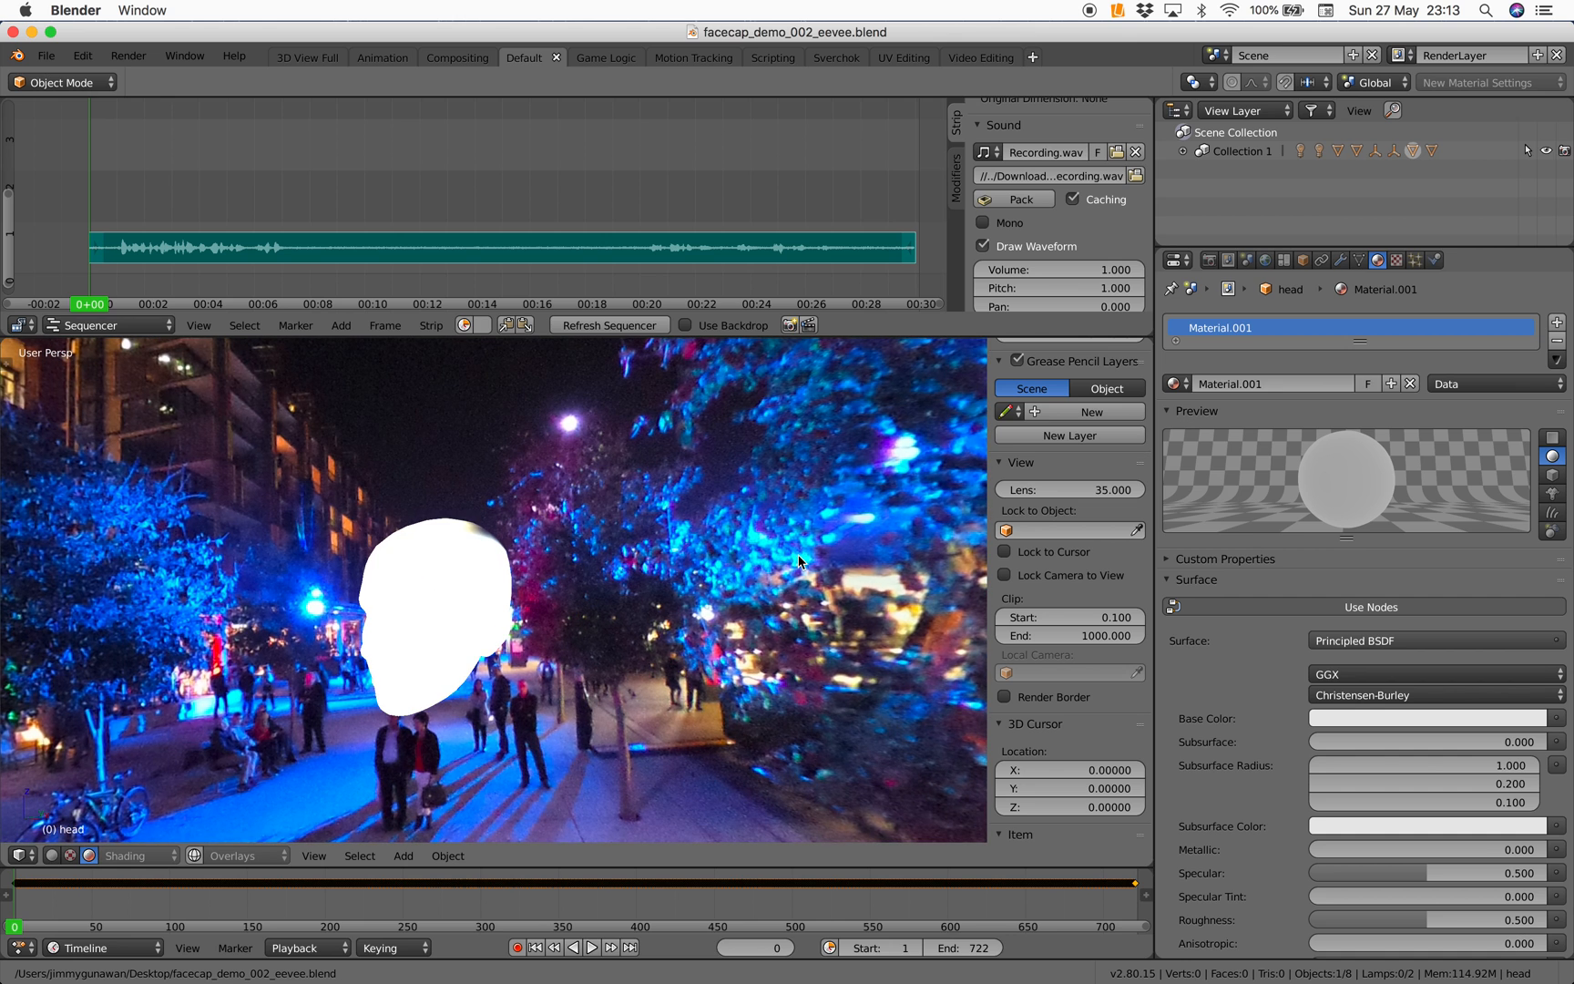
pyautogui.click(1244, 170)
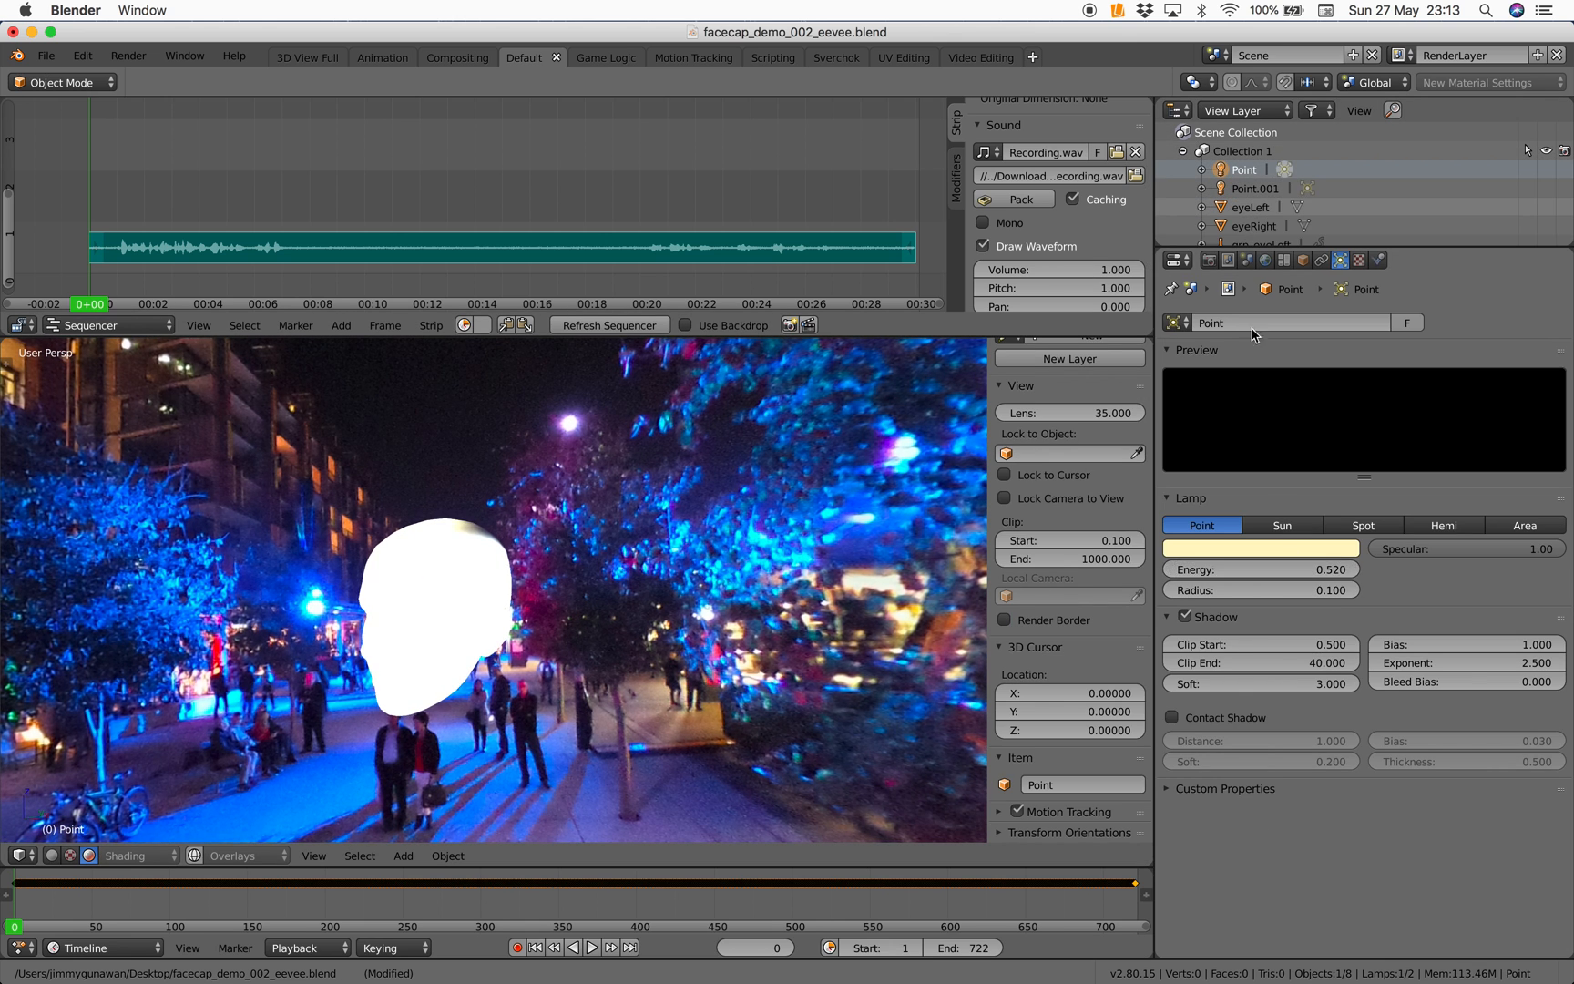
pyautogui.click(1268, 260)
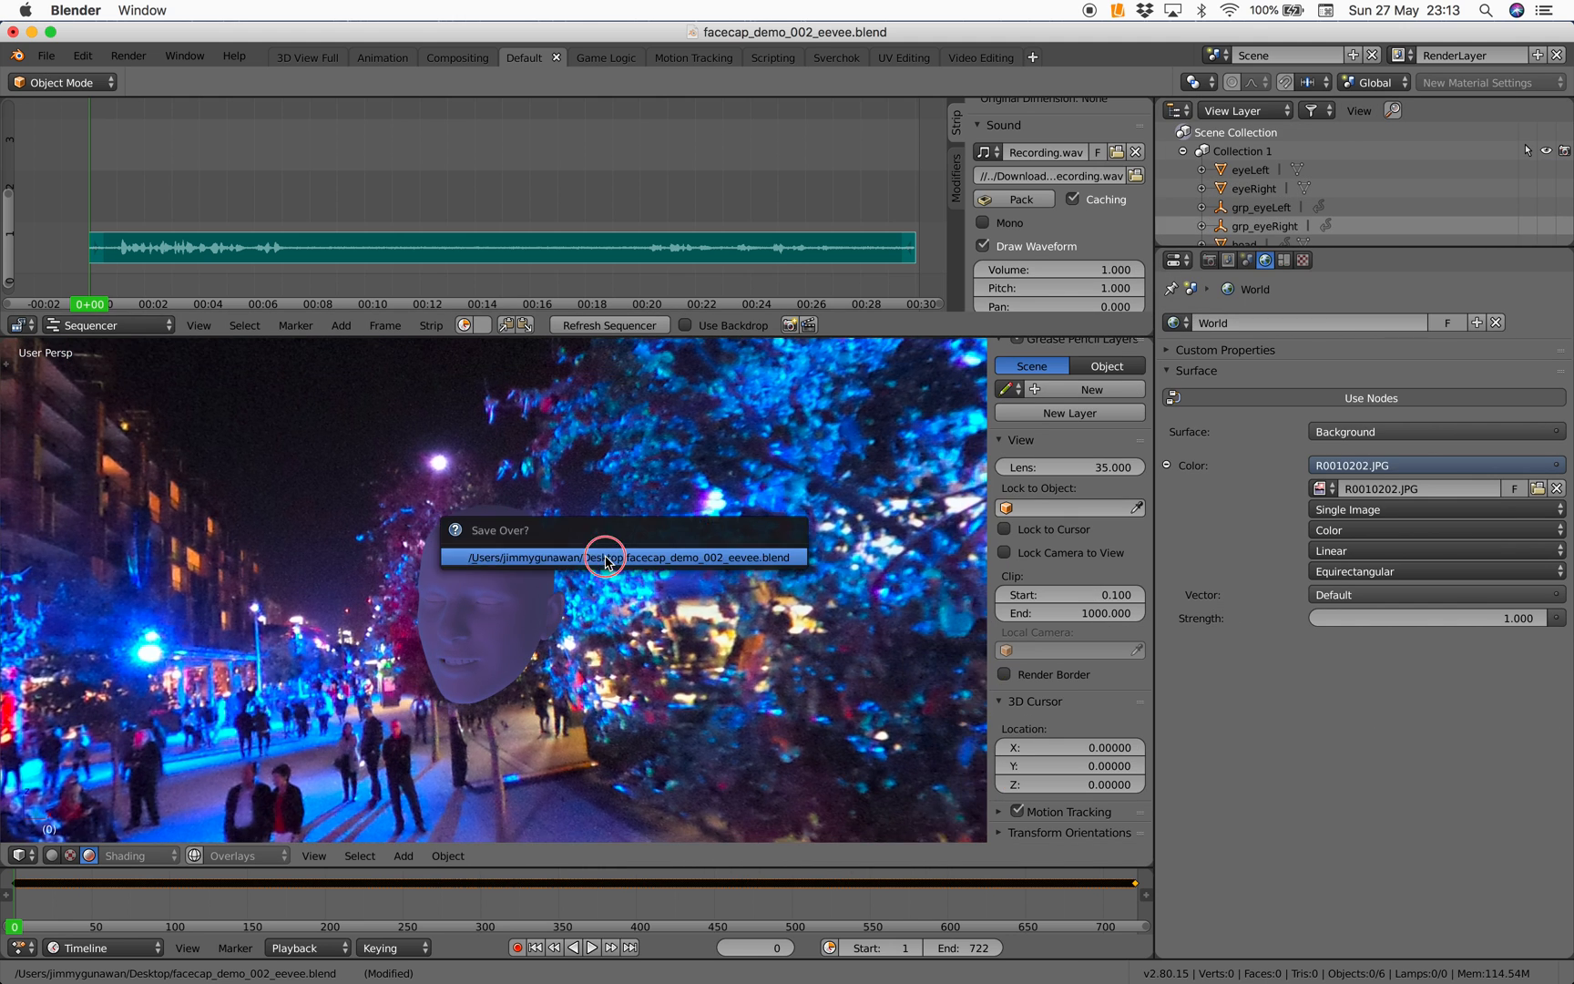
pyautogui.click(622, 558)
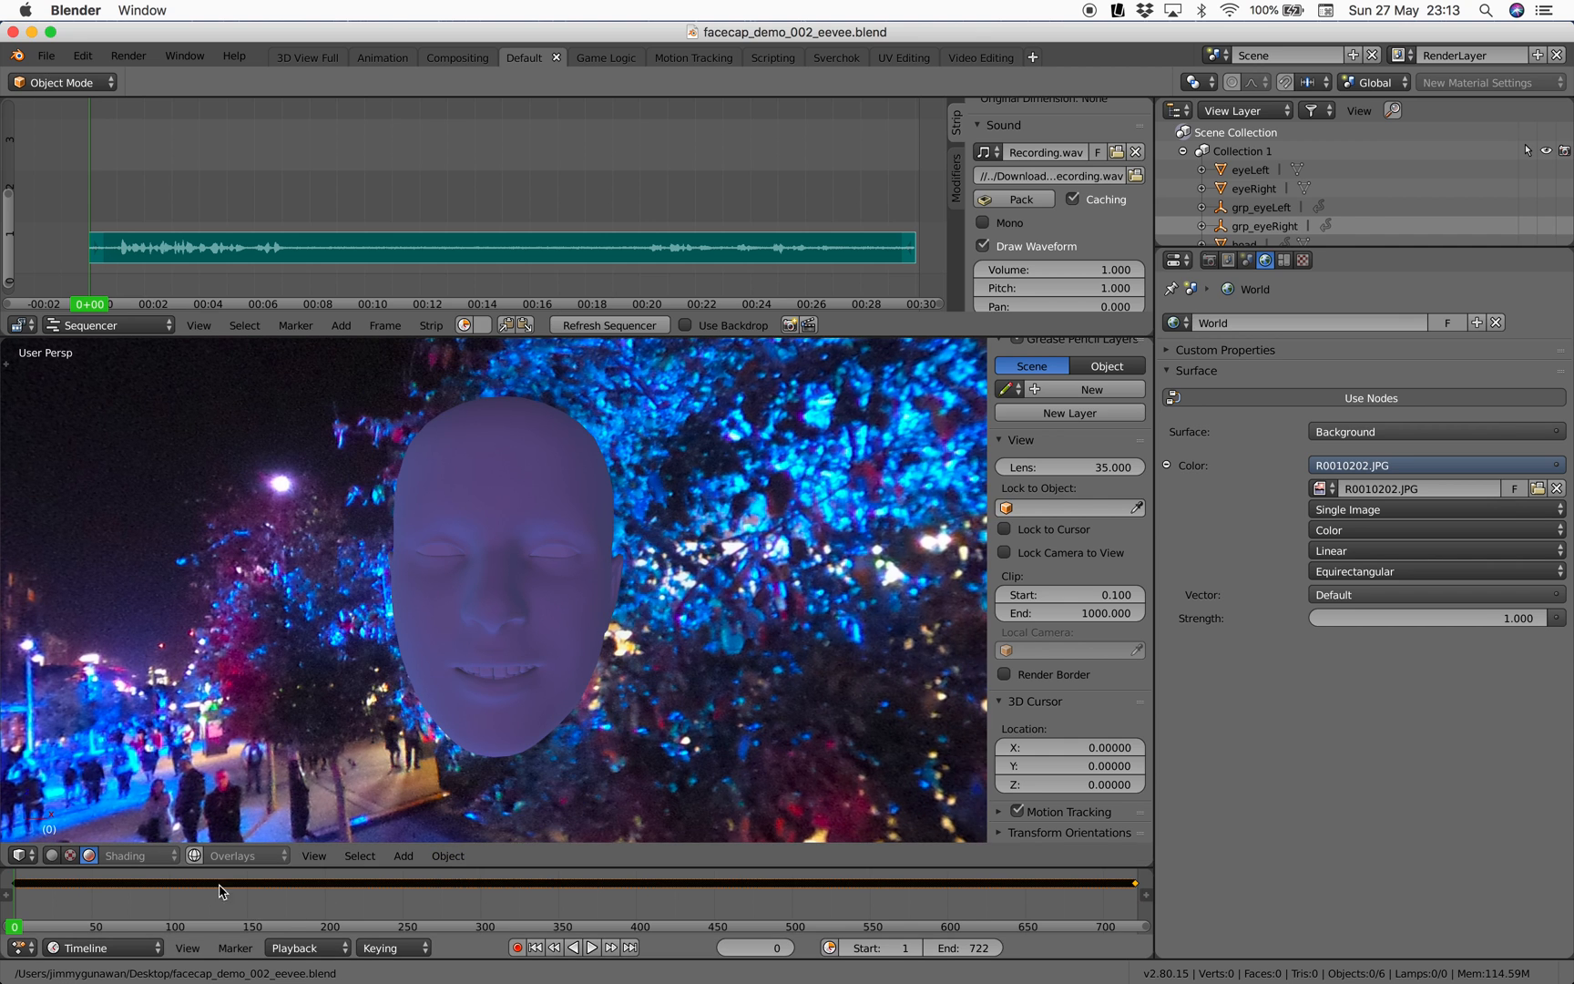
pyautogui.click(593, 947)
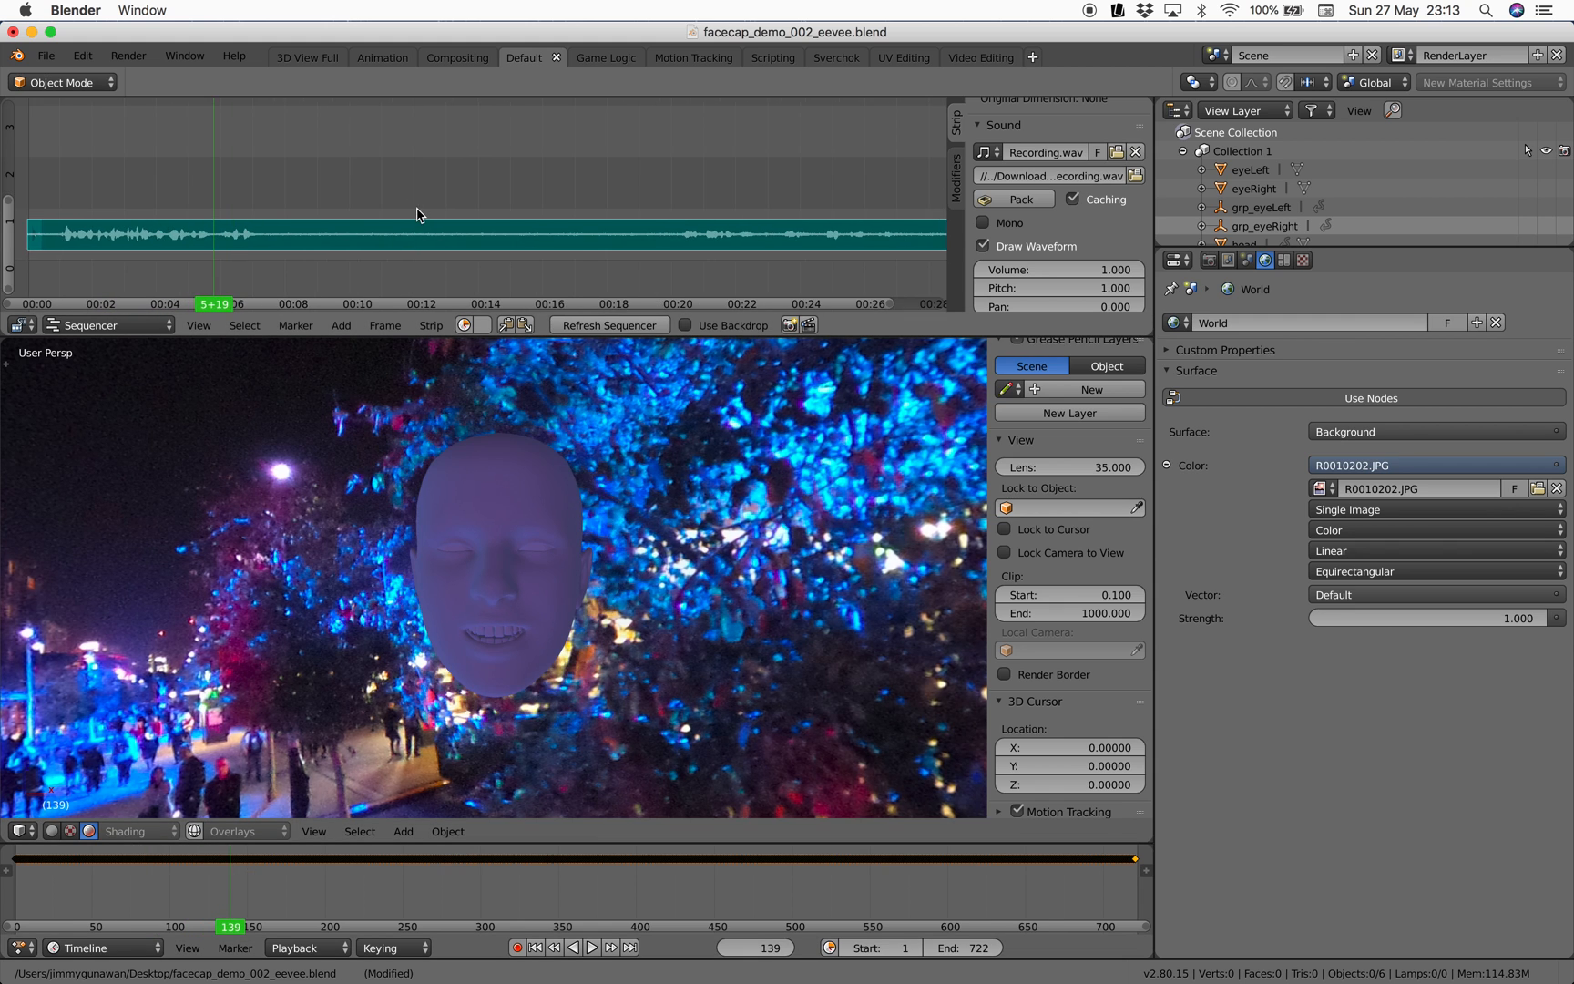
# Pick a pink Base Color for the head and set Metallic about 0.62, Roughness about 0.36
pyautogui.click(492, 543)
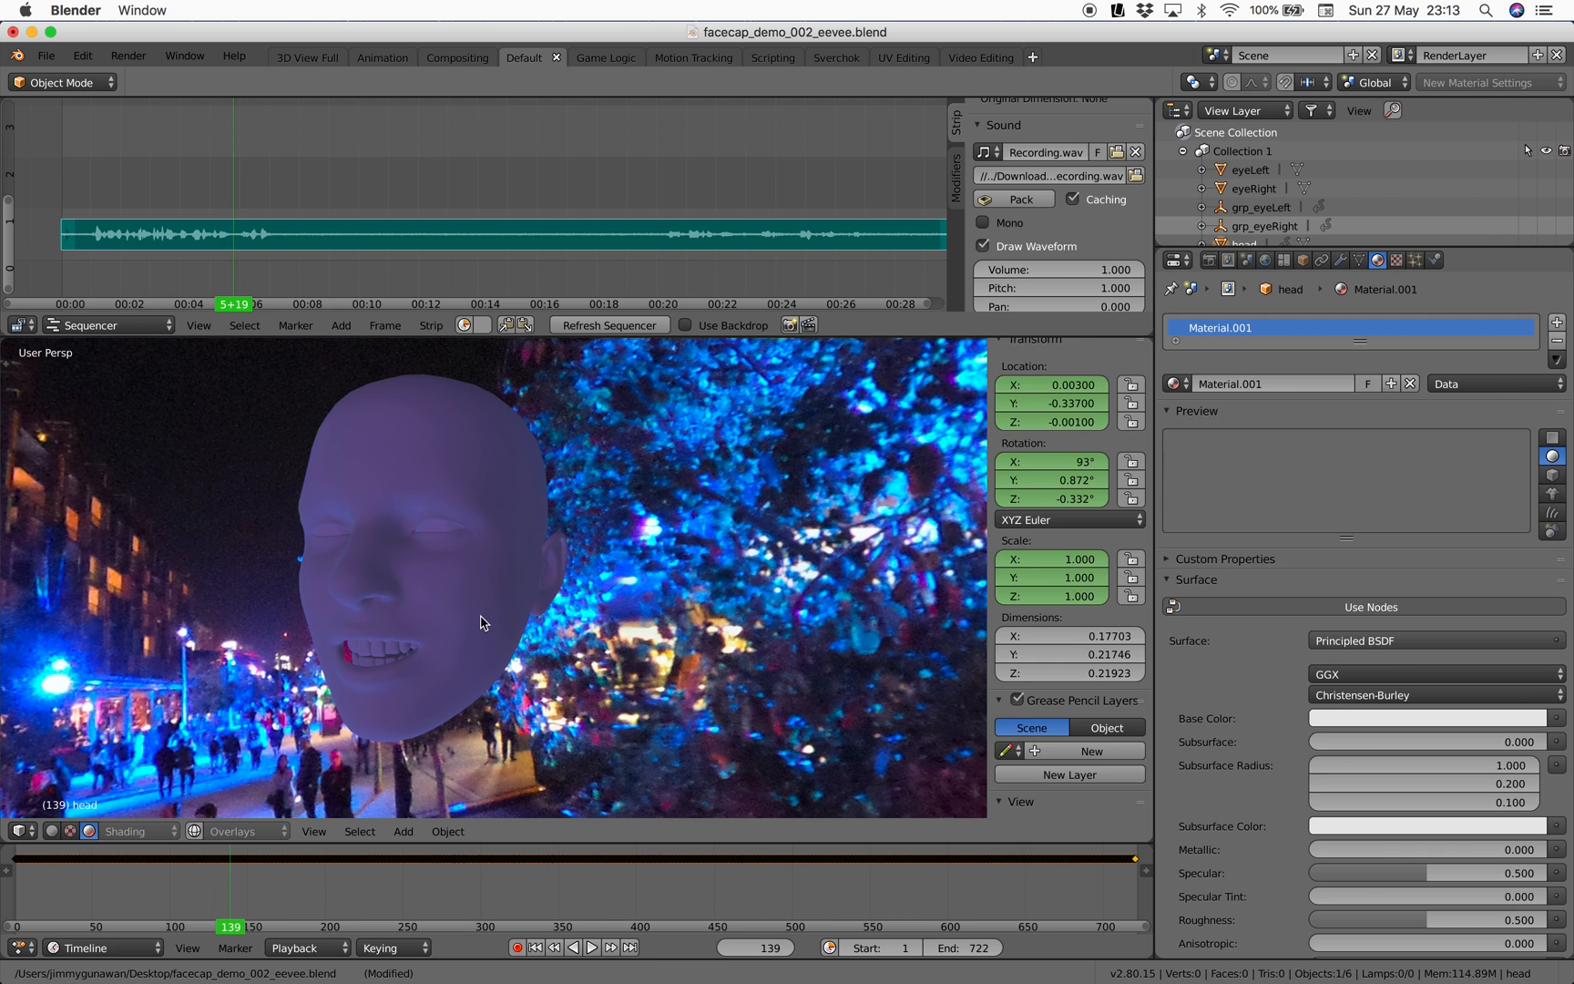
pyautogui.click(1430, 716)
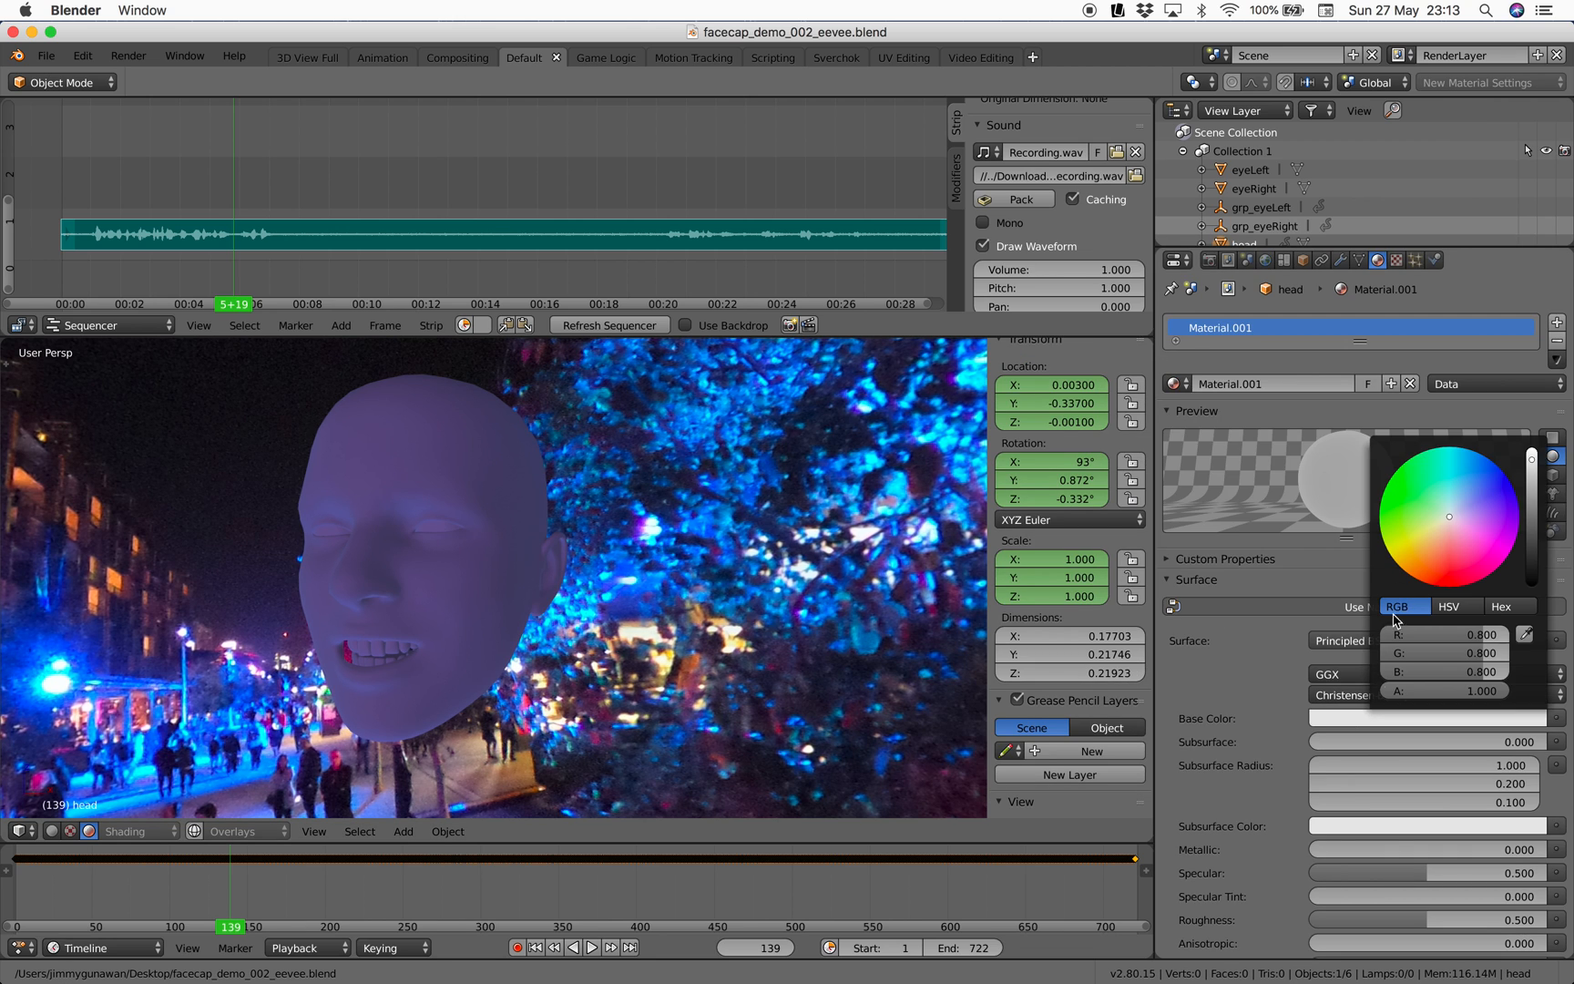
pyautogui.click(1441, 499)
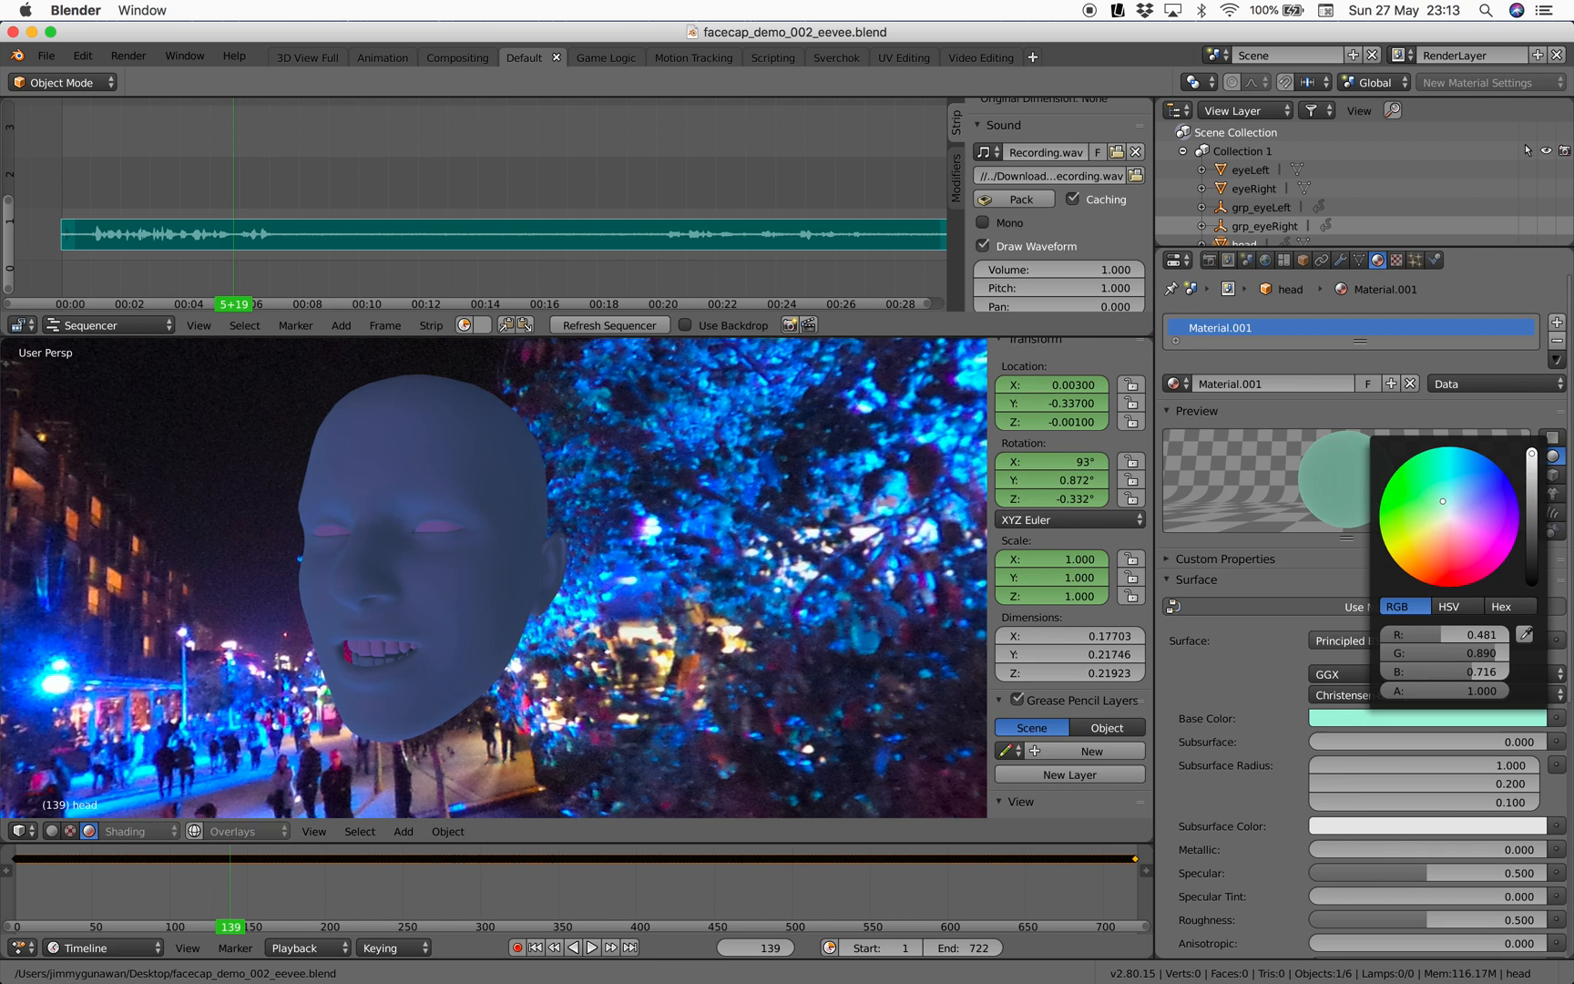
pyautogui.click(1450, 526)
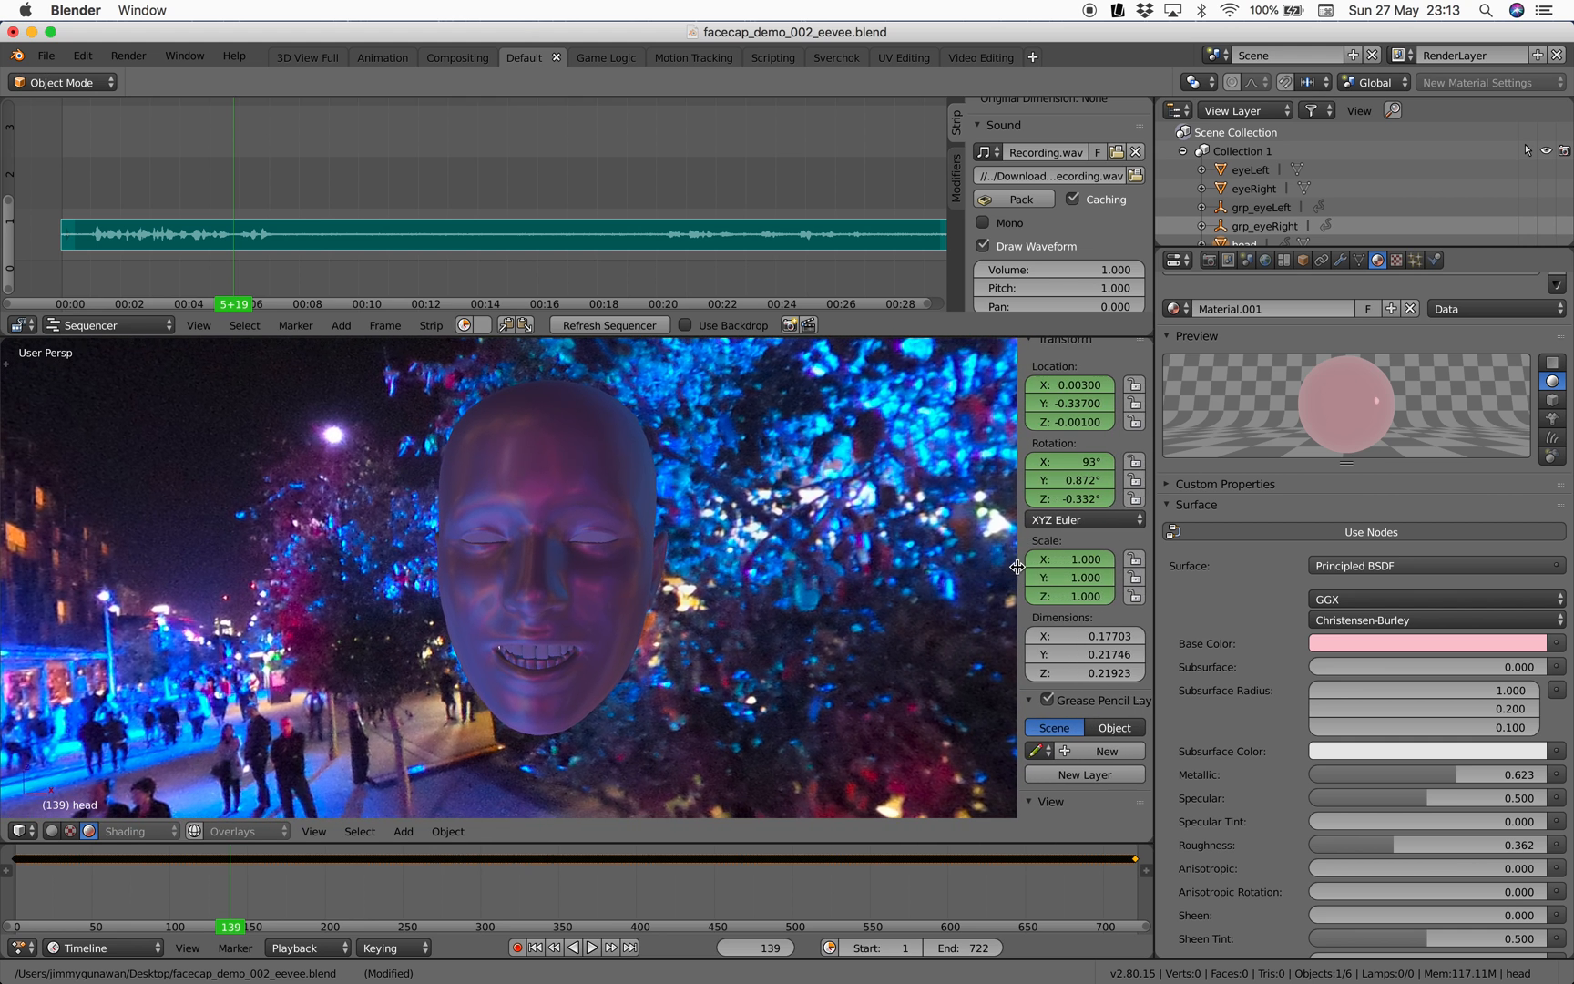
pyautogui.scroll(-3)
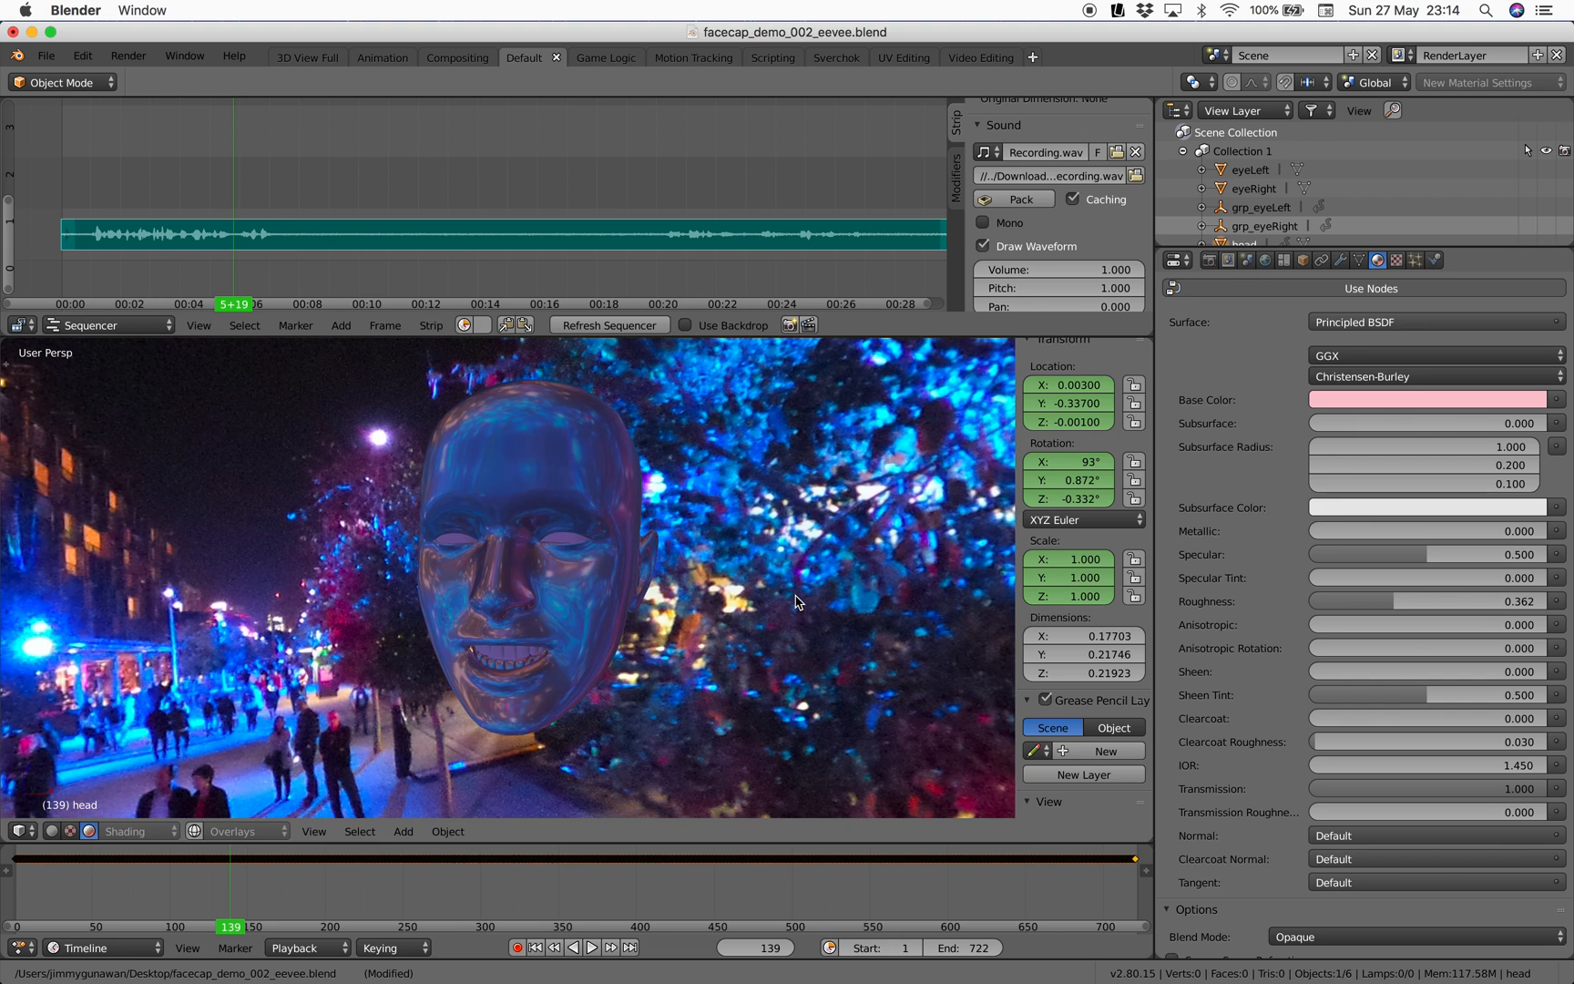
pyautogui.moveTo(386, 135)
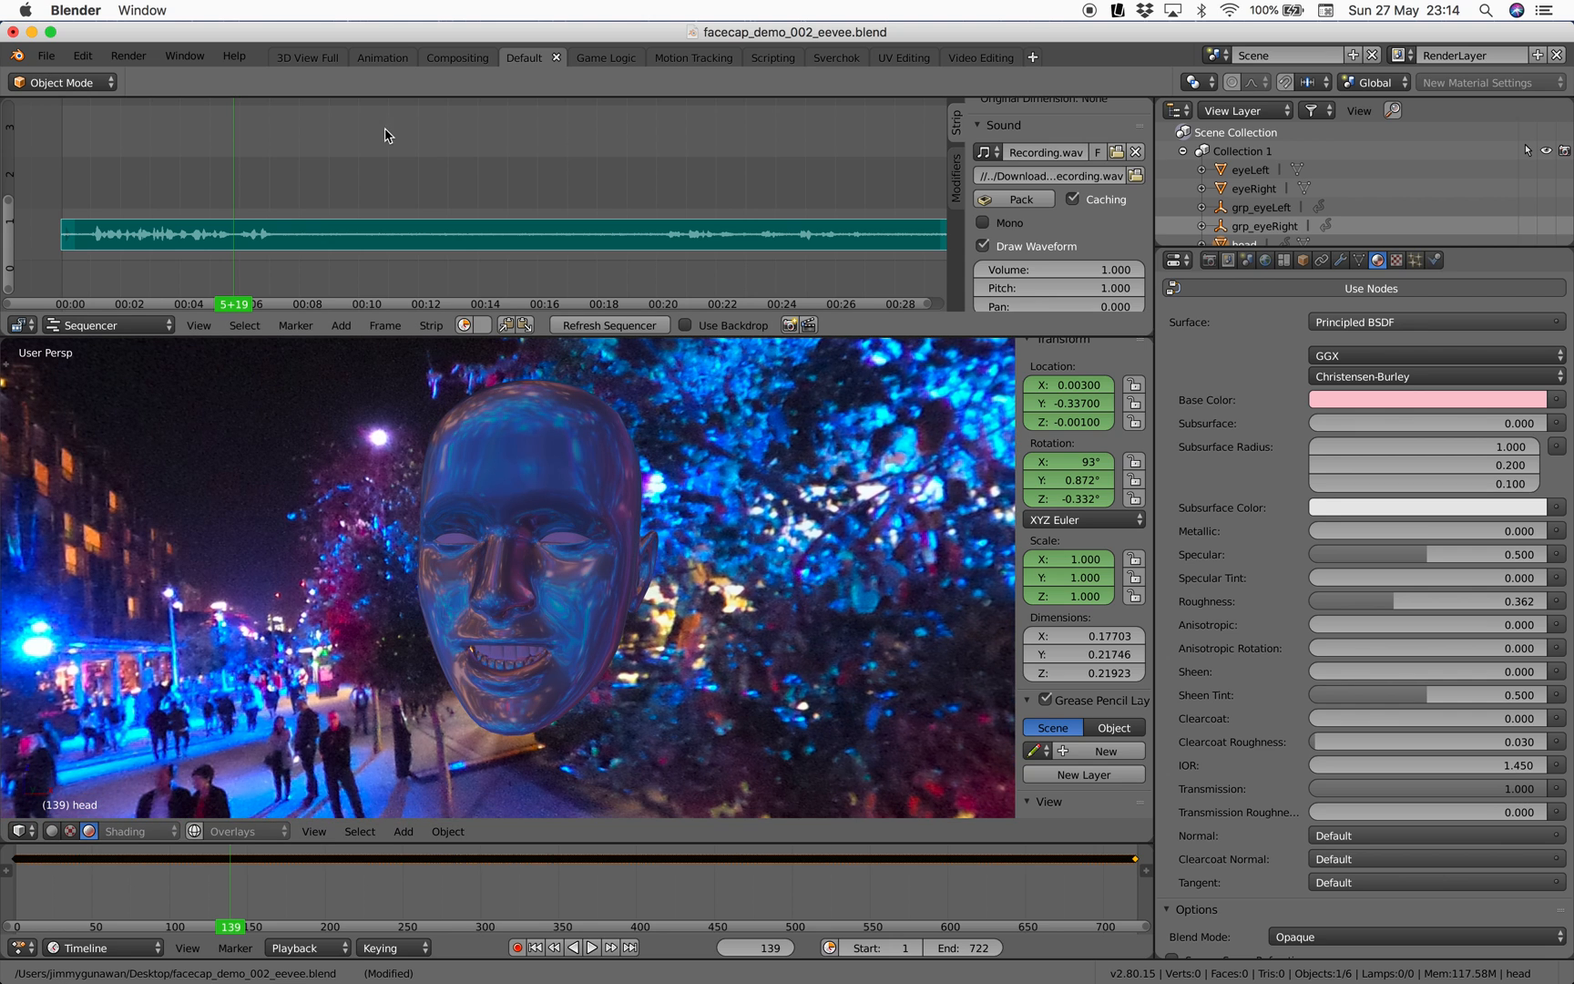
pyautogui.moveTo(503, 488)
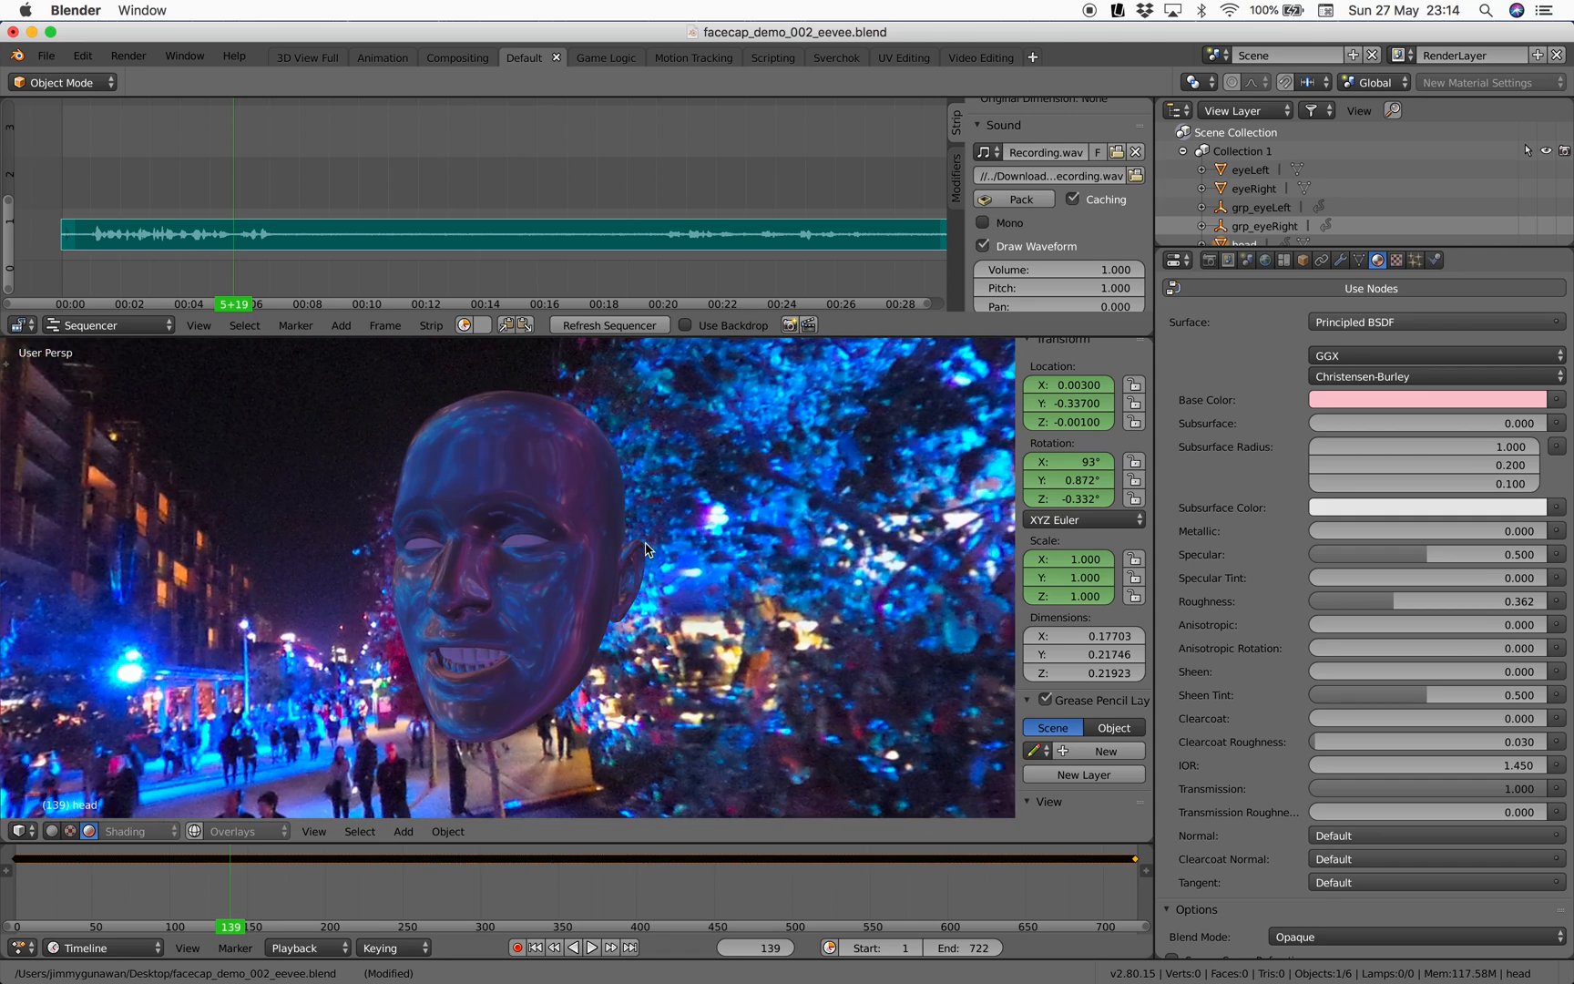
pyautogui.moveTo(587, 503)
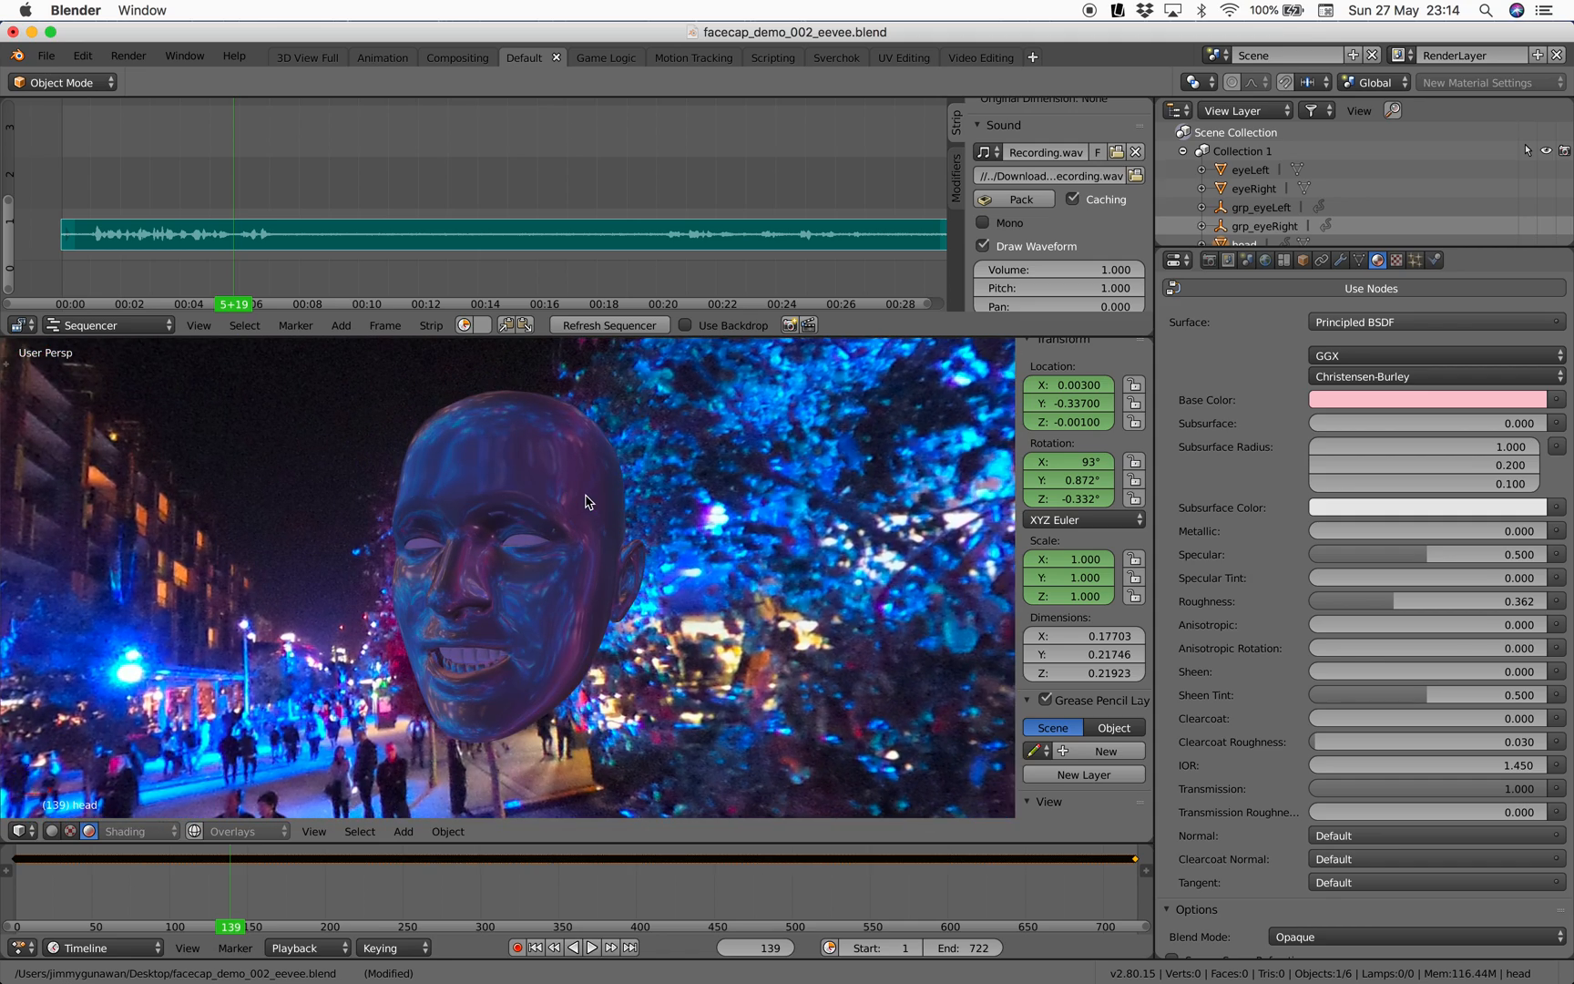
pyautogui.moveTo(578, 516)
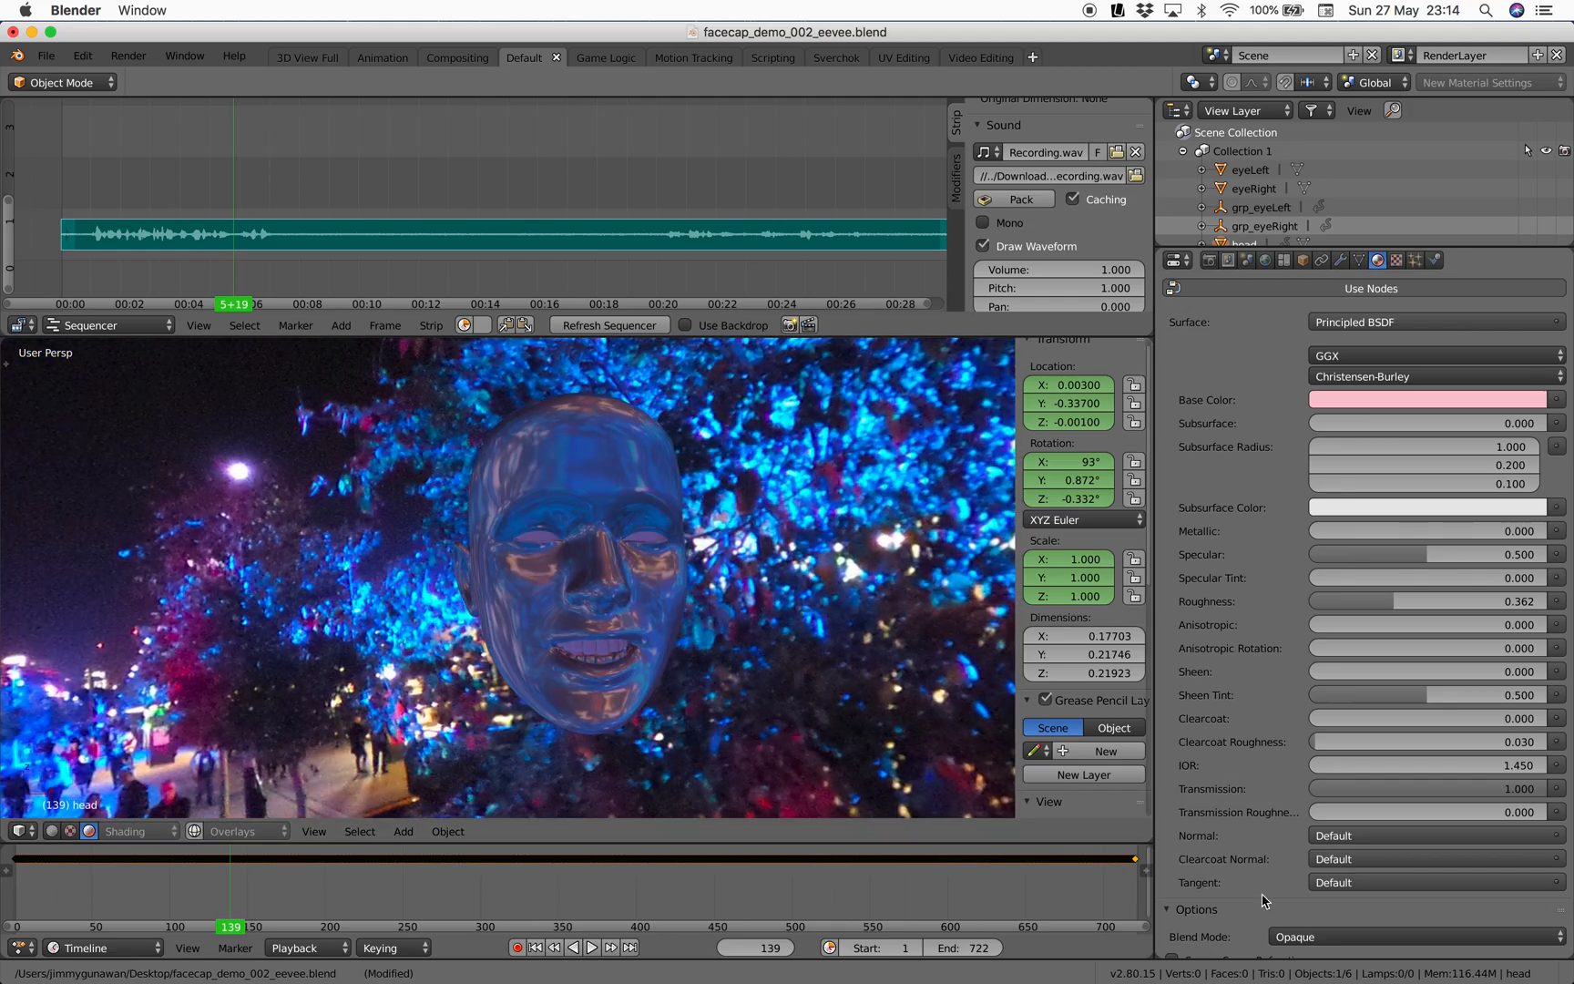
pyautogui.moveTo(661, 884)
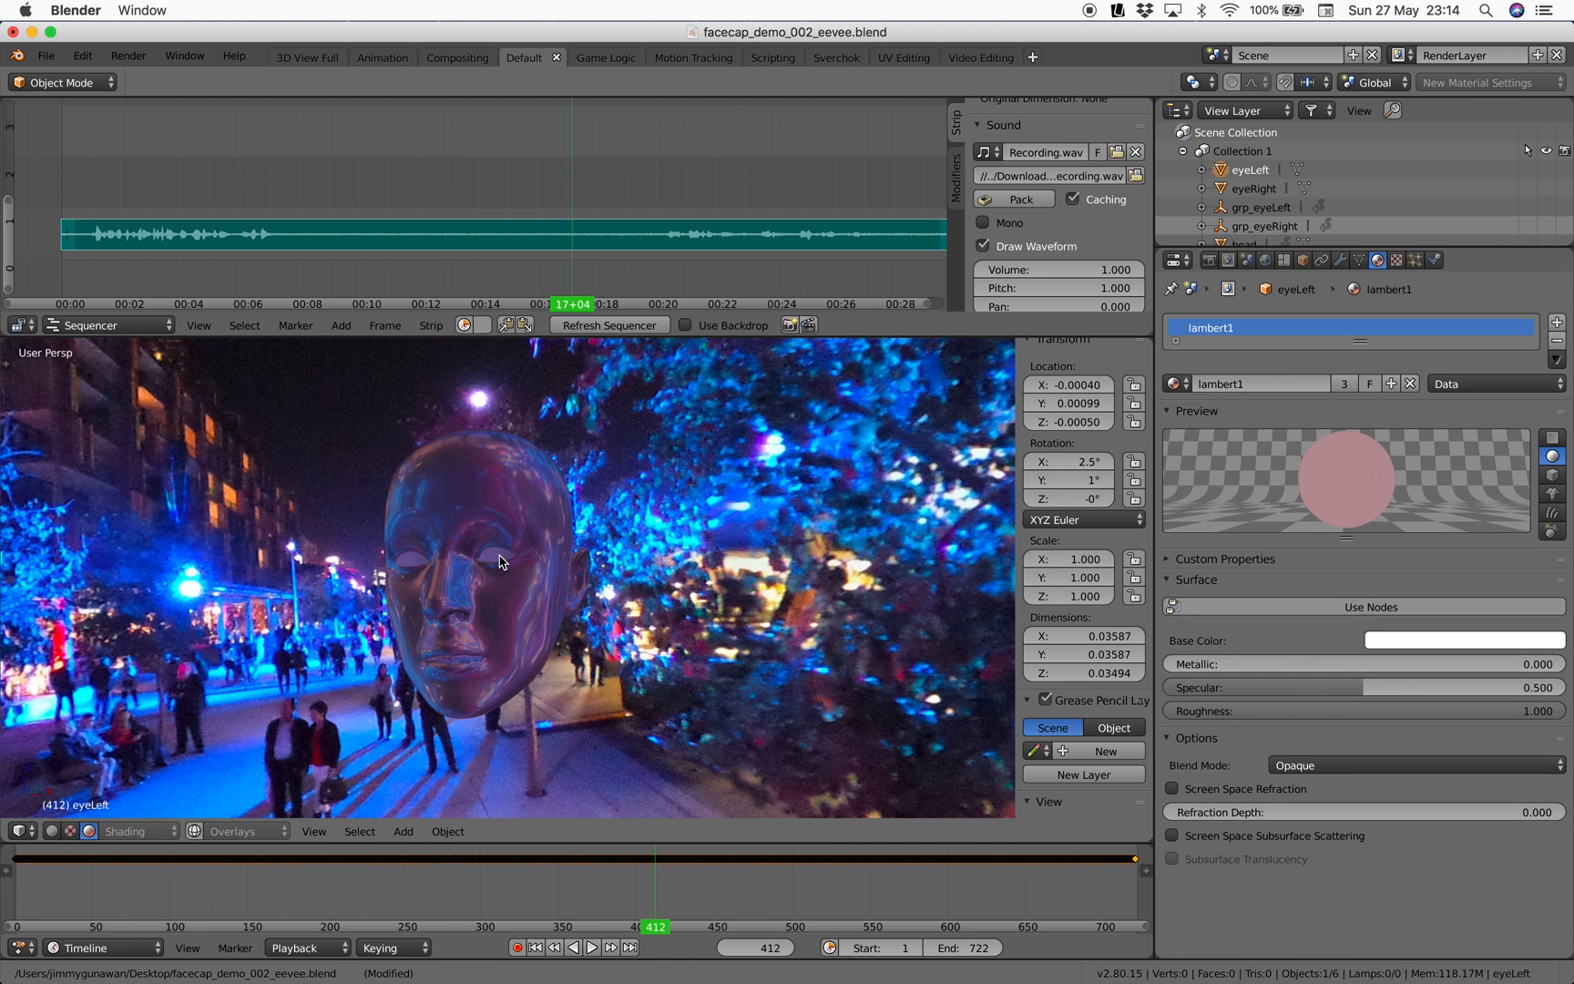
# Assign the shared pink Material.001 to the eye and jump to another animation frame
pyautogui.click(1177, 383)
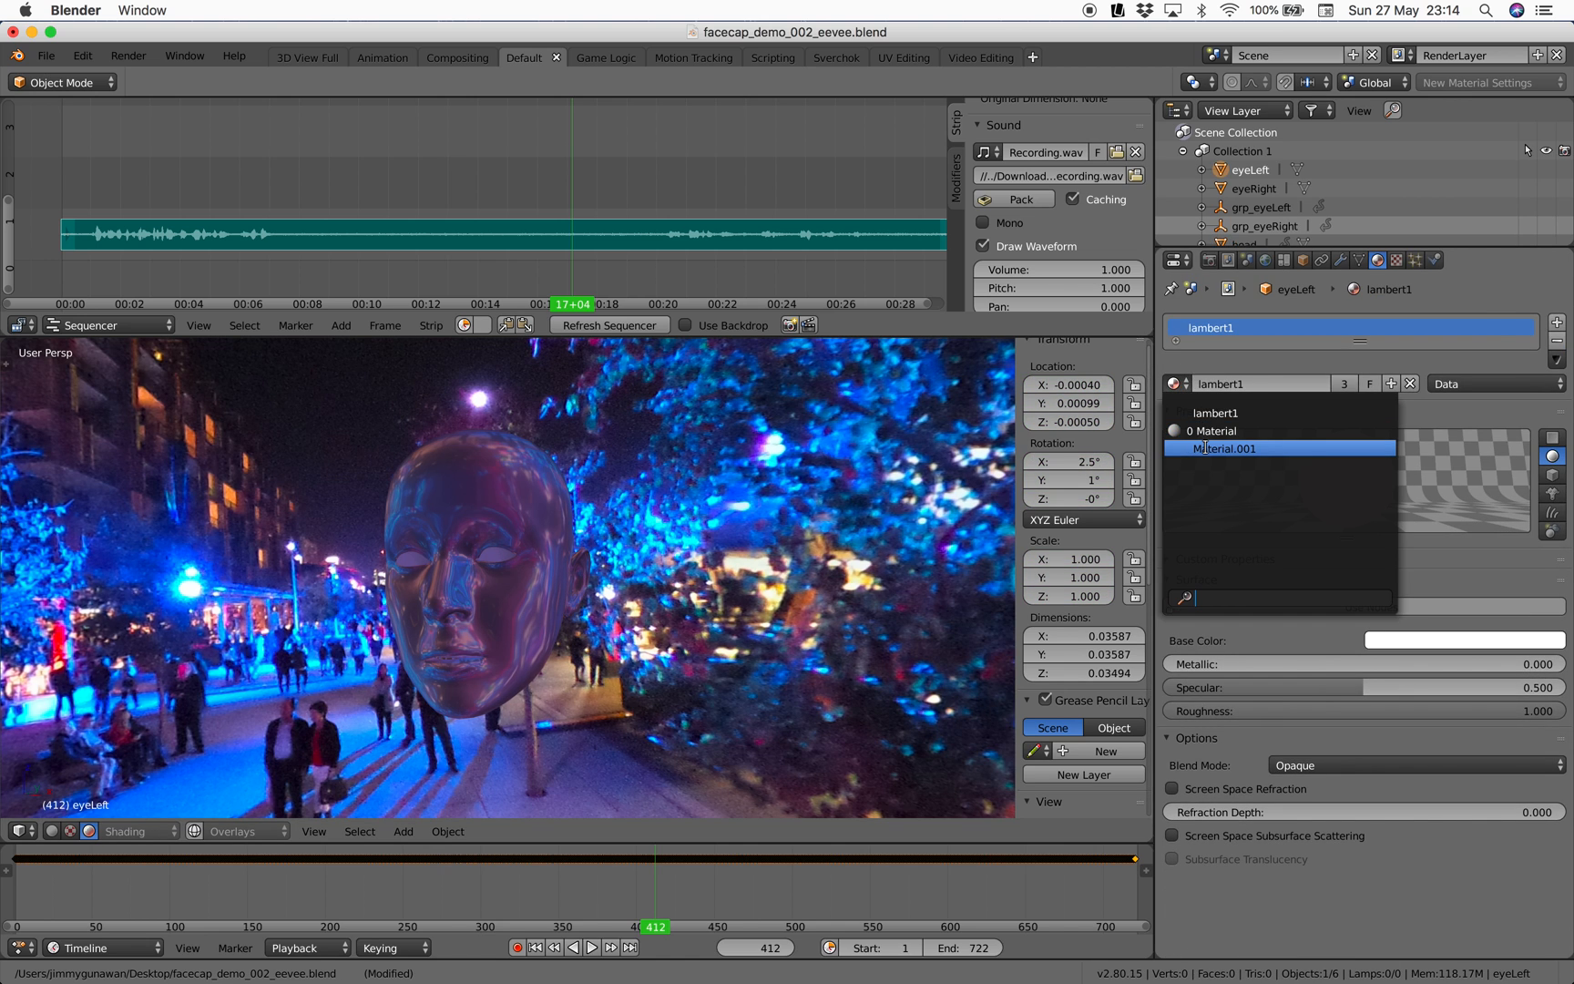
pyautogui.click(1226, 448)
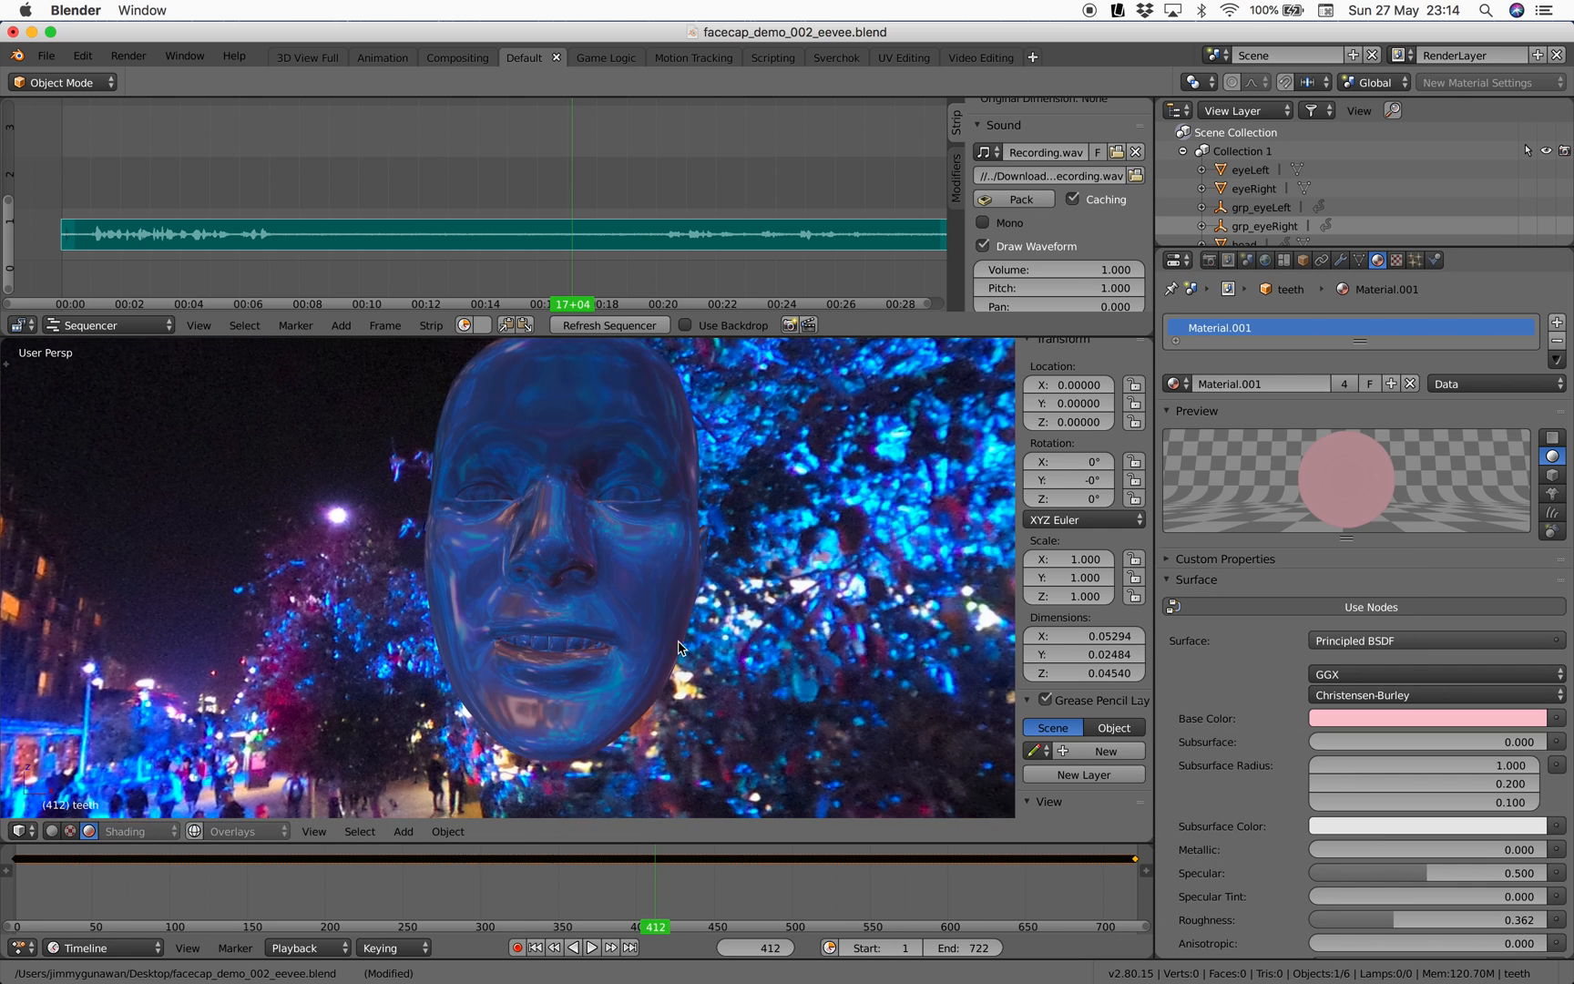
pyautogui.click(370, 874)
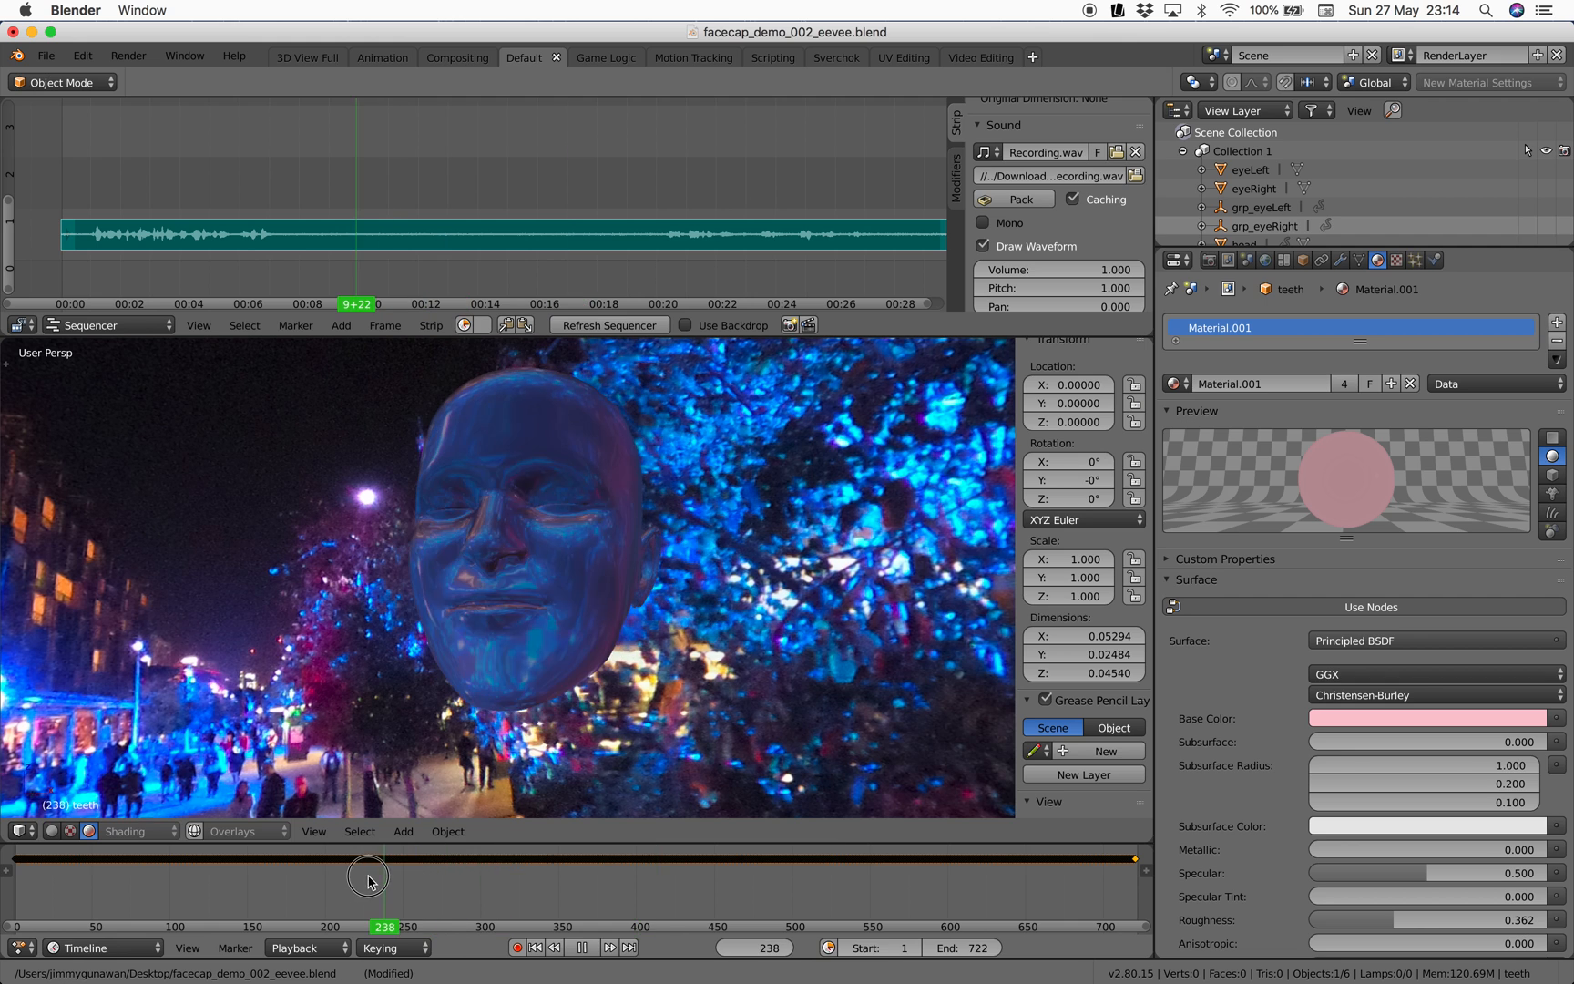
# Check the head's shape keys, then lower the material to Metallic 0.11 and Roughness 0.33
pyautogui.click(1361, 261)
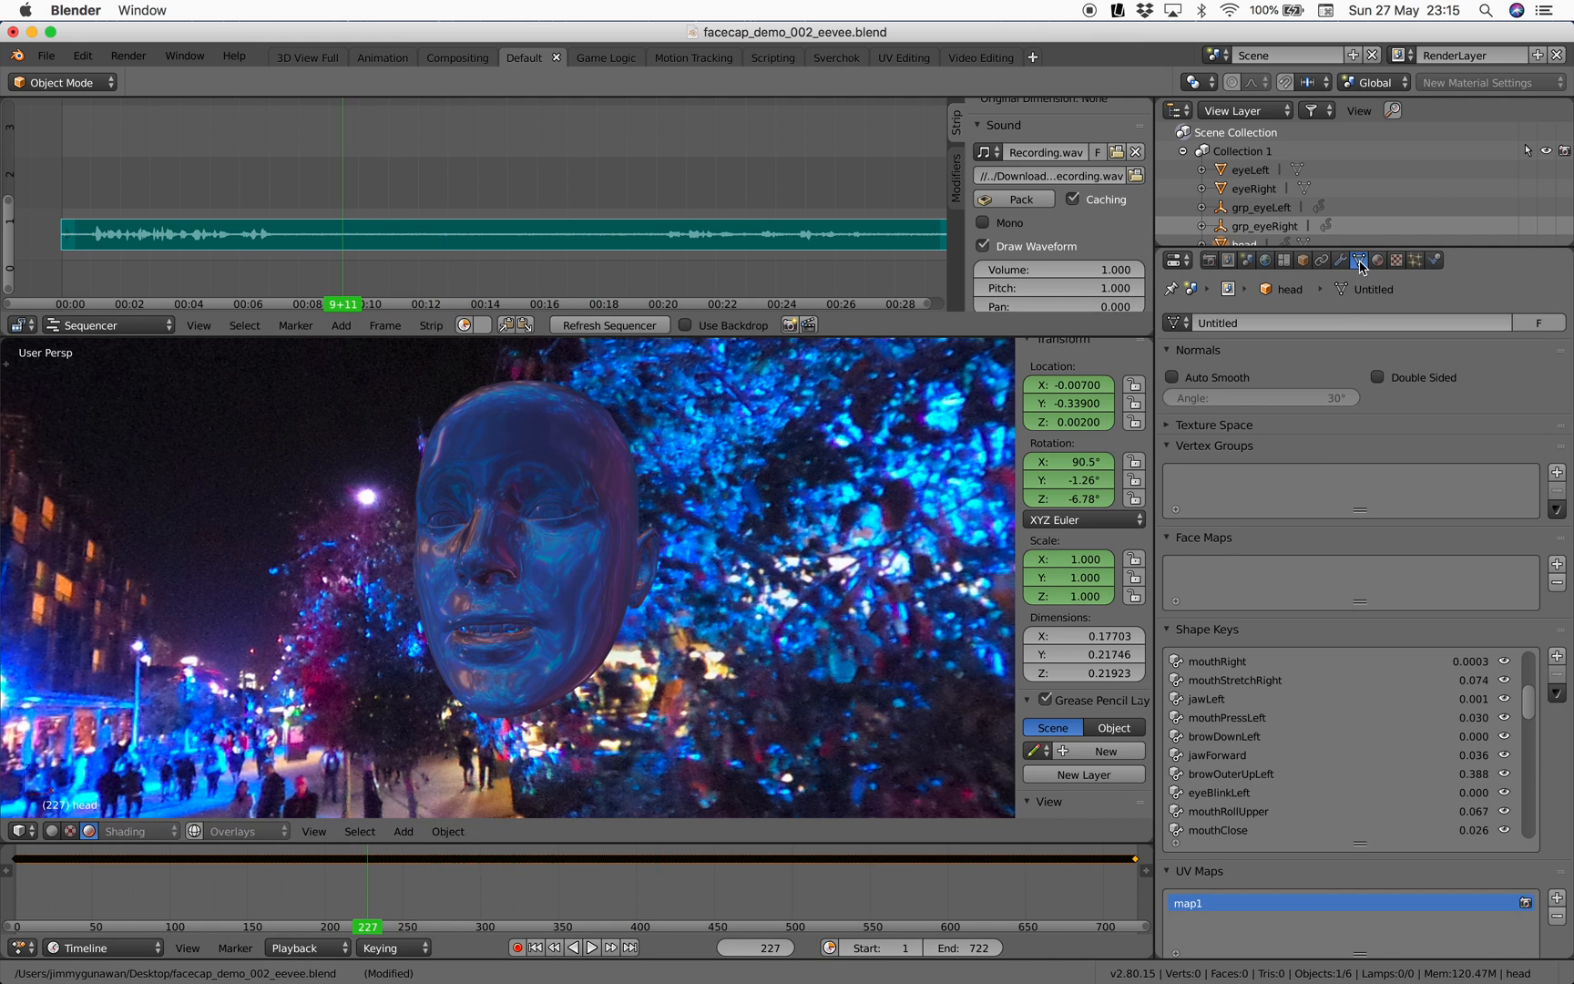
pyautogui.scroll(-3)
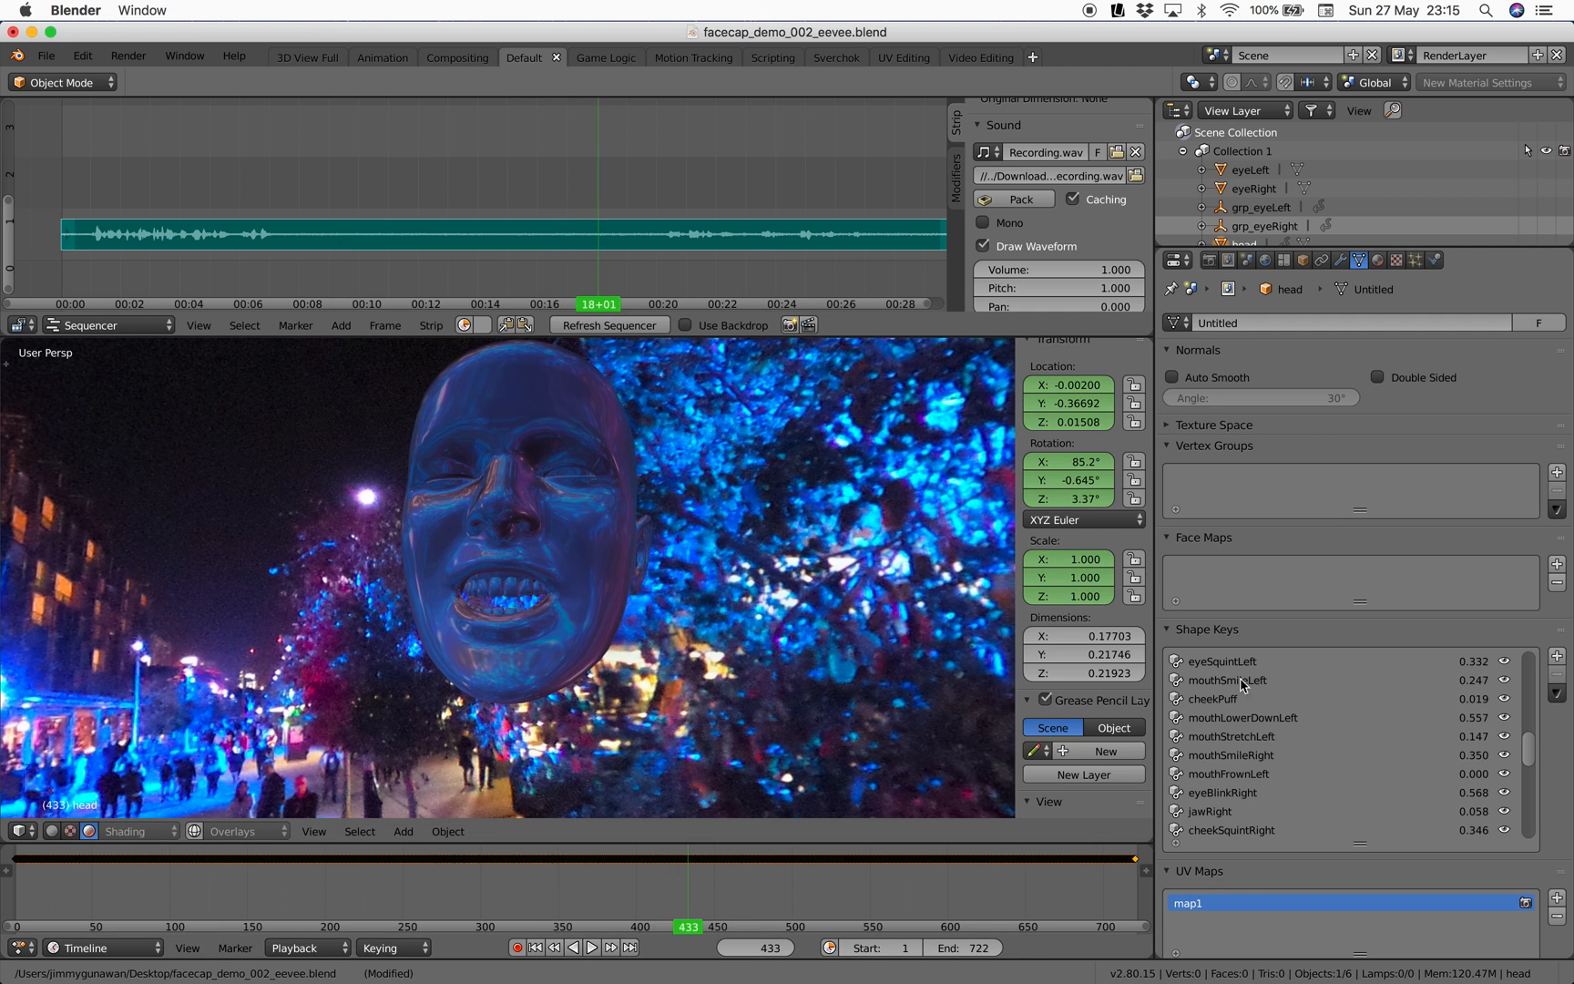
pyautogui.click(1377, 260)
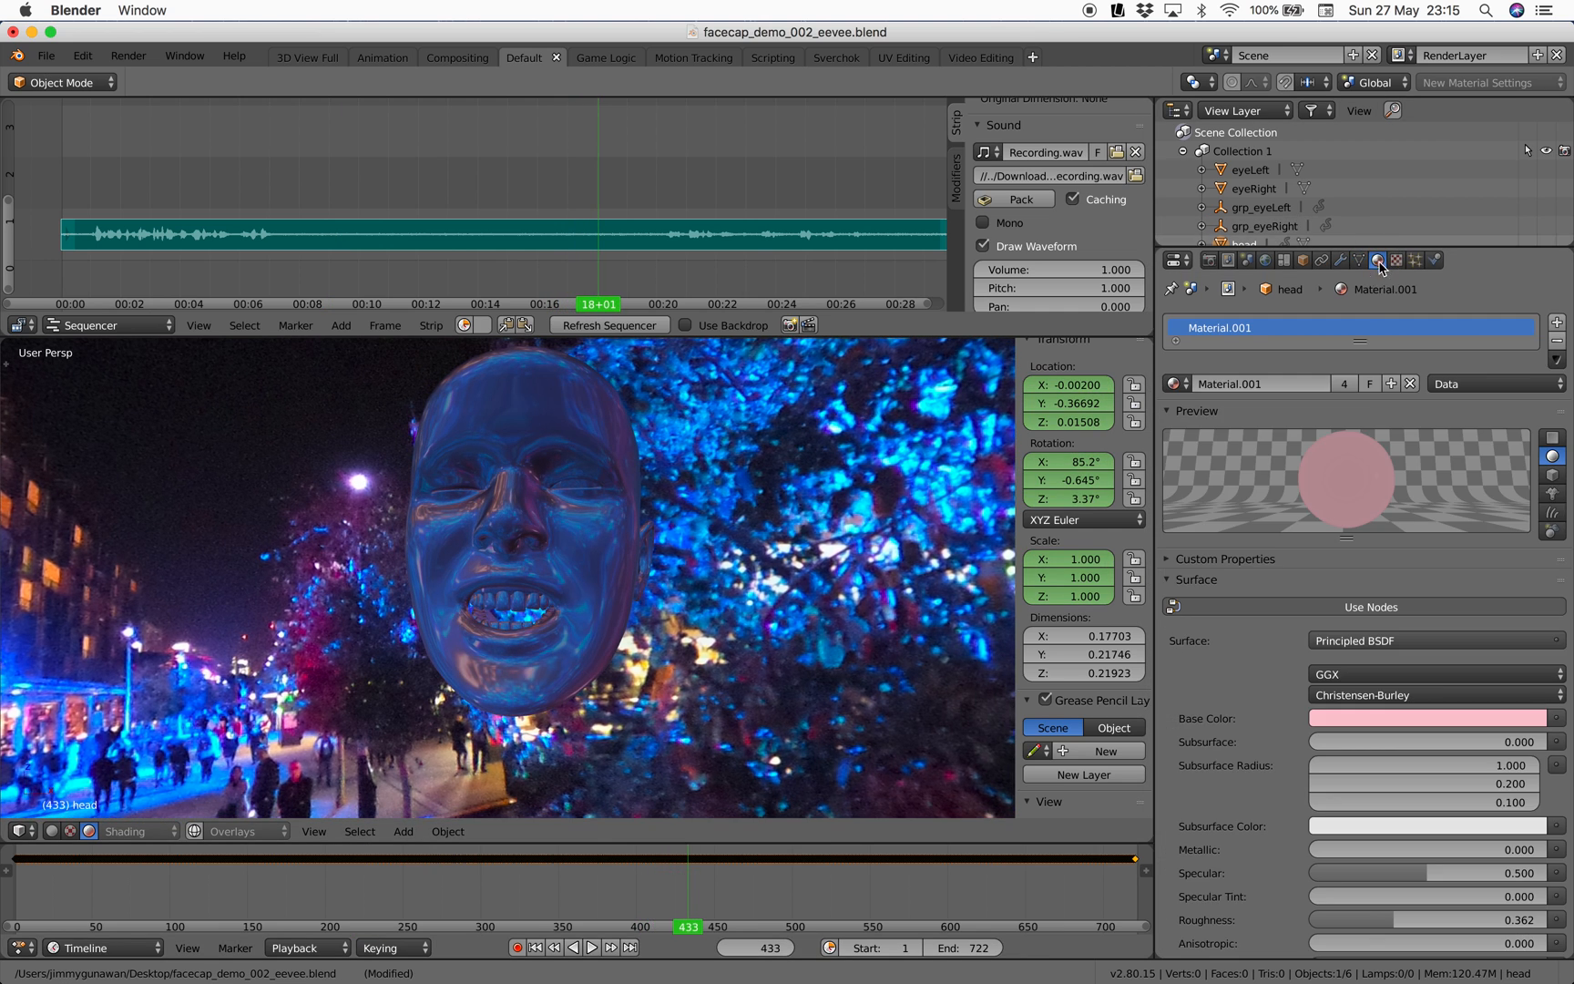
pyautogui.scroll(-3)
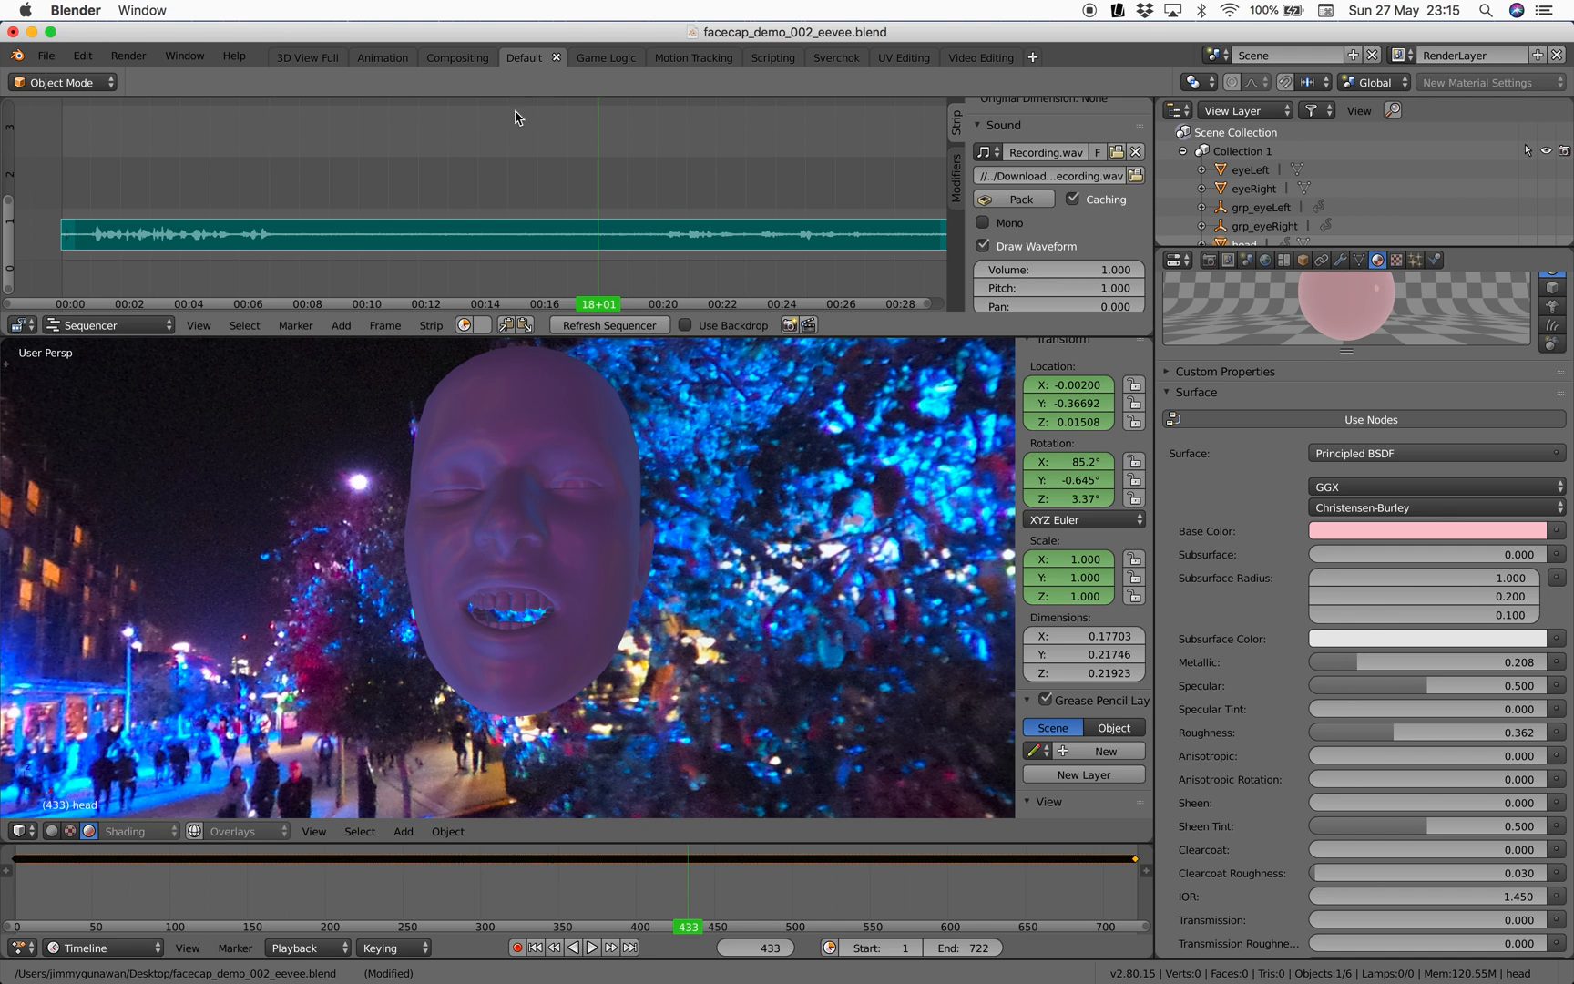
pyautogui.moveTo(585, 213)
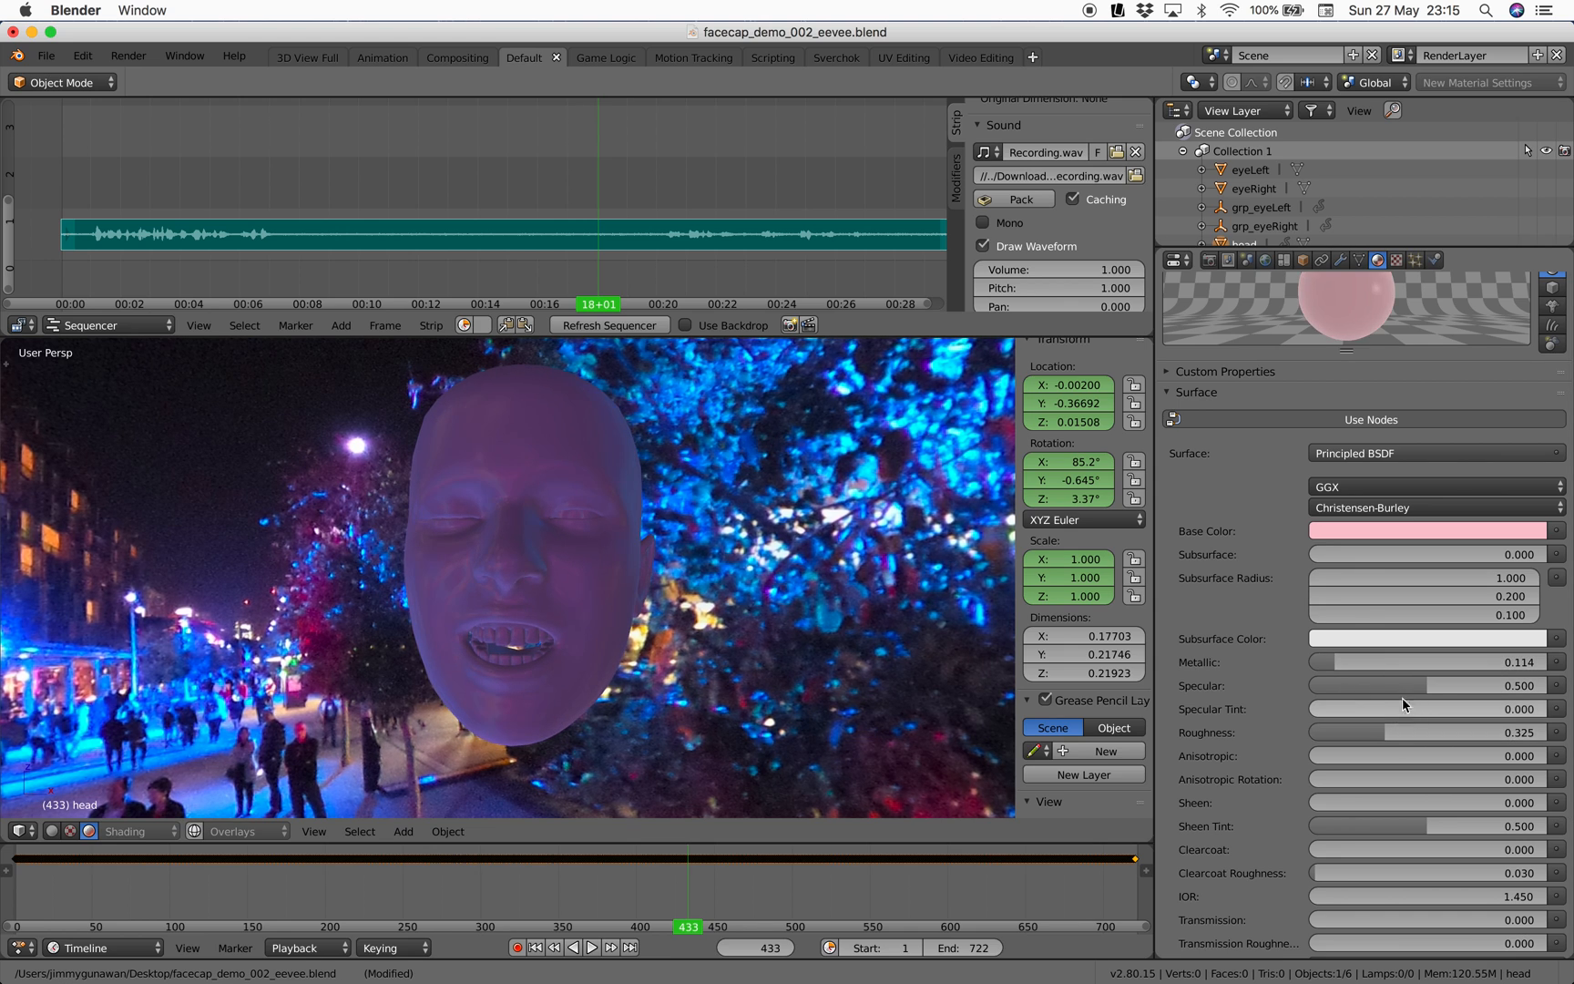
# Set the material's Subsurface Color to a pinkish tint
pyautogui.click(1432, 530)
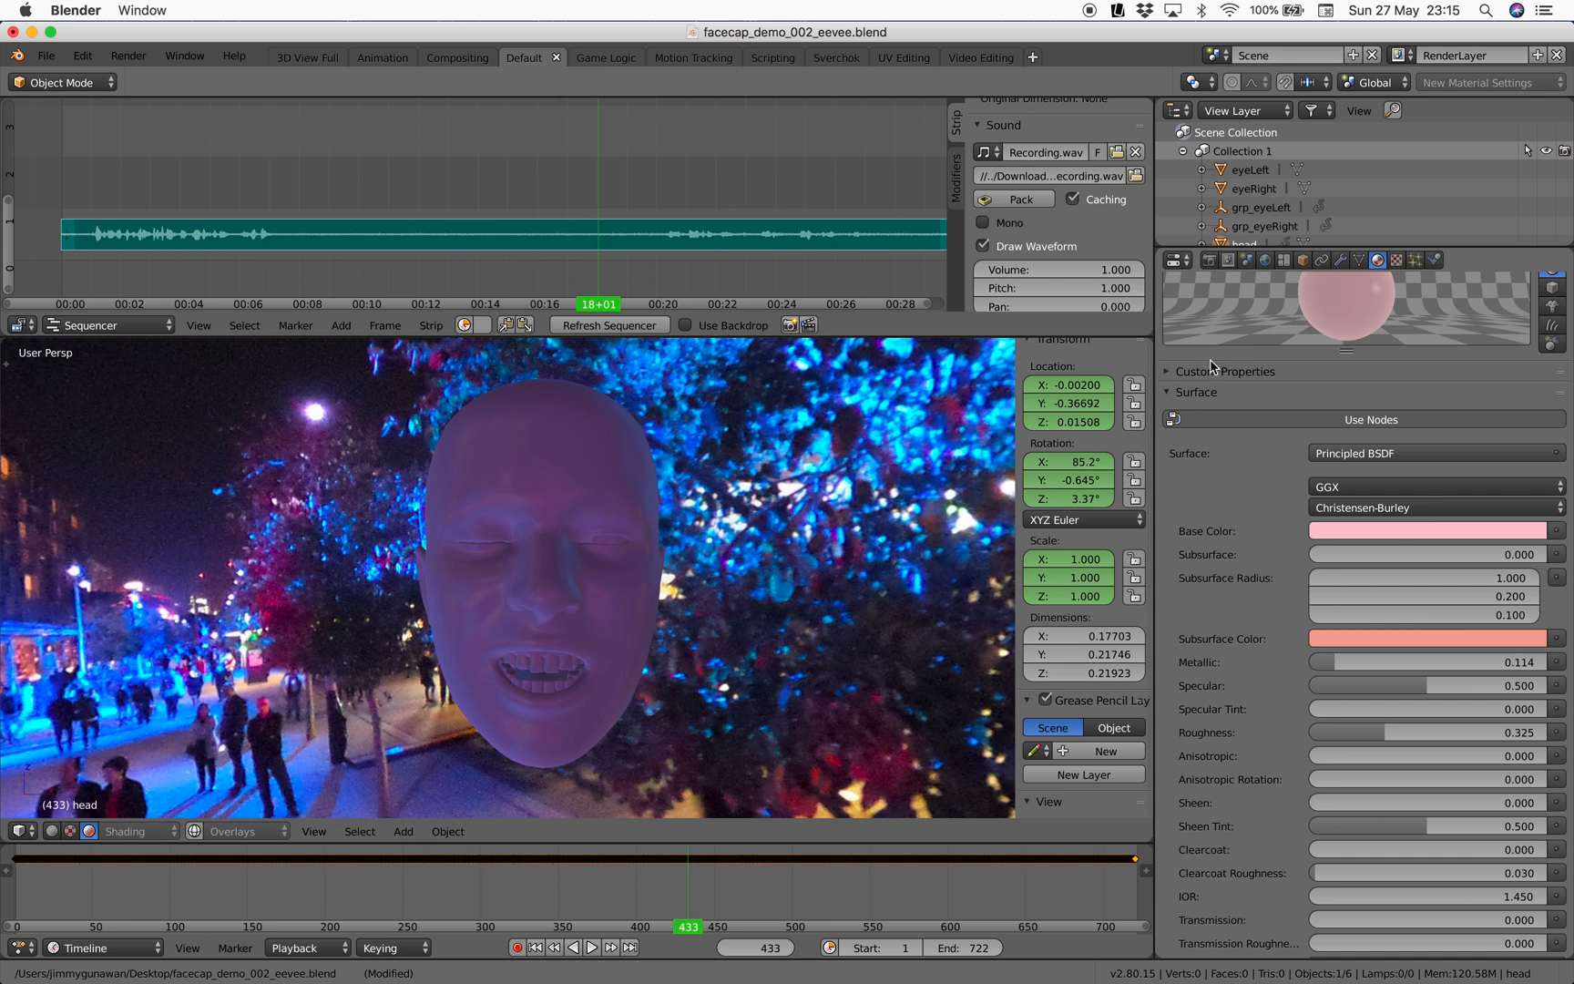
pyautogui.click(1208, 261)
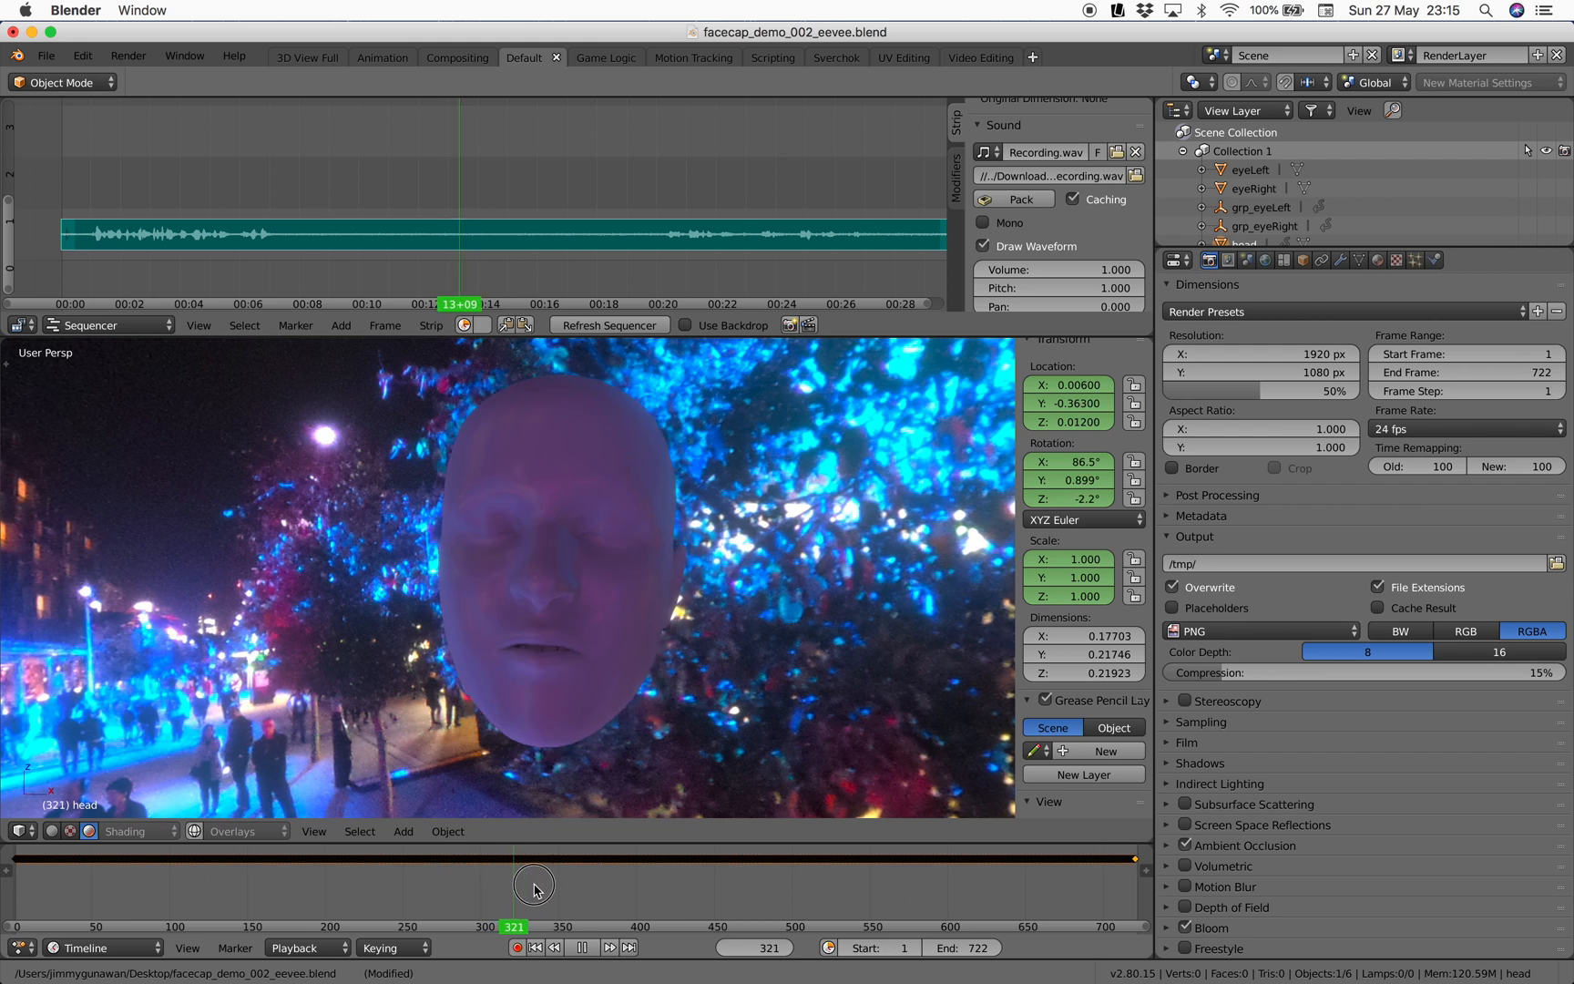
# Scrub the timeline and play the face animation in real time, ending on the World settings
pyautogui.click(579, 947)
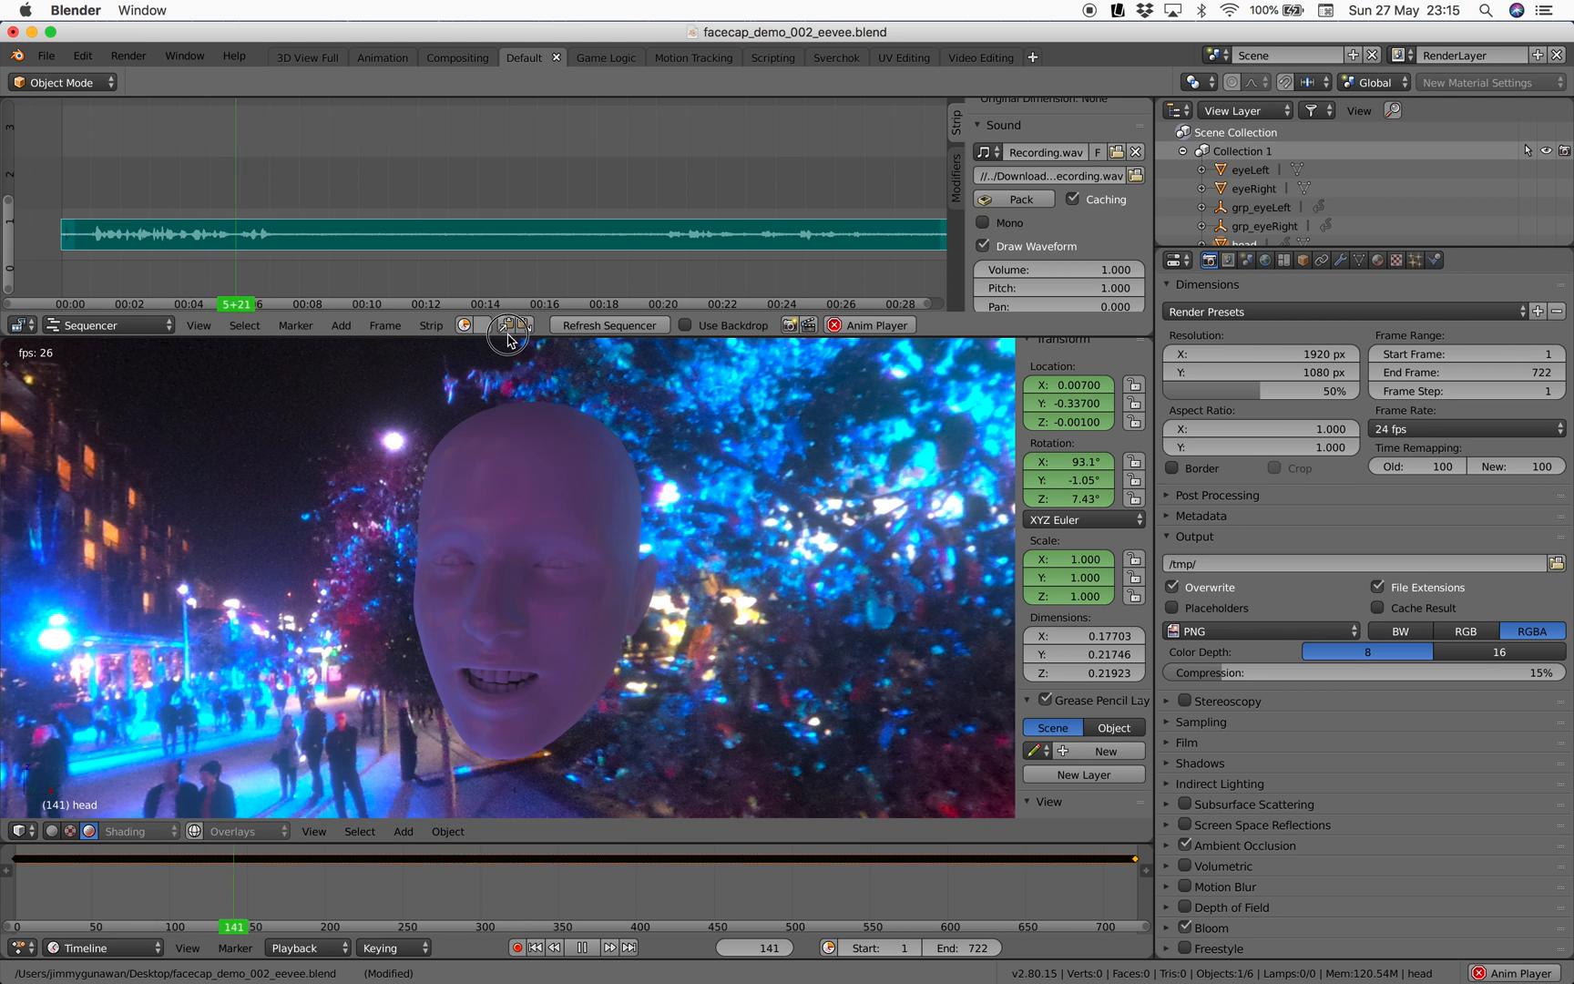
pyautogui.click(580, 948)
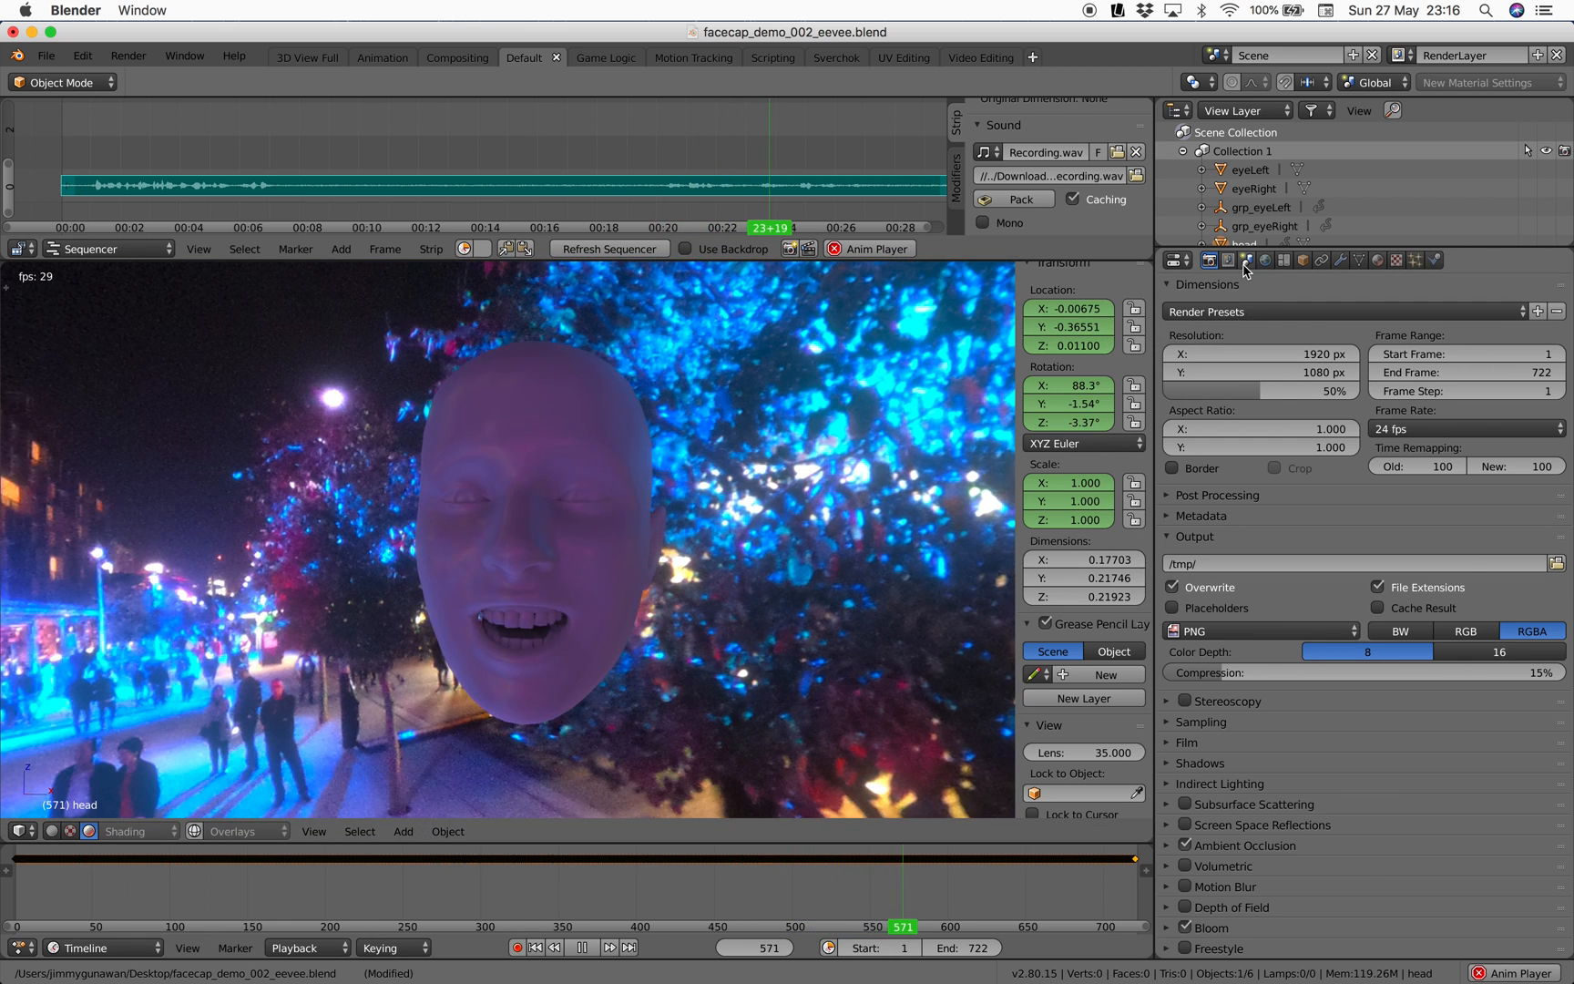
pyautogui.click(1265, 260)
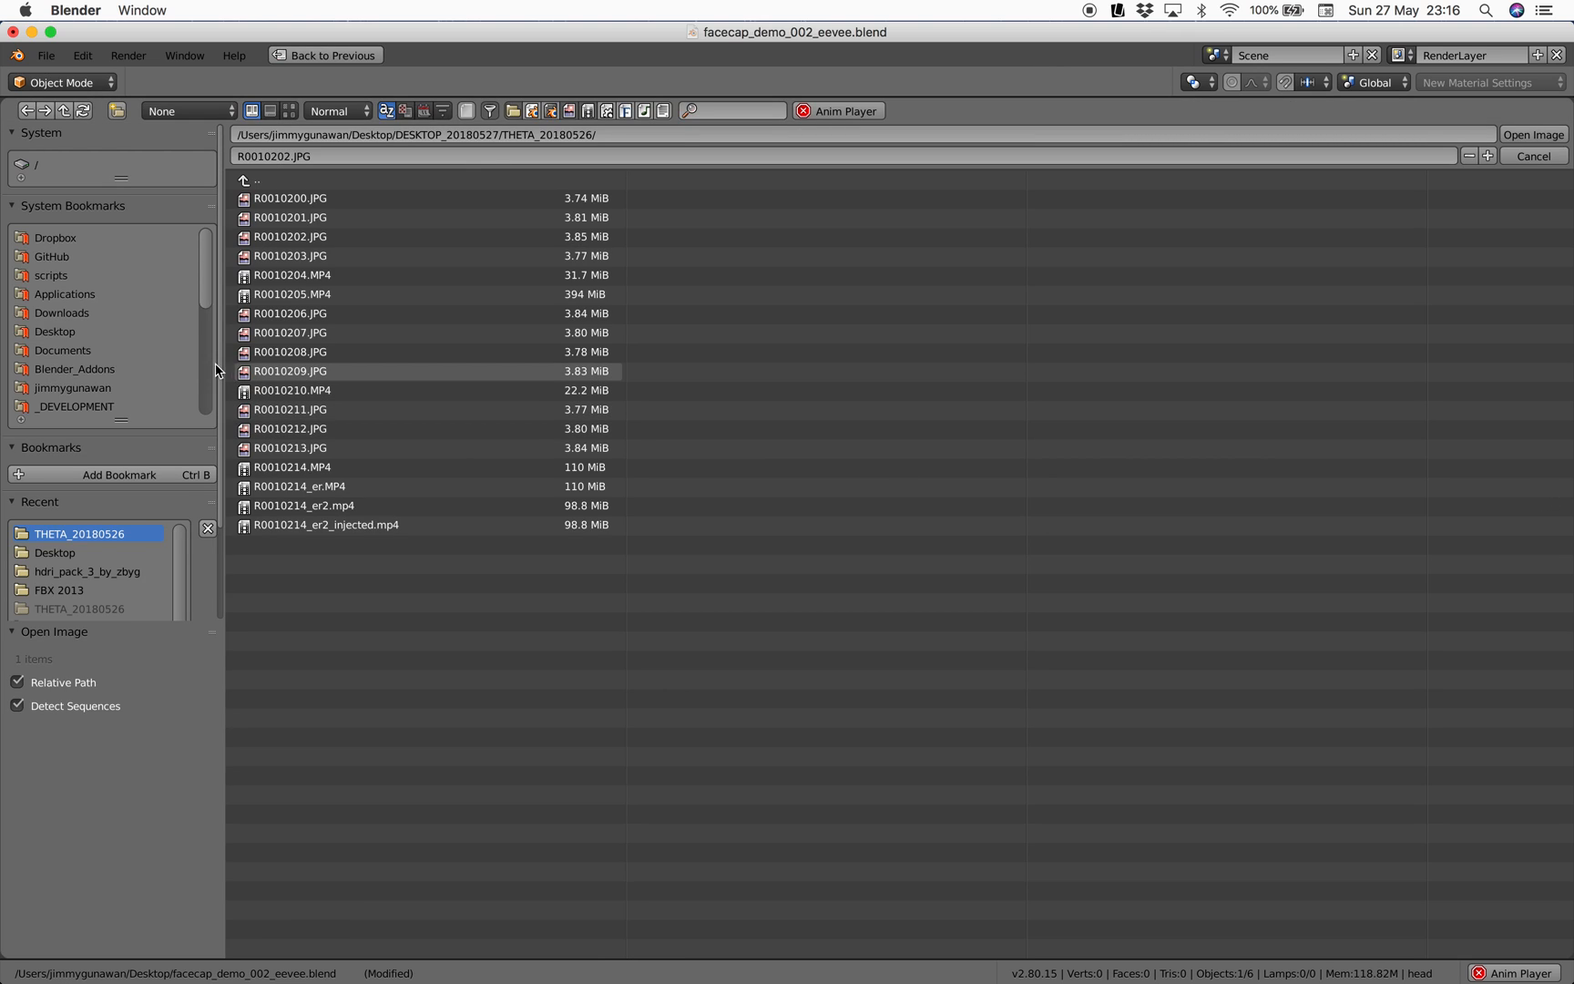
pyautogui.moveTo(166, 319)
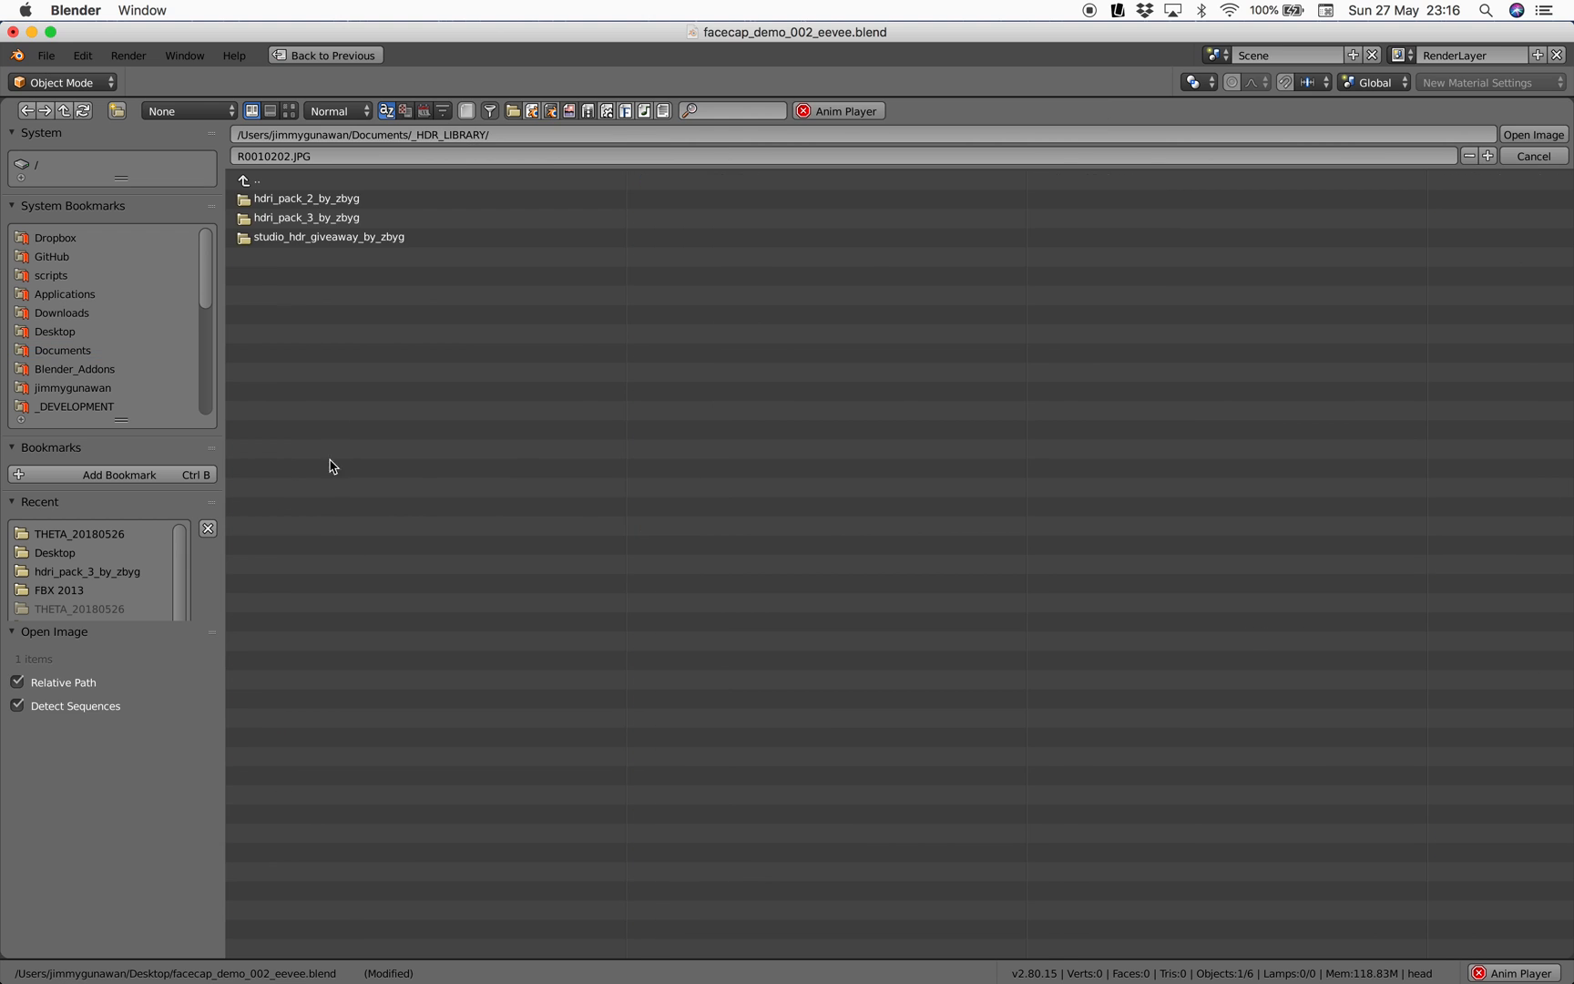
# Load studio006small.hdr from an HDR_LIBRARY studio folder as the world environment
pyautogui.doubleClick(328, 235)
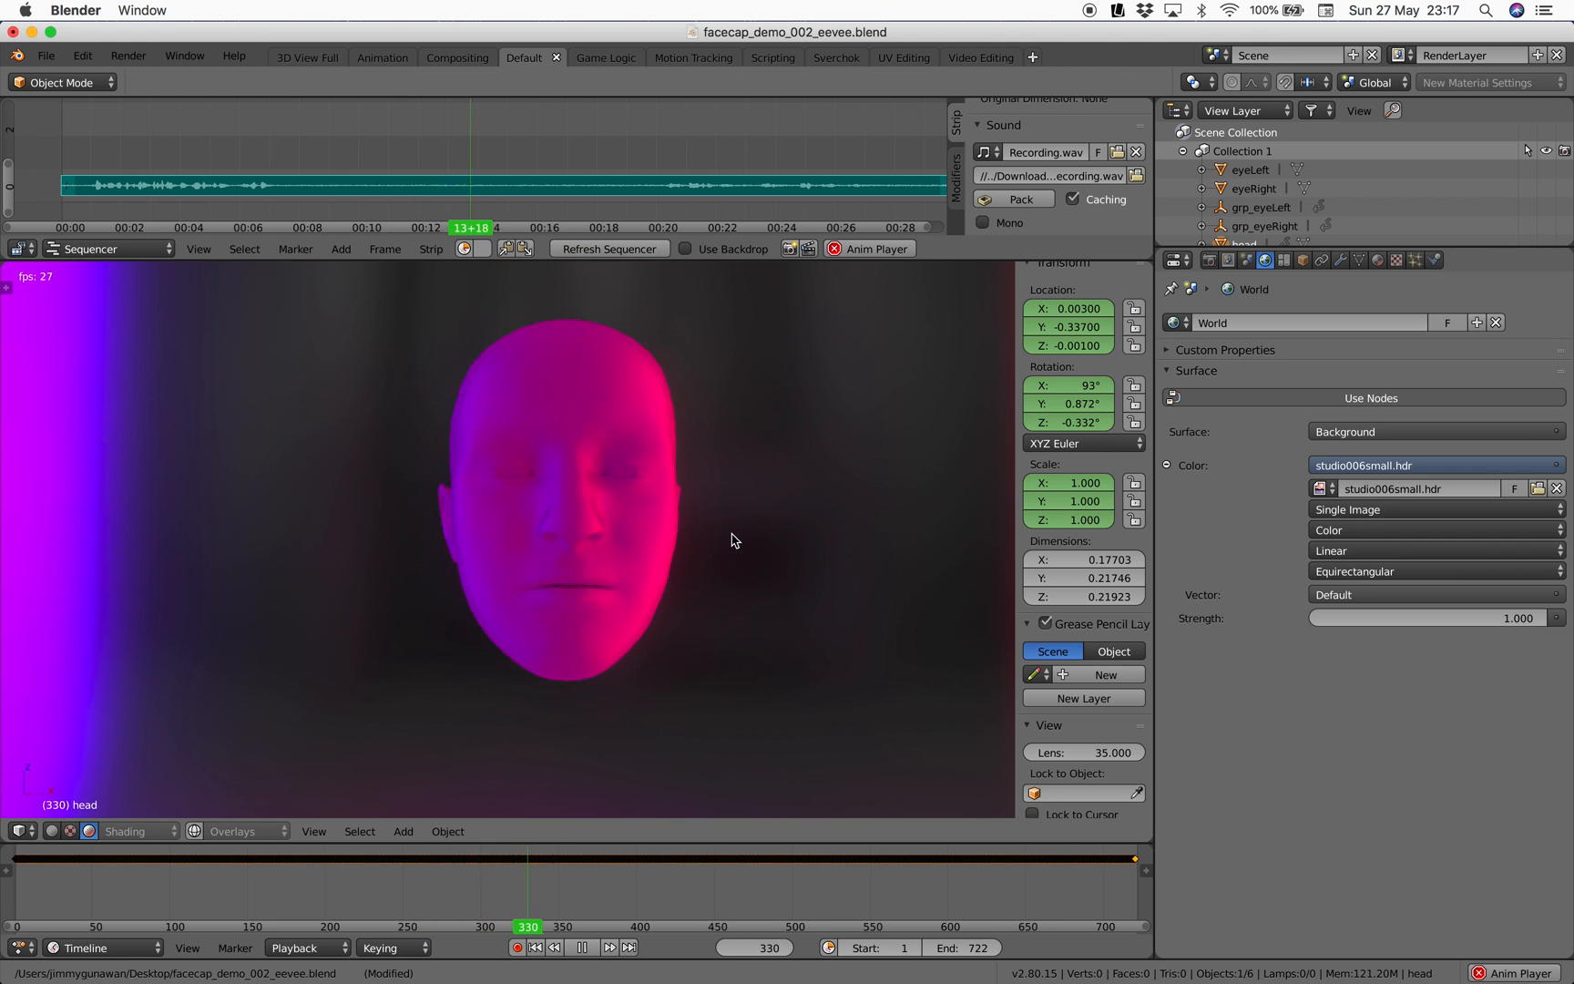
pyautogui.click(583, 947)
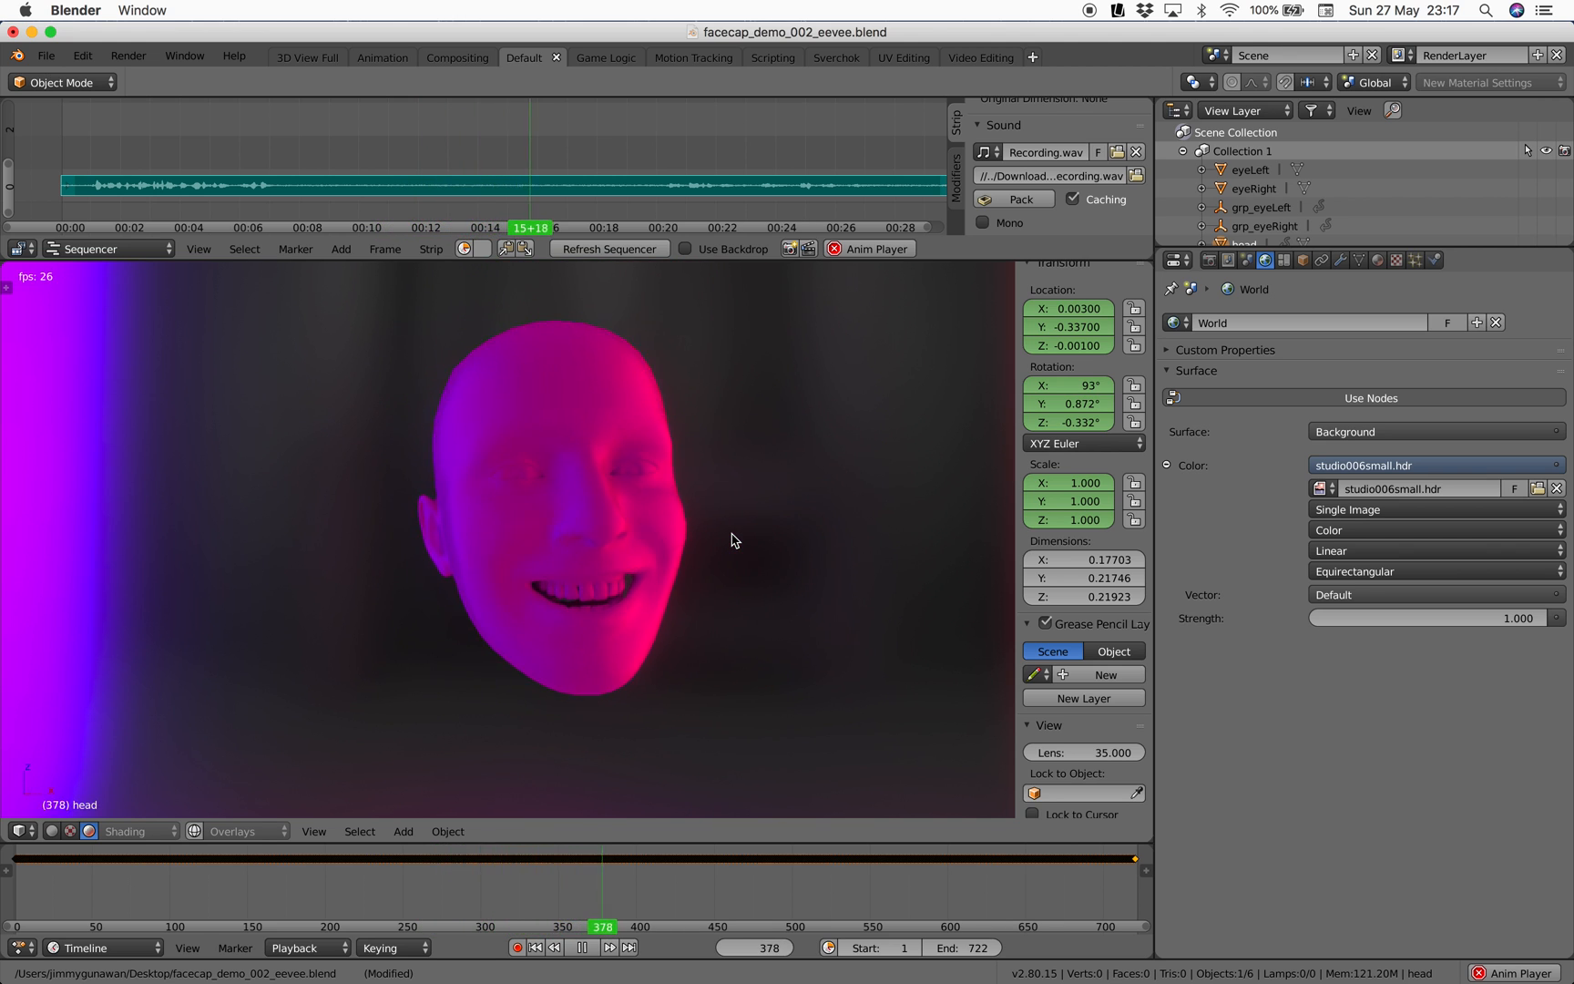